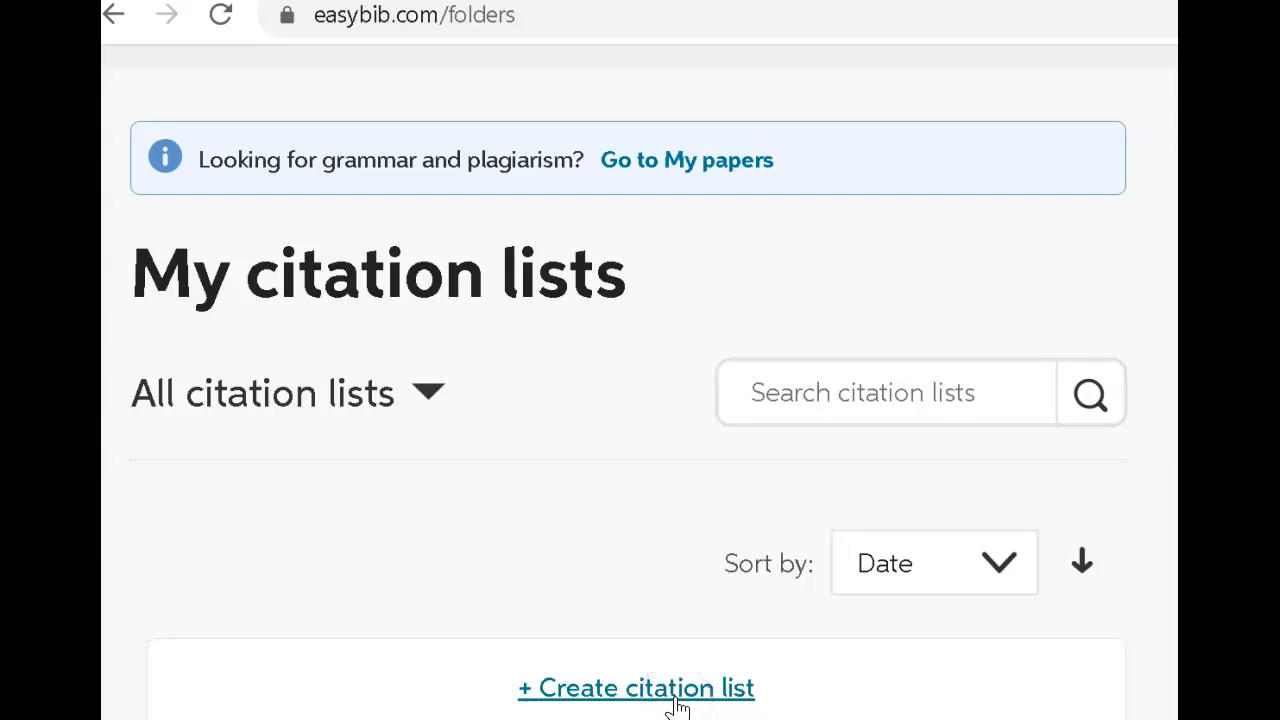
Create the MLA8 citation list 'How to Make Street Corn' and browse the citation lists.
left_click(636, 688)
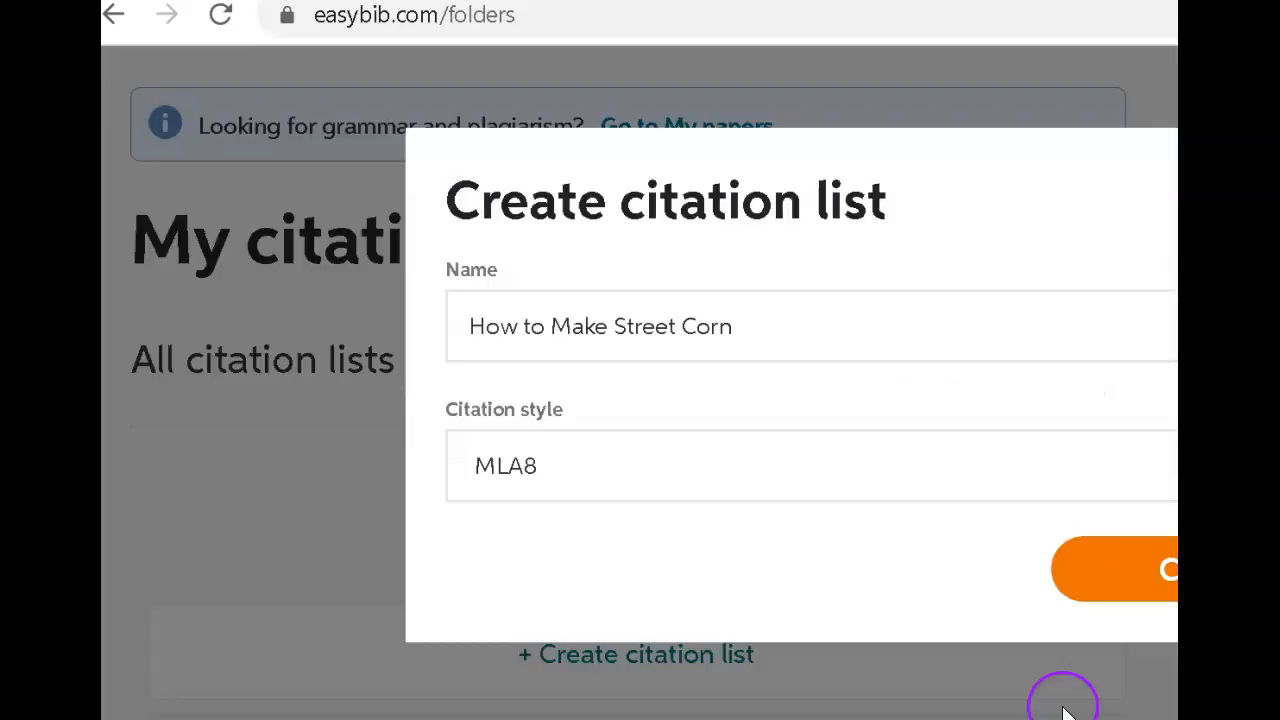
left_click(1160, 568)
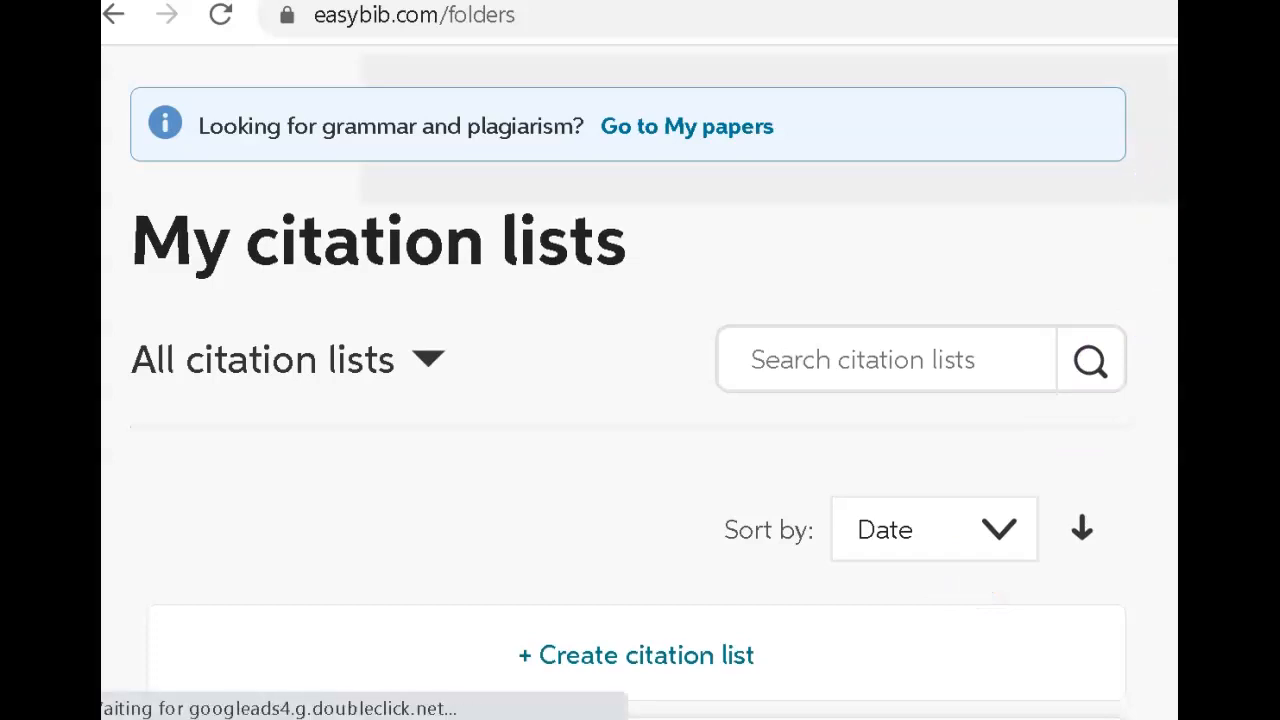
scroll("down", 3)
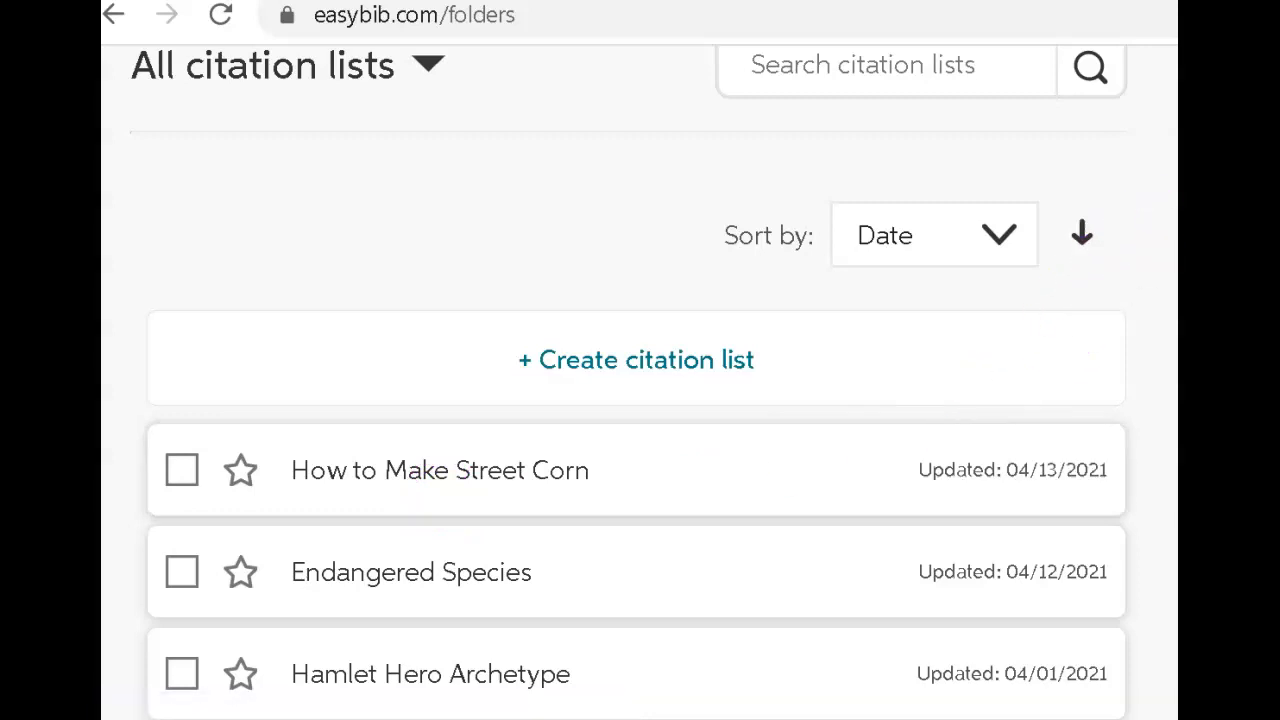
scroll("down", 3)
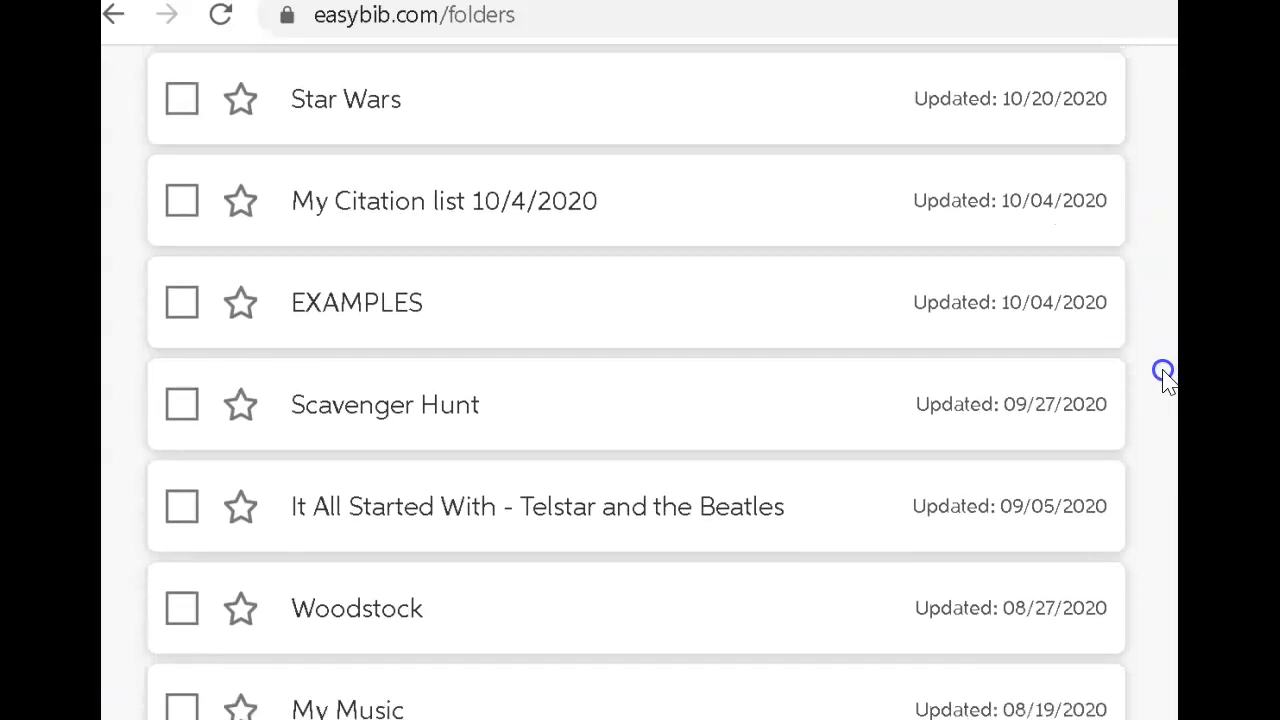
scroll("down", 3)
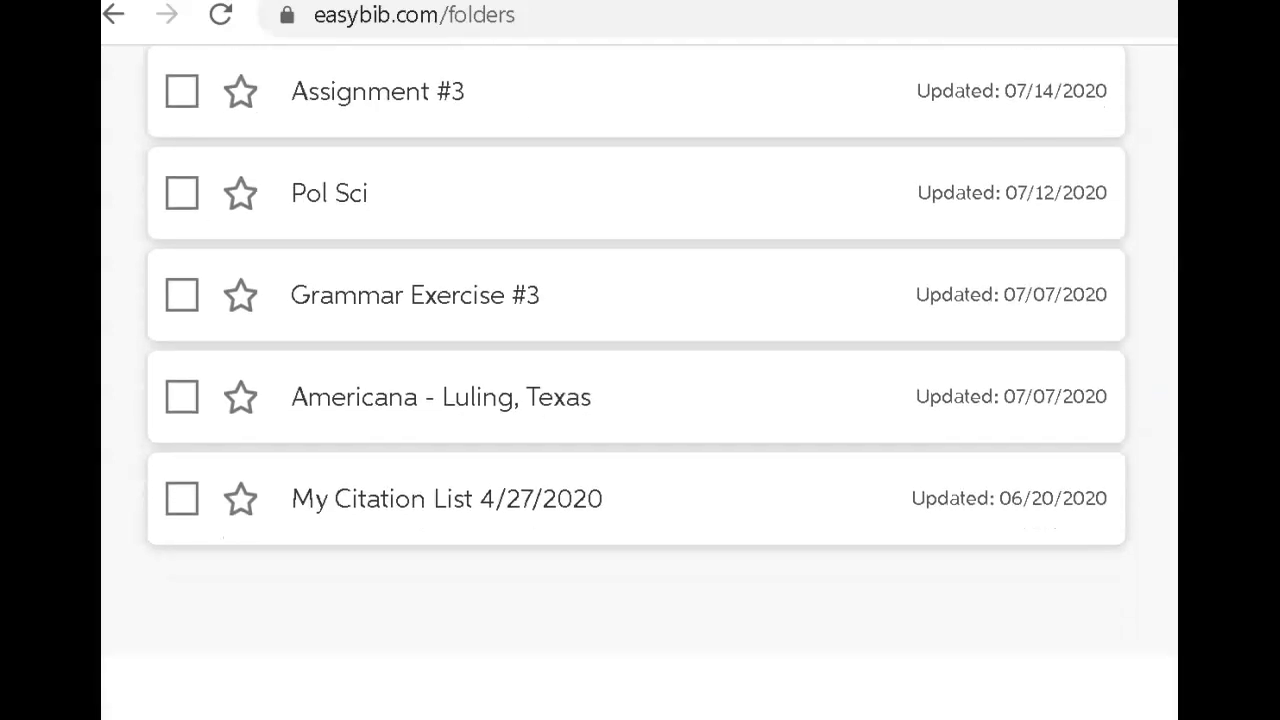
scroll("down", 3)
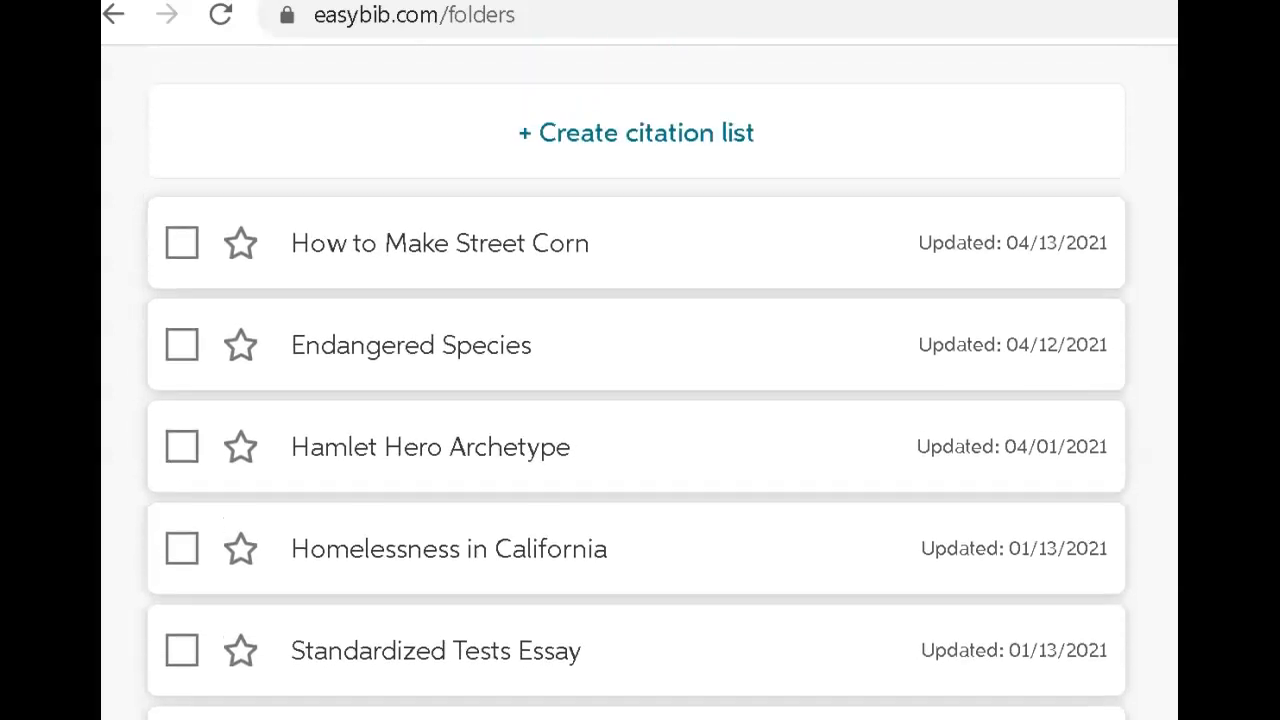
mouse_move(356, 250)
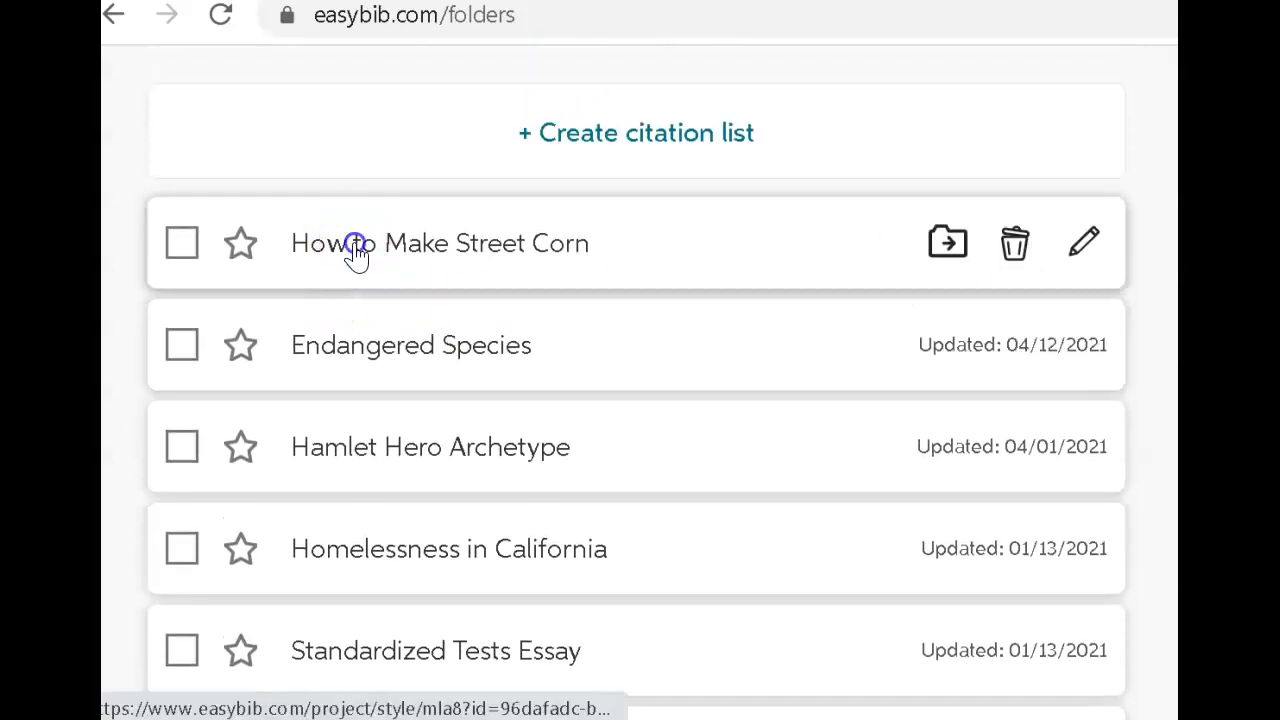
Open the empty 'How to Make Street Corn' list from My citation lists.
left_click(440, 244)
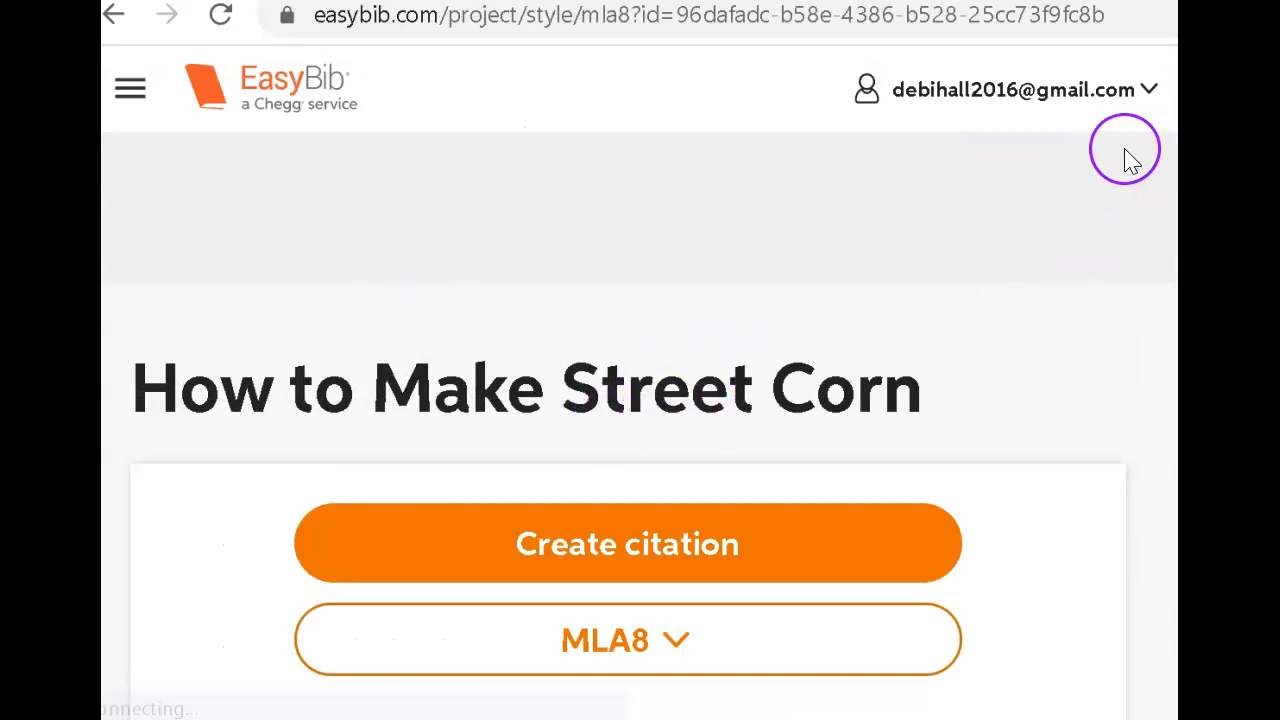
scroll("down", 3)
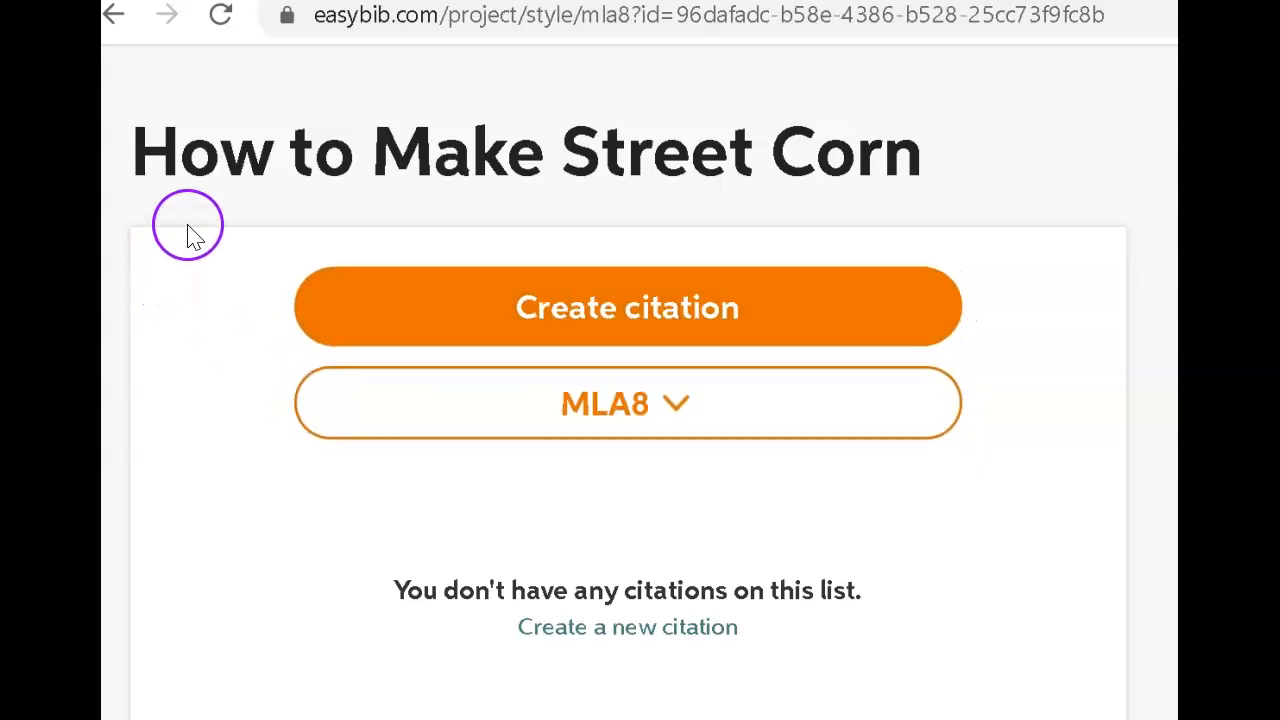
mouse_move(572, 188)
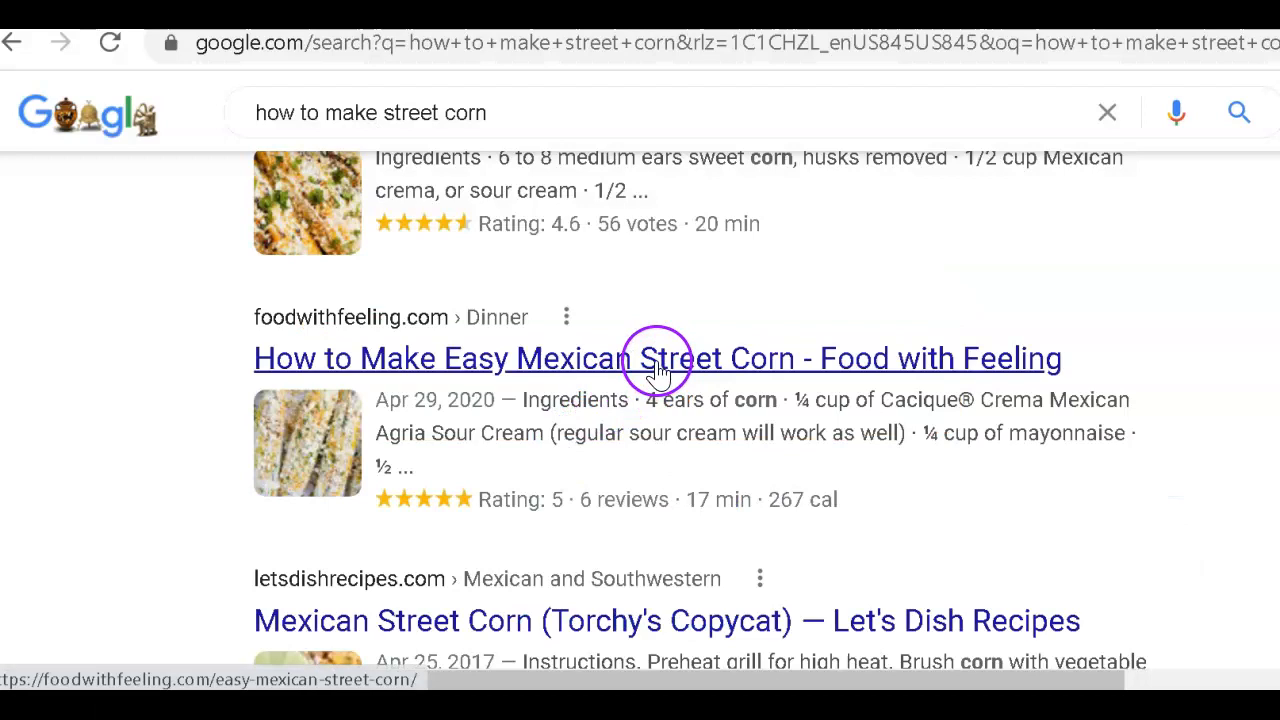
Open the Food with Feeling street corn recipe and copy its web address.
left_click(656, 358)
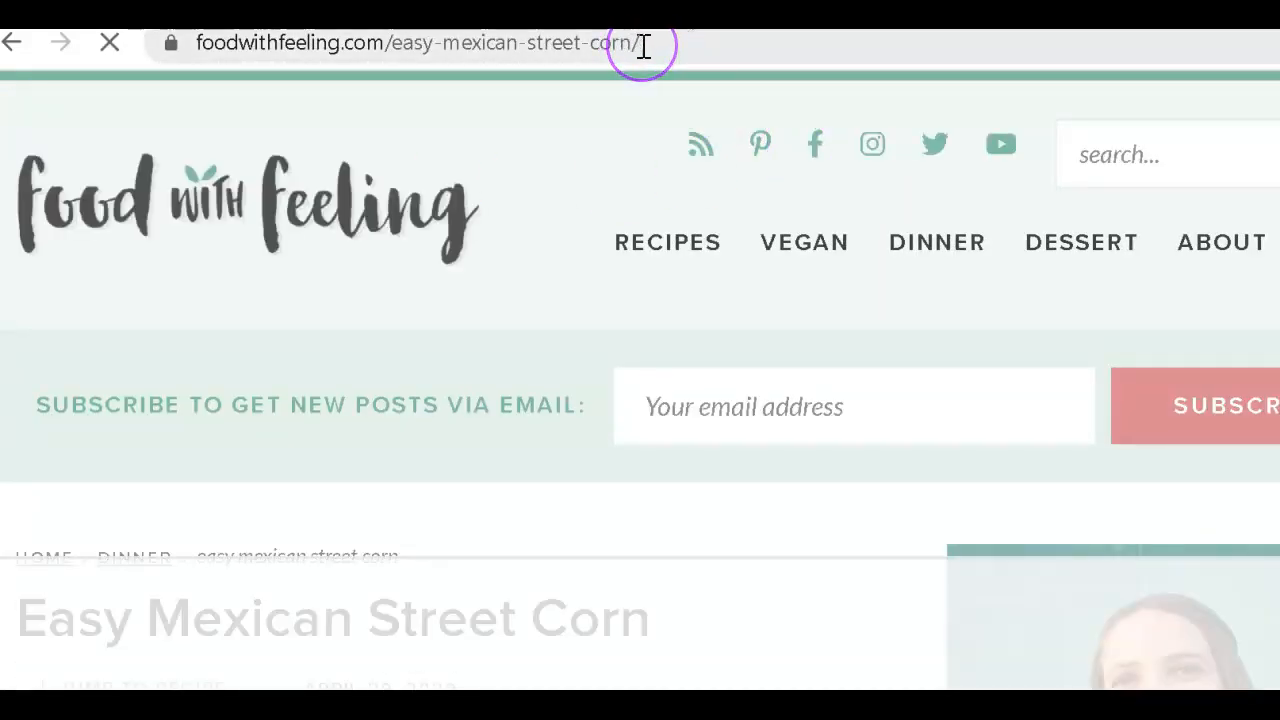
left_click(410, 44)
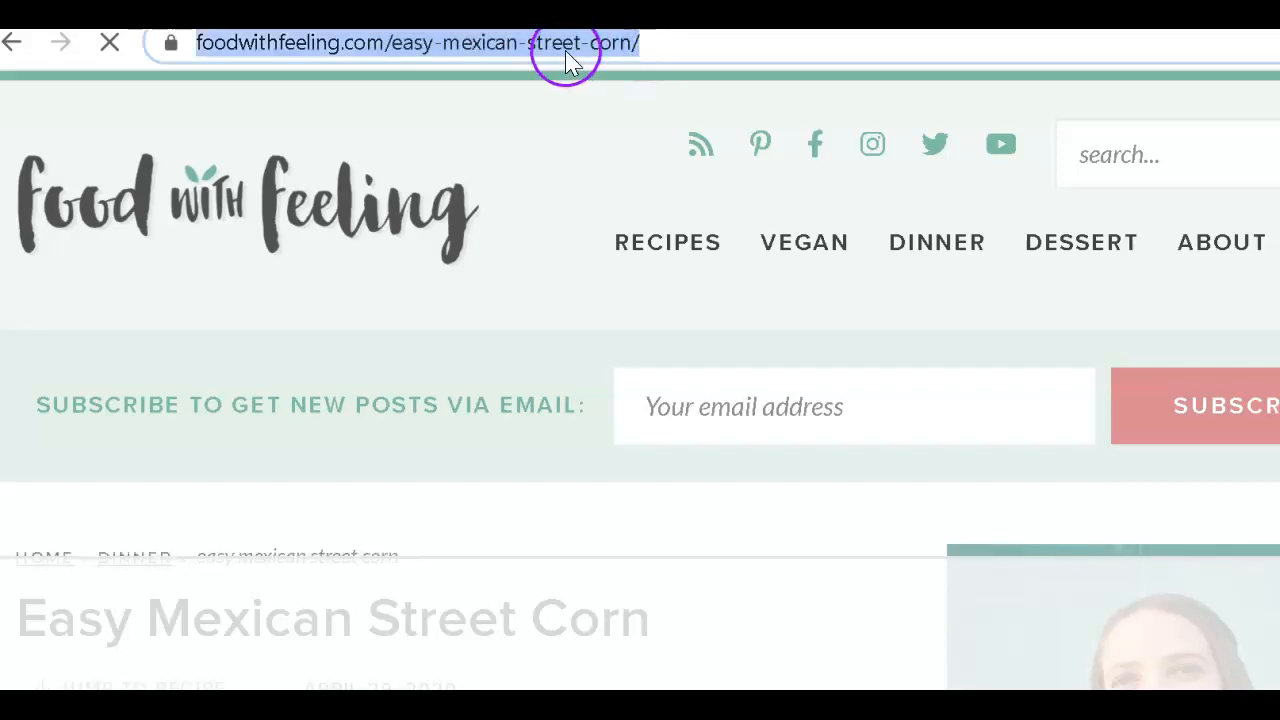
right_click(564, 44)
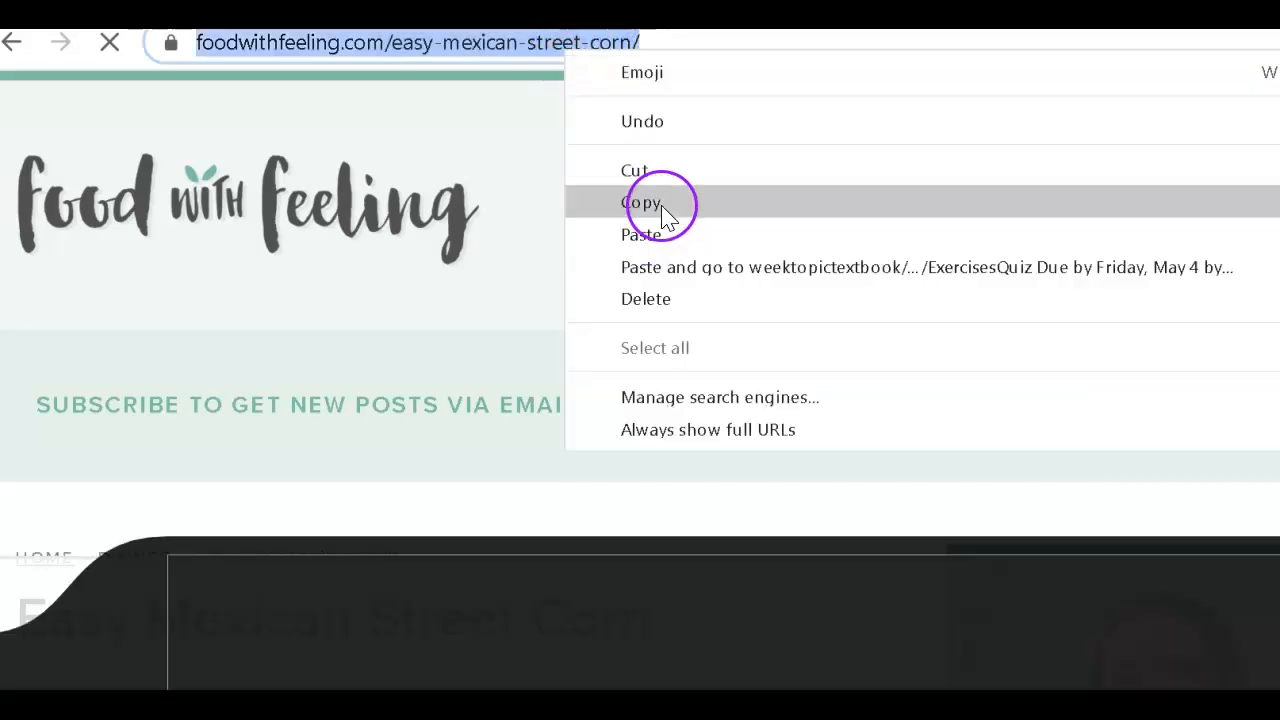
left_click(640, 202)
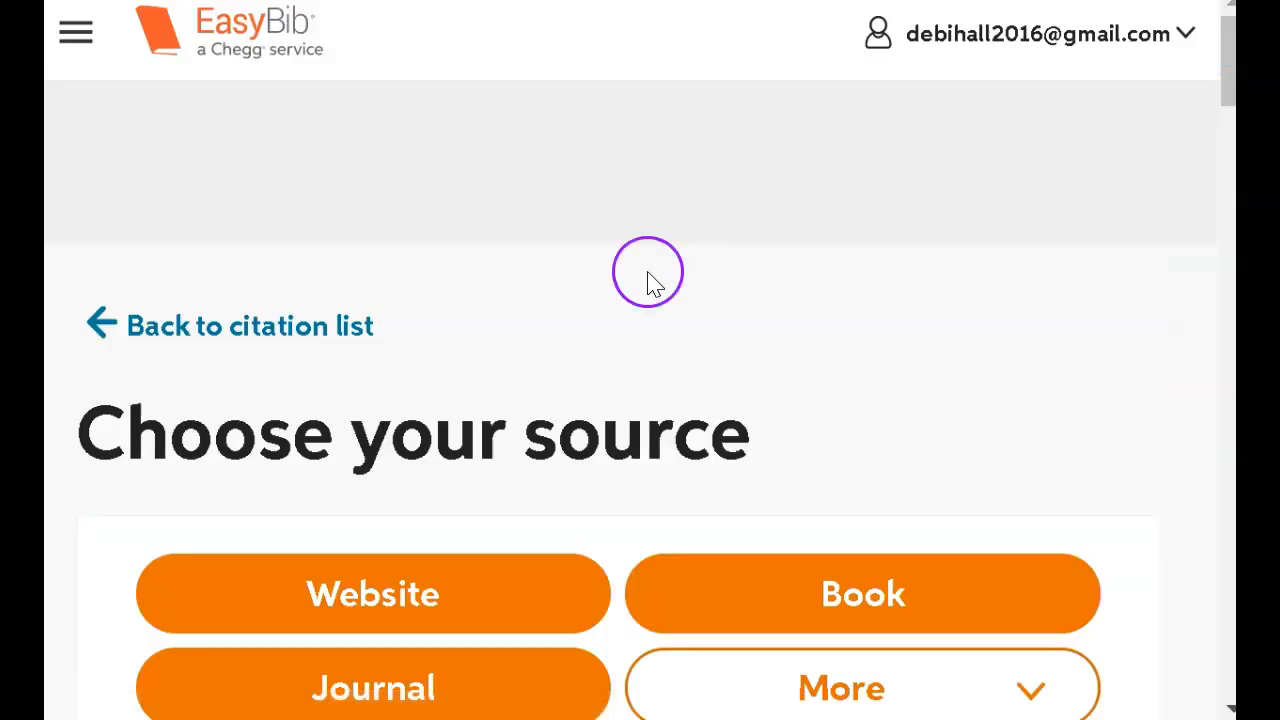
Choose Website as the source type and search EasyBib with the pasted recipe URL.
left_click(372, 592)
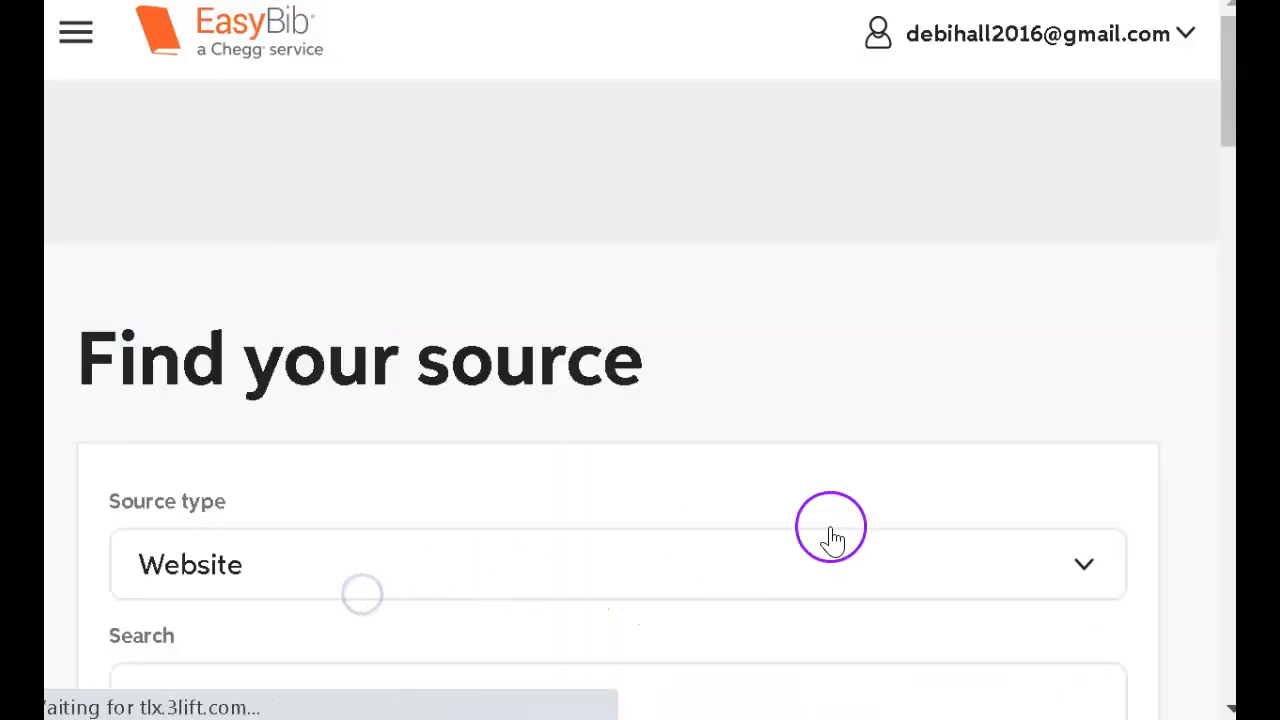
scroll("down", 3)
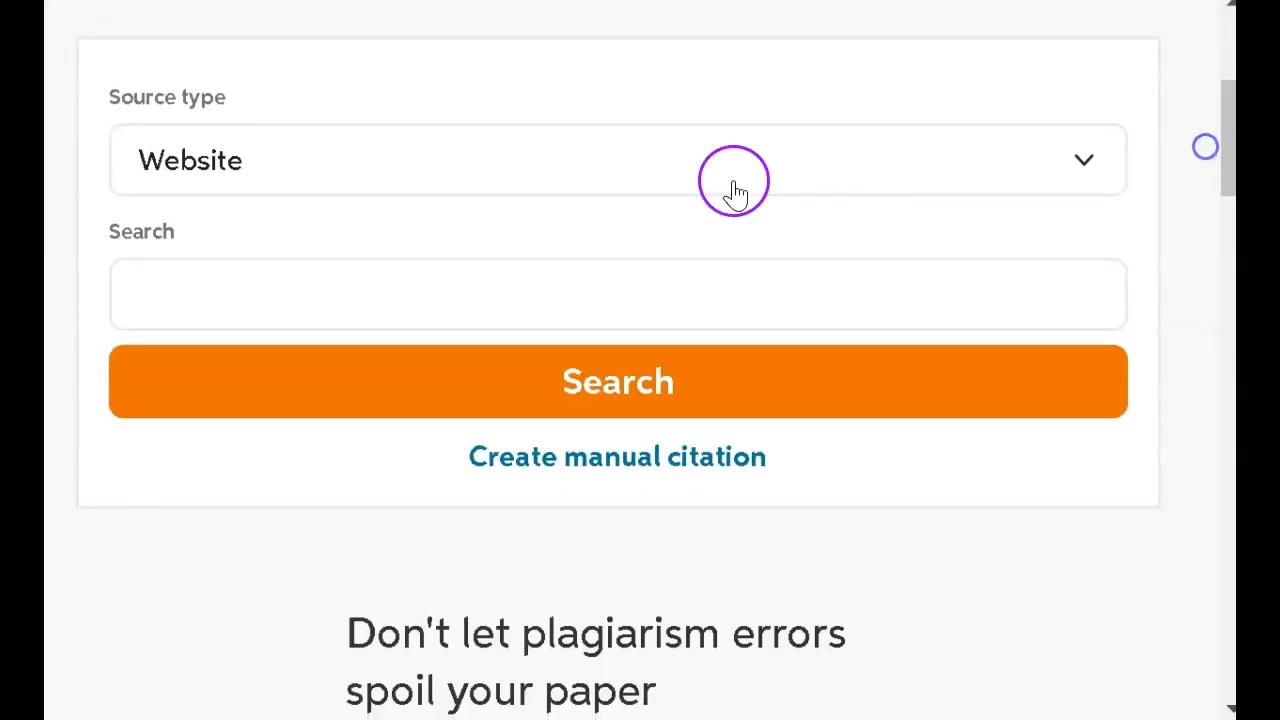
right_click(144, 292)
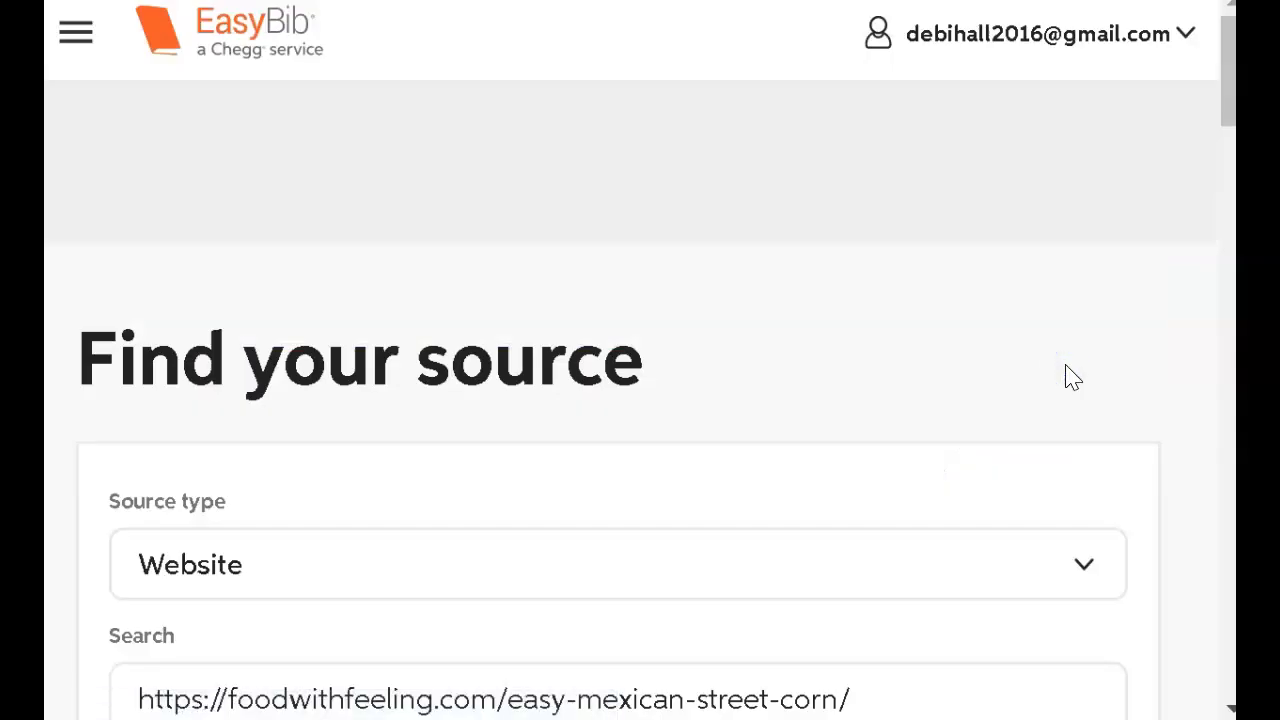
scroll("down", 3)
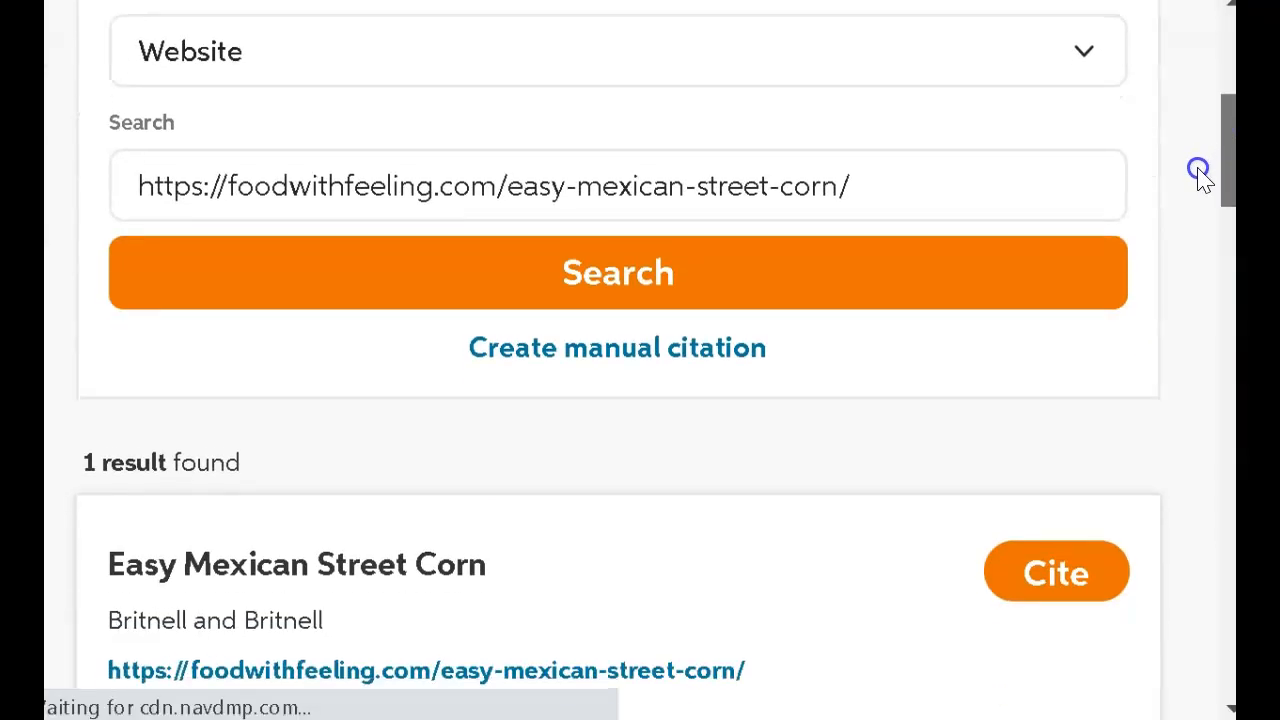
scroll("down", 3)
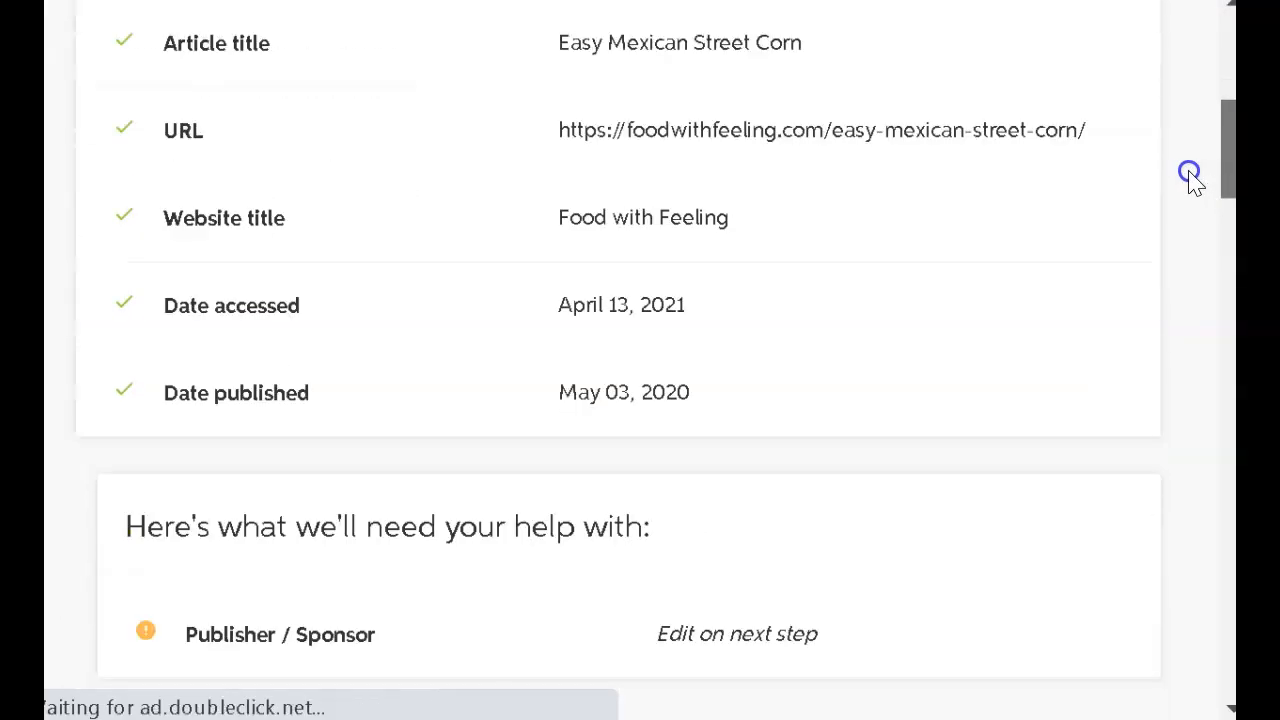
scroll("down", 3)
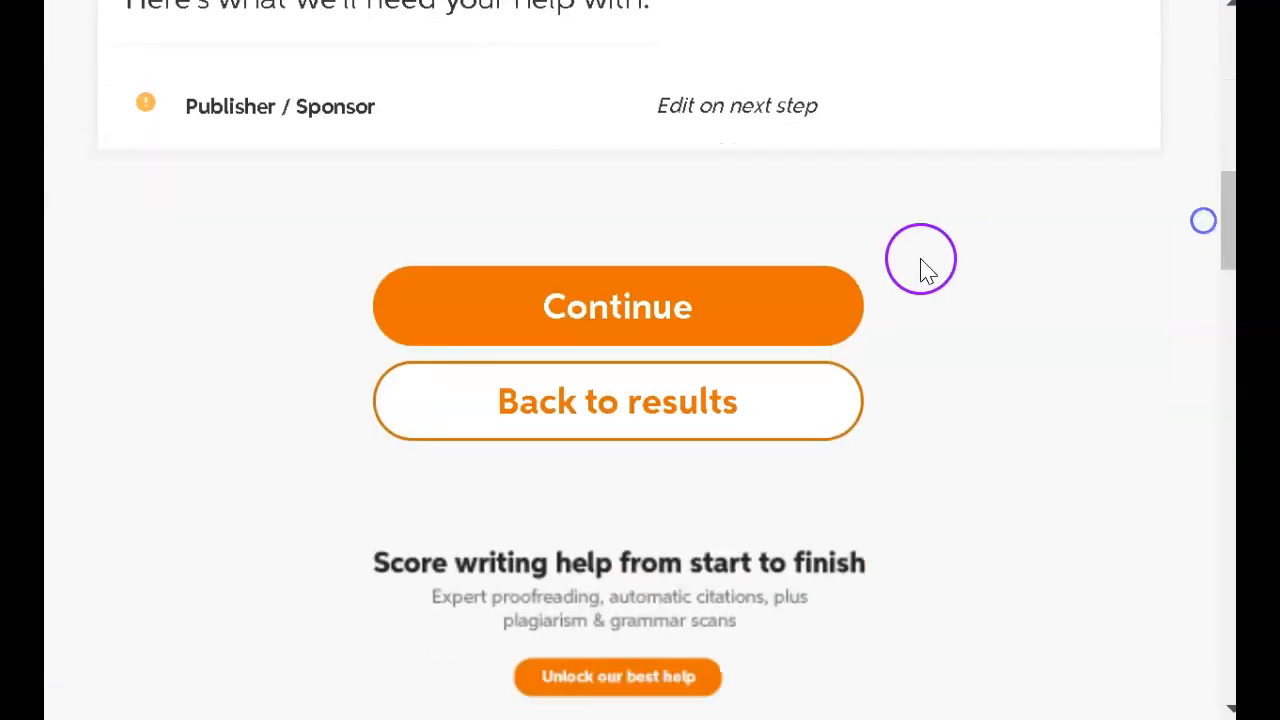
Continue through the citation details and complete the Easy Mexican Street Corn citation.
left_click(616, 306)
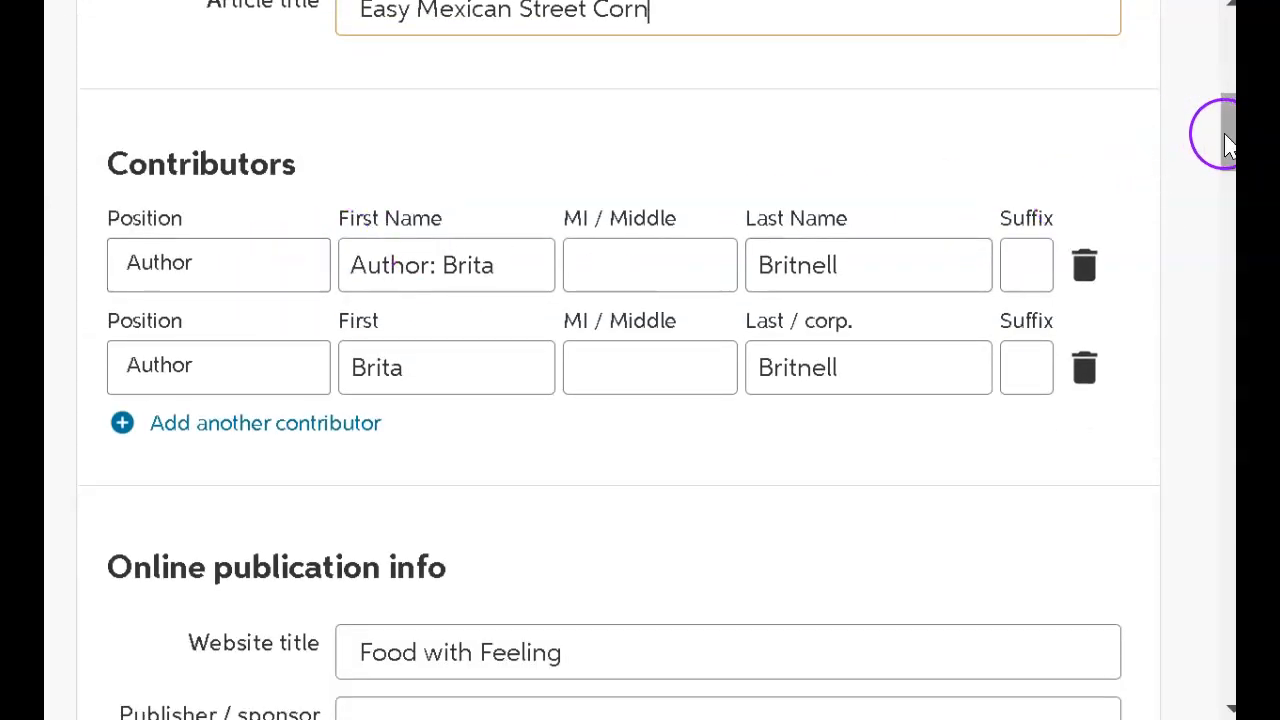
scroll("down", 3)
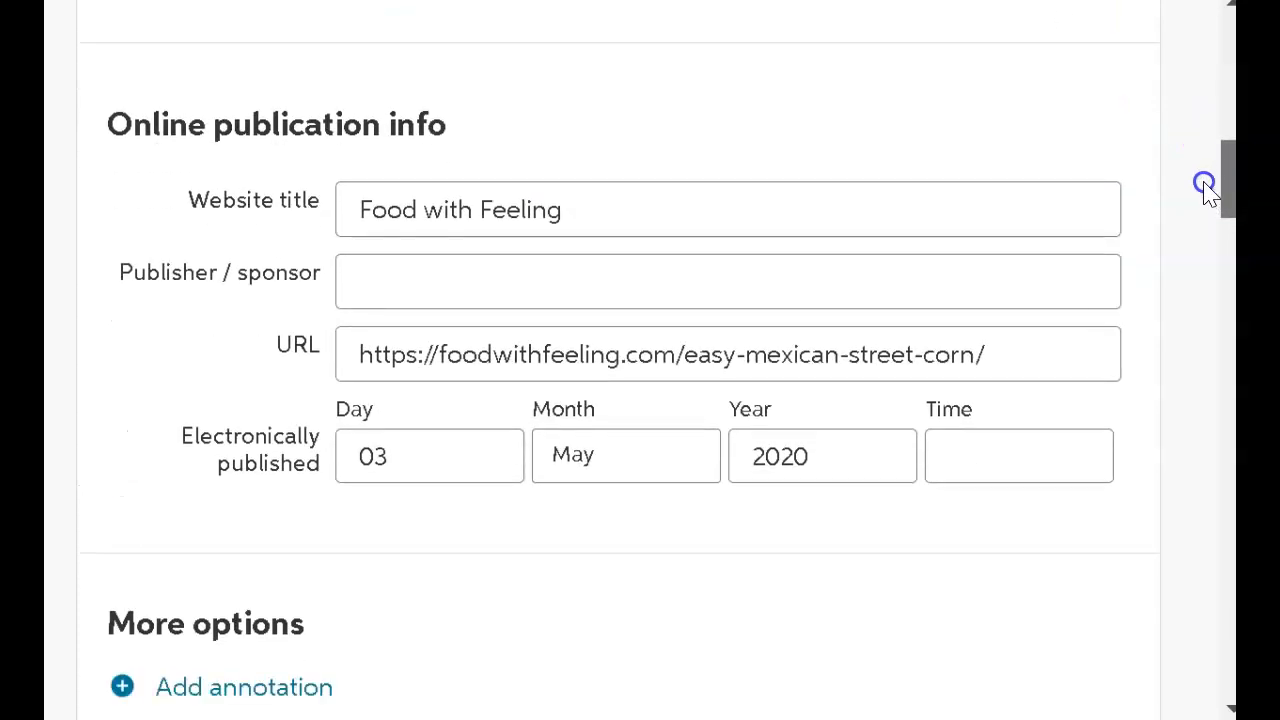
scroll("down", 3)
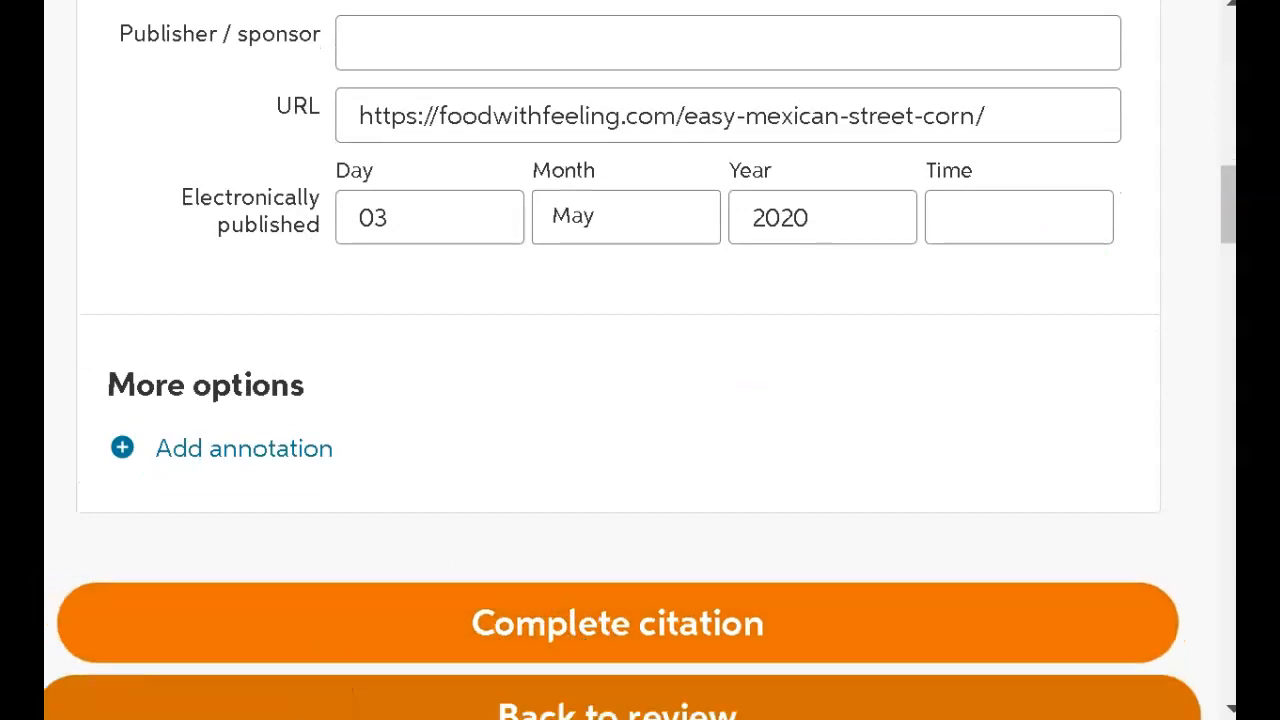
left_click(616, 622)
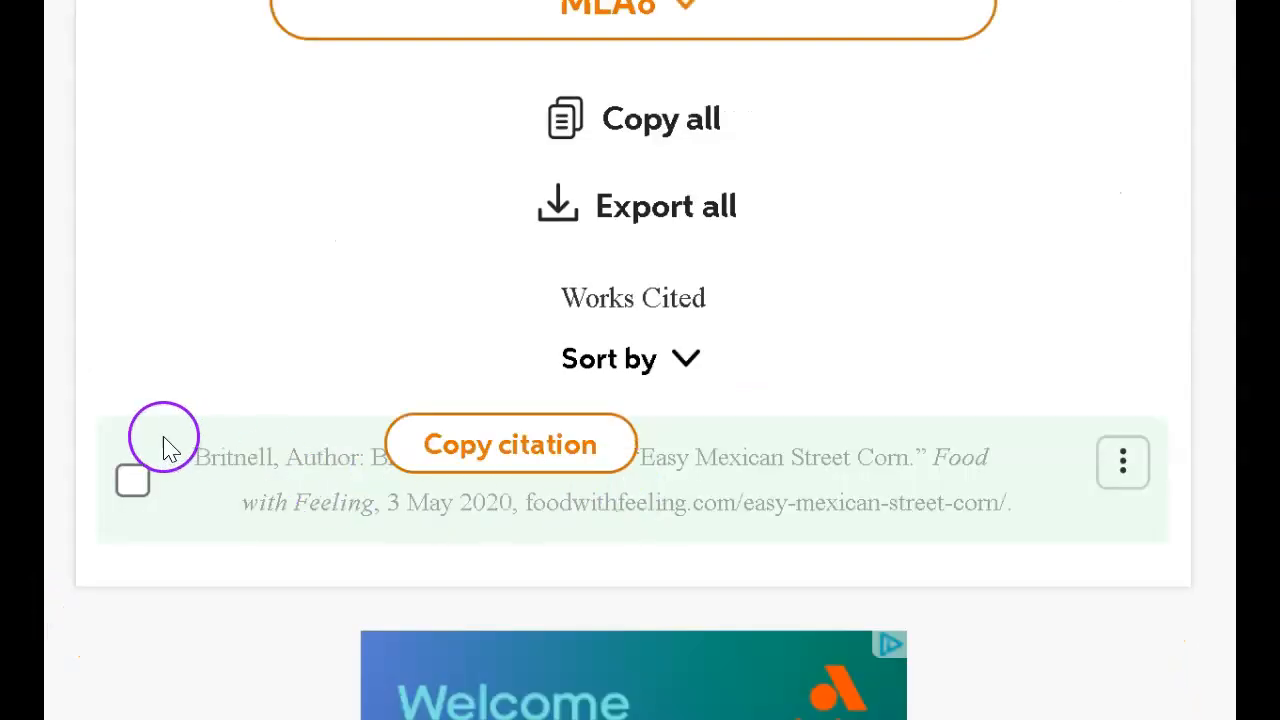
scroll("down", 3)
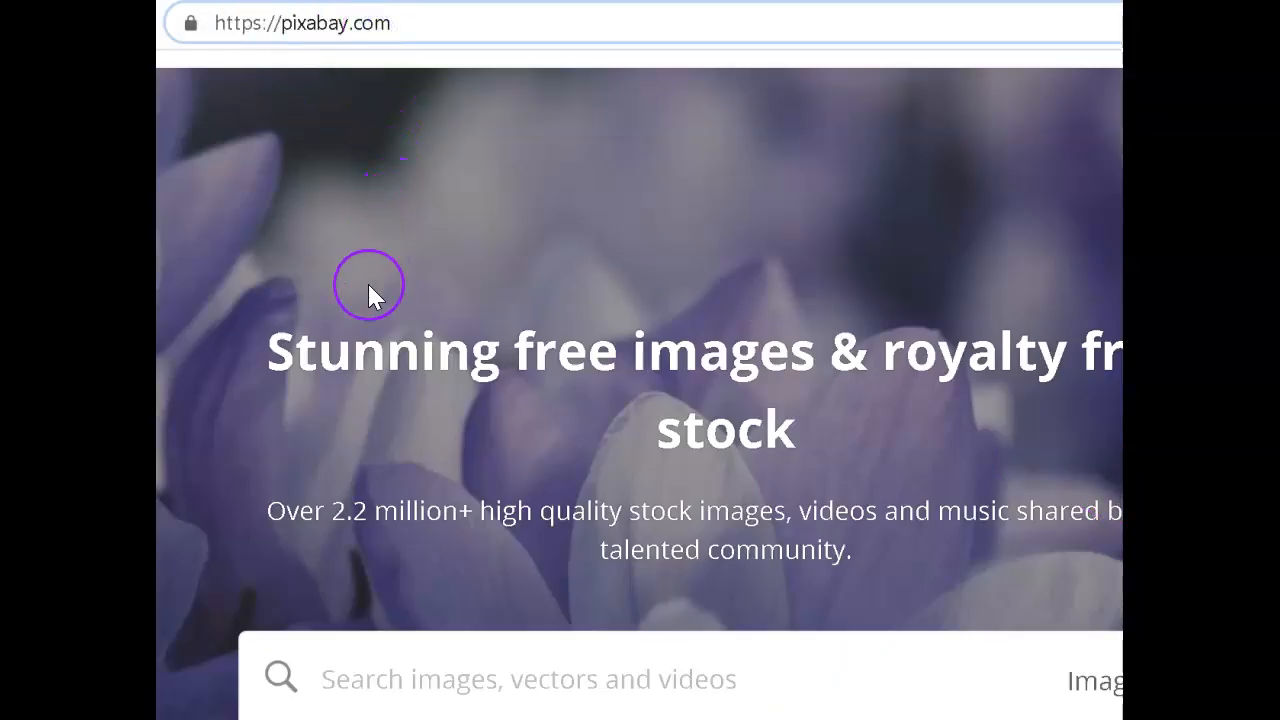
mouse_move(724, 364)
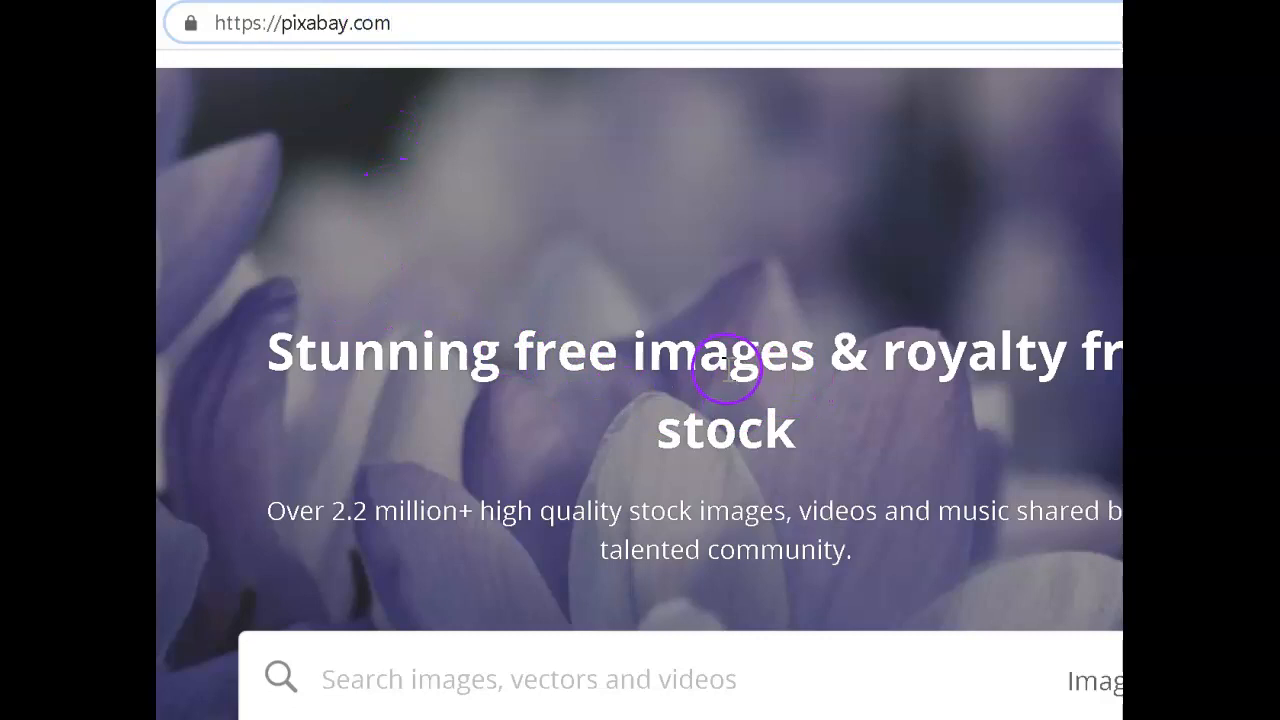
mouse_move(968, 432)
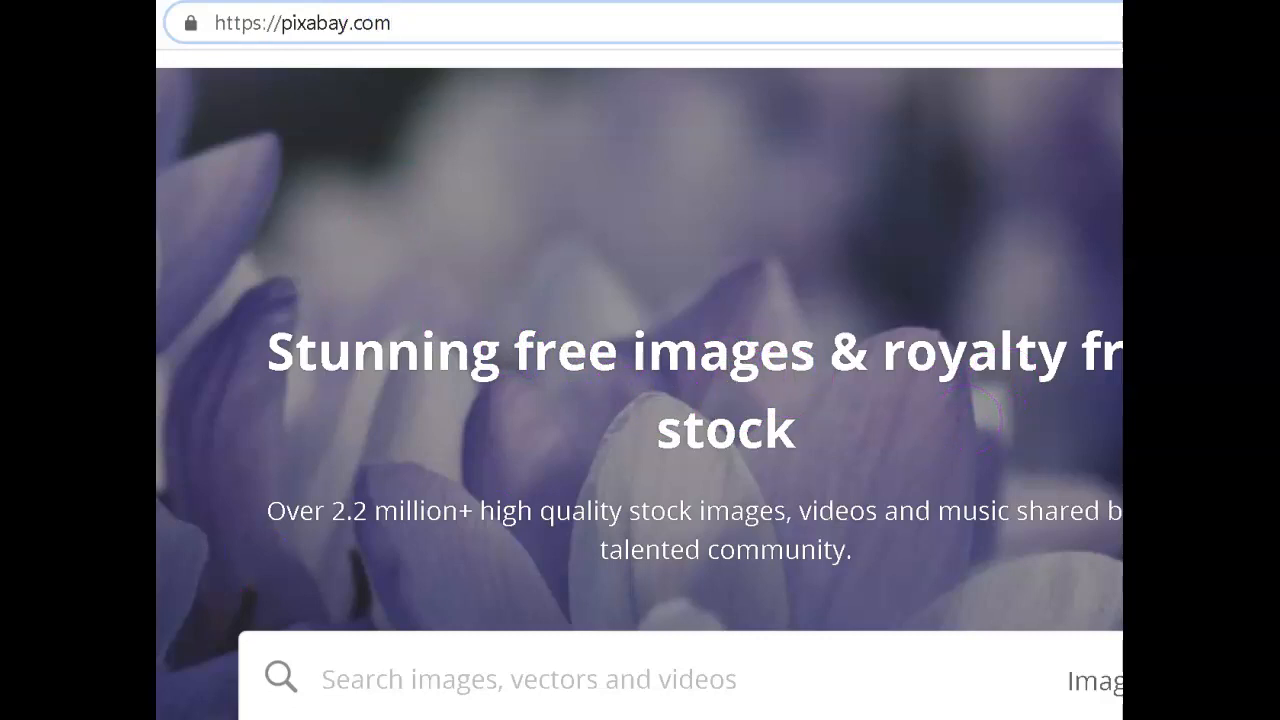
Open the Mexican sweet corn photo on Pixabay and save it with Free Download.
left_click(372, 678)
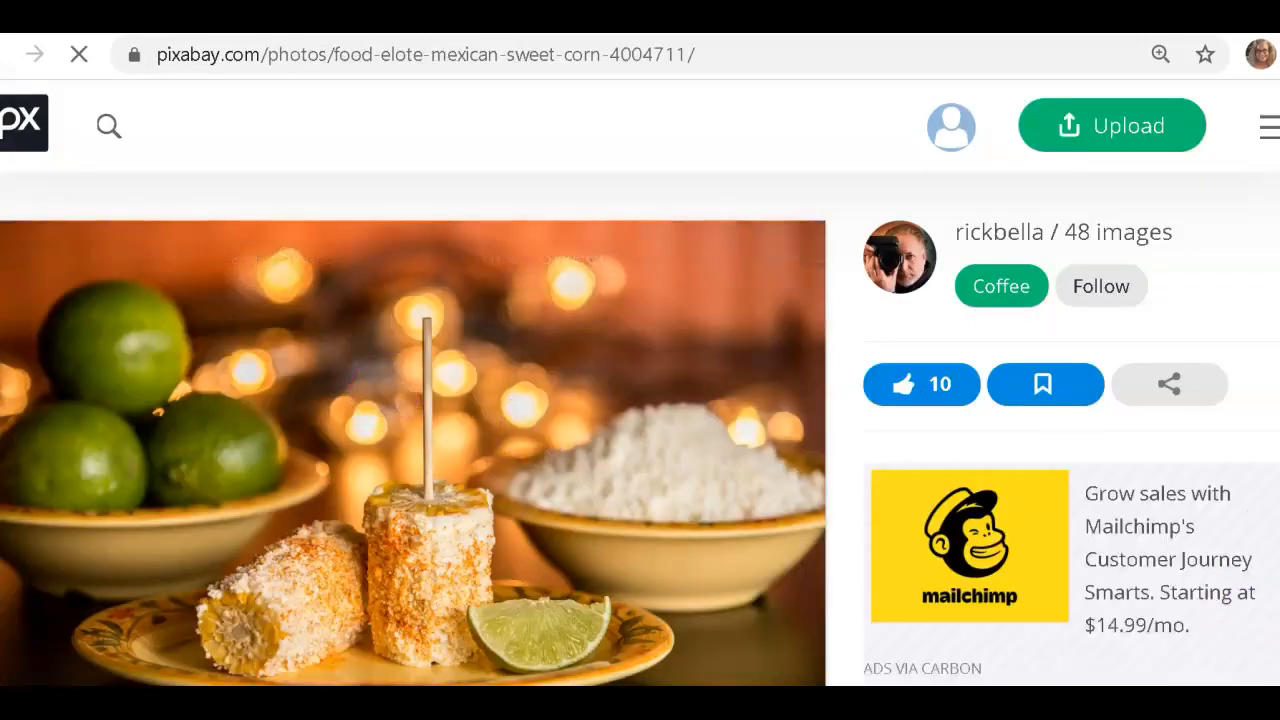
scroll("down", 3)
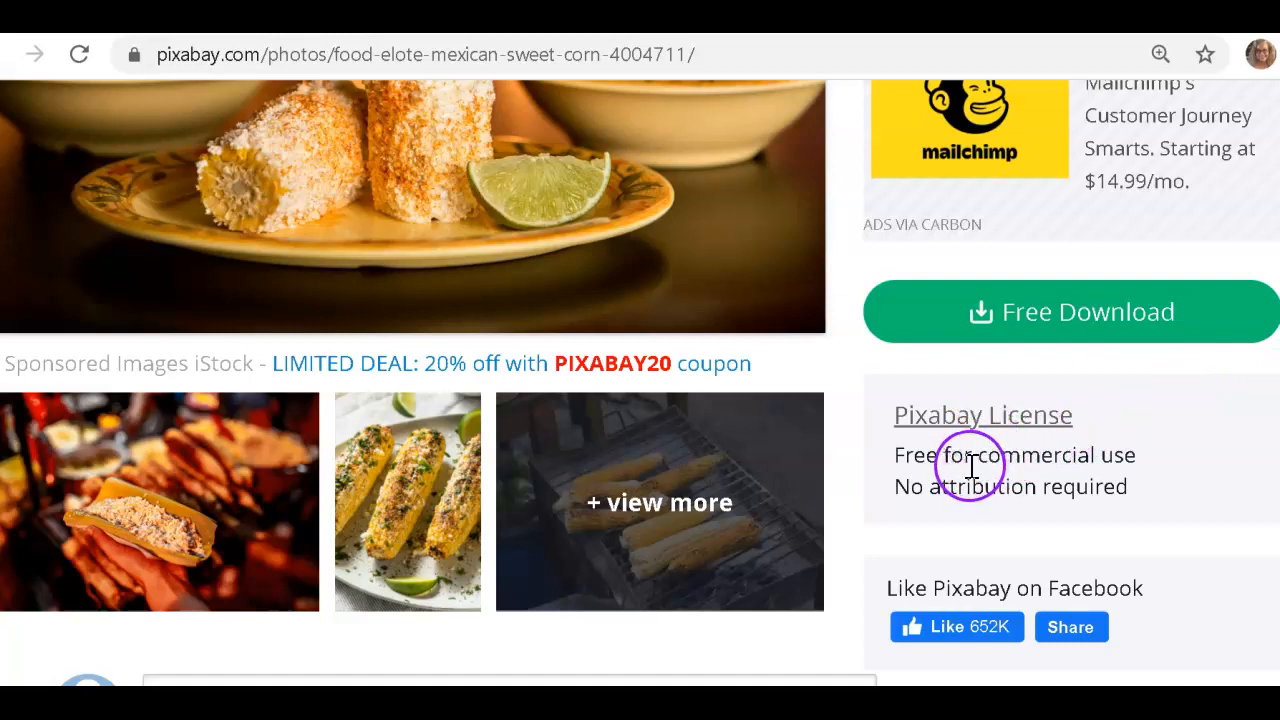
mouse_move(956, 516)
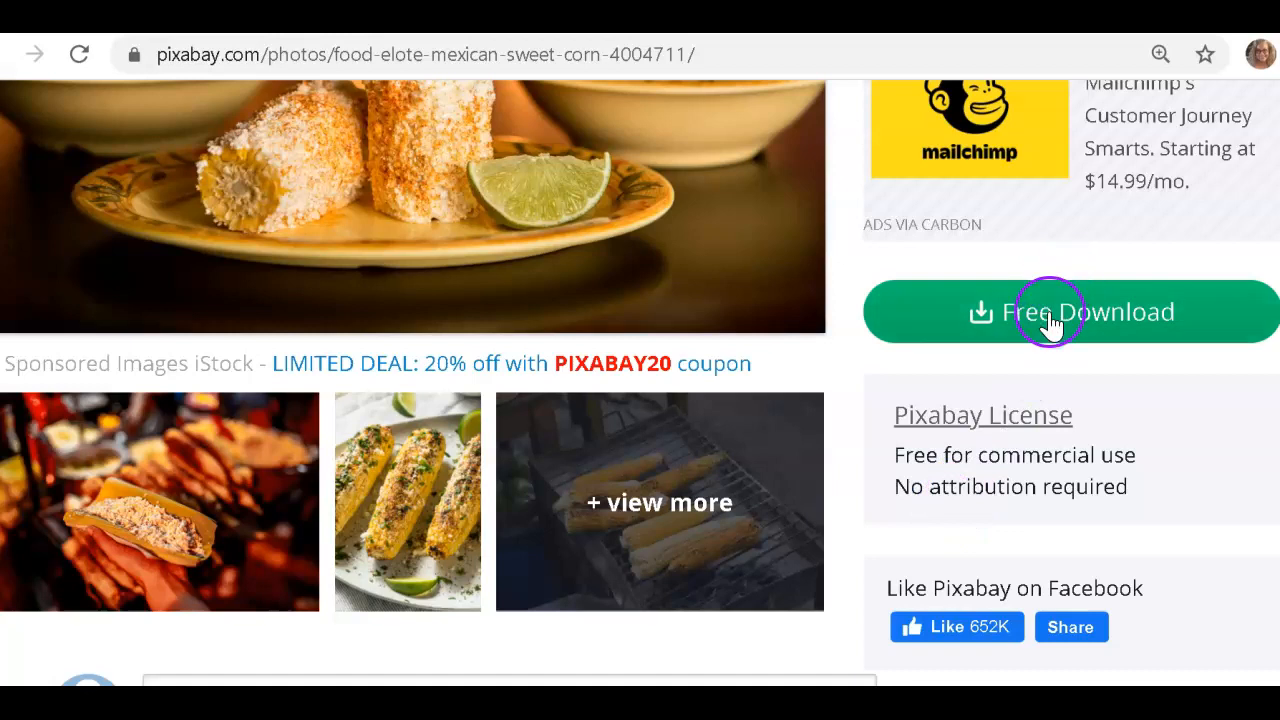
left_click(1070, 312)
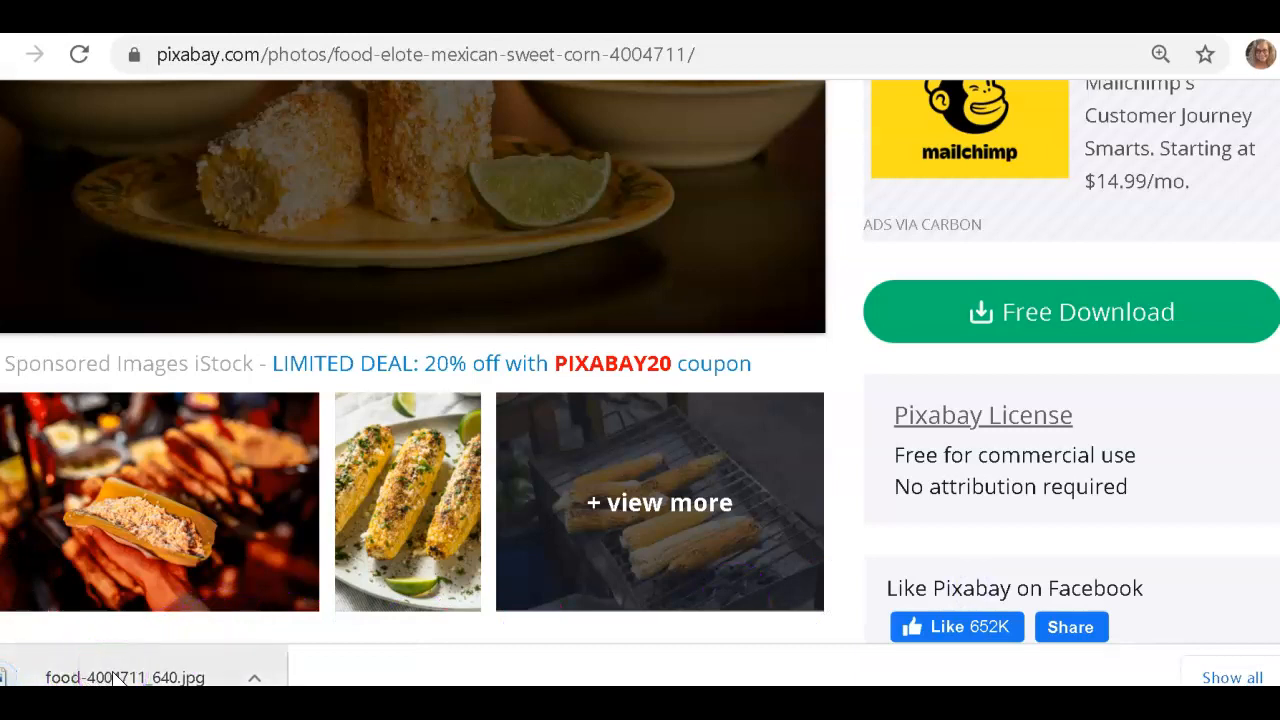
left_click(124, 676)
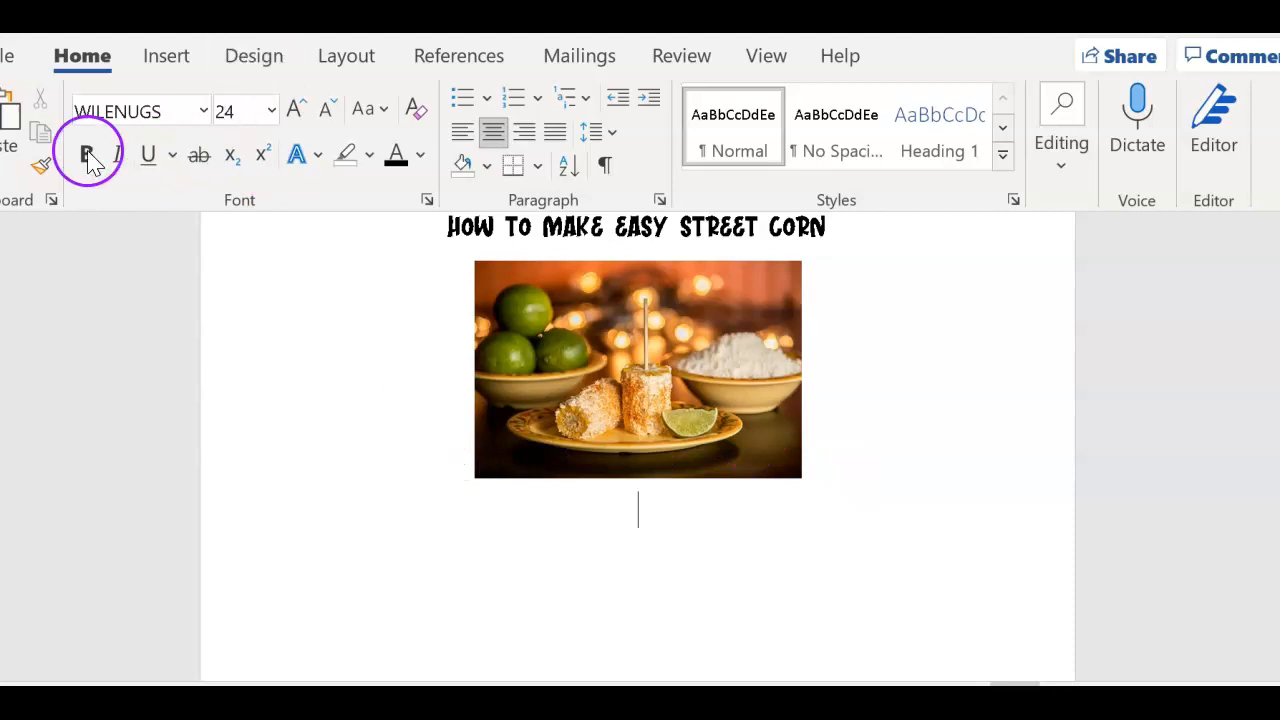
Turn off Bold for the body line below the corn picture.
left_click(200, 110)
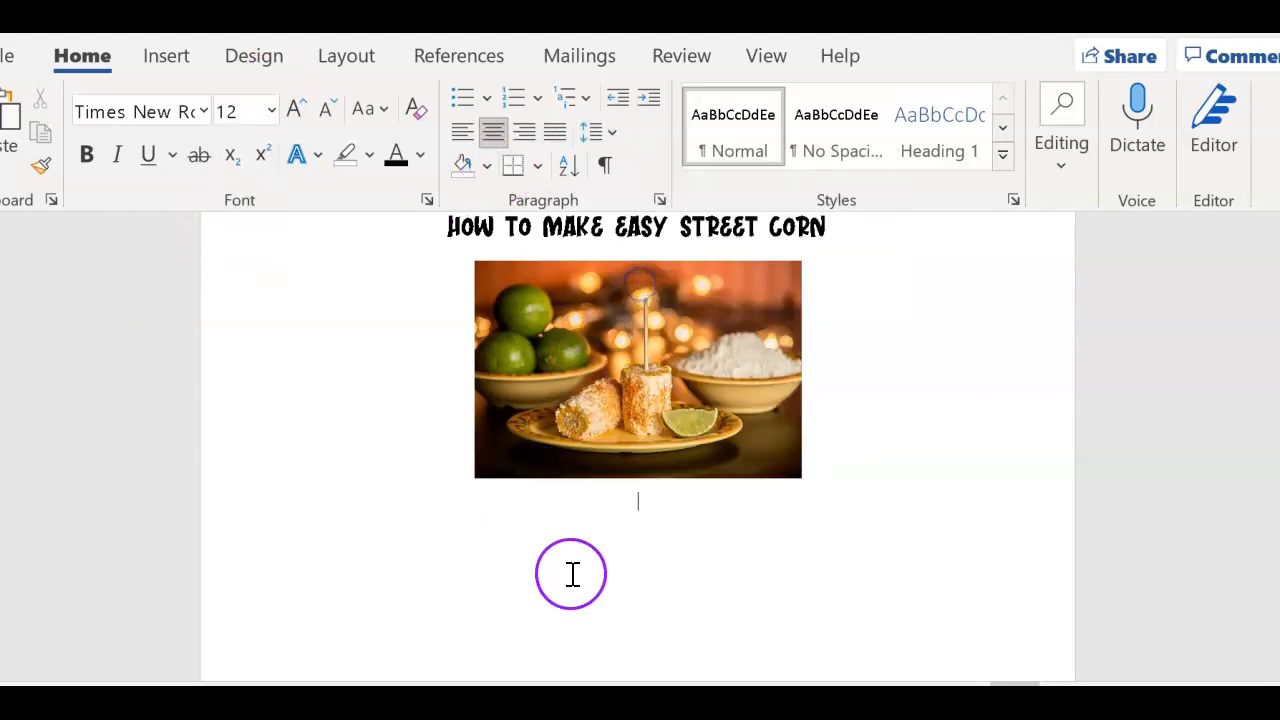
mouse_move(672, 578)
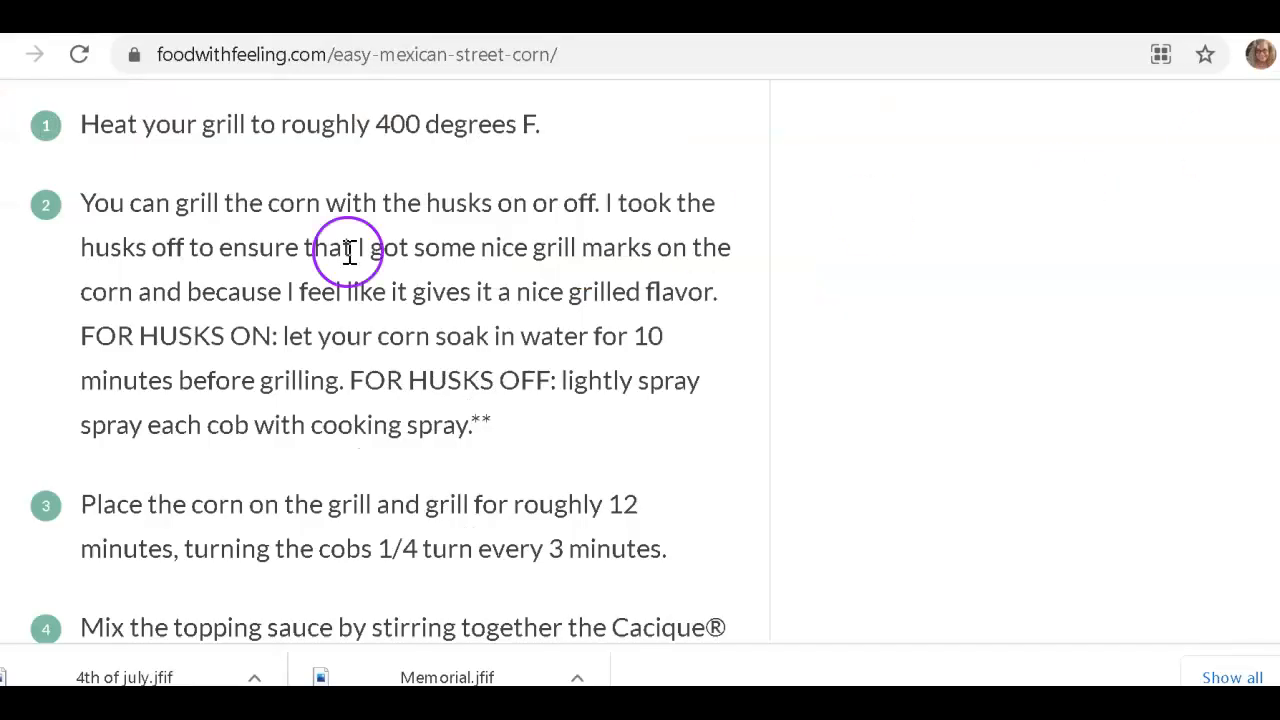
mouse_move(740, 280)
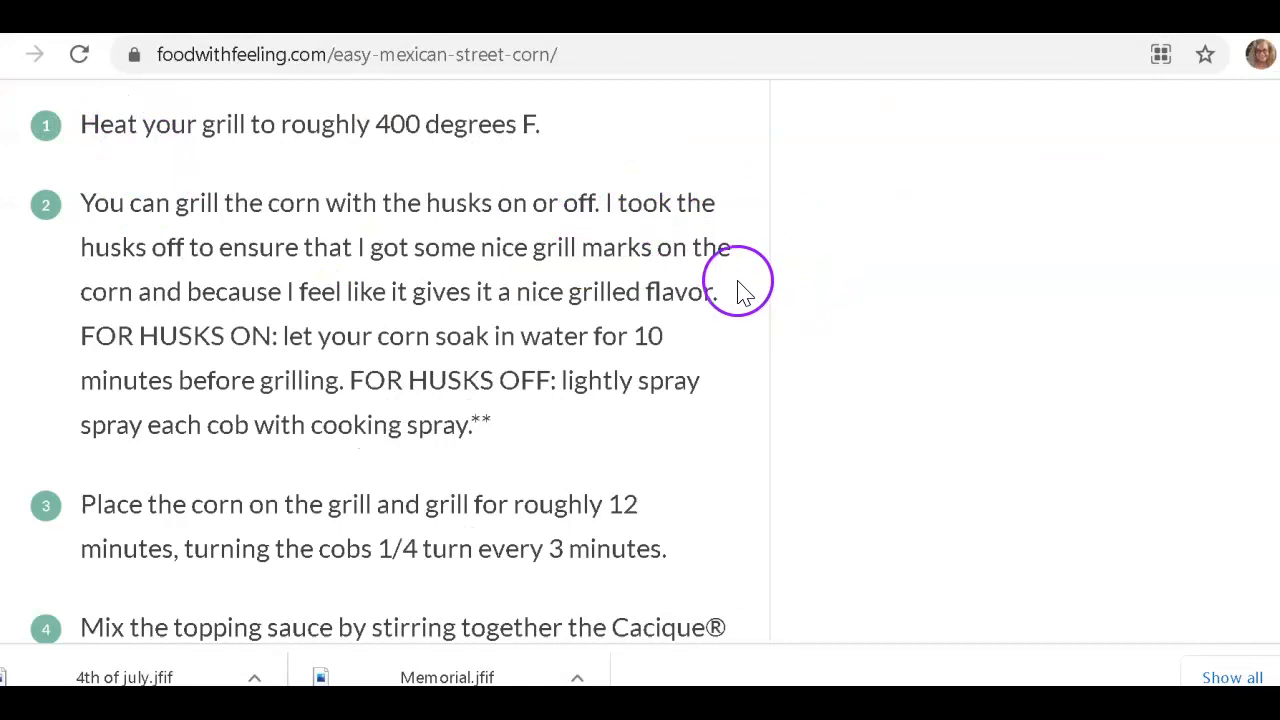
mouse_move(392, 620)
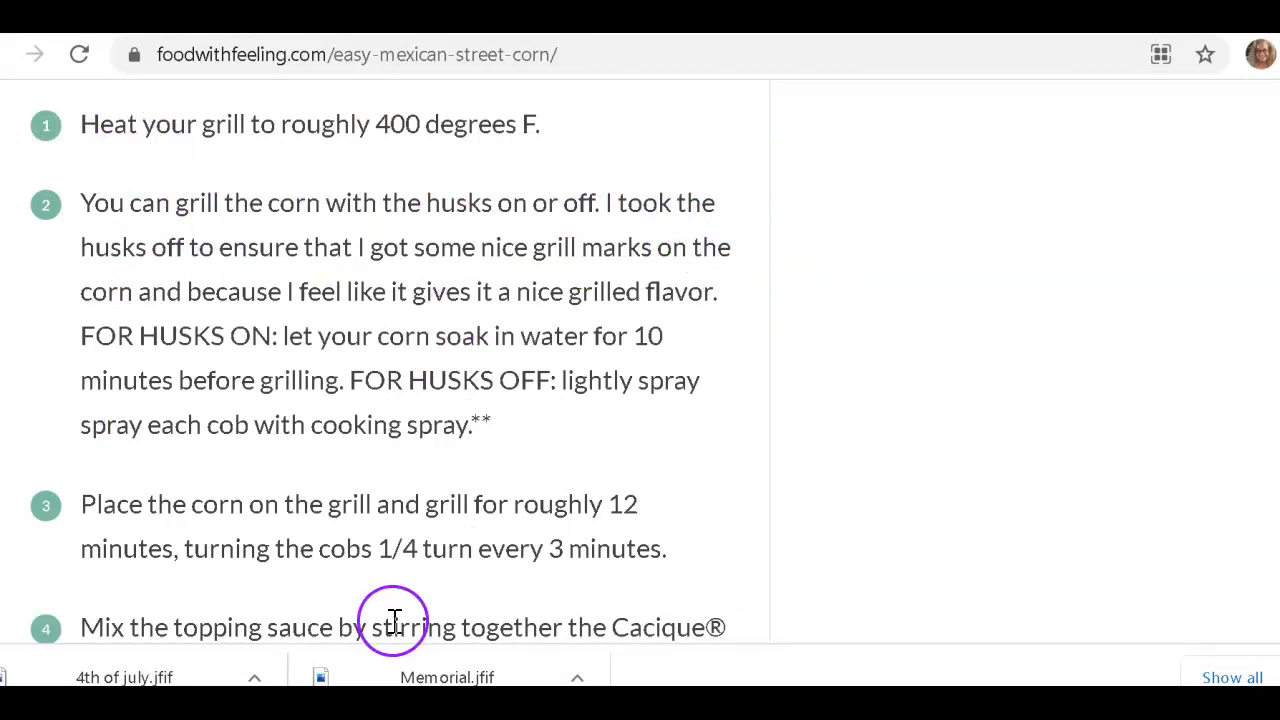
mouse_move(708, 558)
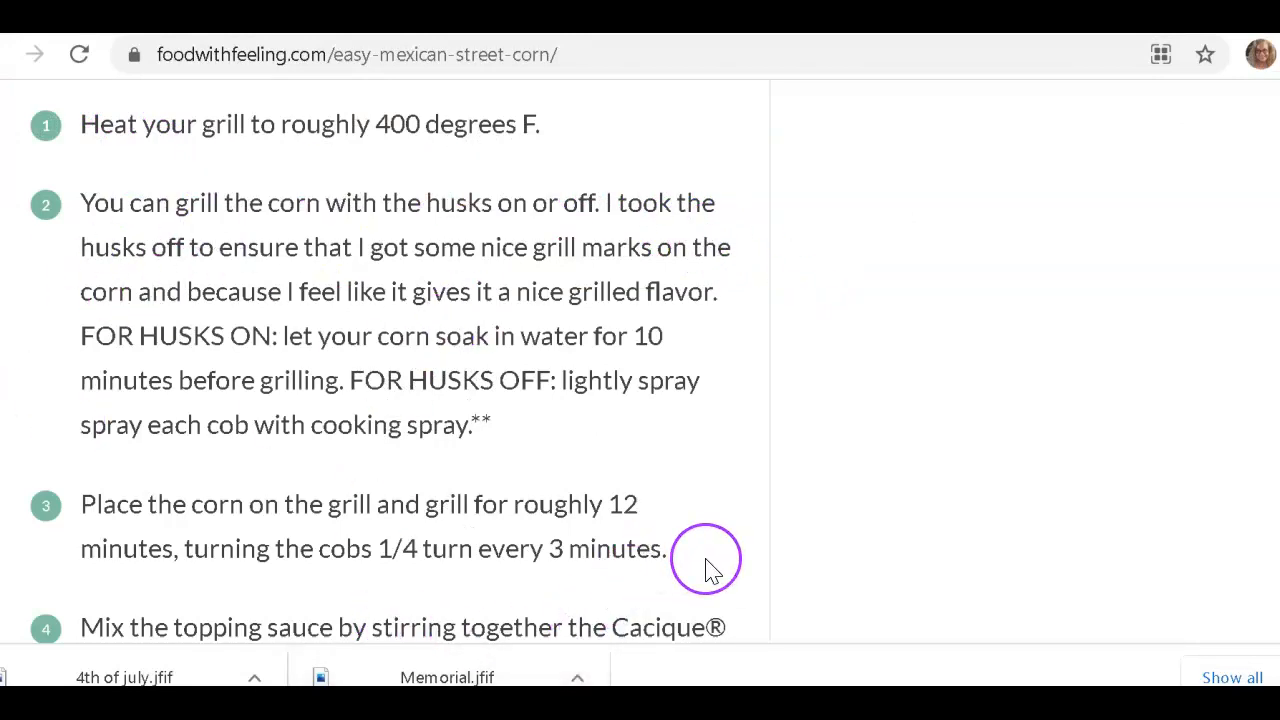
mouse_move(722, 504)
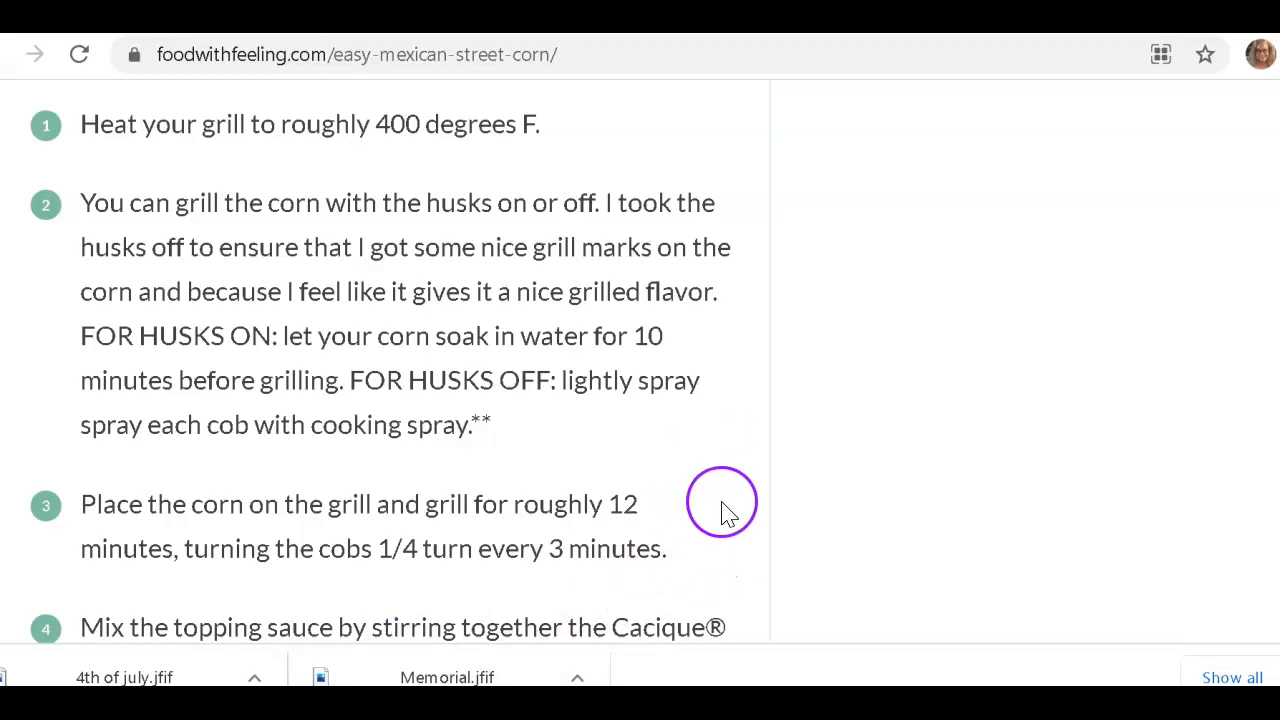
mouse_move(398, 578)
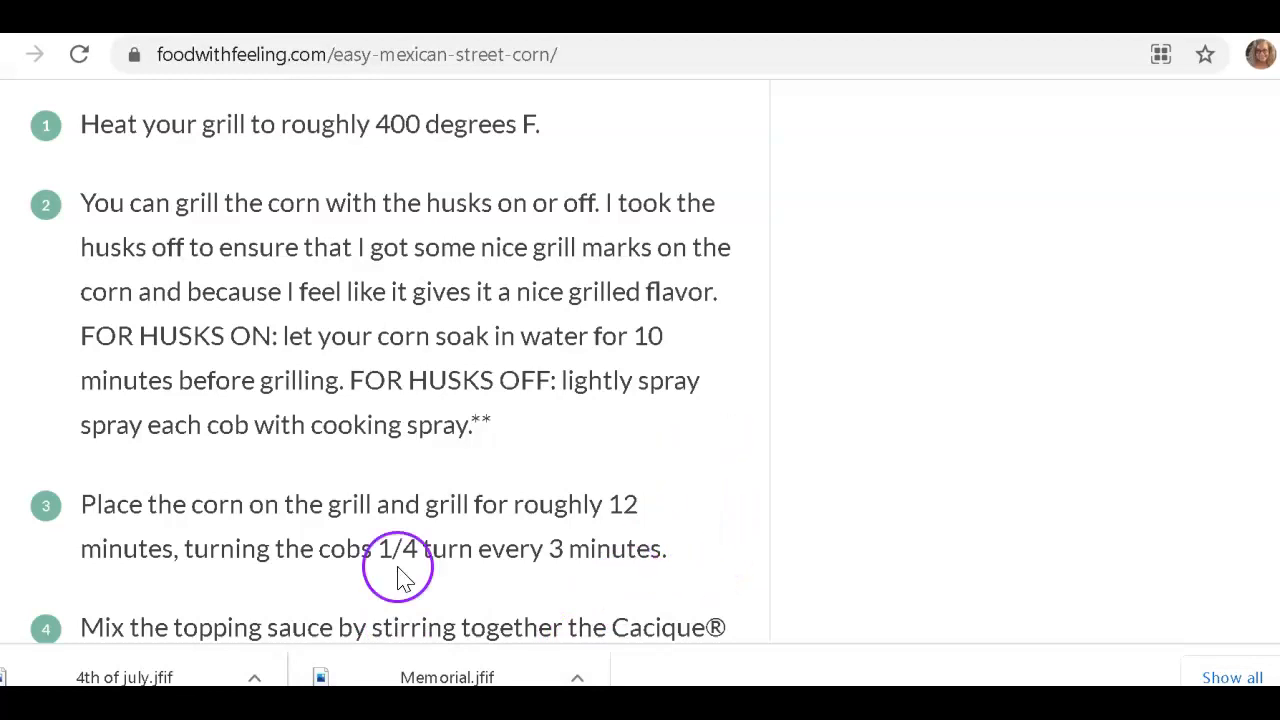
mouse_move(750, 220)
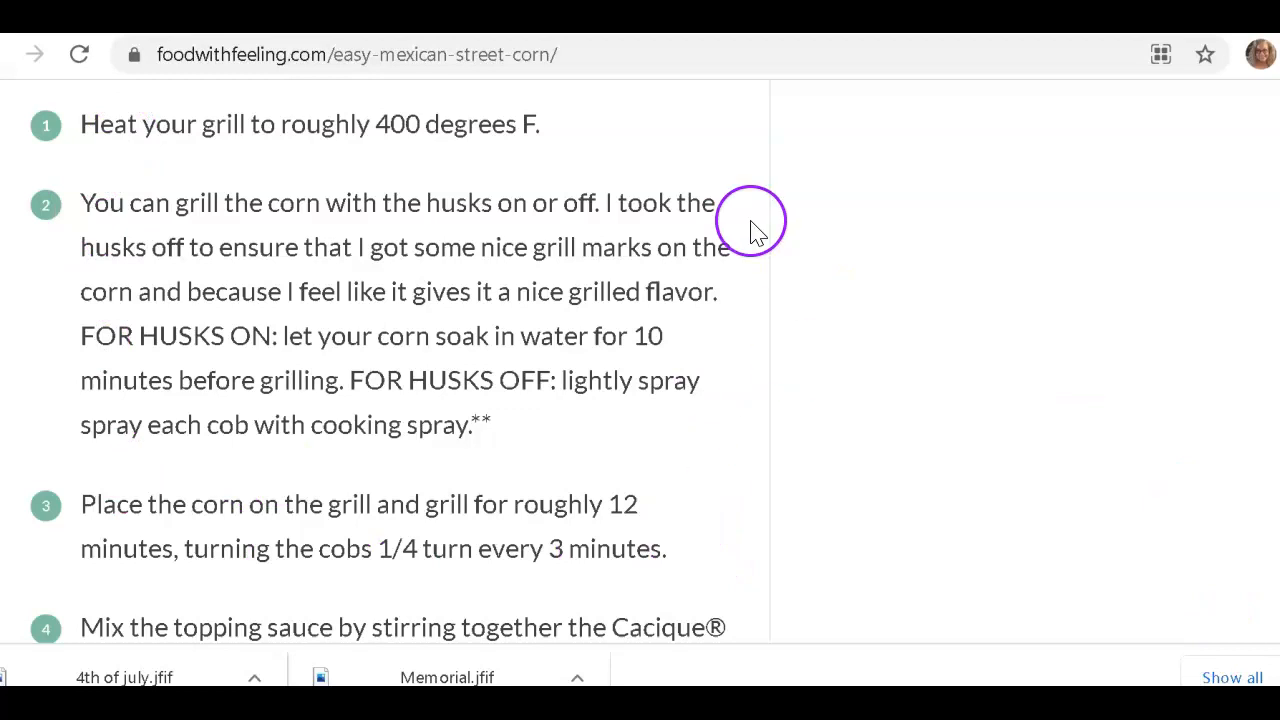
mouse_move(432, 76)
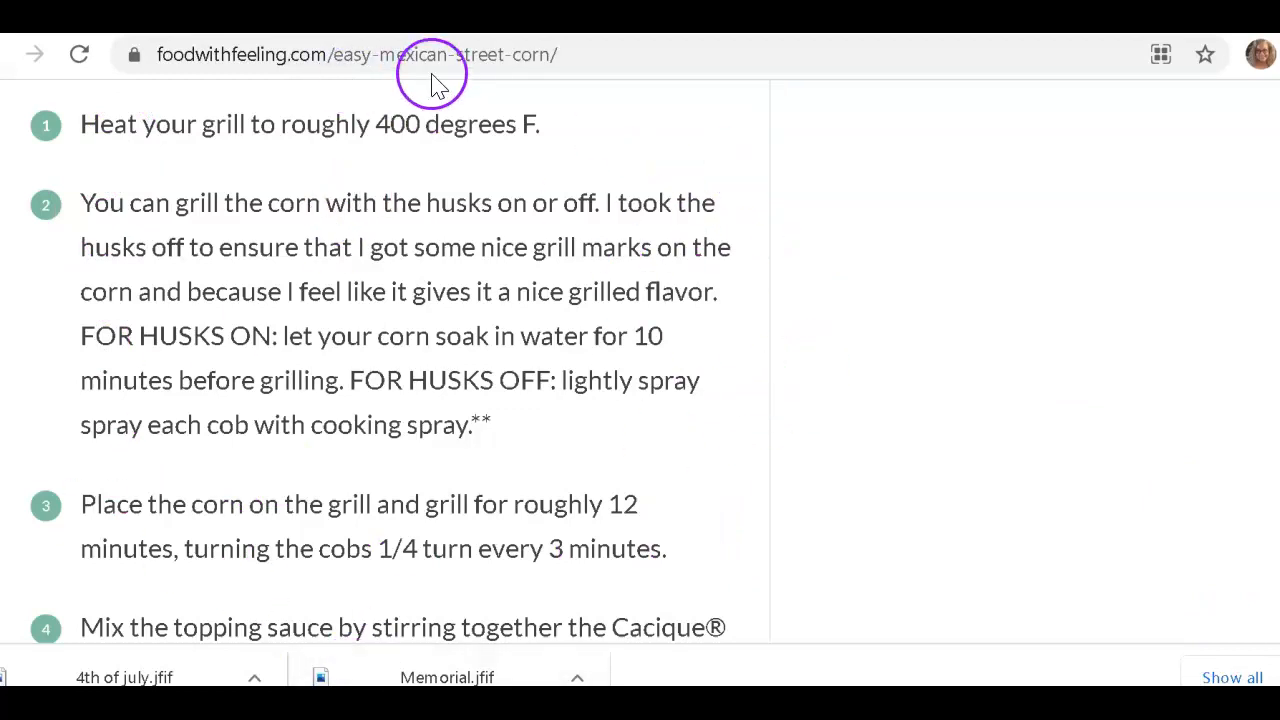
mouse_move(884, 50)
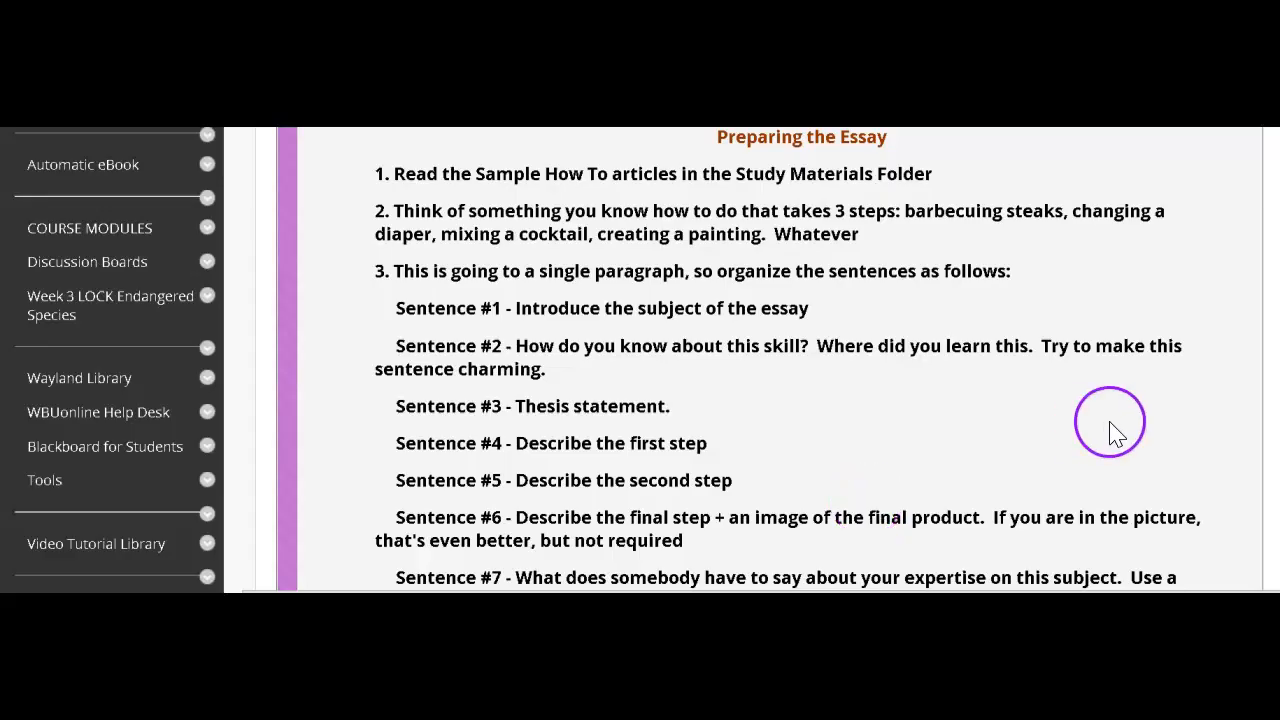
mouse_move(956, 244)
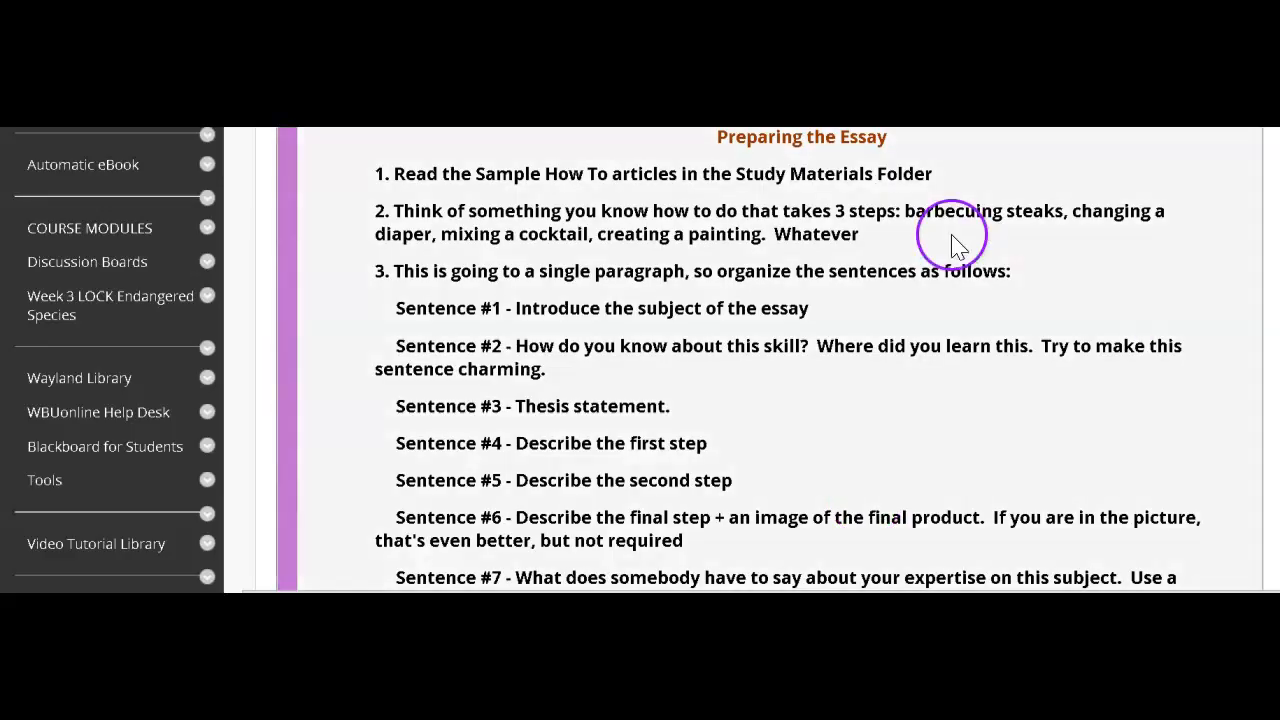
mouse_move(896, 150)
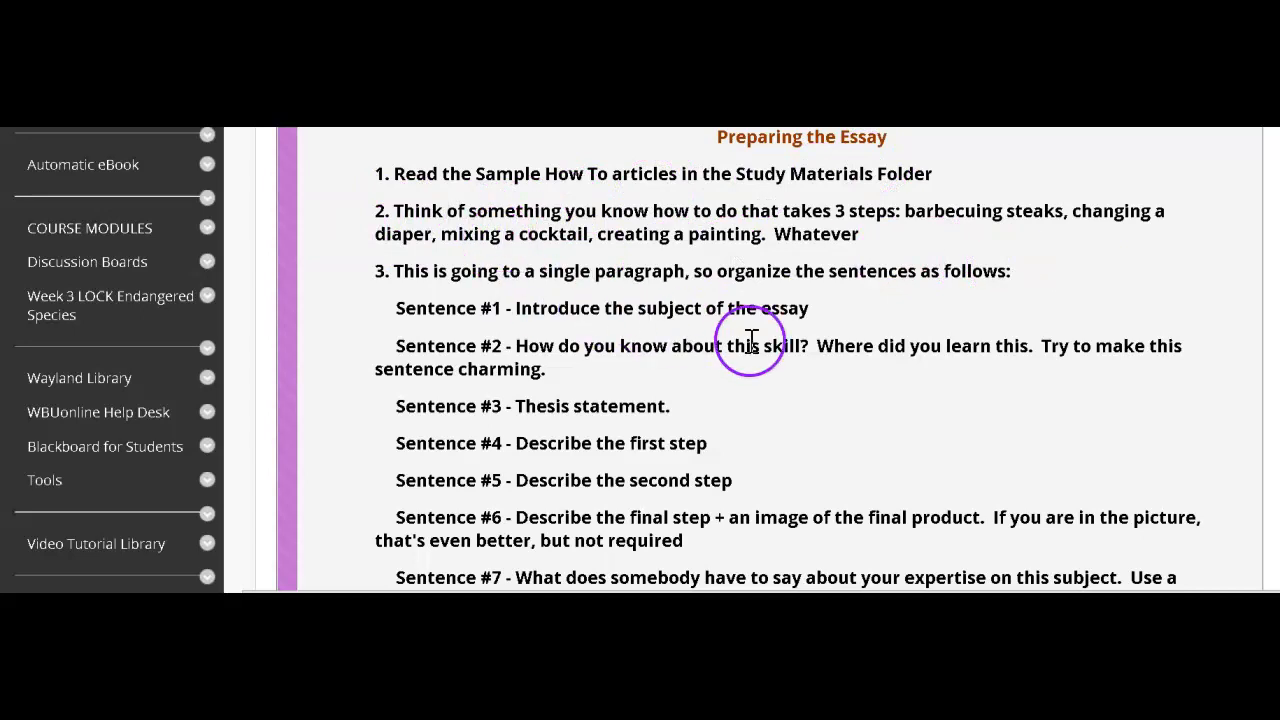
mouse_move(712, 328)
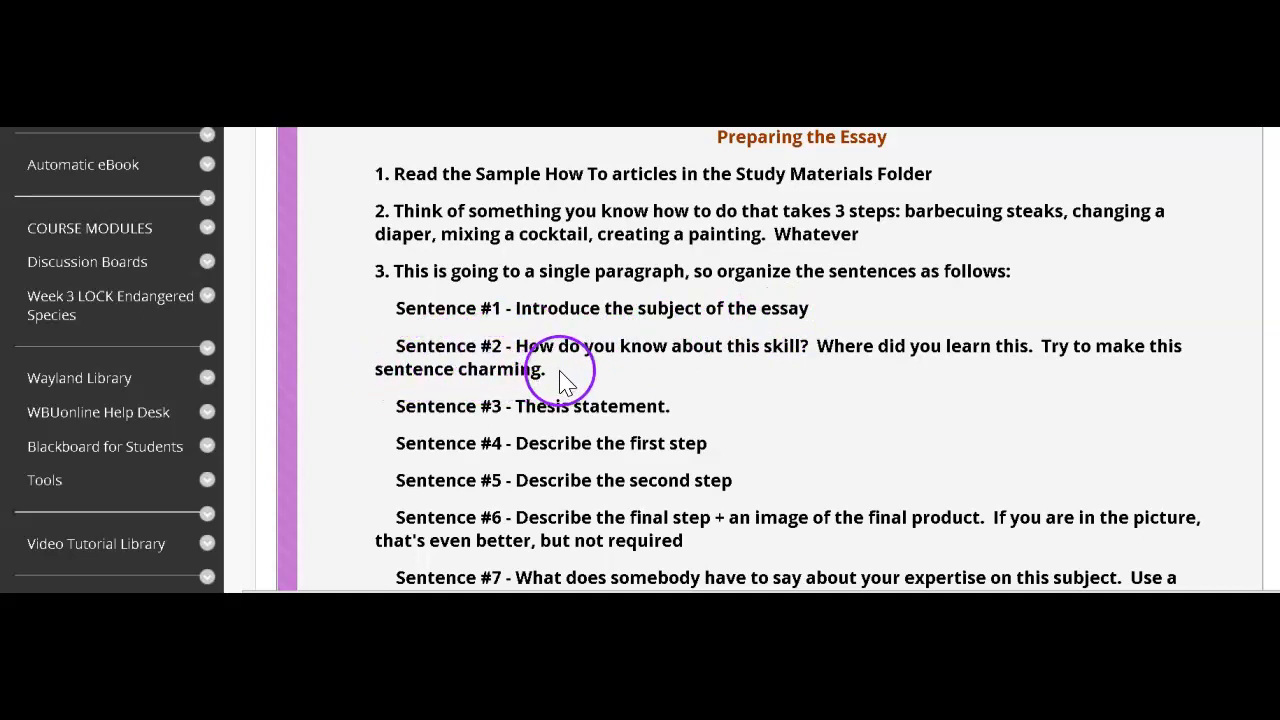
mouse_move(1078, 378)
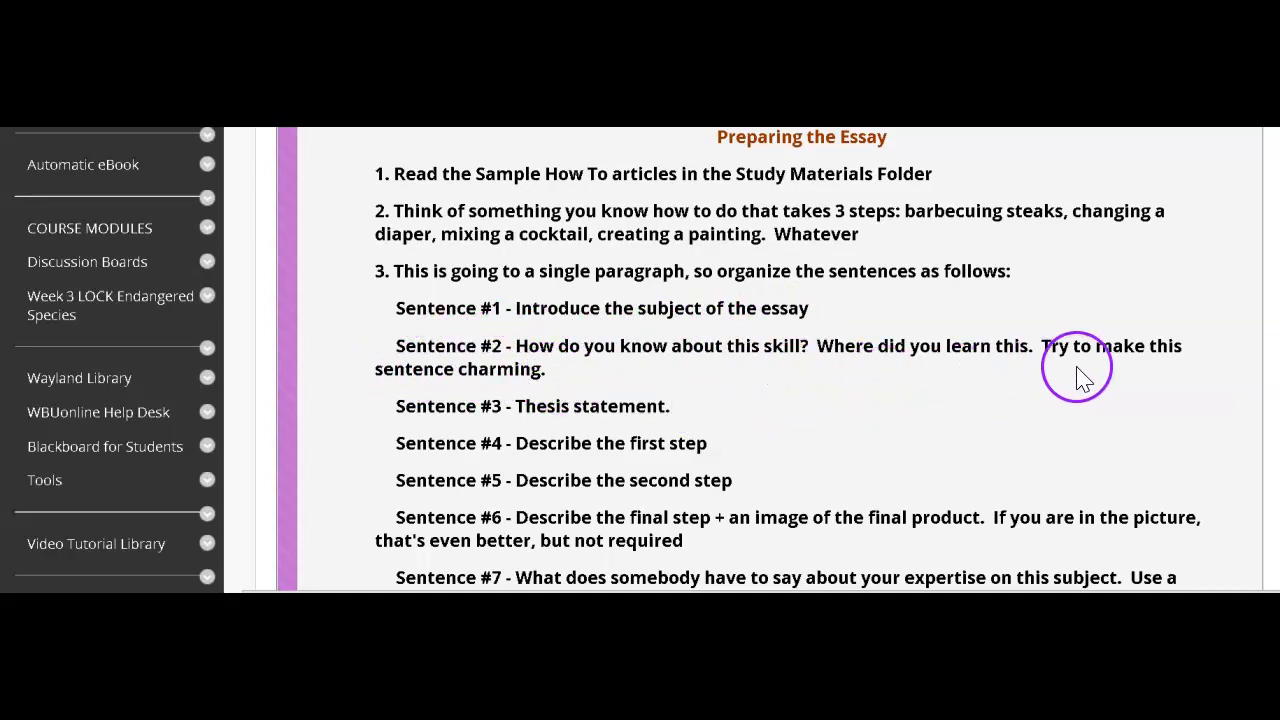
mouse_move(684, 396)
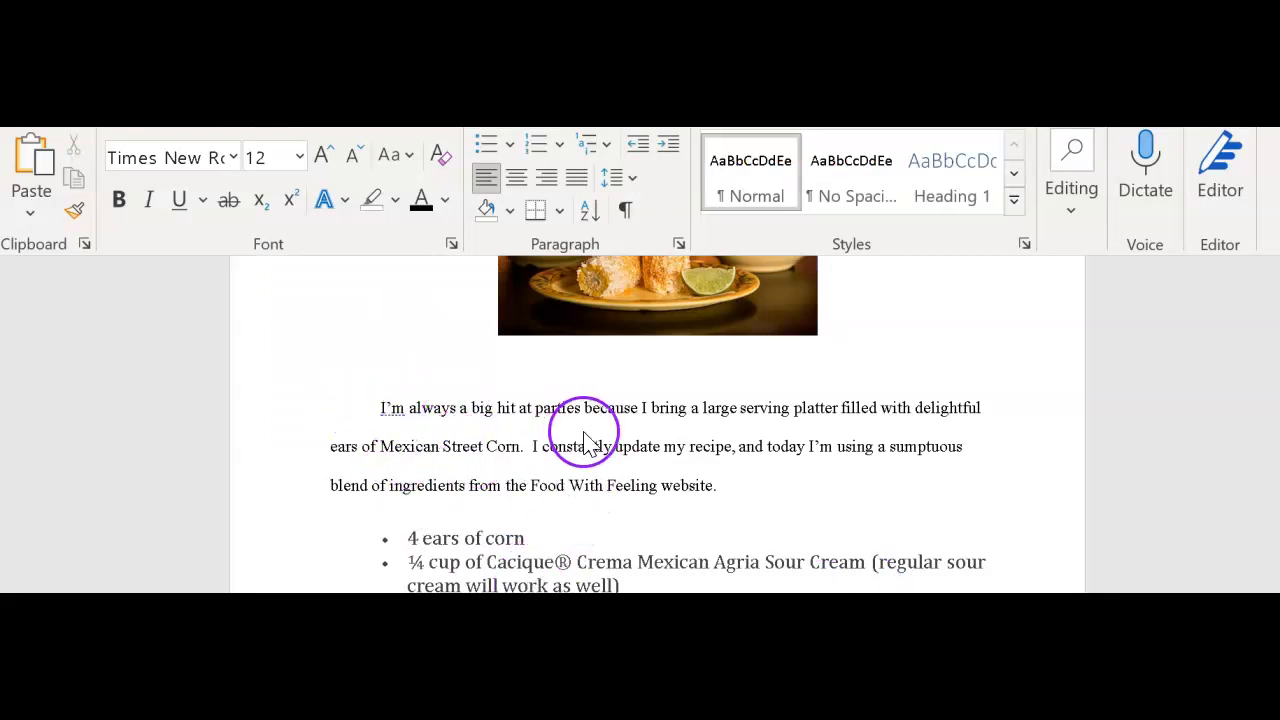
mouse_move(404, 420)
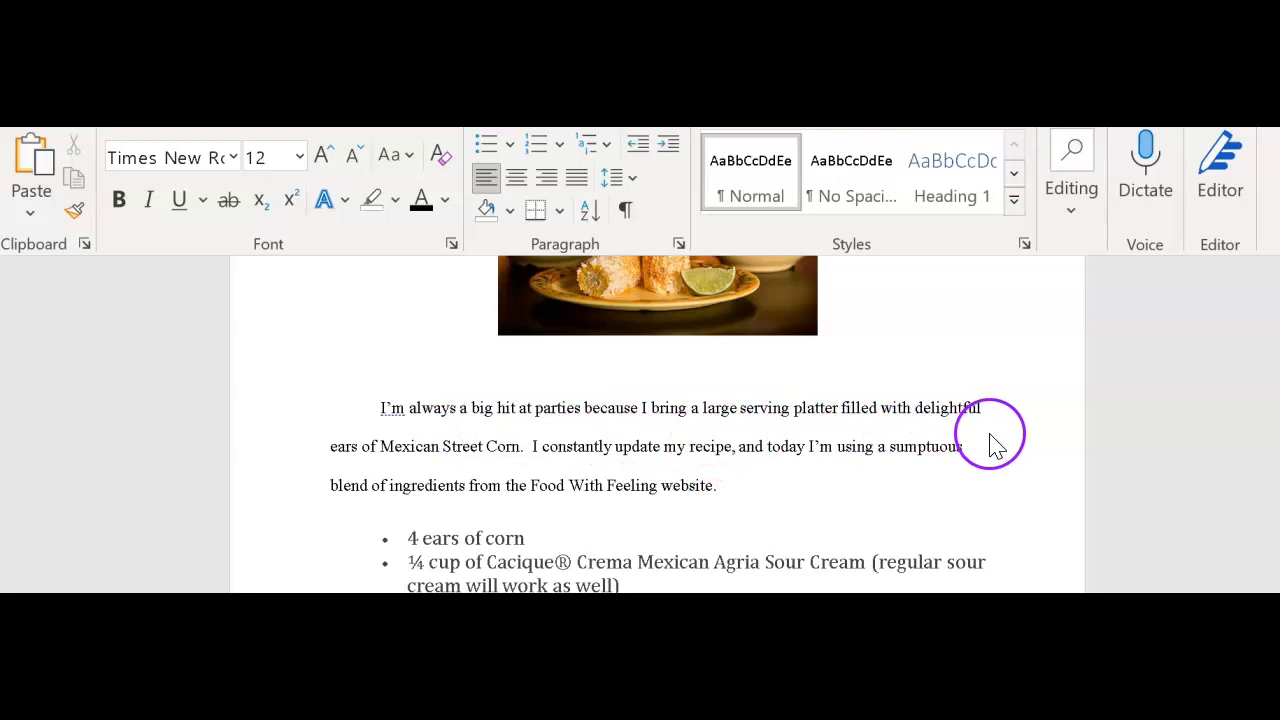
mouse_move(1008, 504)
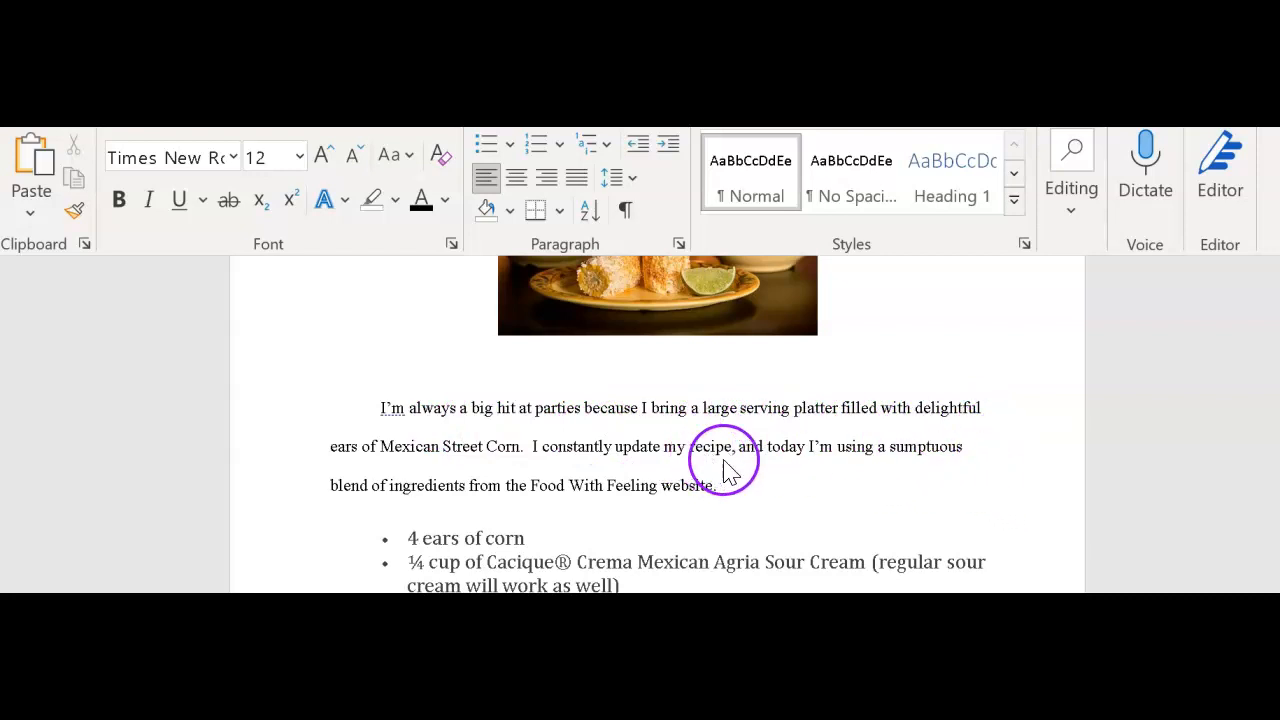
mouse_move(510, 510)
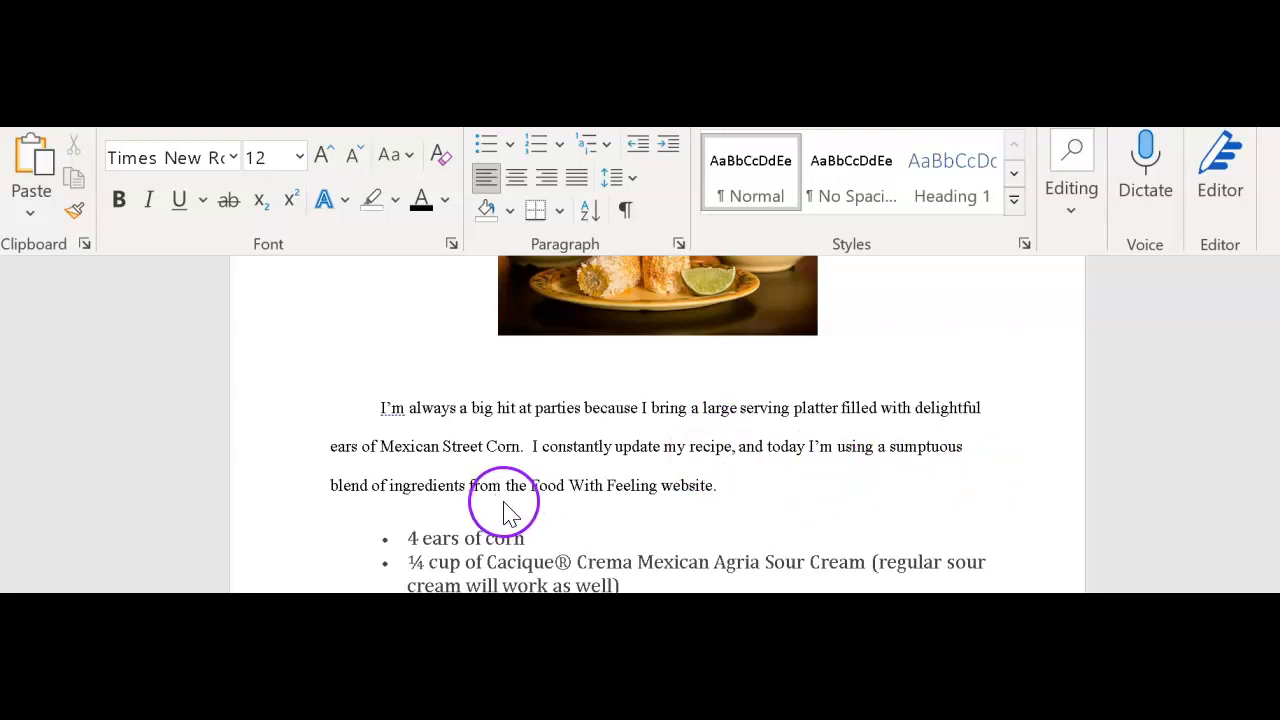
mouse_move(548, 516)
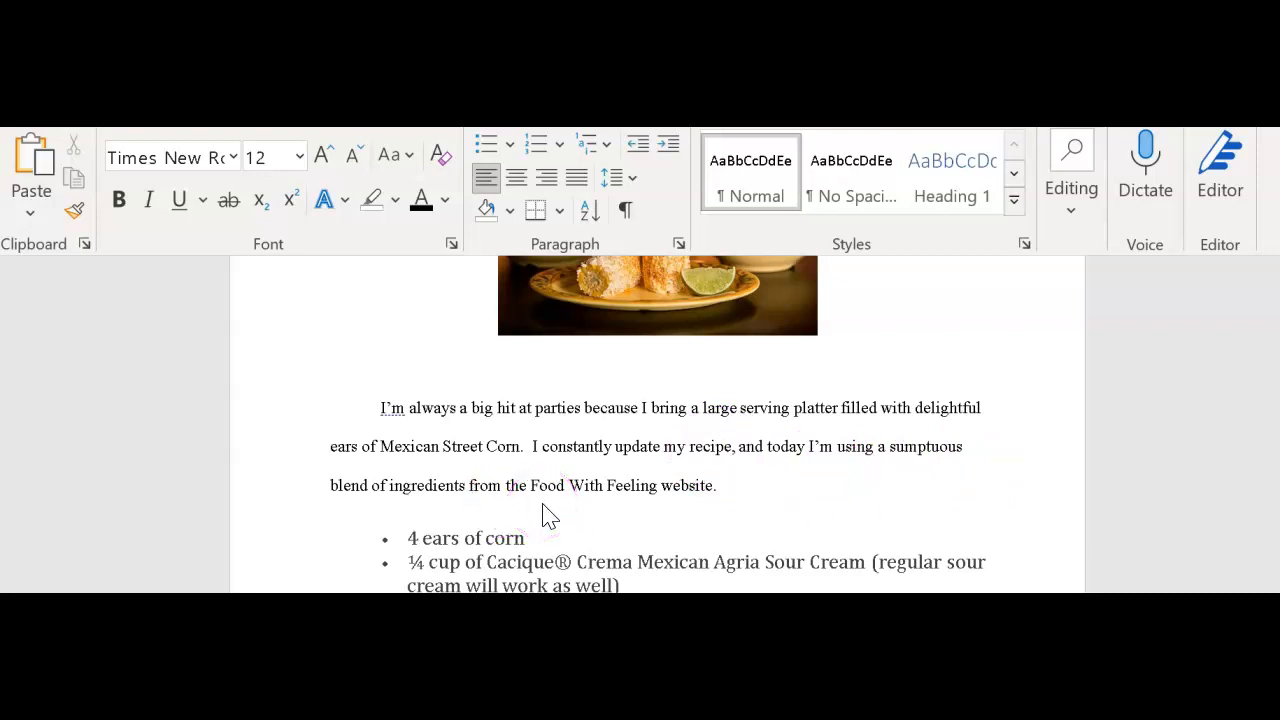
Place the cursor after 'website.' at the end of the introductory paragraph.
left_click(712, 492)
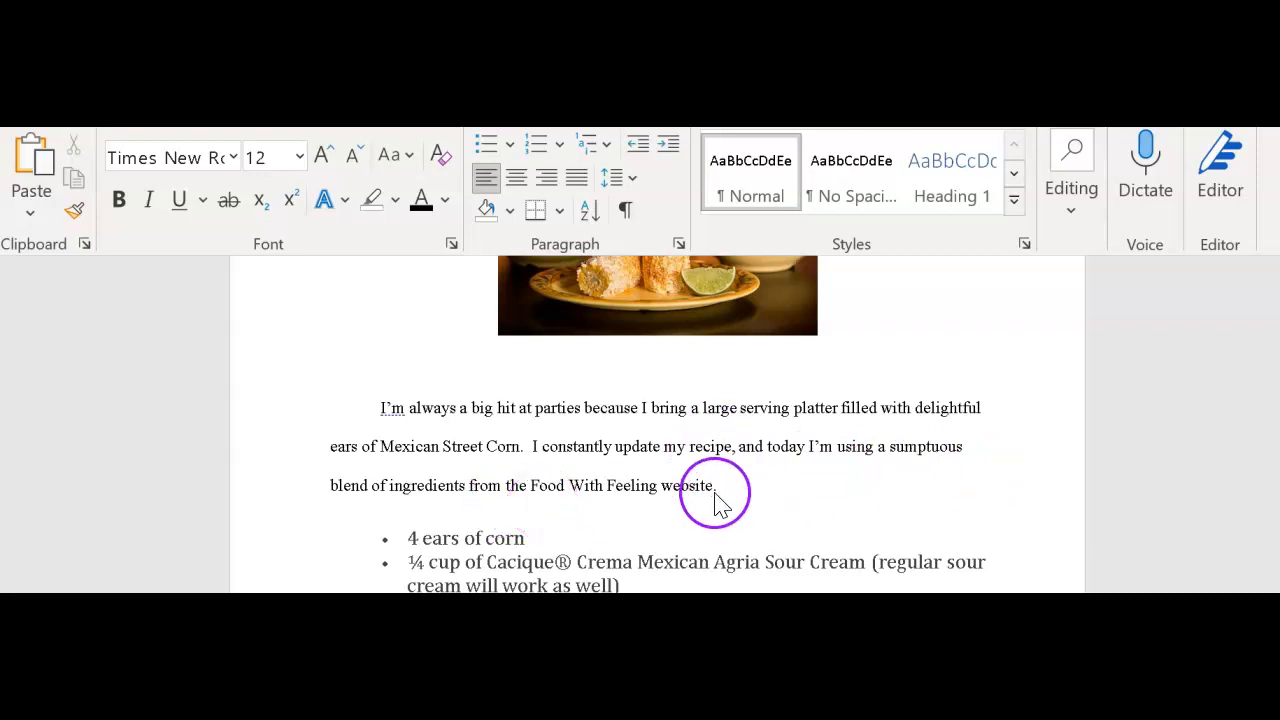
mouse_move(850, 504)
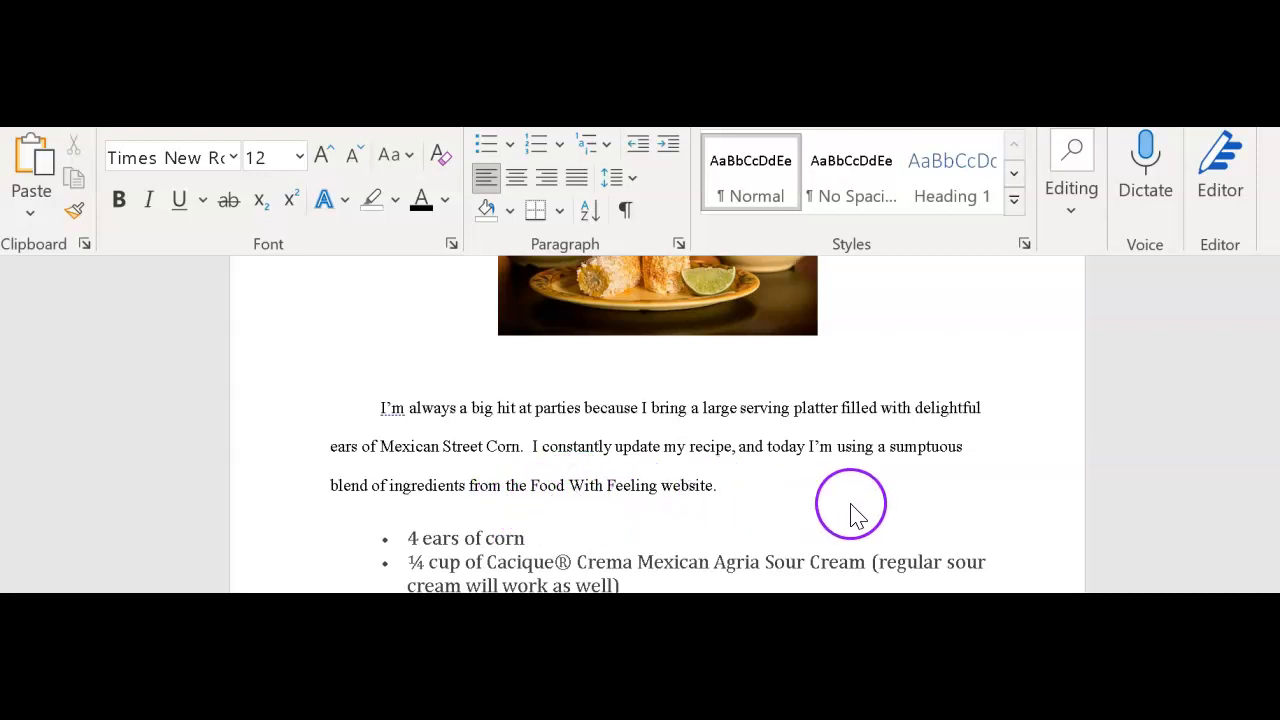
mouse_move(908, 514)
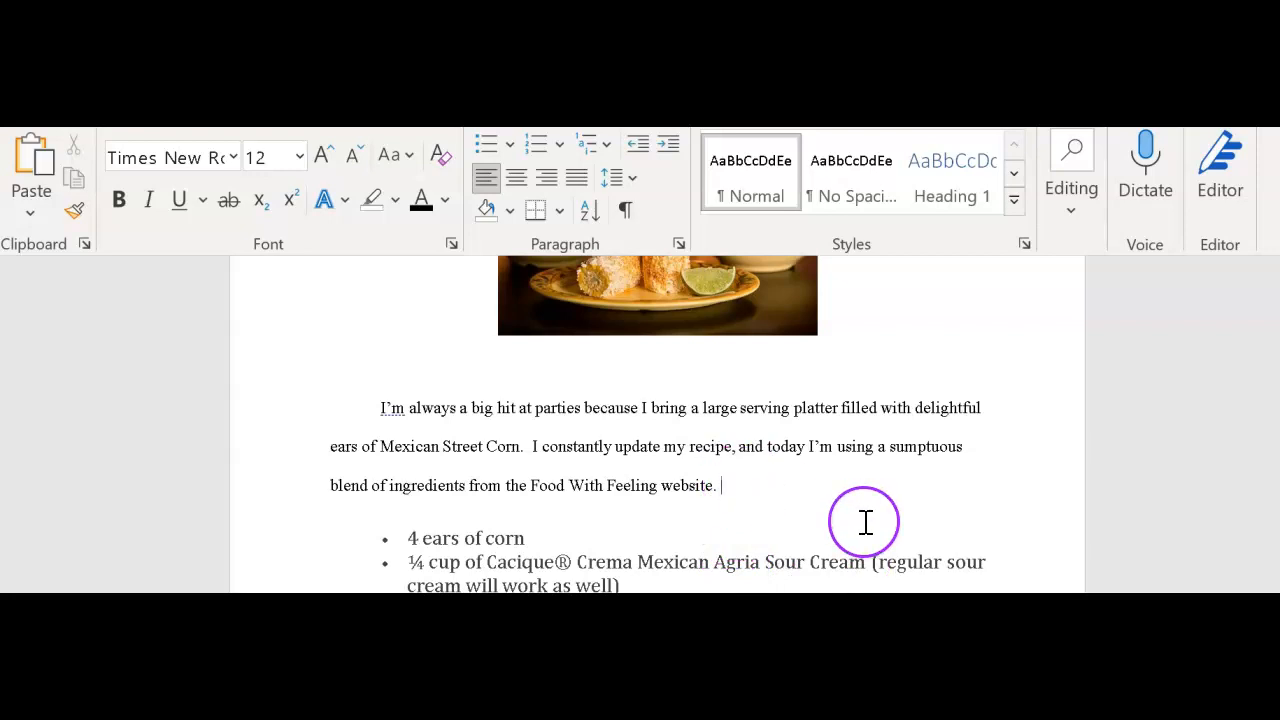
mouse_move(824, 510)
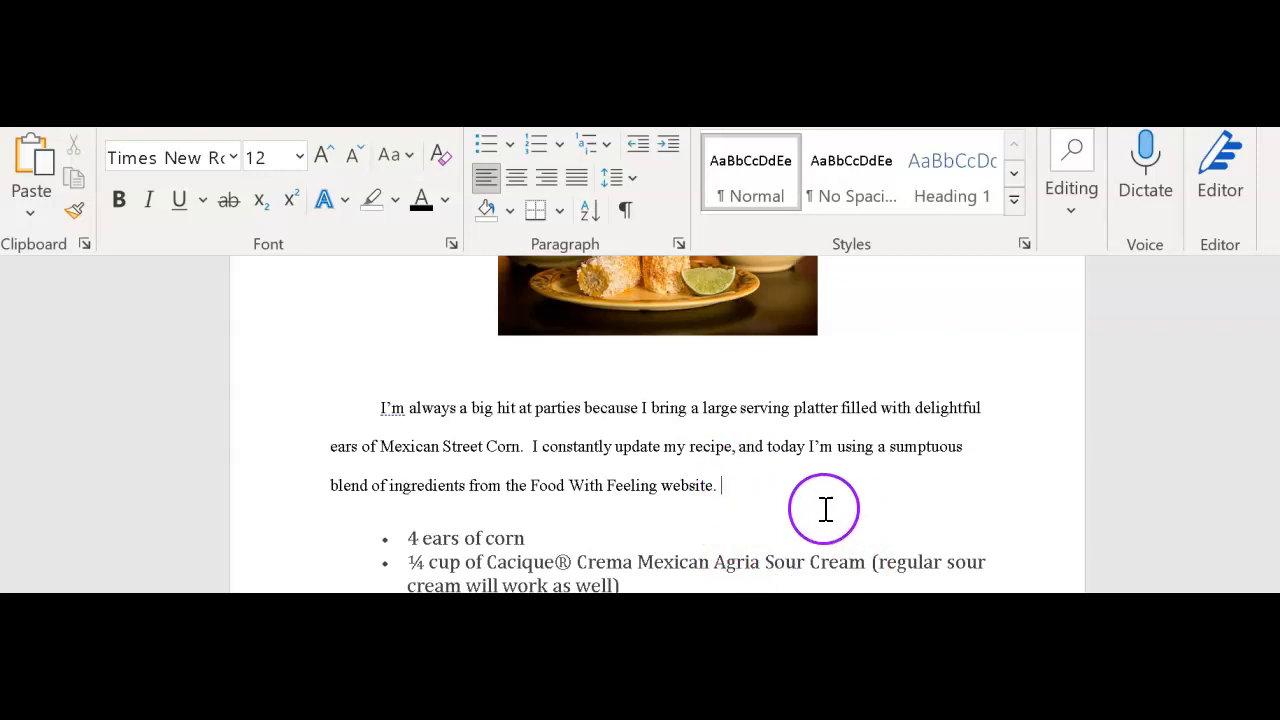
mouse_move(884, 496)
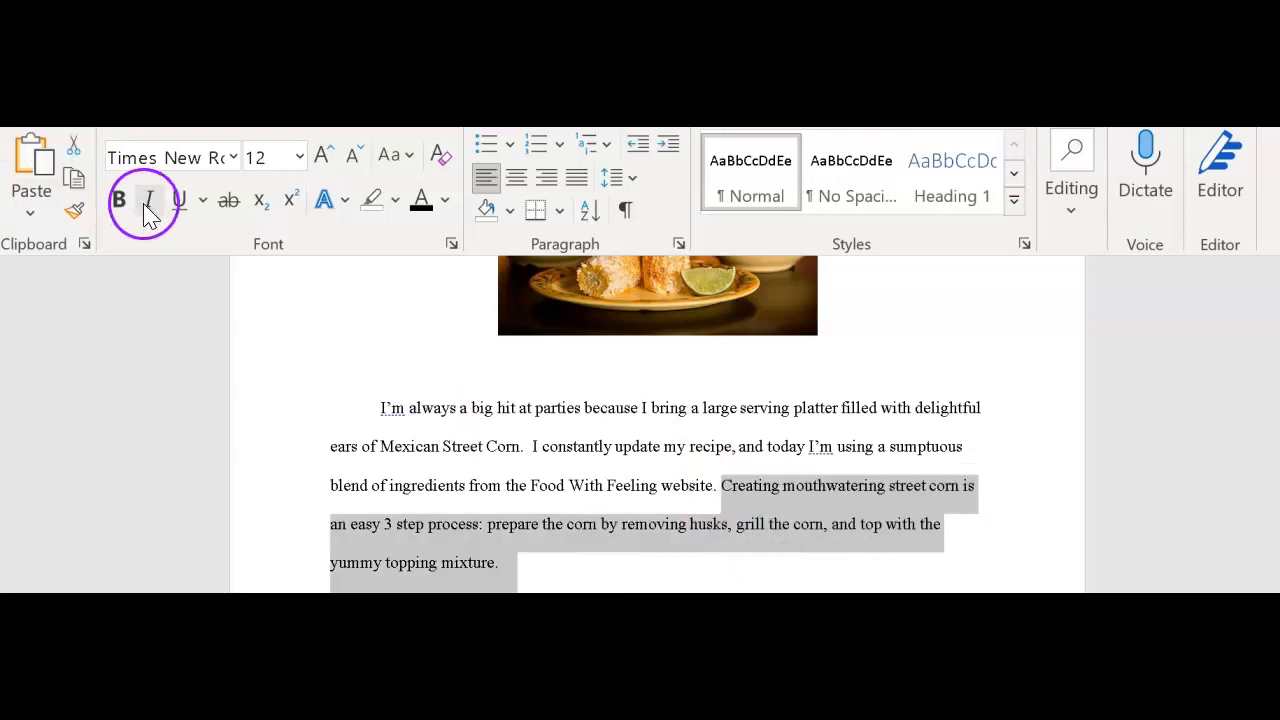
Underline the selected thesis sentence about the easy 3 step process.
left_click(180, 200)
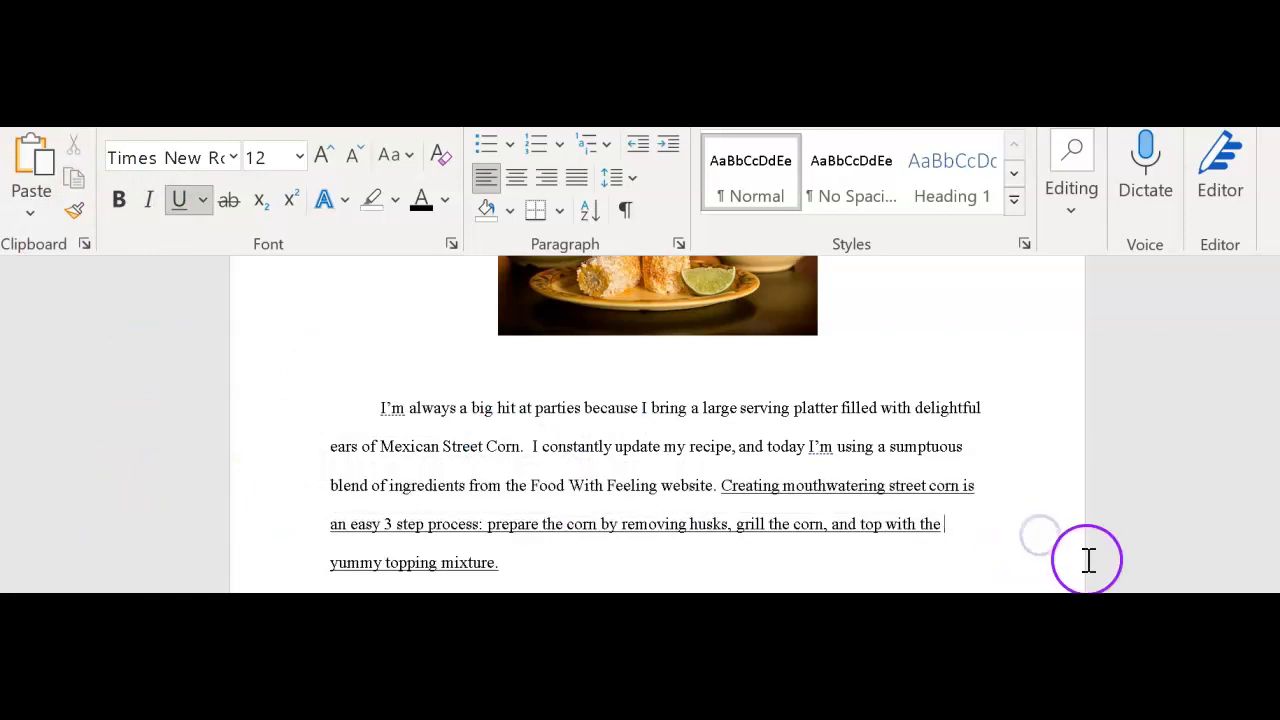
mouse_move(936, 500)
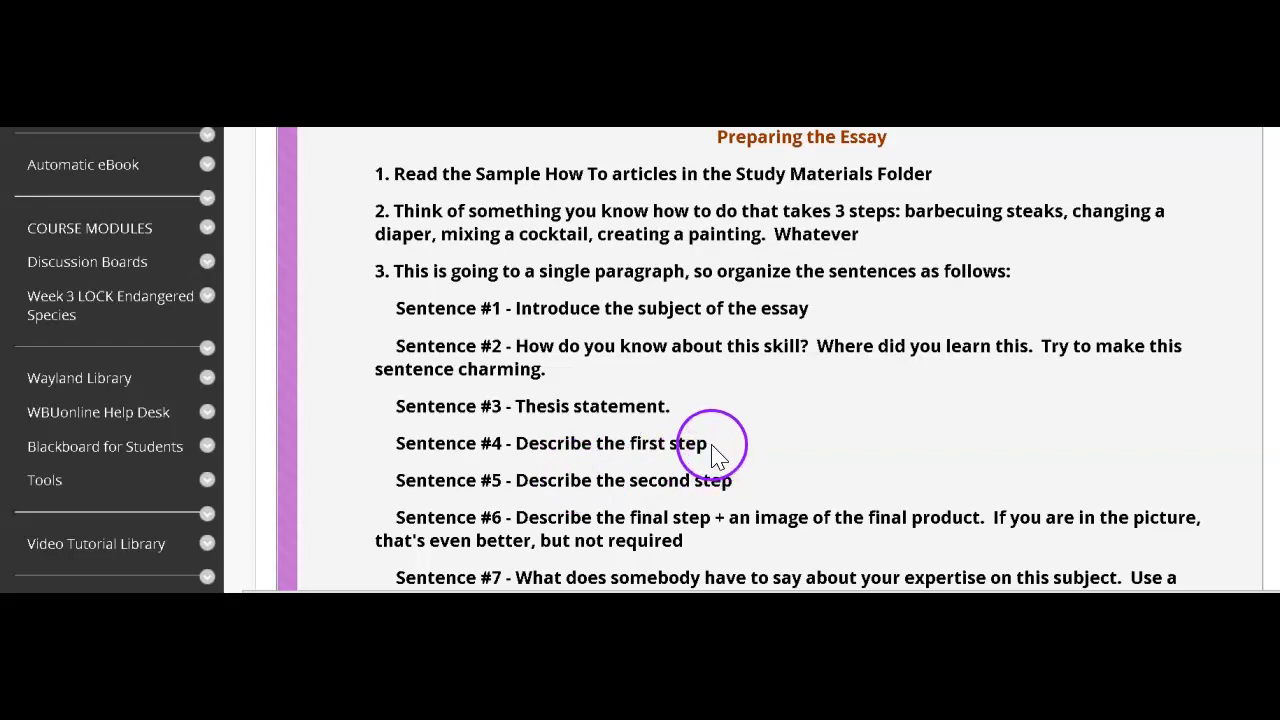
mouse_move(508, 452)
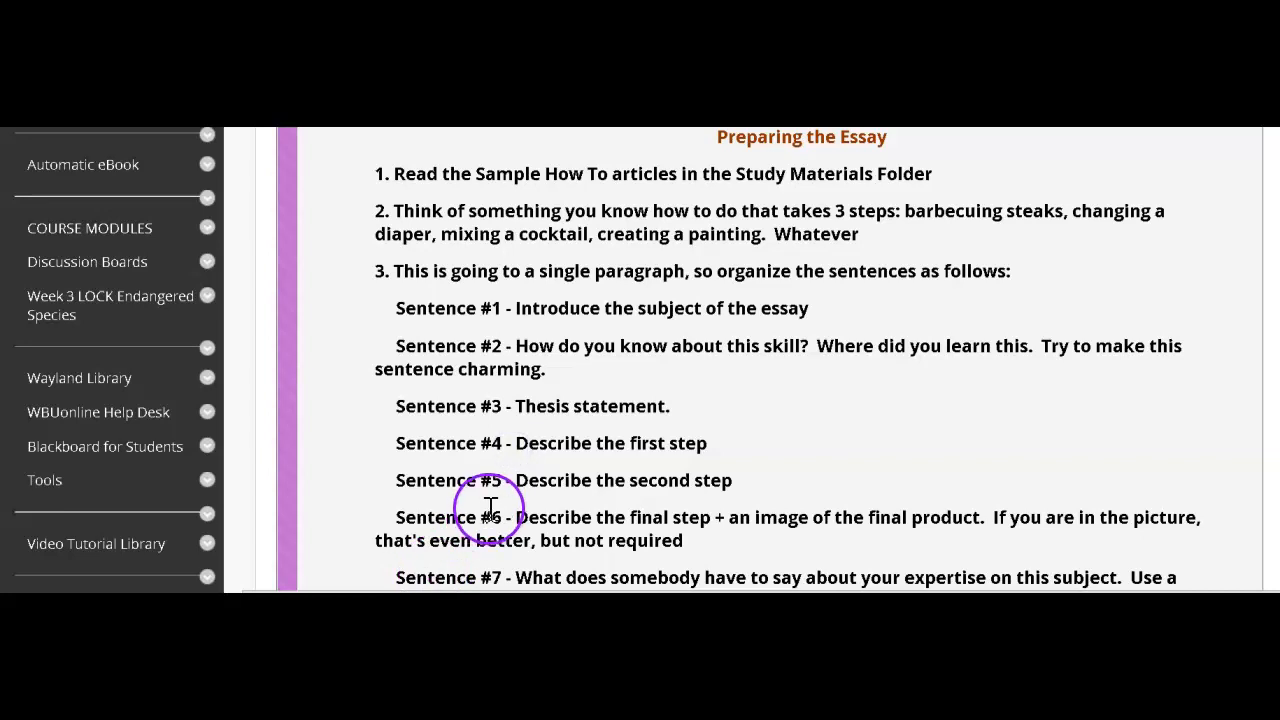
mouse_move(512, 480)
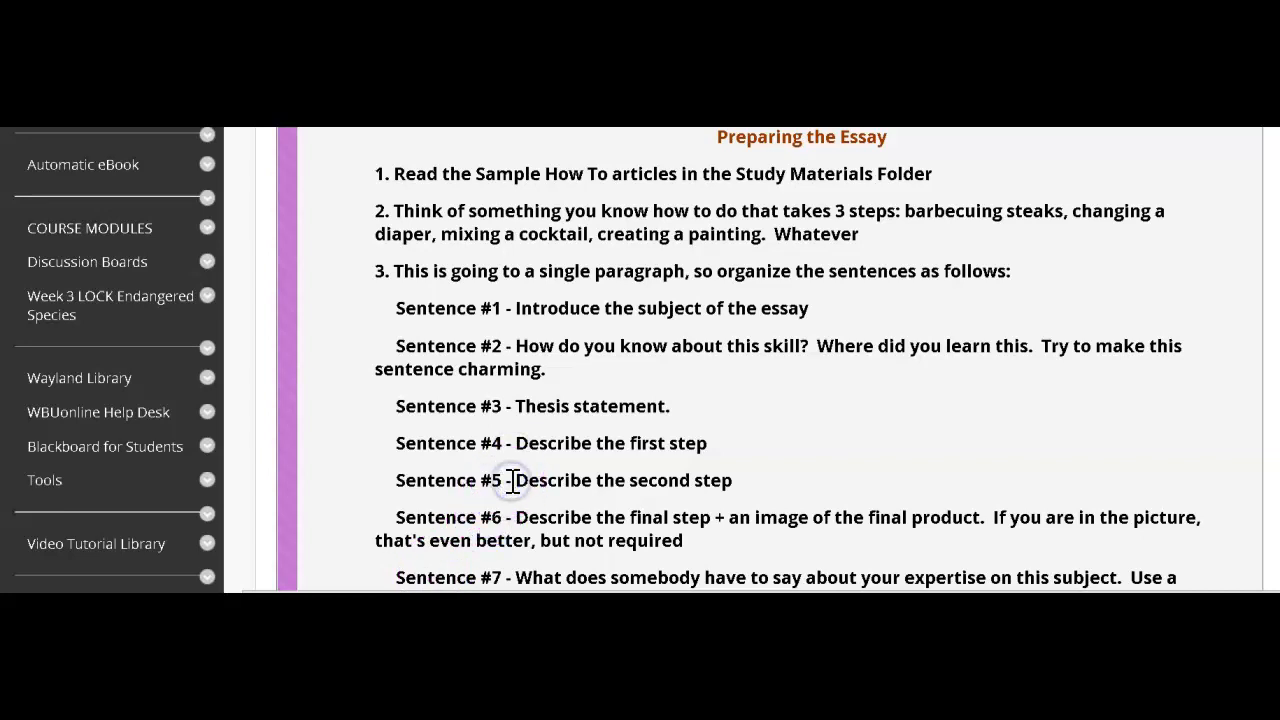
mouse_move(520, 516)
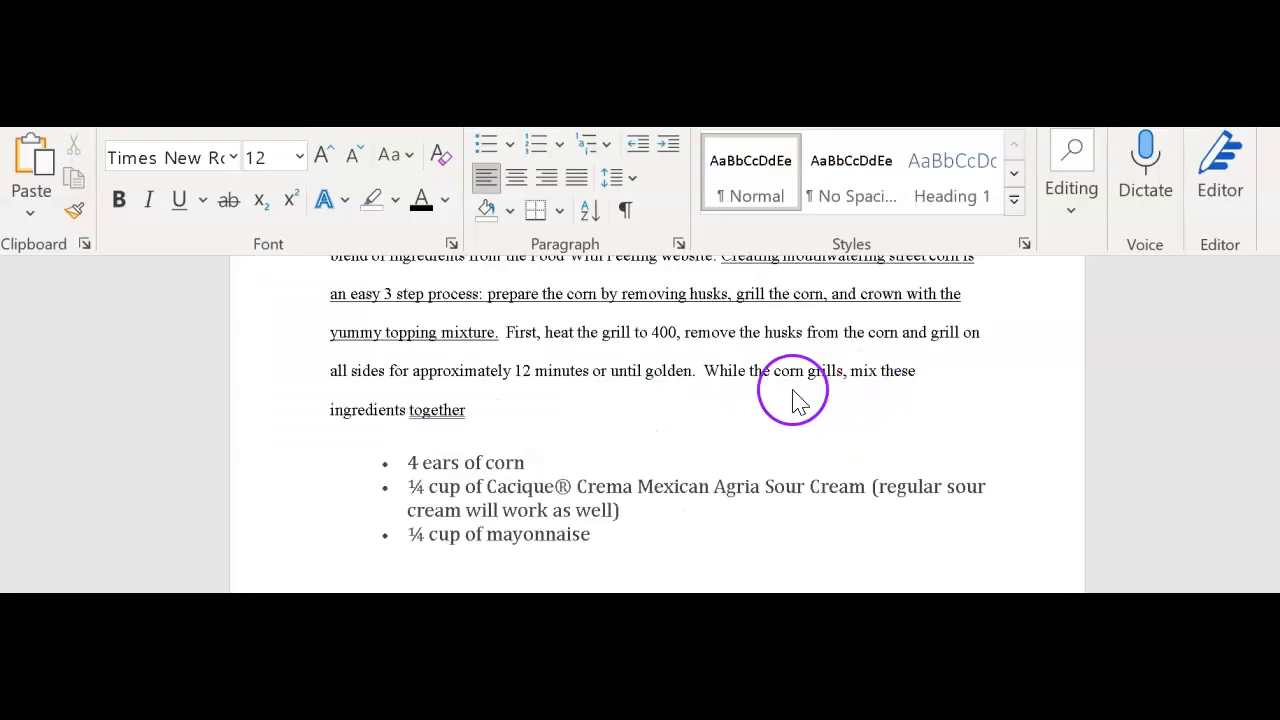
mouse_move(640, 356)
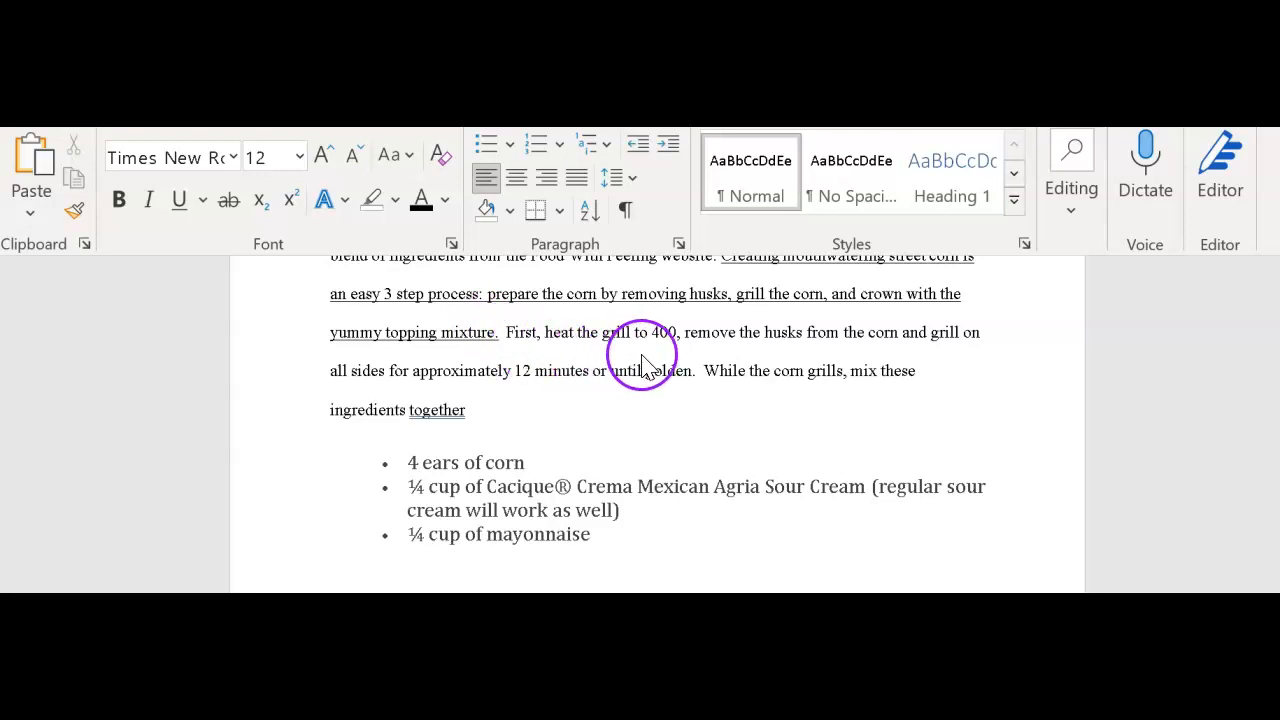
mouse_move(796, 350)
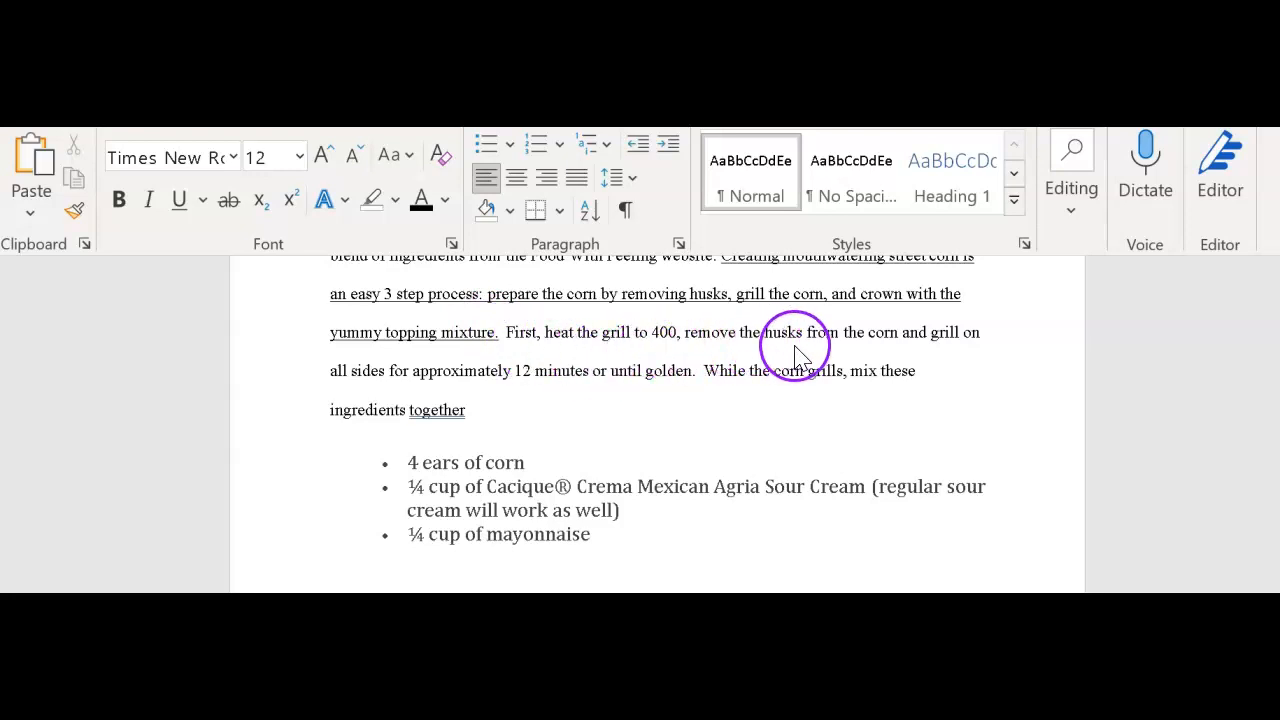
mouse_move(436, 398)
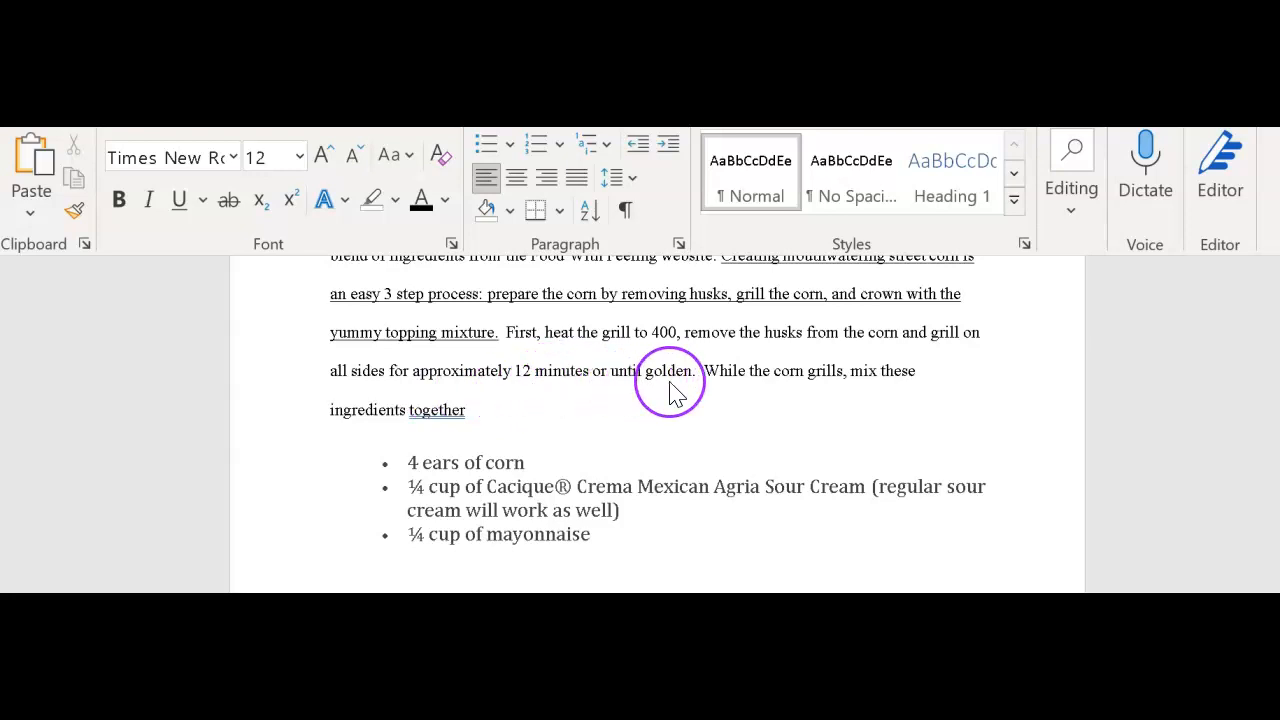
mouse_move(750, 390)
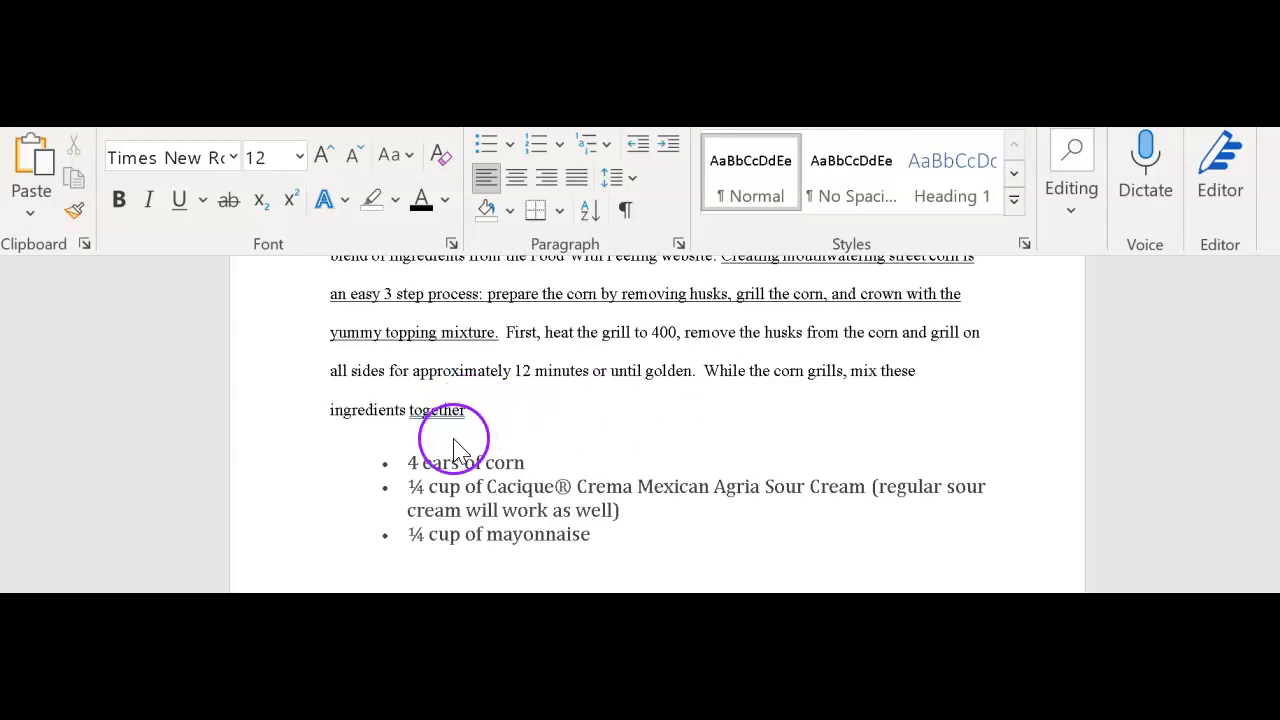
mouse_move(480, 440)
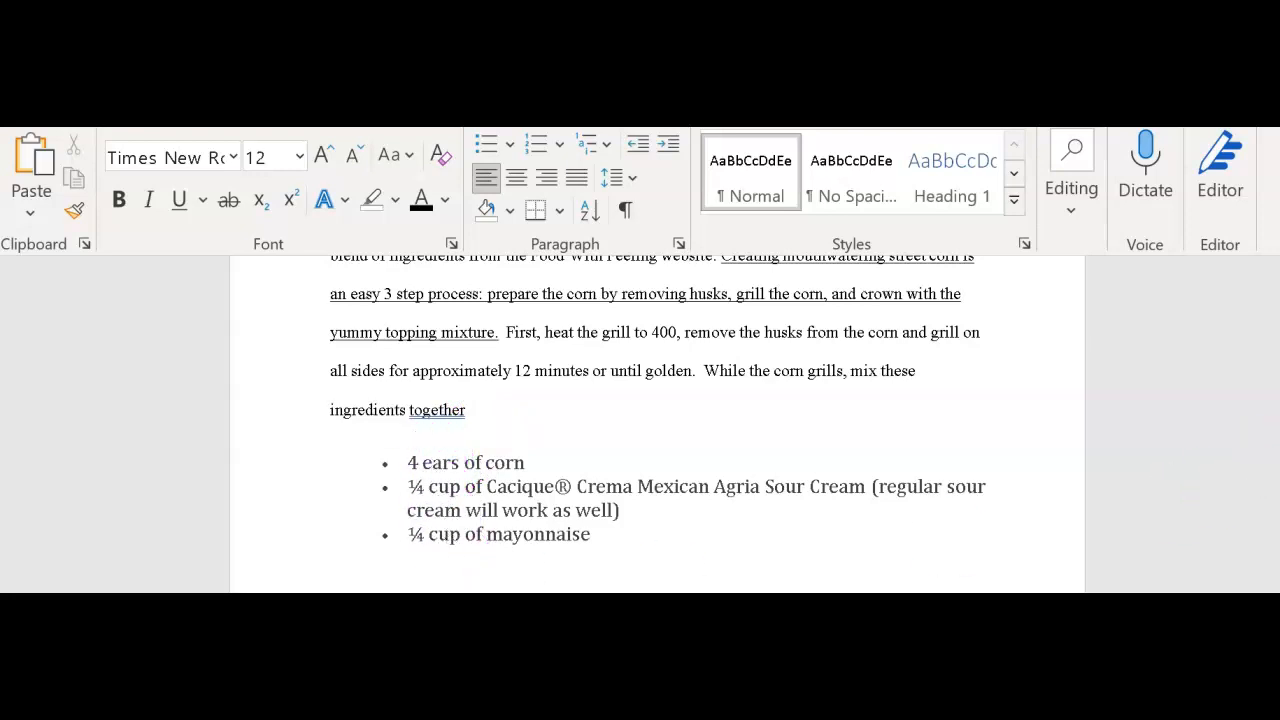
End the sentence 'While the corn grills, mix these ingredients together' with a colon.
scroll("down", 3)
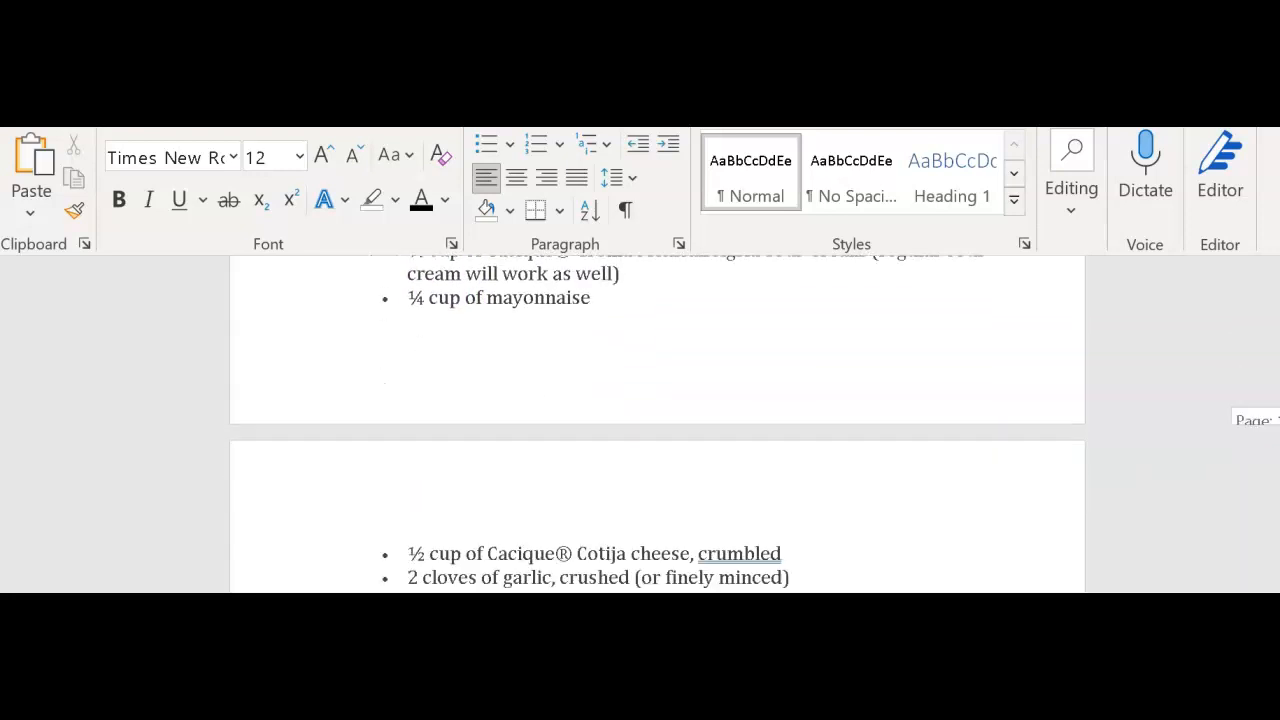
scroll("up", 3)
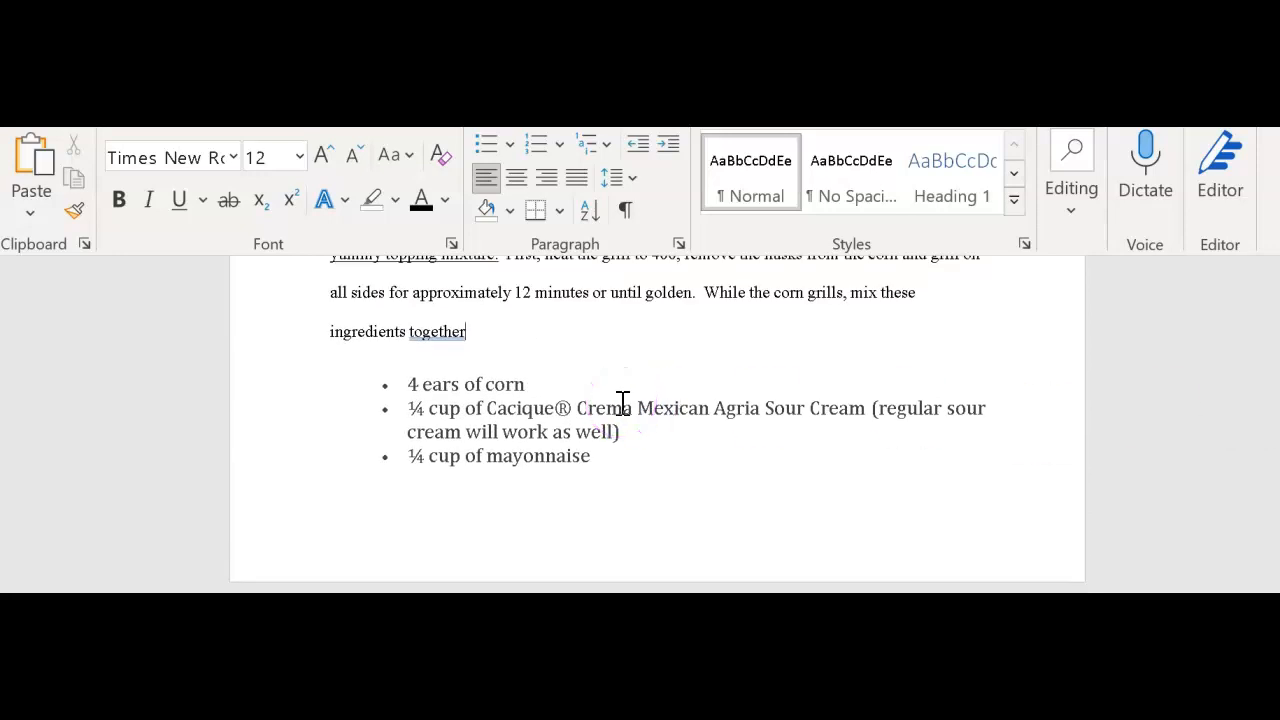
type(":")
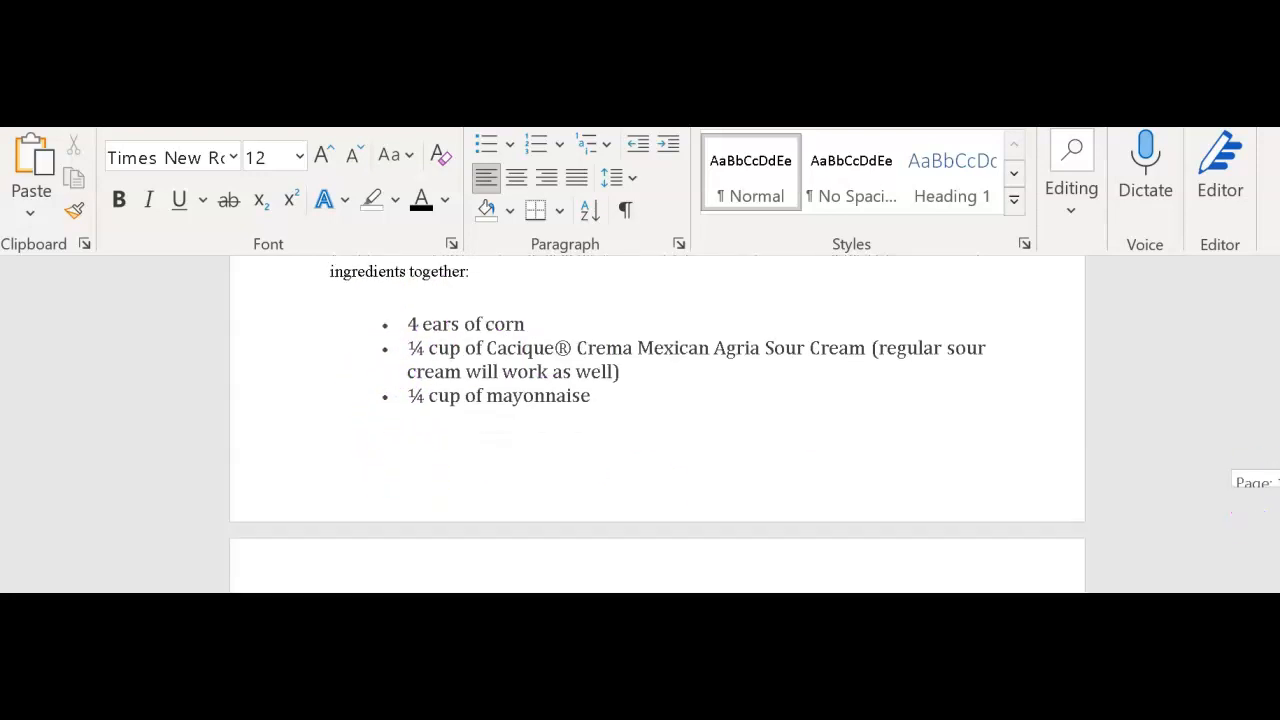
scroll("down", 3)
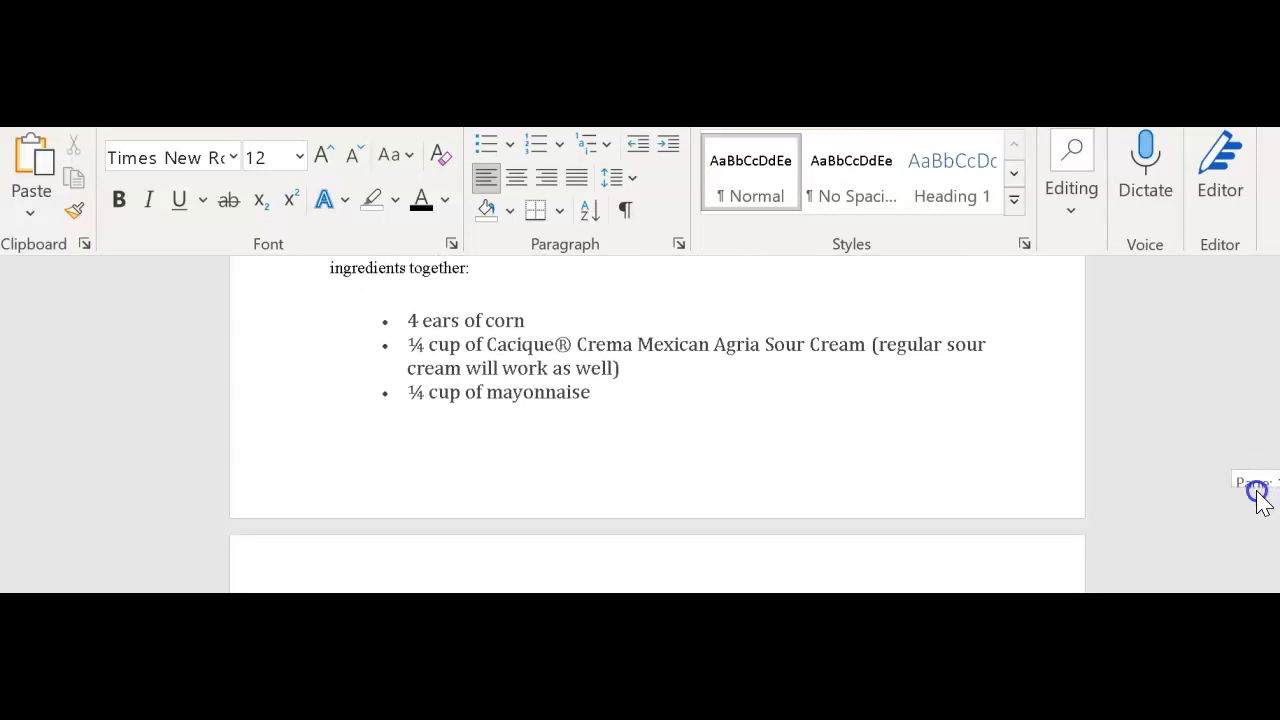
scroll("down", 3)
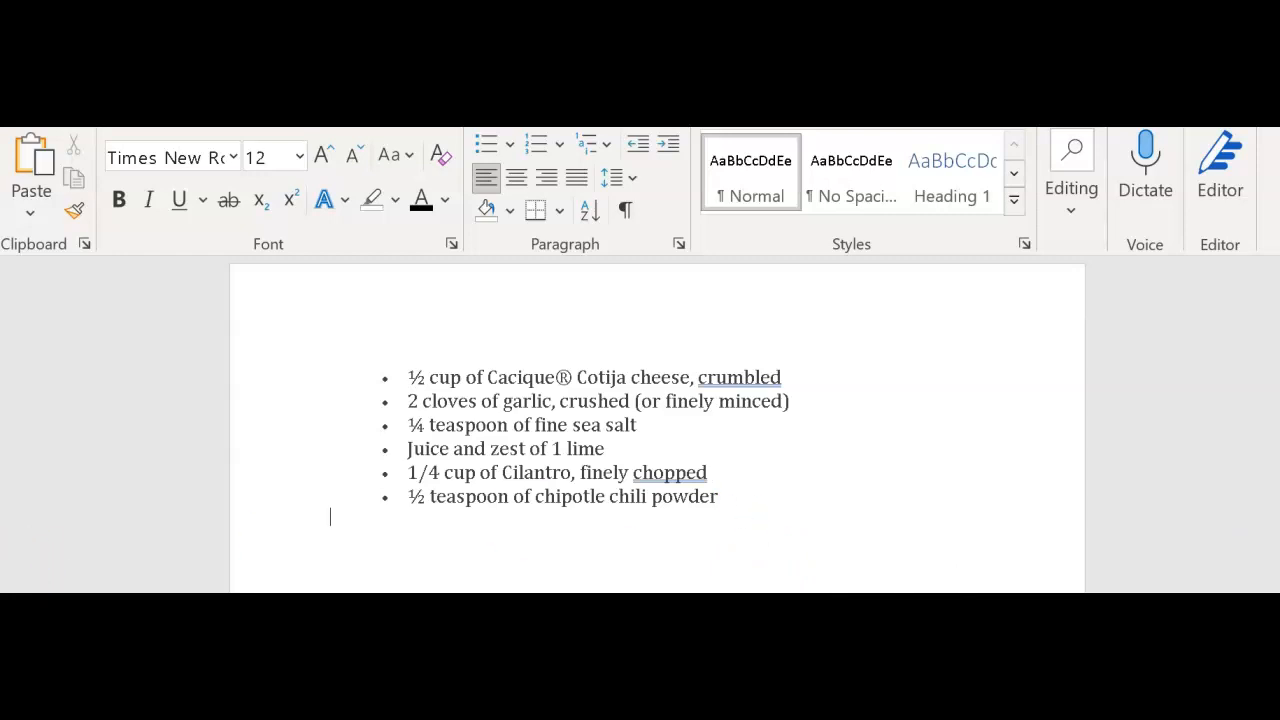
Write the final-step sentence: remove the corn from the grill, place on a serving platter.
type("Now for the final step: remove the corn from the grill, place on a serving platter and generously top with the mixture.")
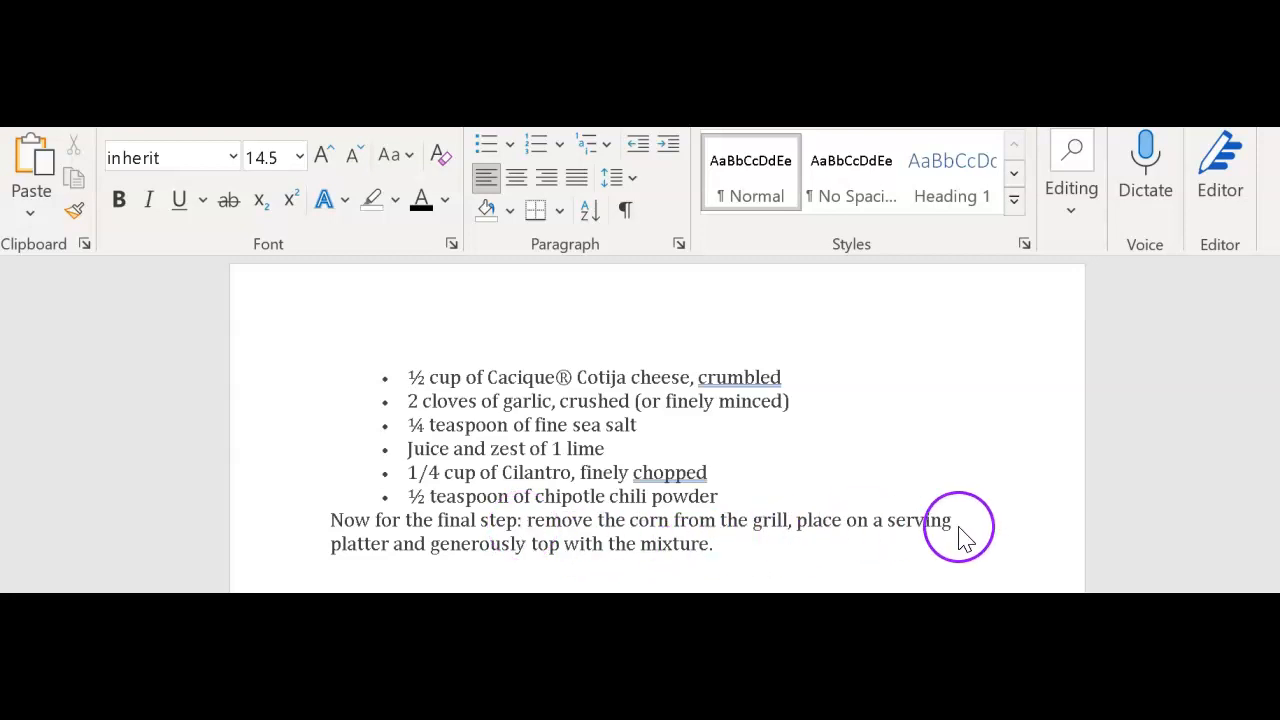
mouse_move(716, 550)
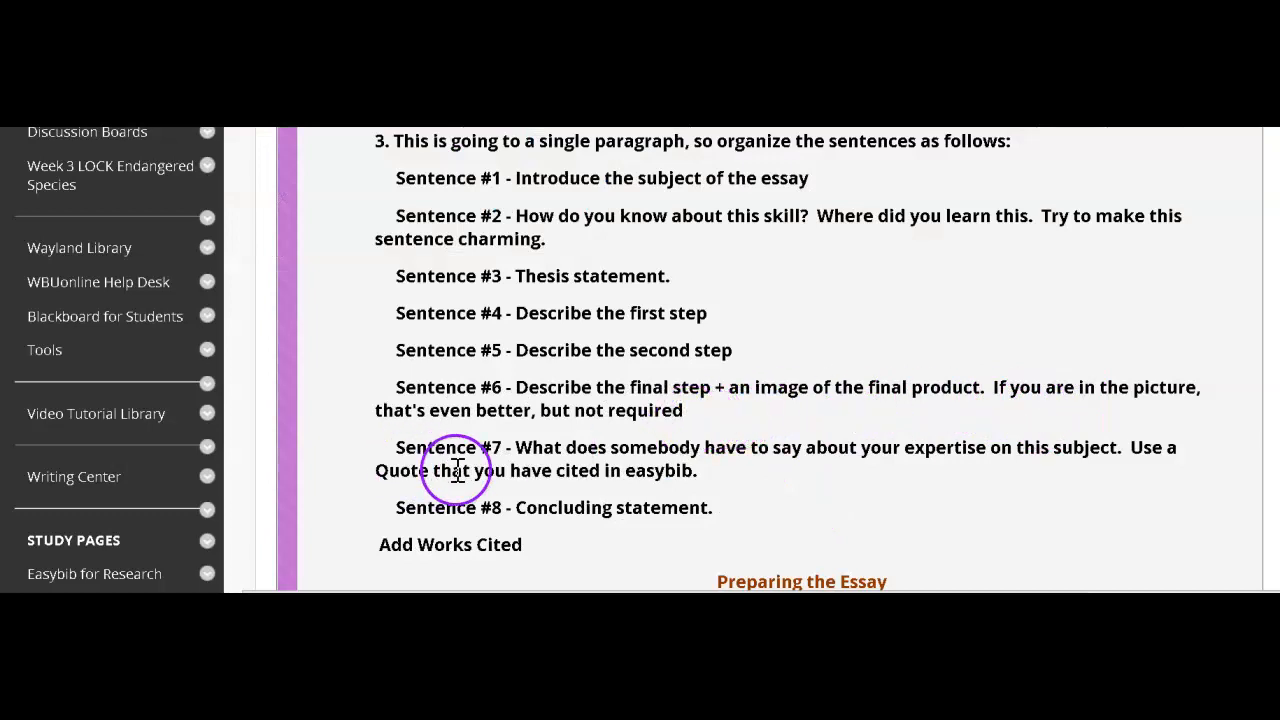
mouse_move(724, 492)
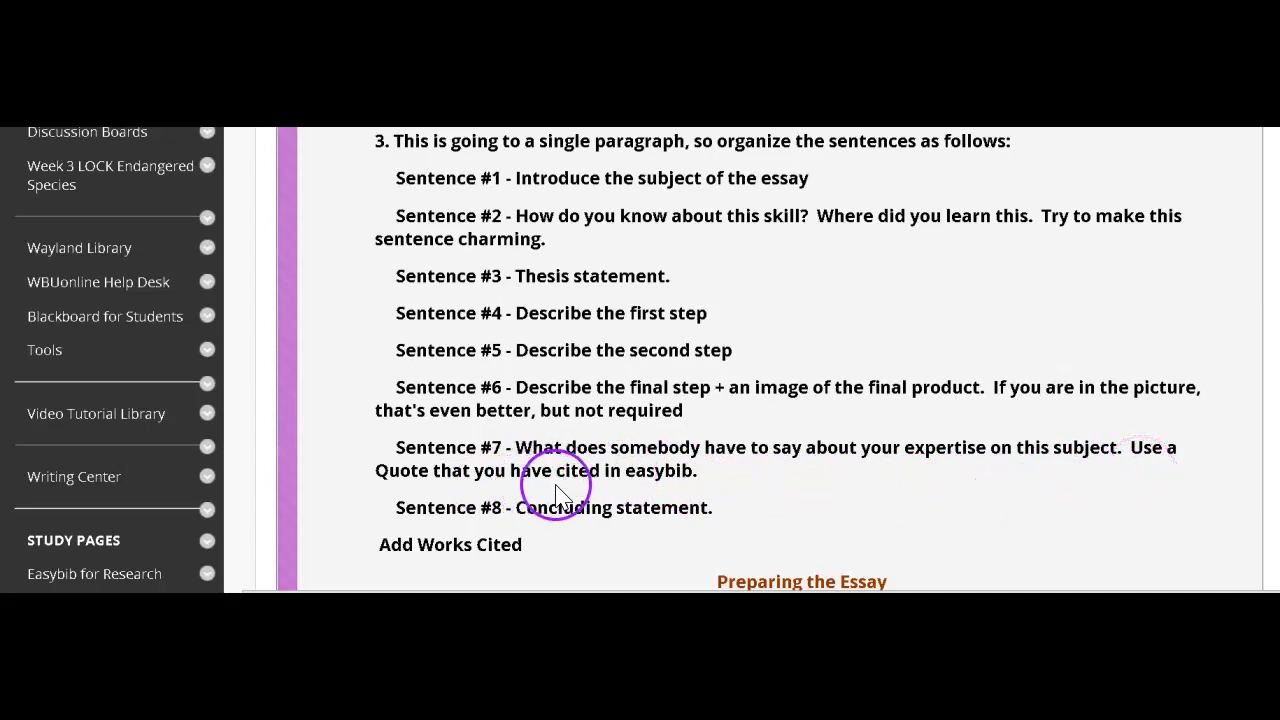
mouse_move(716, 490)
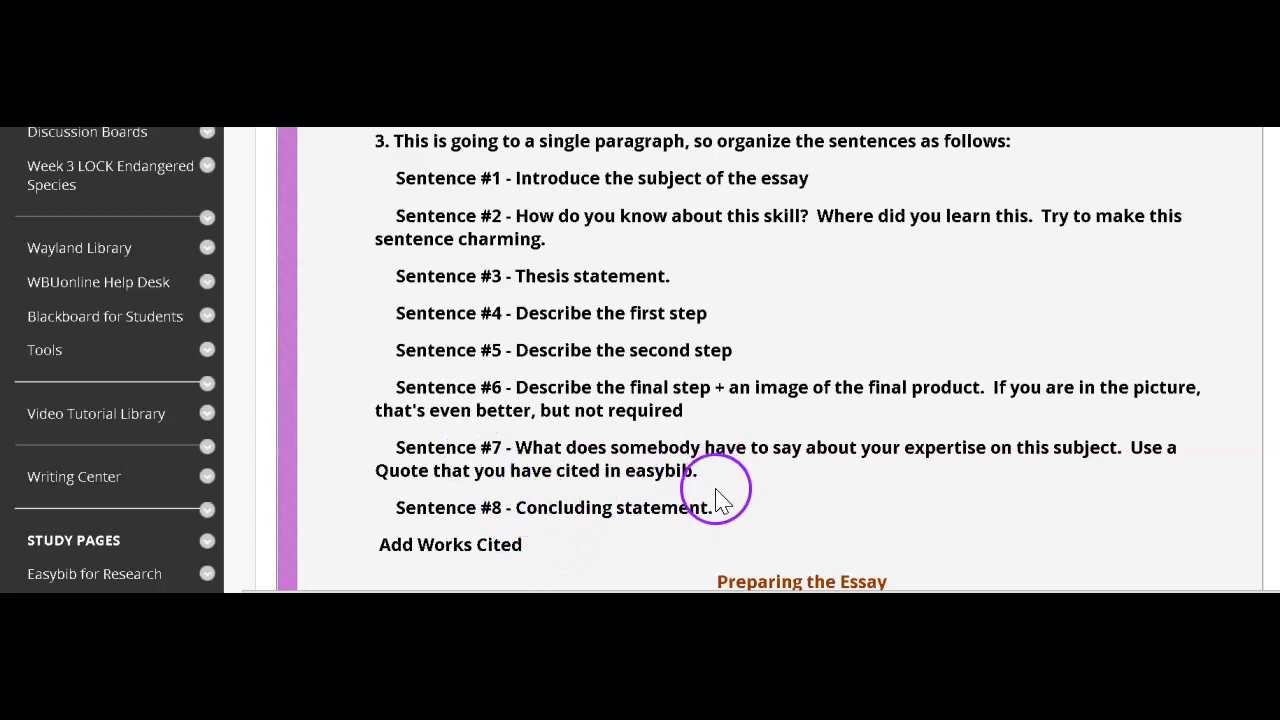
mouse_move(760, 508)
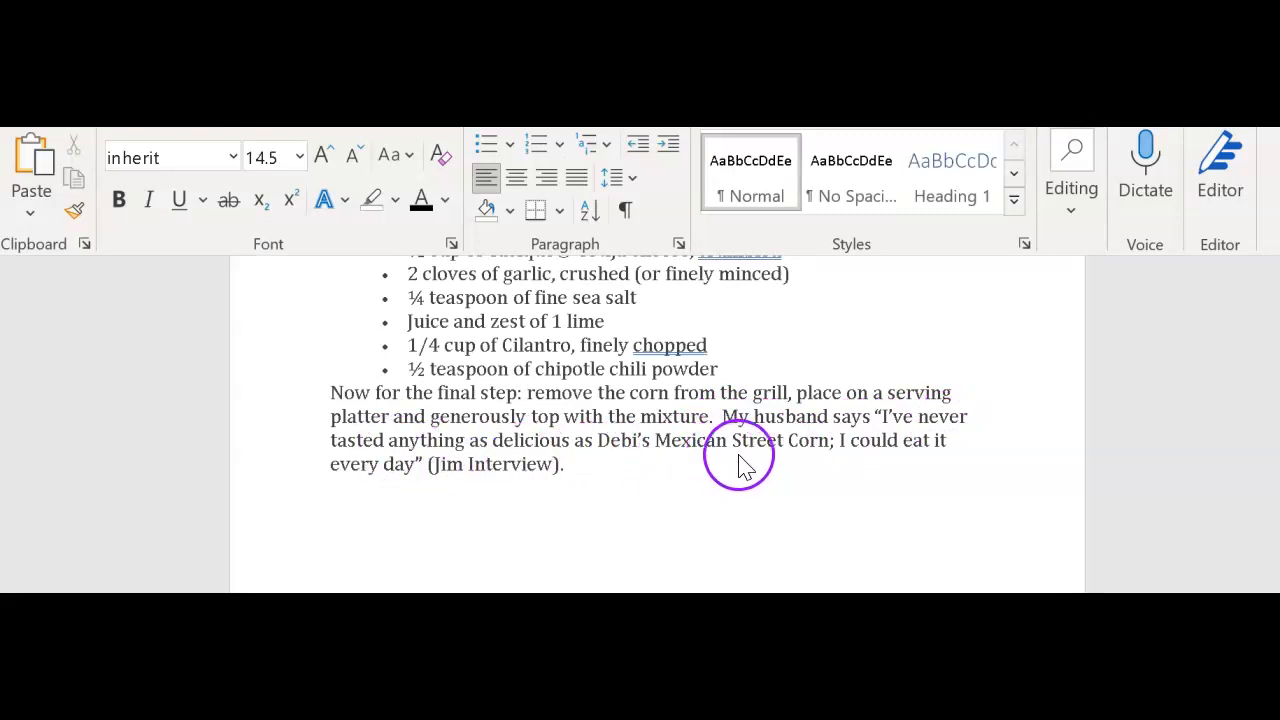
mouse_move(590, 504)
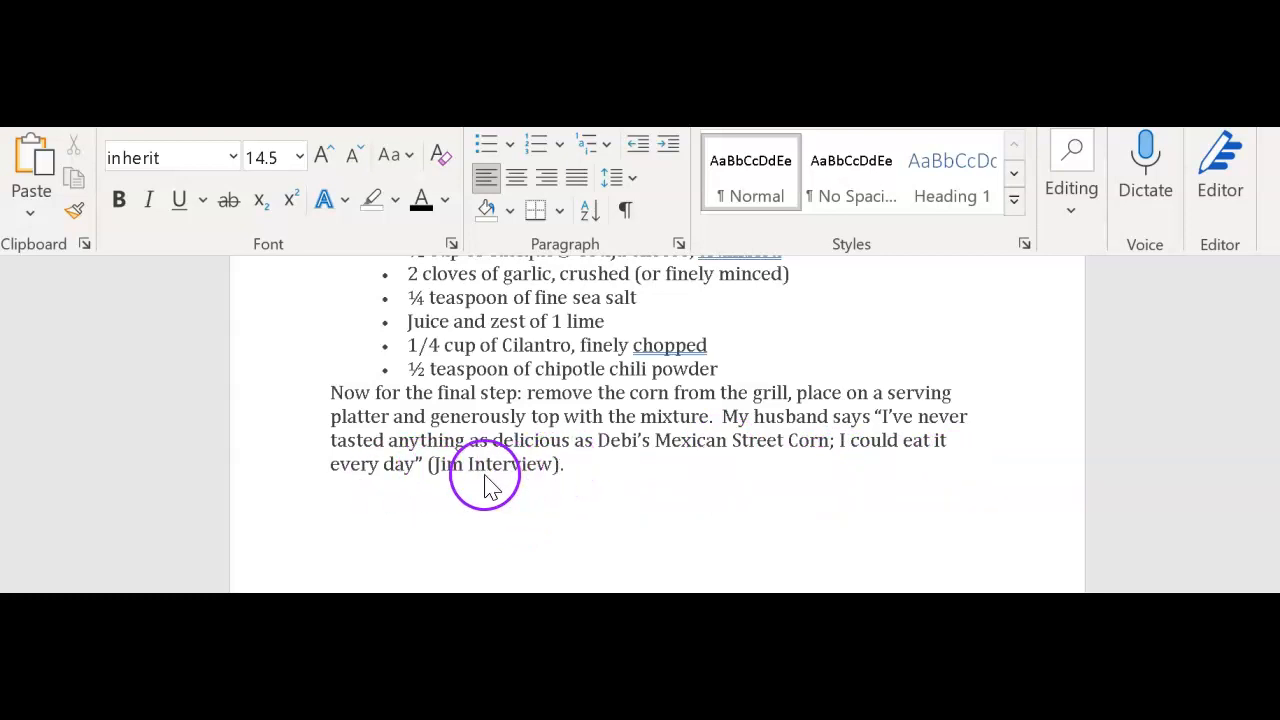
mouse_move(564, 480)
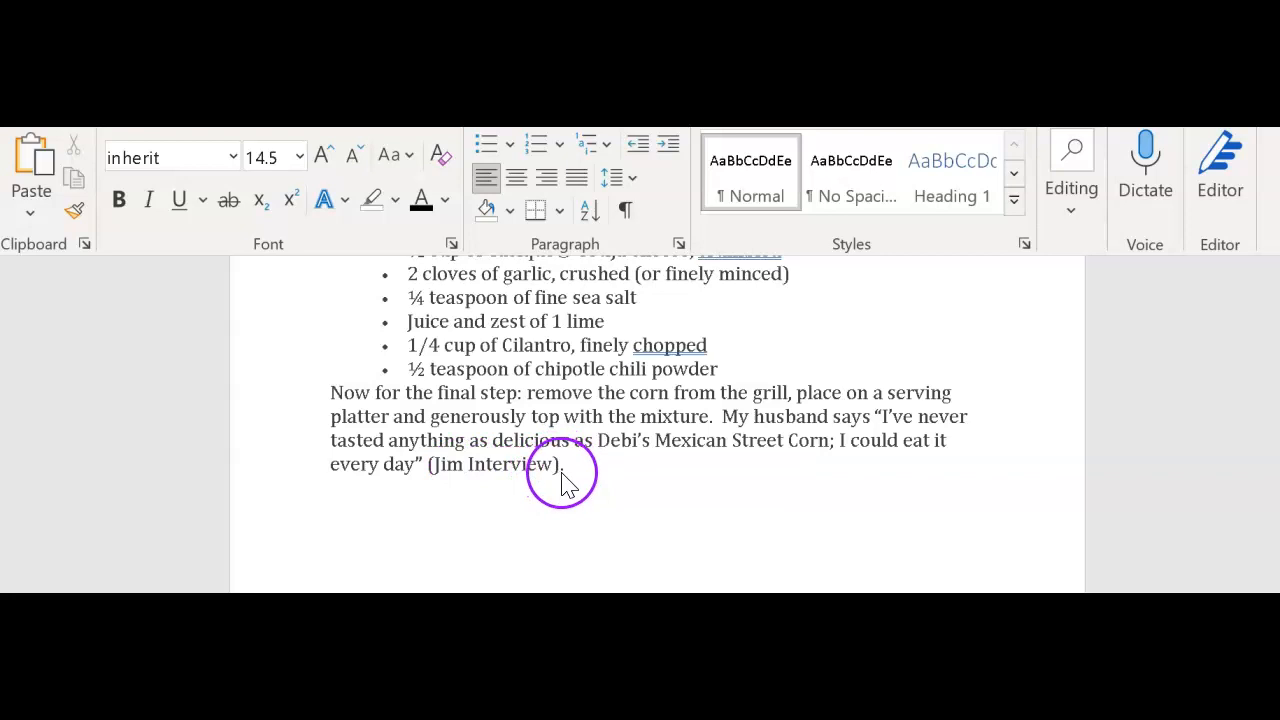
mouse_move(724, 430)
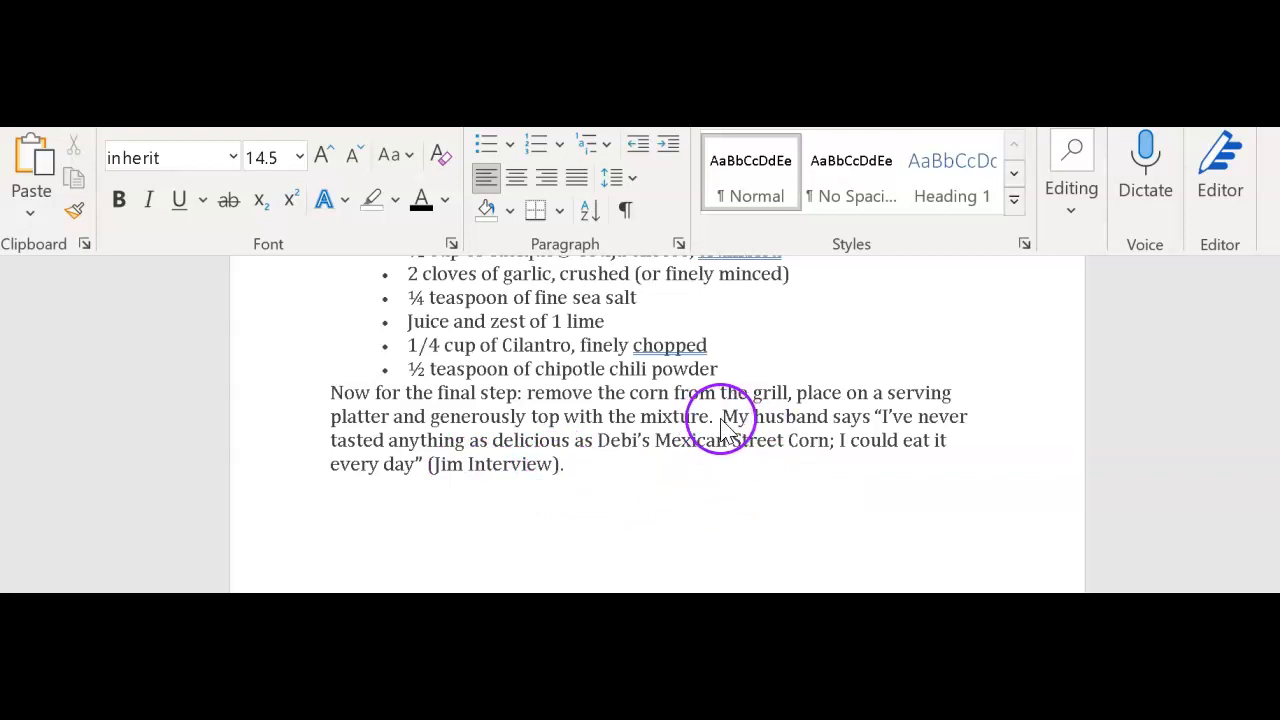
mouse_move(424, 476)
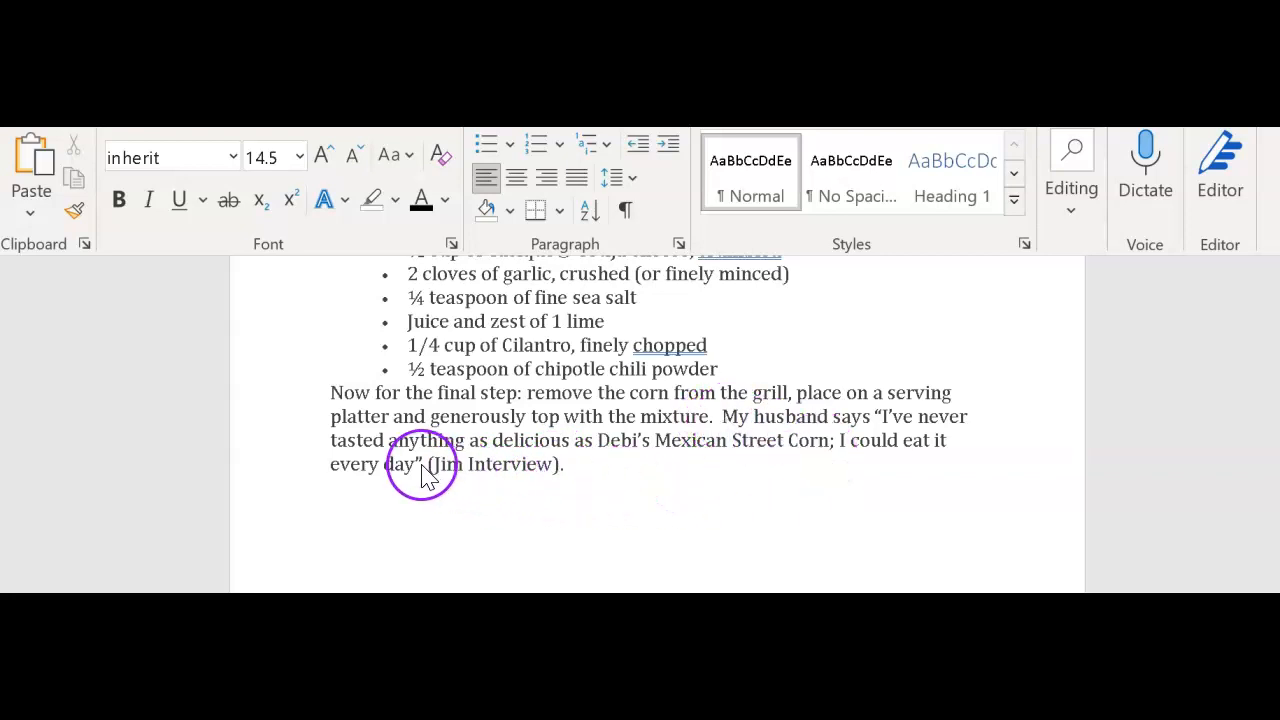
mouse_move(564, 500)
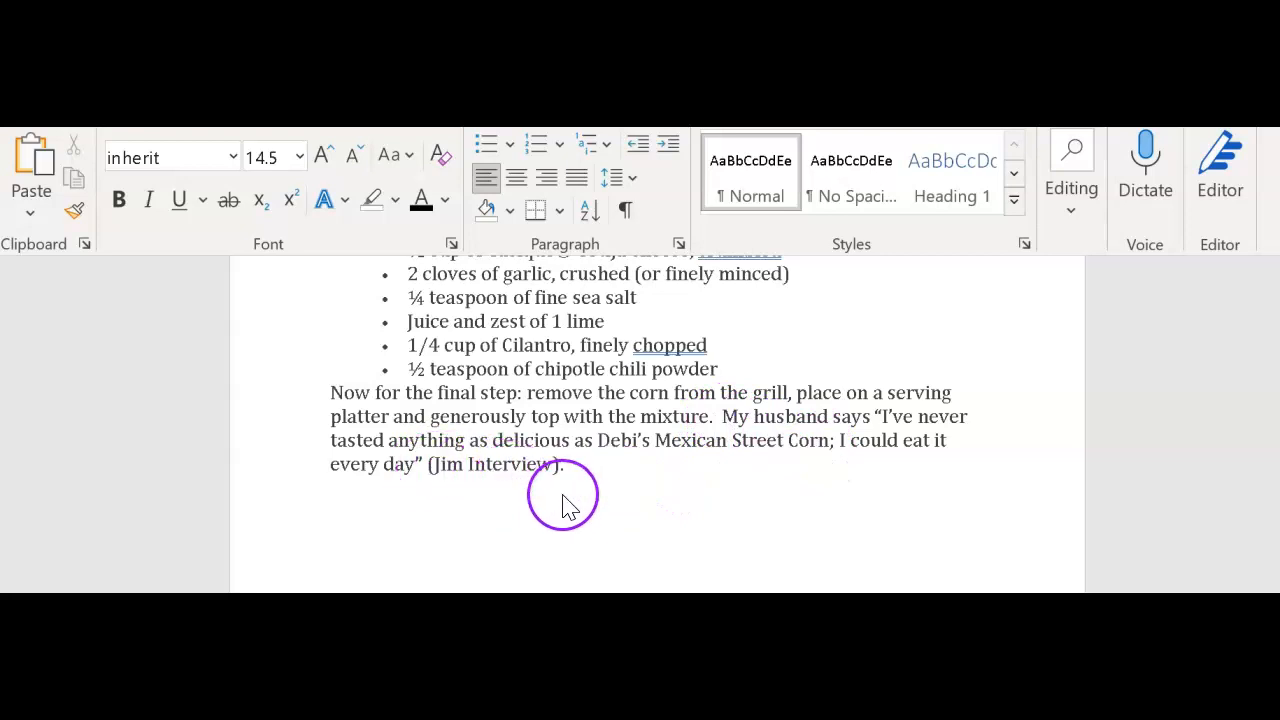
mouse_move(564, 476)
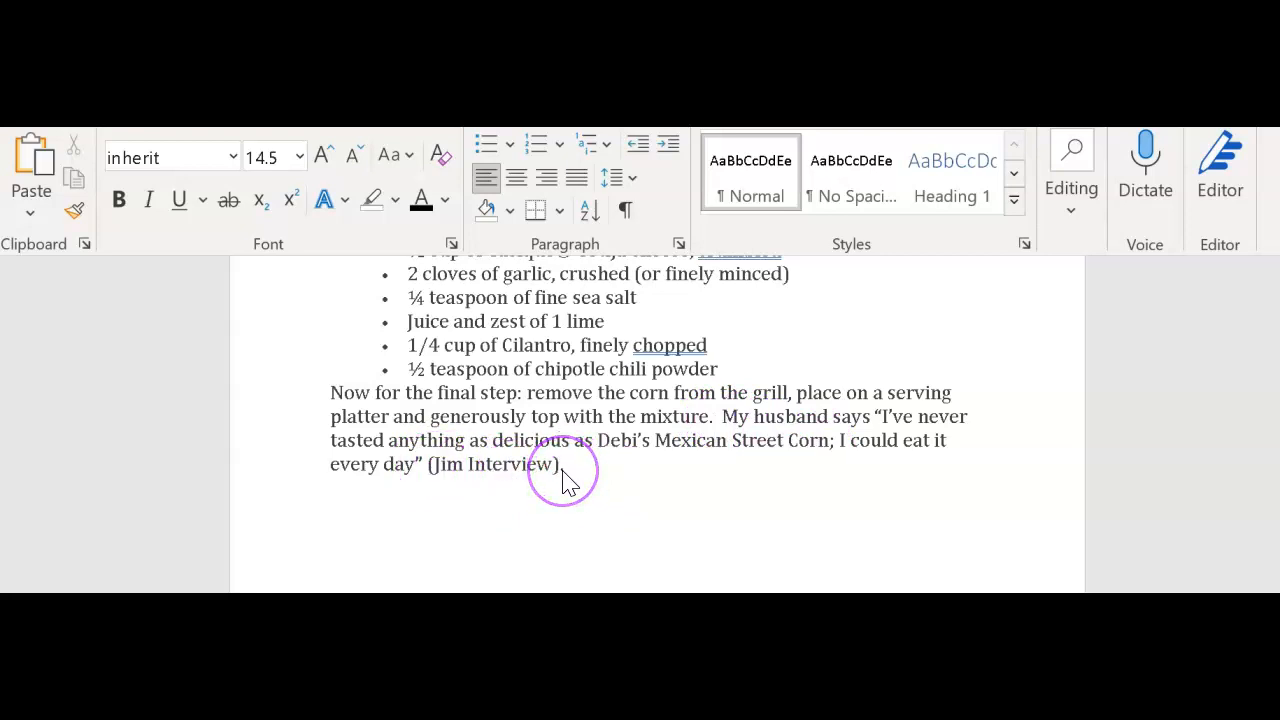
Return to the EasyBib 'How to Make Street Corn' citation list to begin a new citation.
left_click(562, 476)
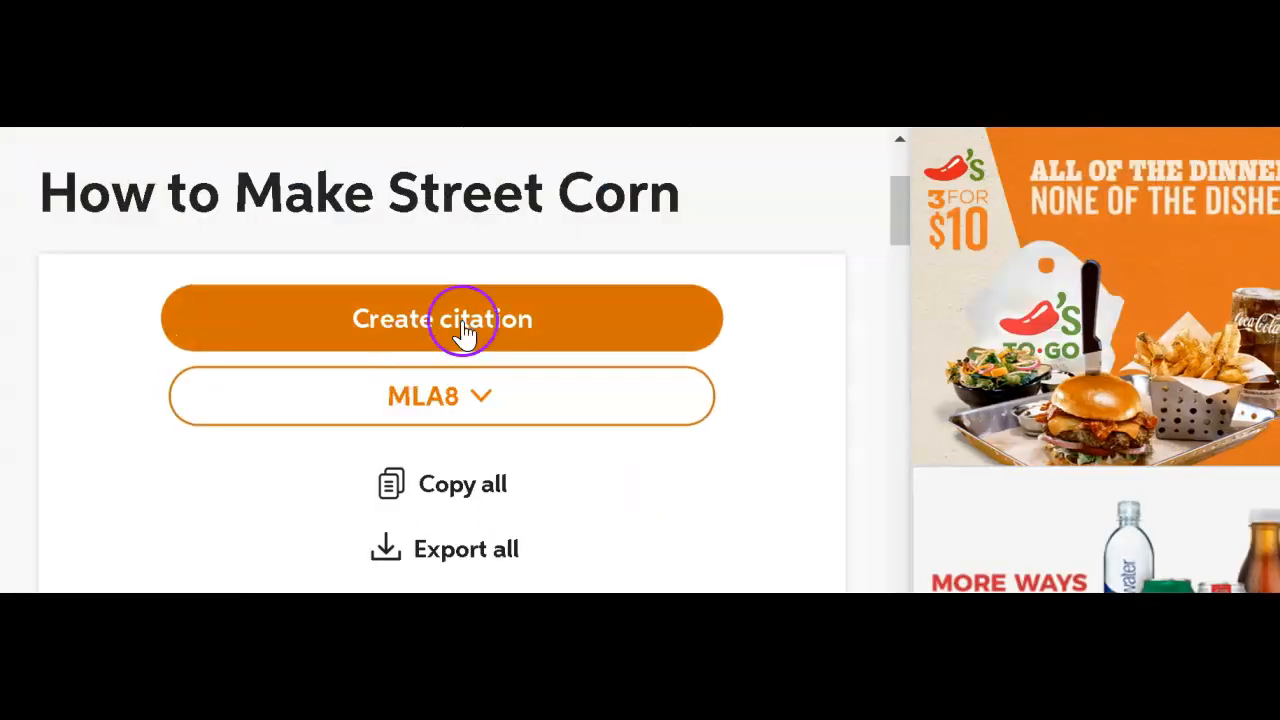
Start a new EasyBib citation and choose Interview from the More source types list.
left_click(440, 318)
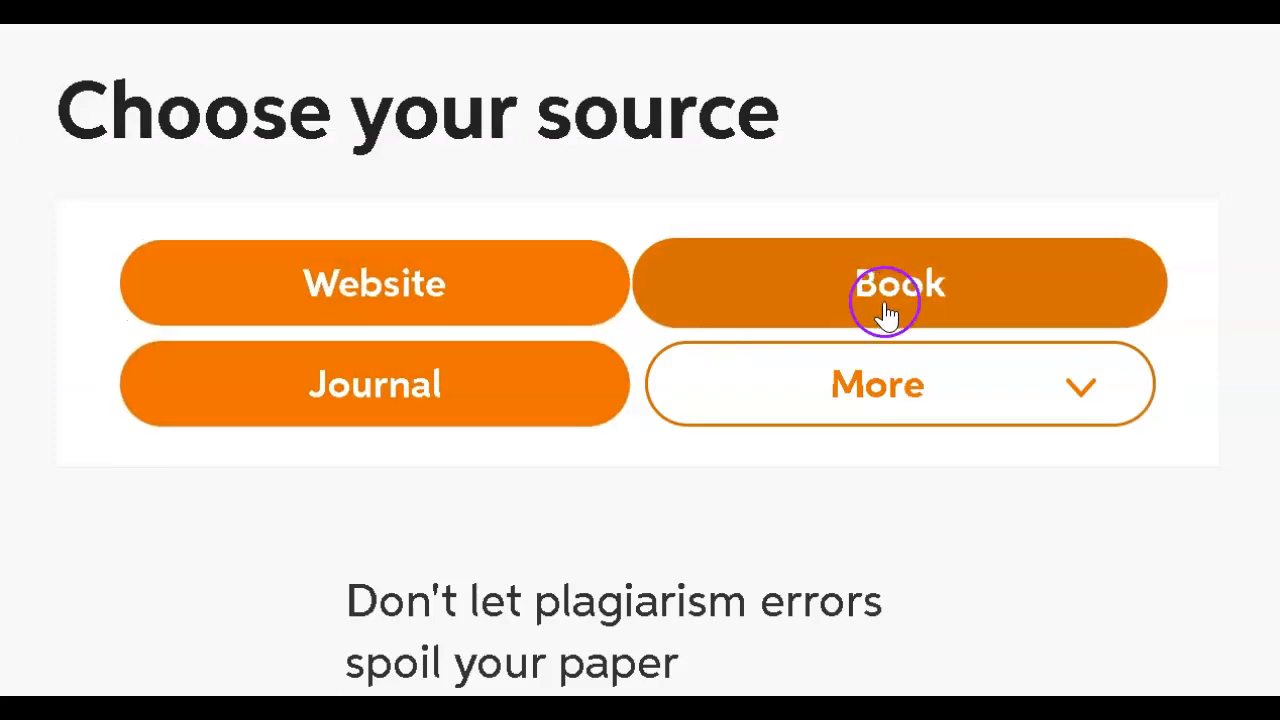
scroll("down", 3)
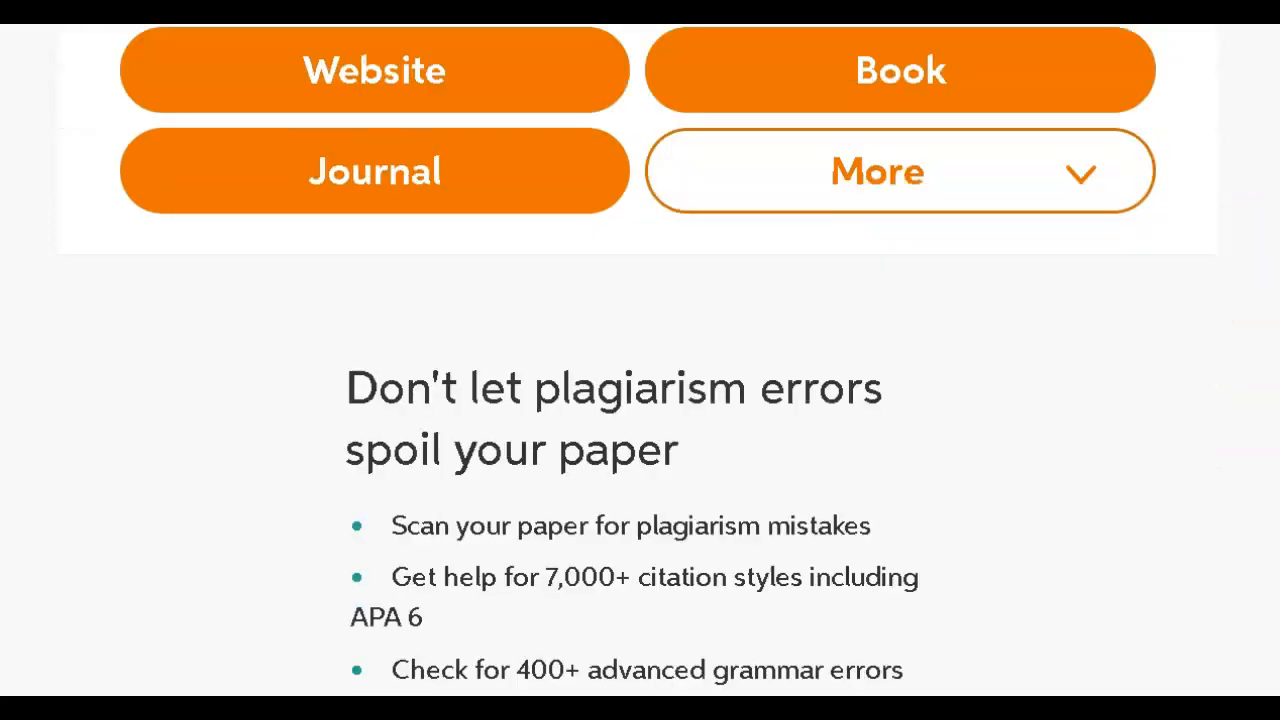
left_click(900, 170)
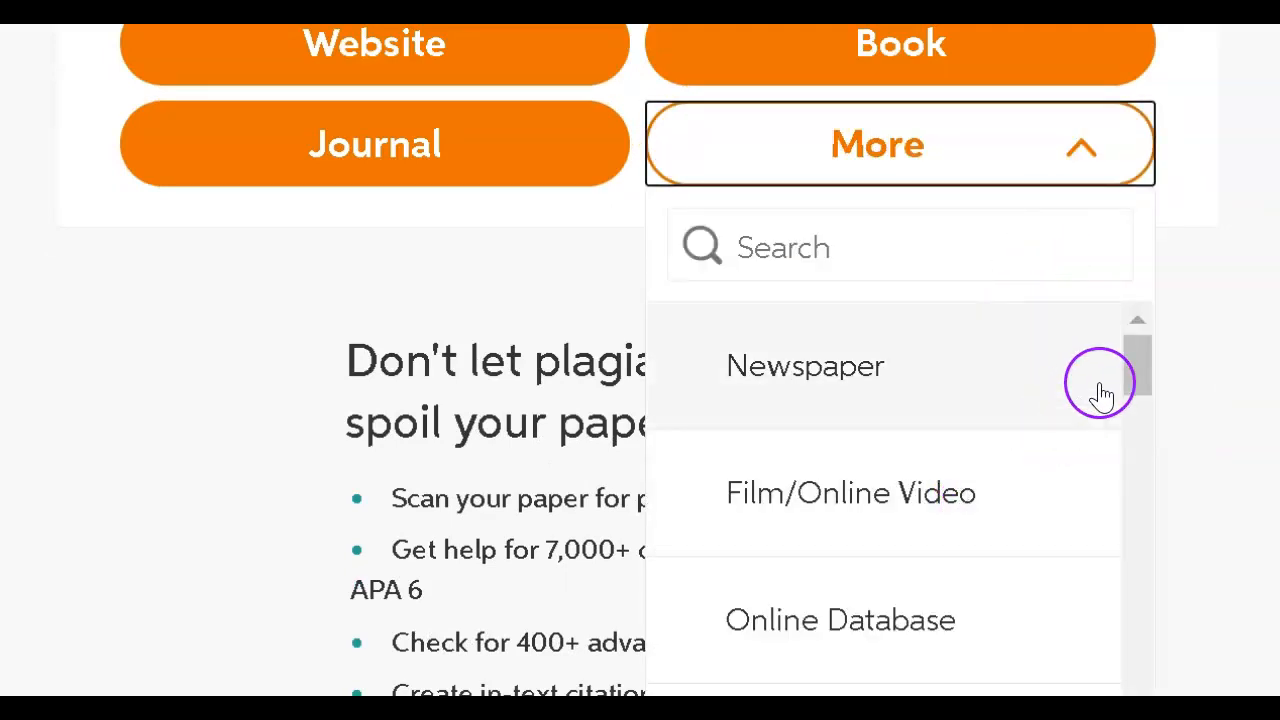
left_click_drag(1100, 390, 1116, 424)
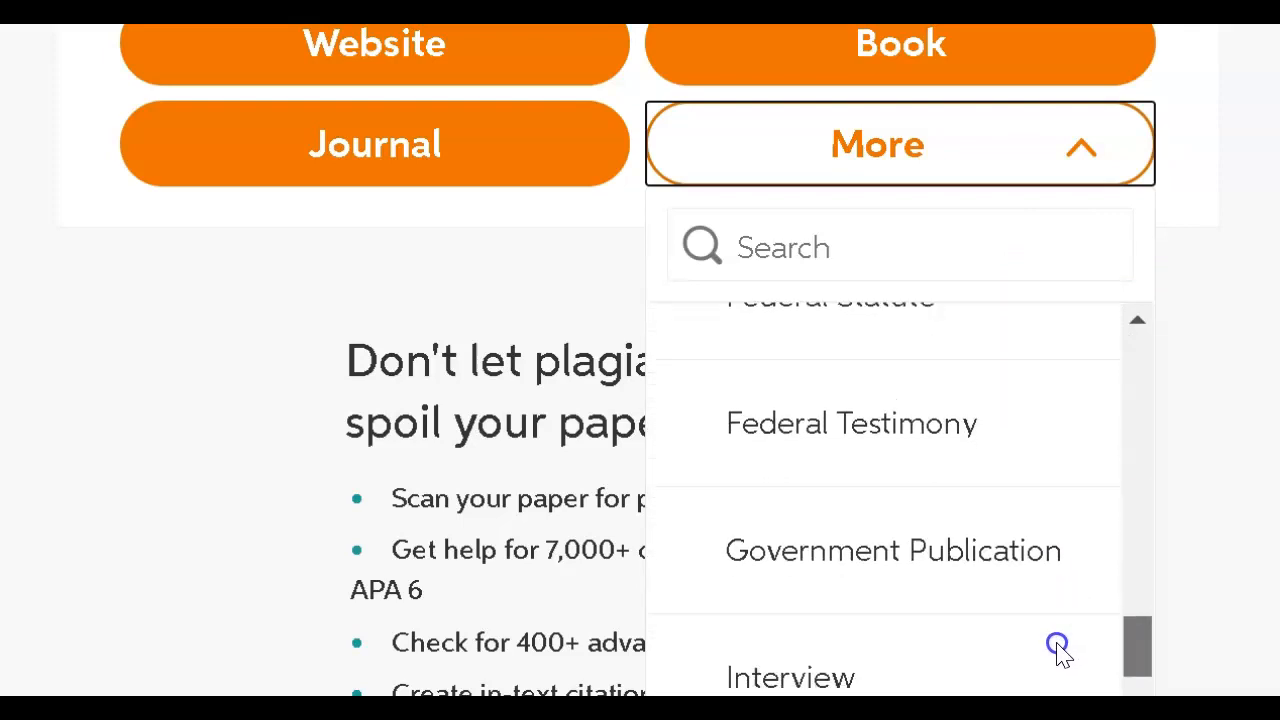
scroll("down", 3)
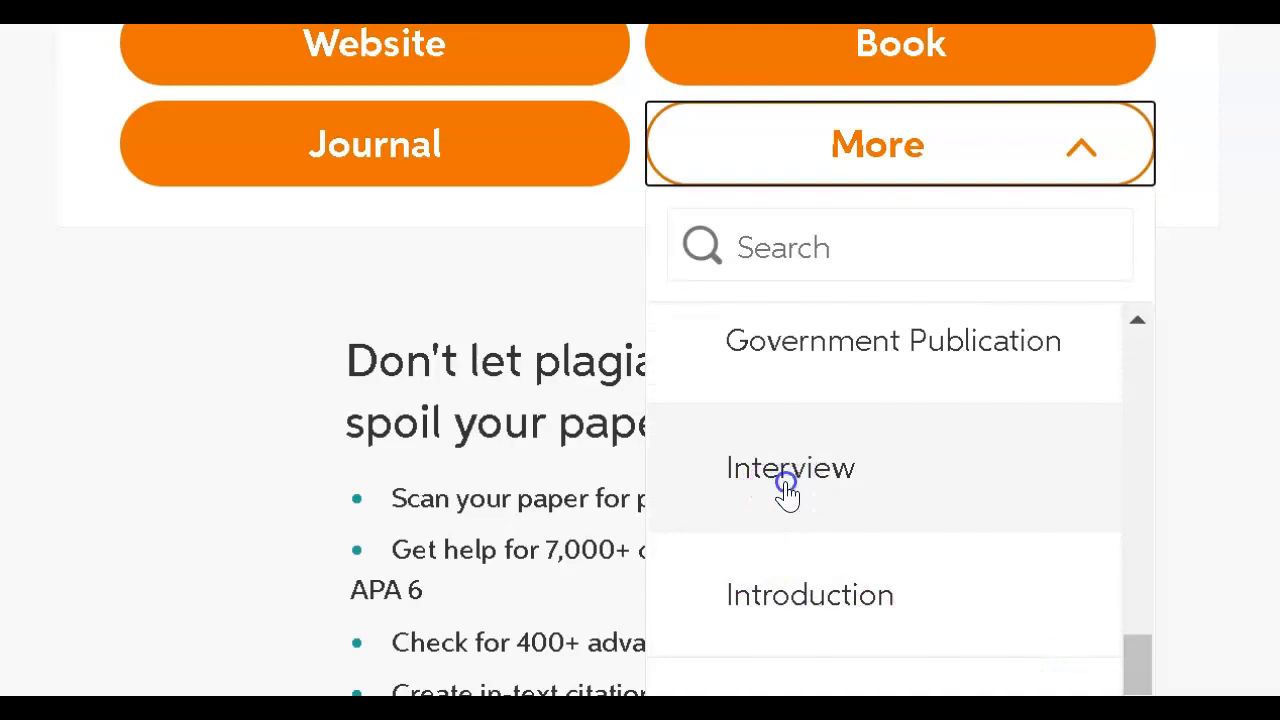
left_click(790, 468)
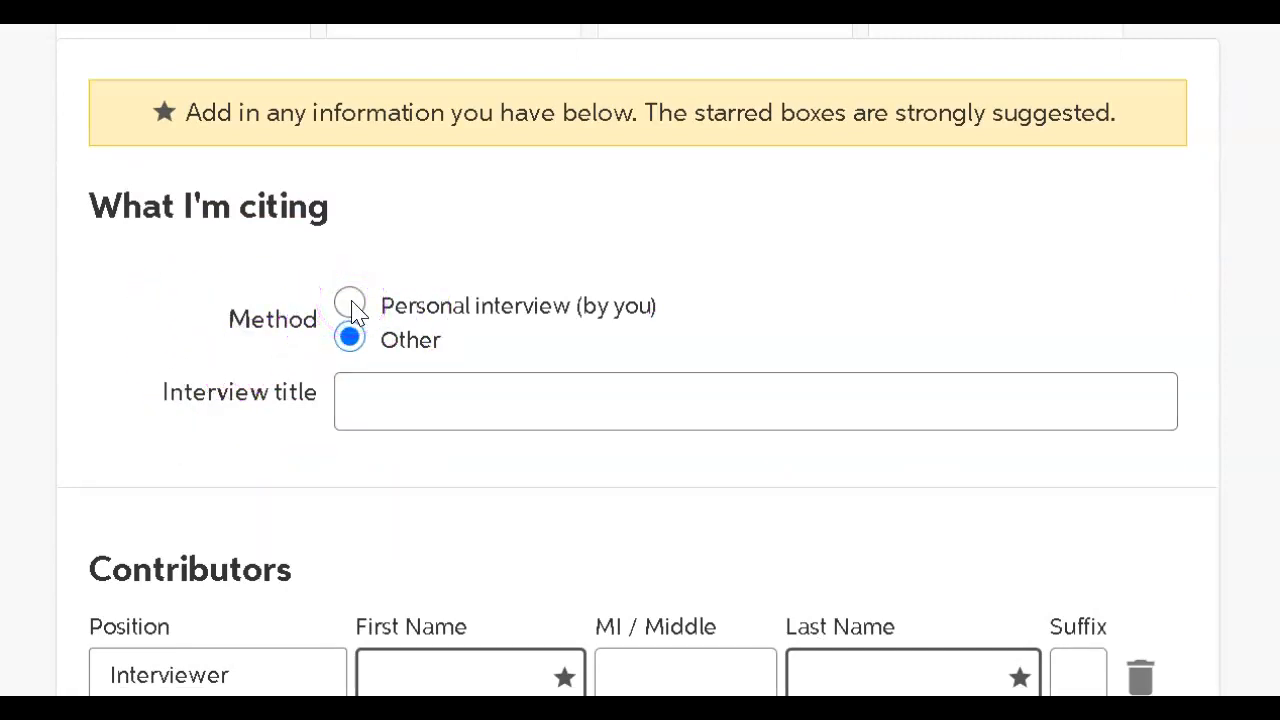
Set the second contributor's role to Interviewee and delete the empty third contributor row.
scroll("down", 3)
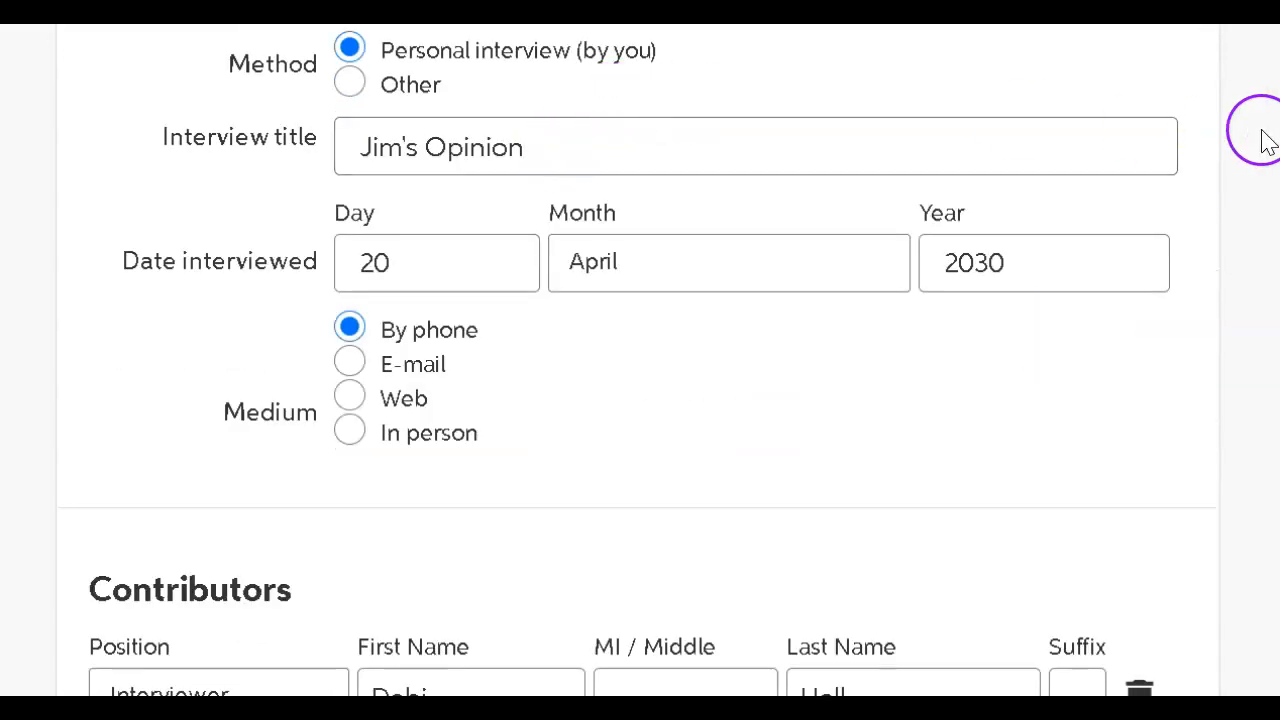
scroll("down", 3)
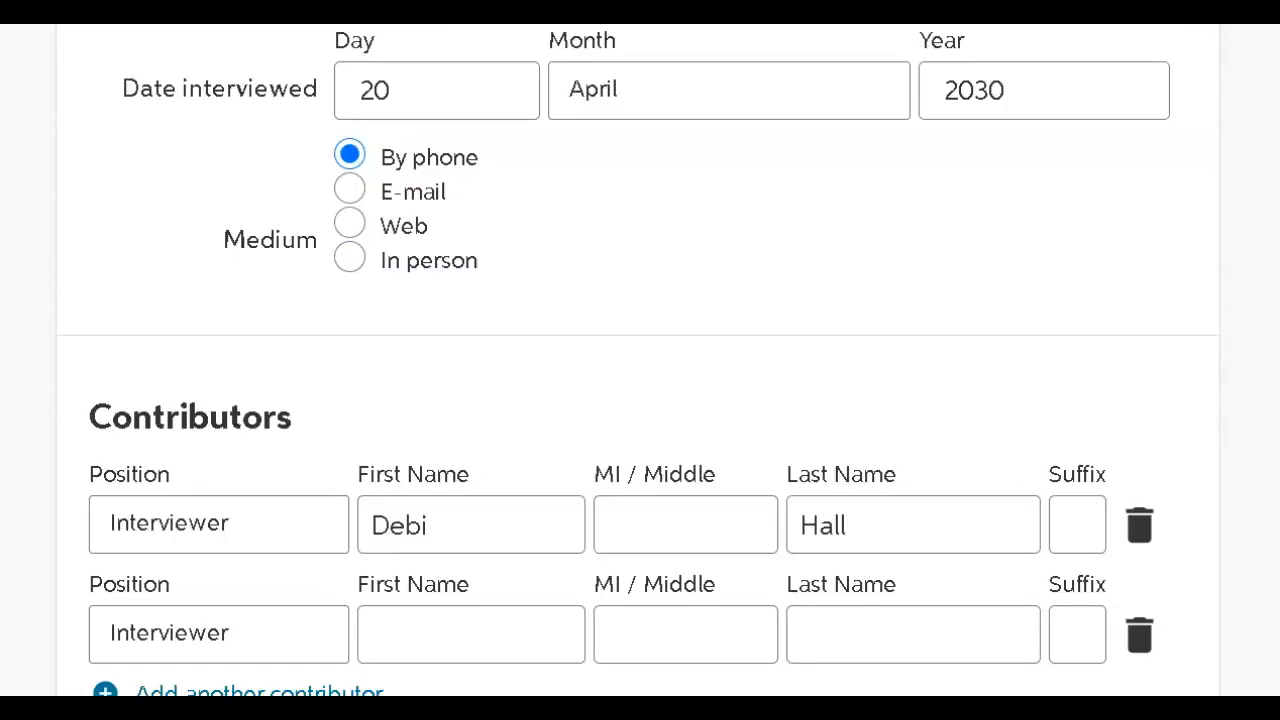
scroll("down", 3)
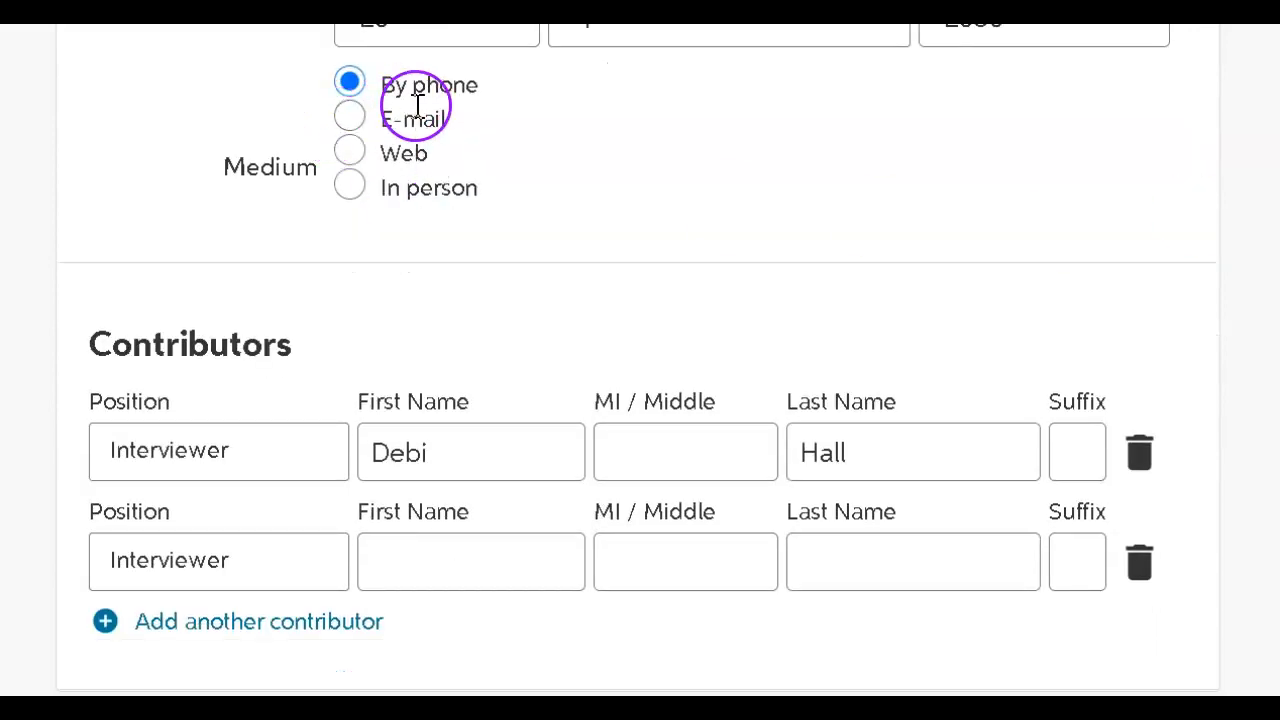
mouse_move(480, 150)
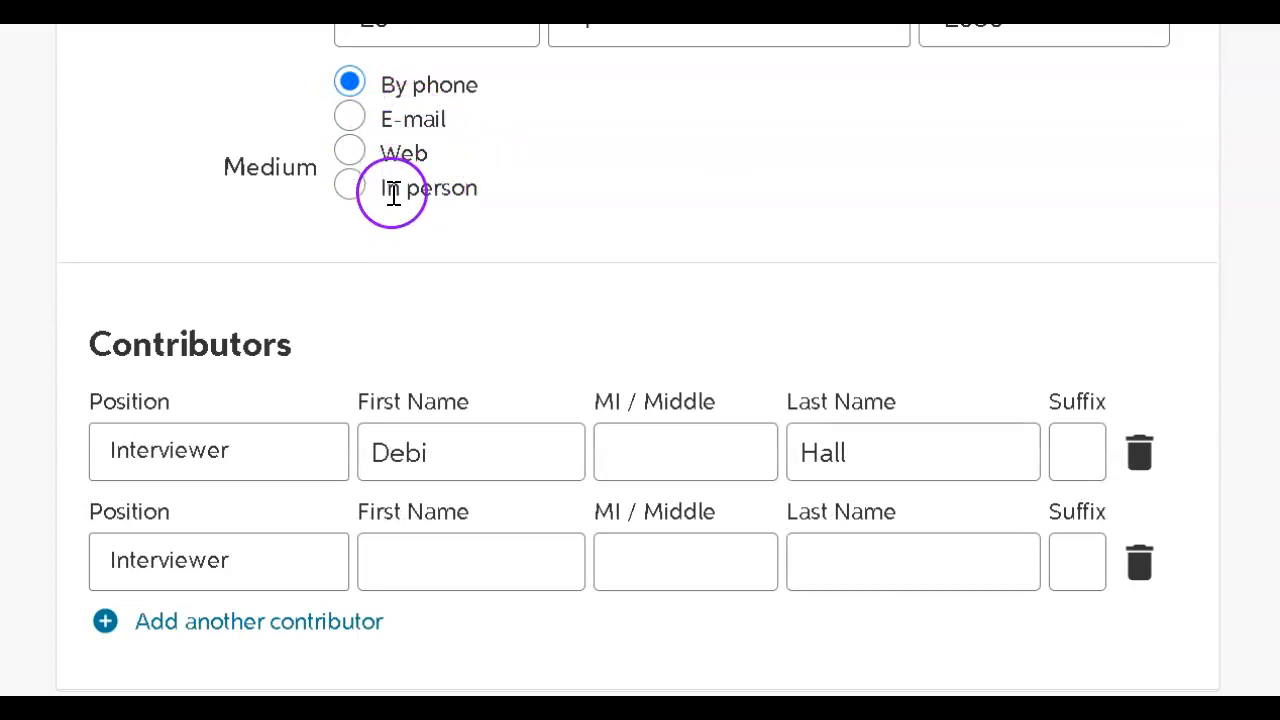
mouse_move(604, 524)
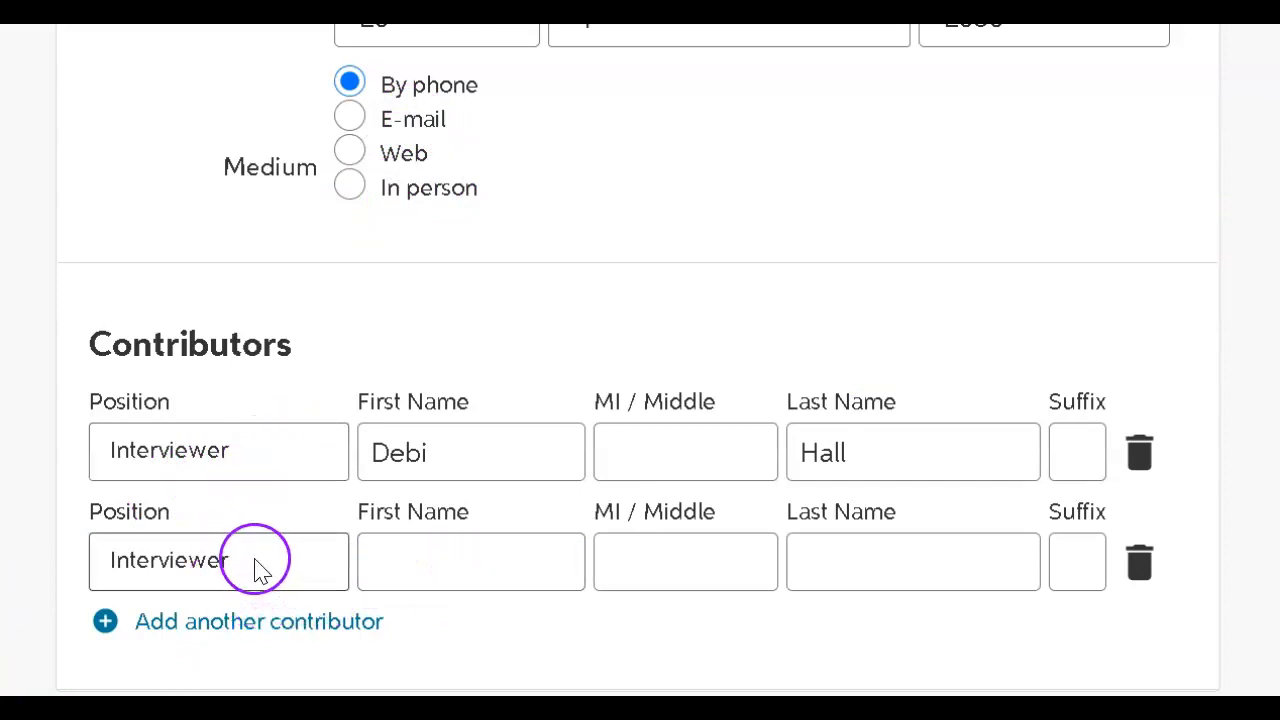
left_click(218, 560)
type("Jim")
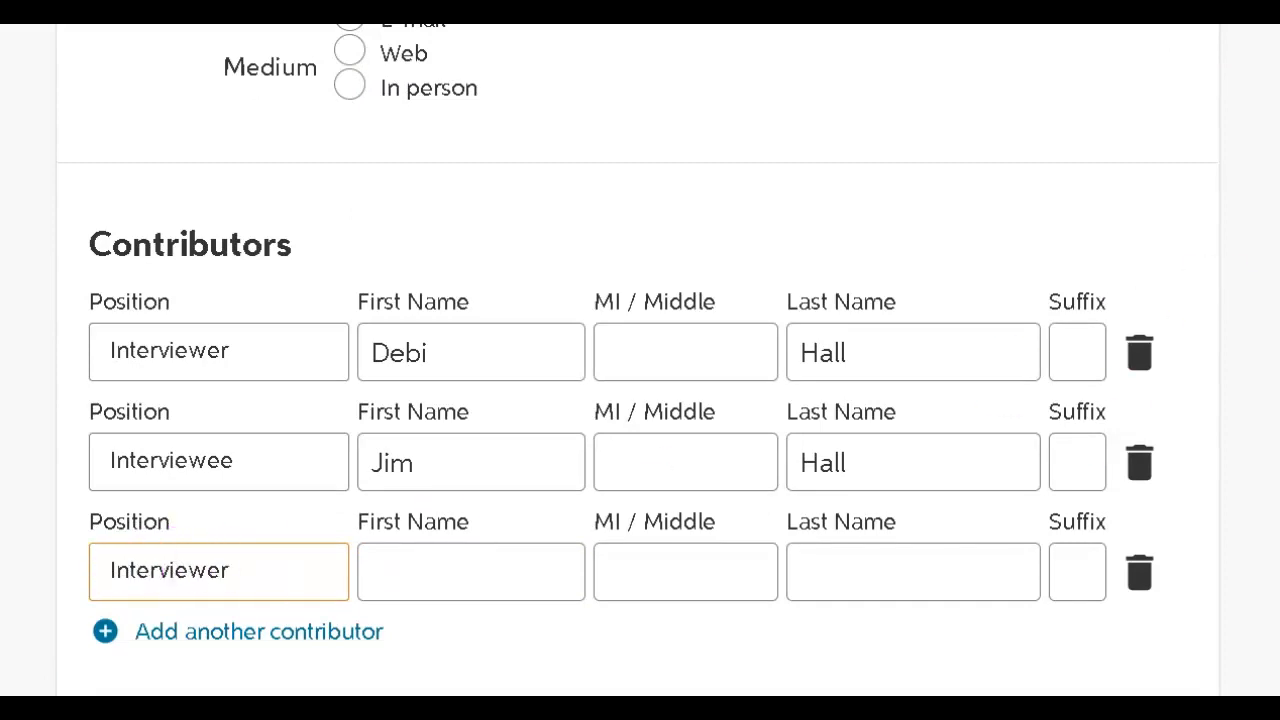
left_click(1140, 572)
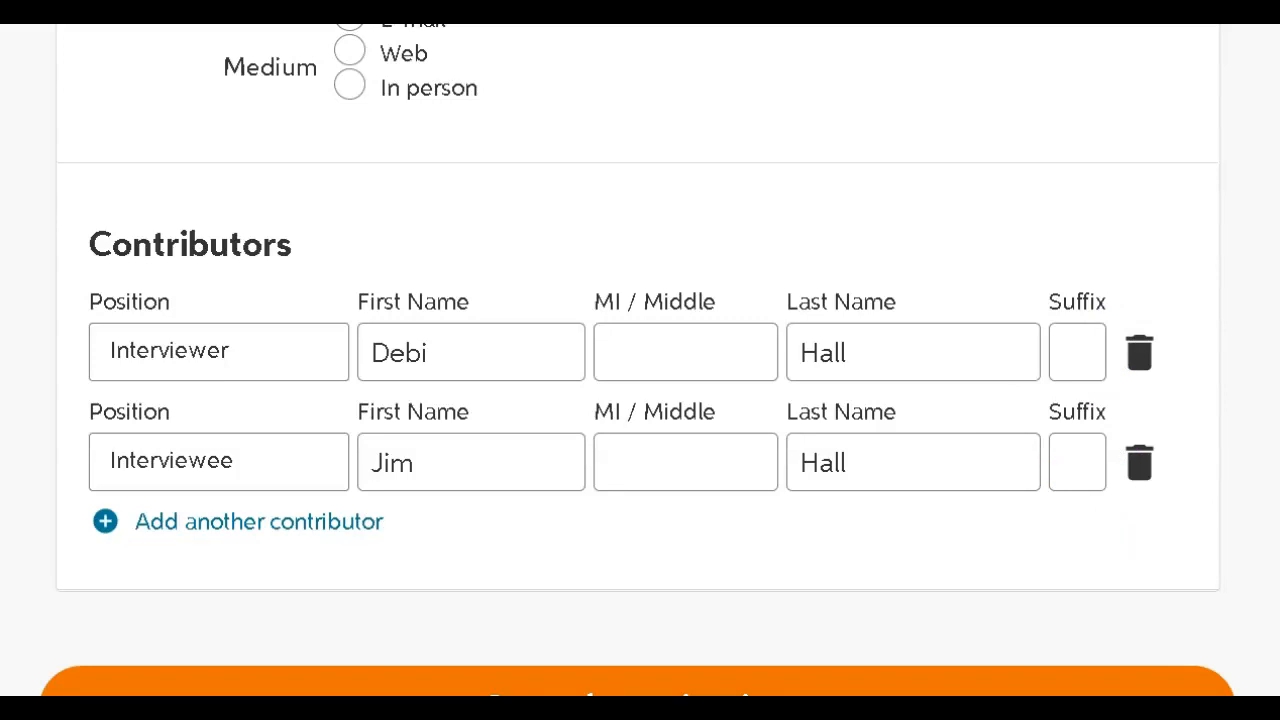
scroll("down", 3)
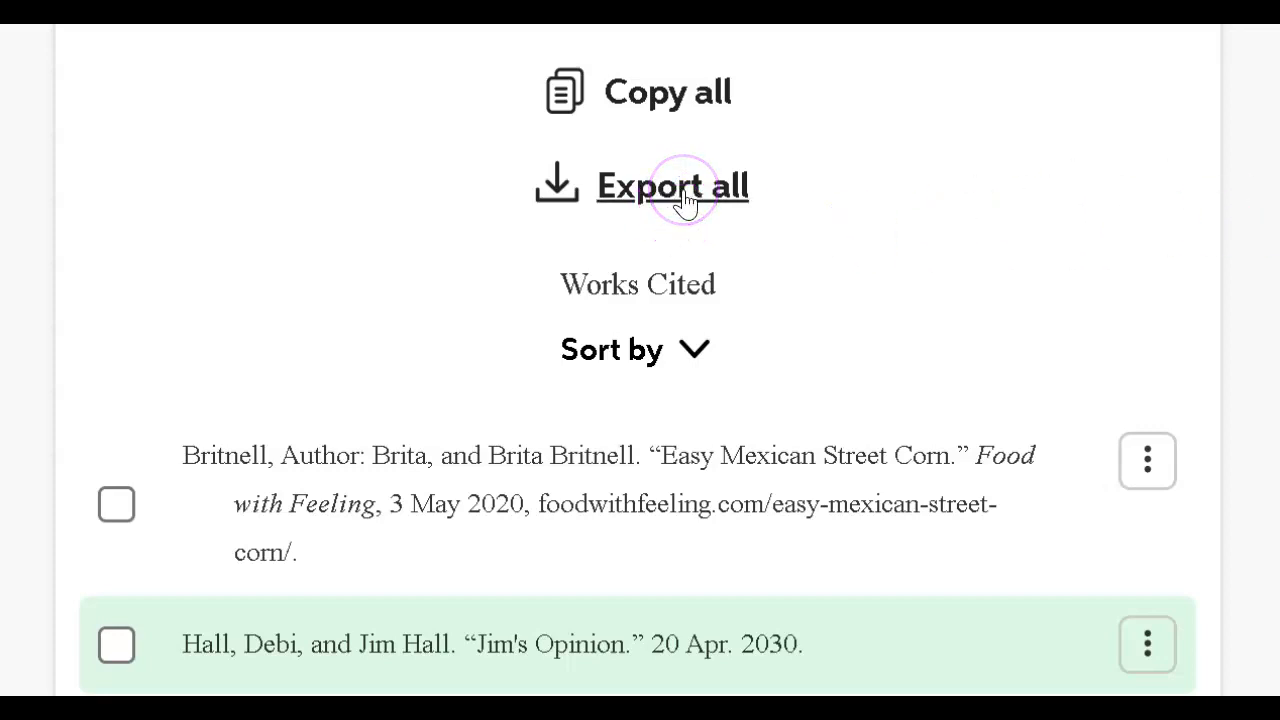
Export all citations with Microsoft Word chosen as the destination format.
left_click(672, 186)
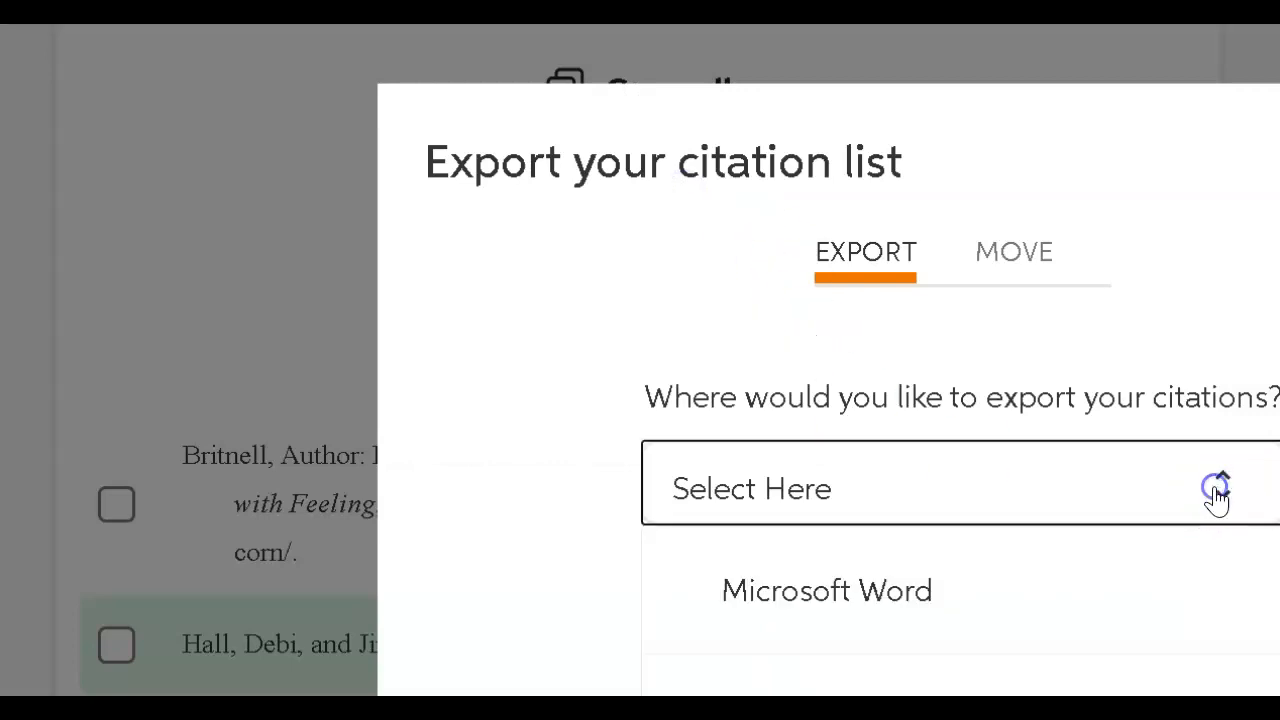
left_click(828, 590)
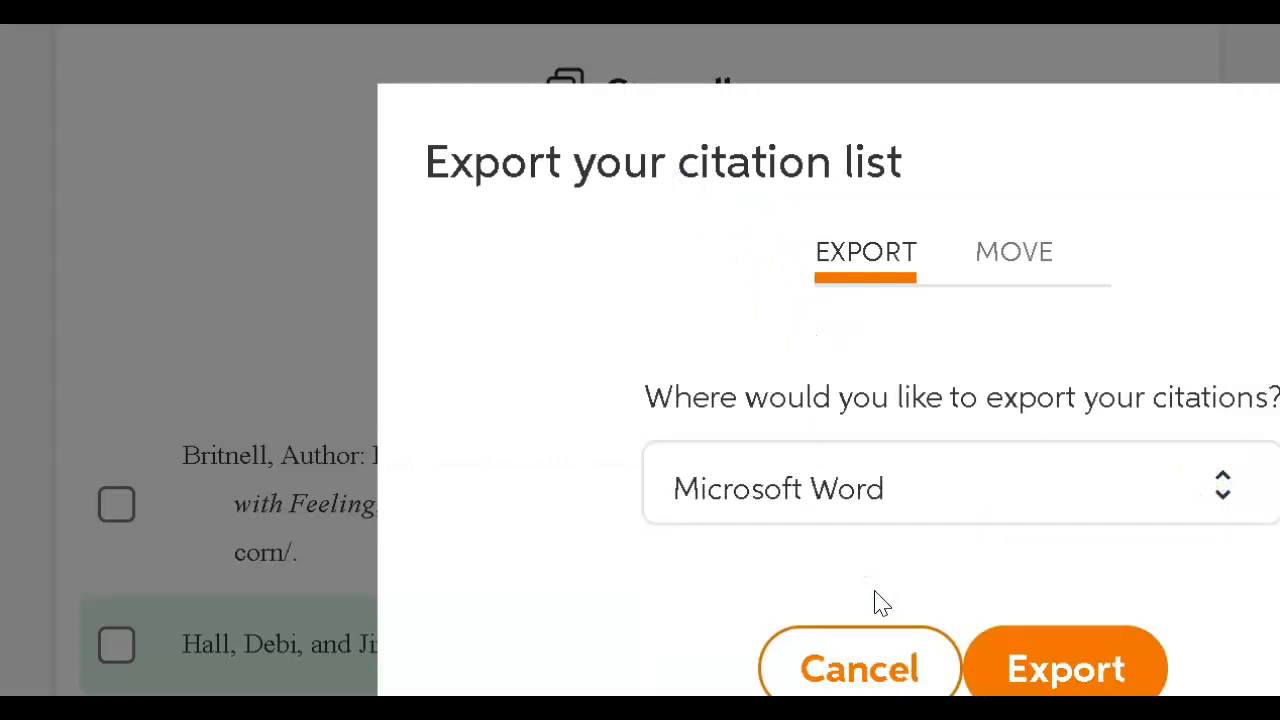
left_click(858, 668)
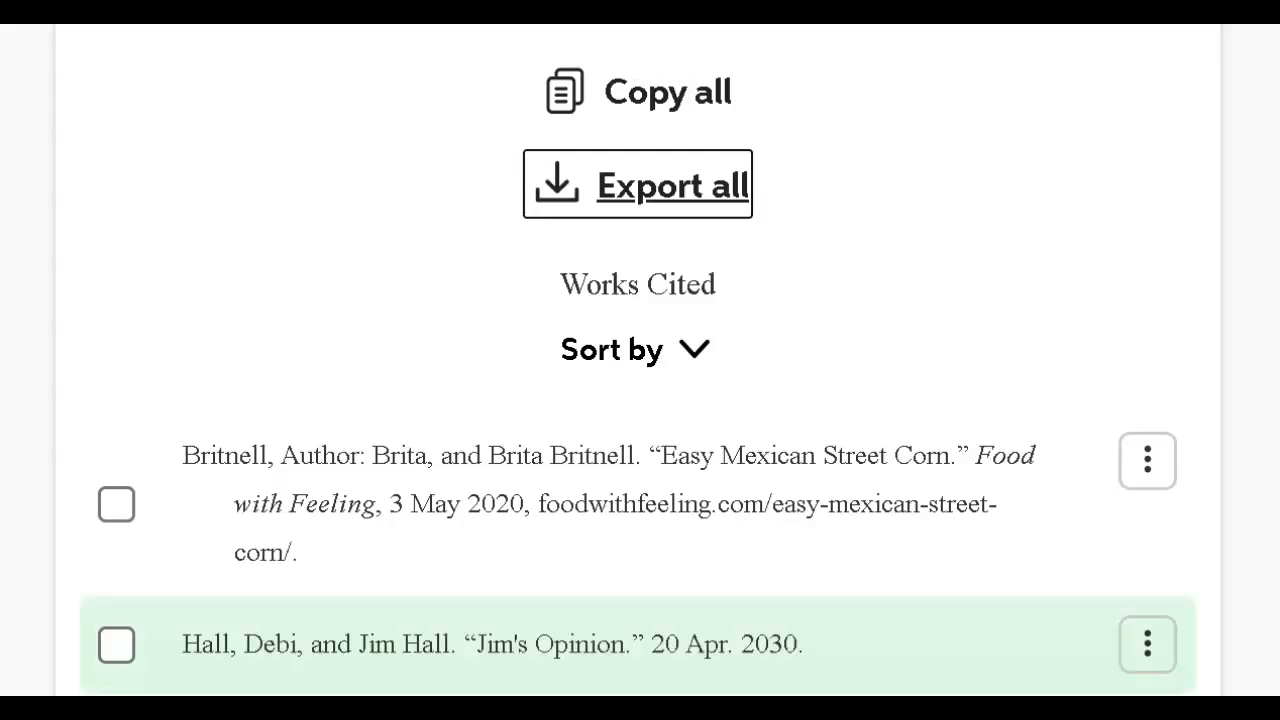
Enable editing in the exported .docx, copy the Works Cited entries, and place the cursor after the essay's last paragraph.
left_click(636, 184)
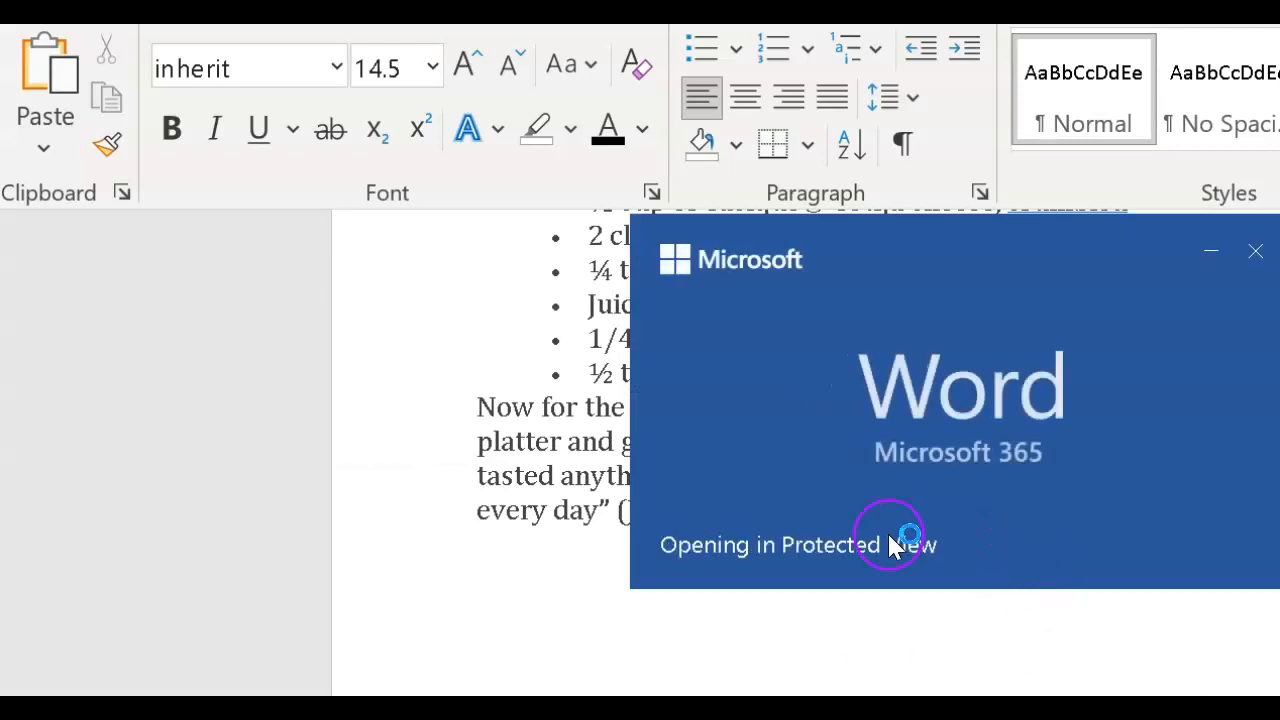
mouse_move(1200, 610)
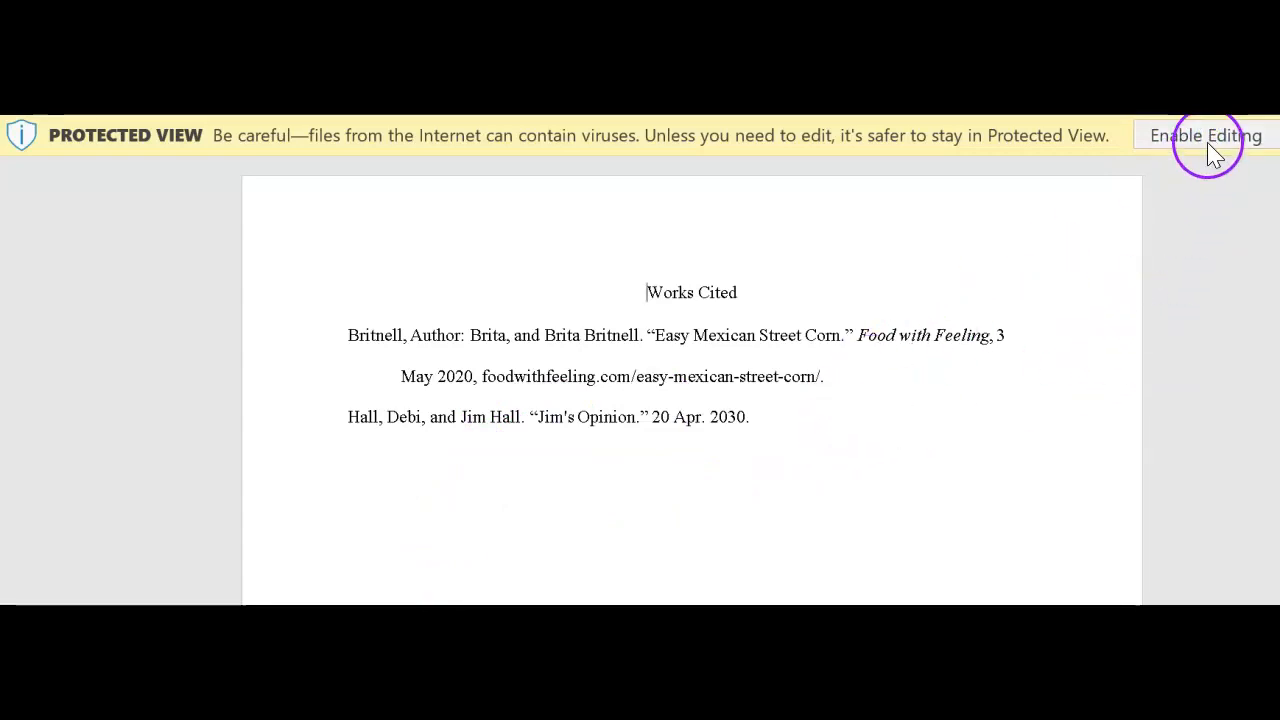
left_click(1206, 136)
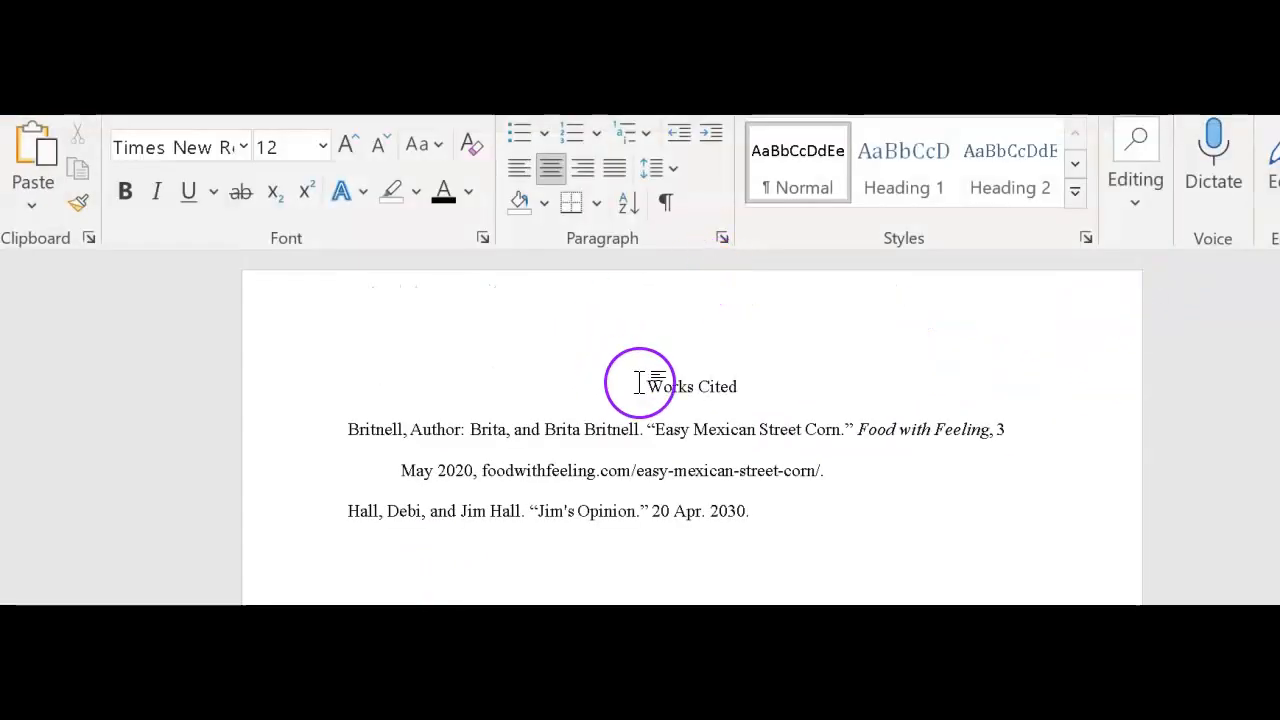
left_click_drag(640, 386, 596, 512)
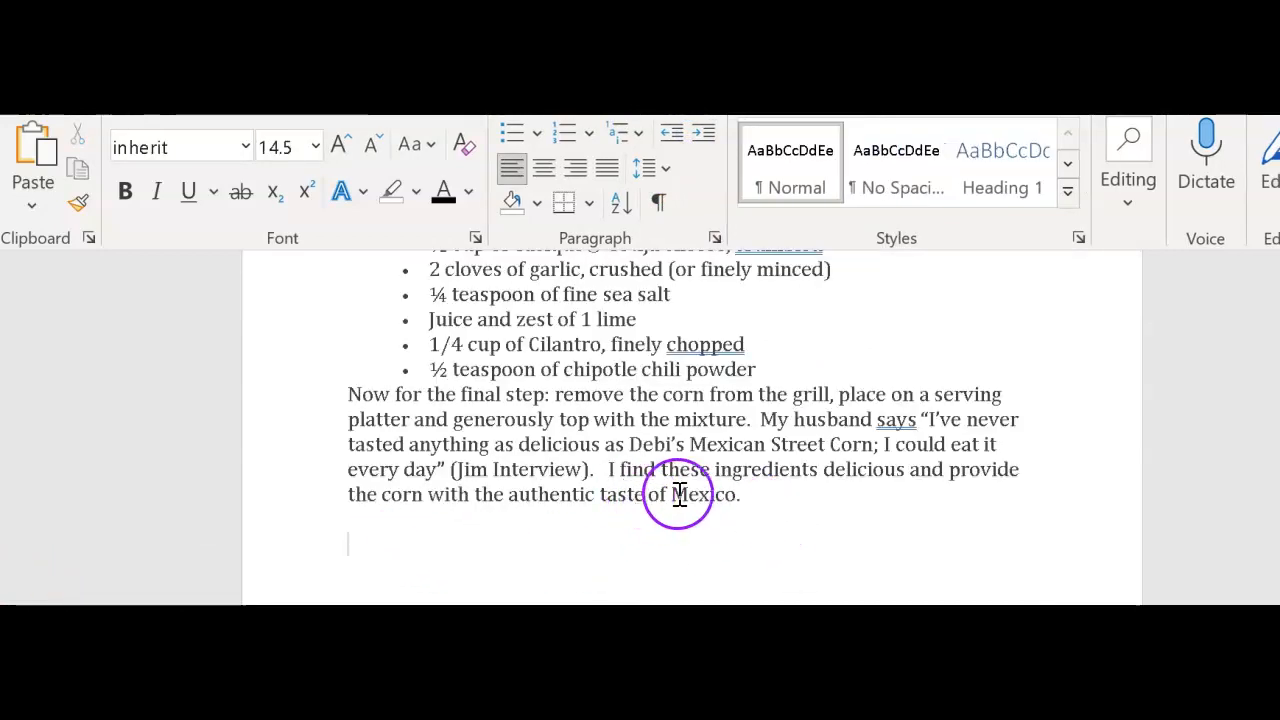
mouse_move(436, 508)
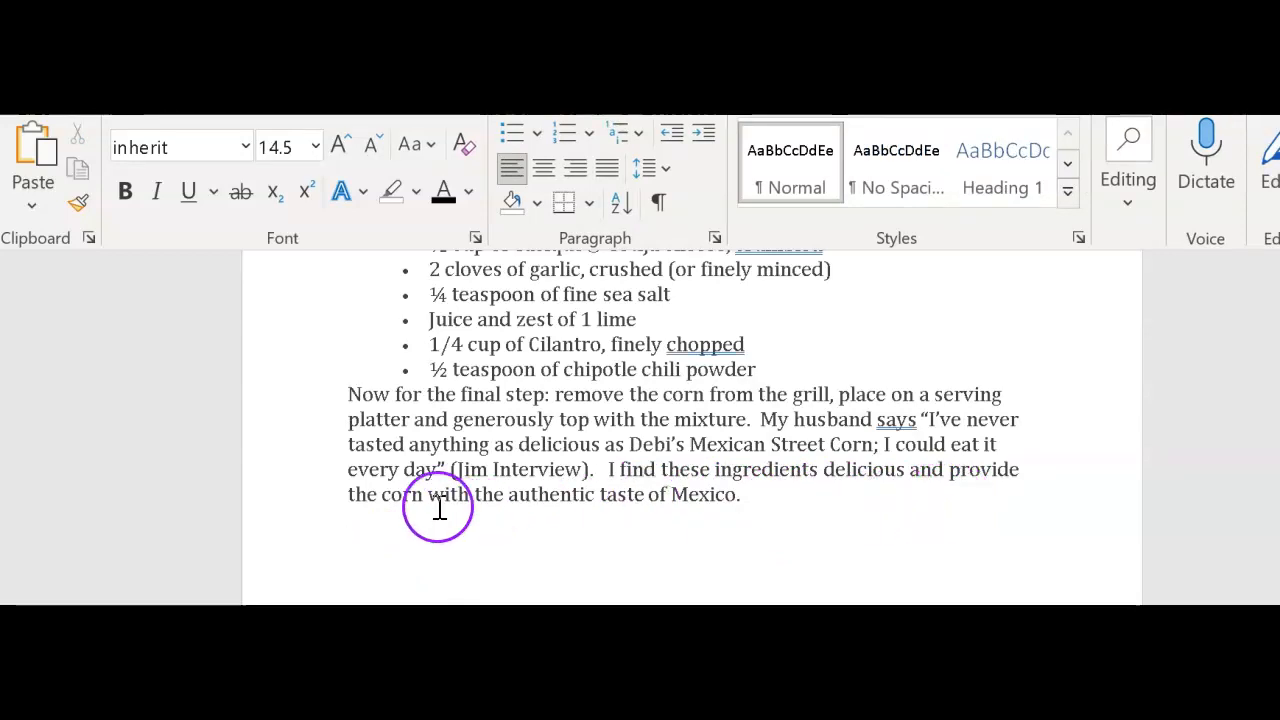
mouse_move(438, 544)
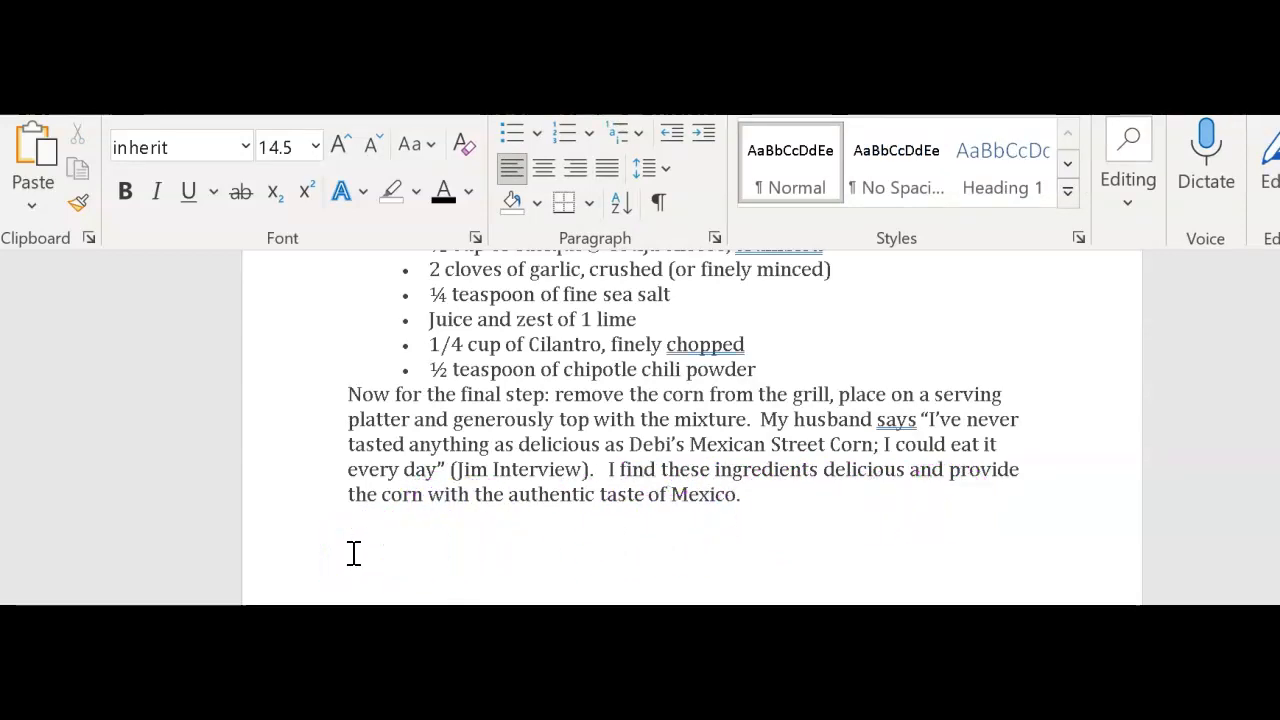
left_click(348, 540)
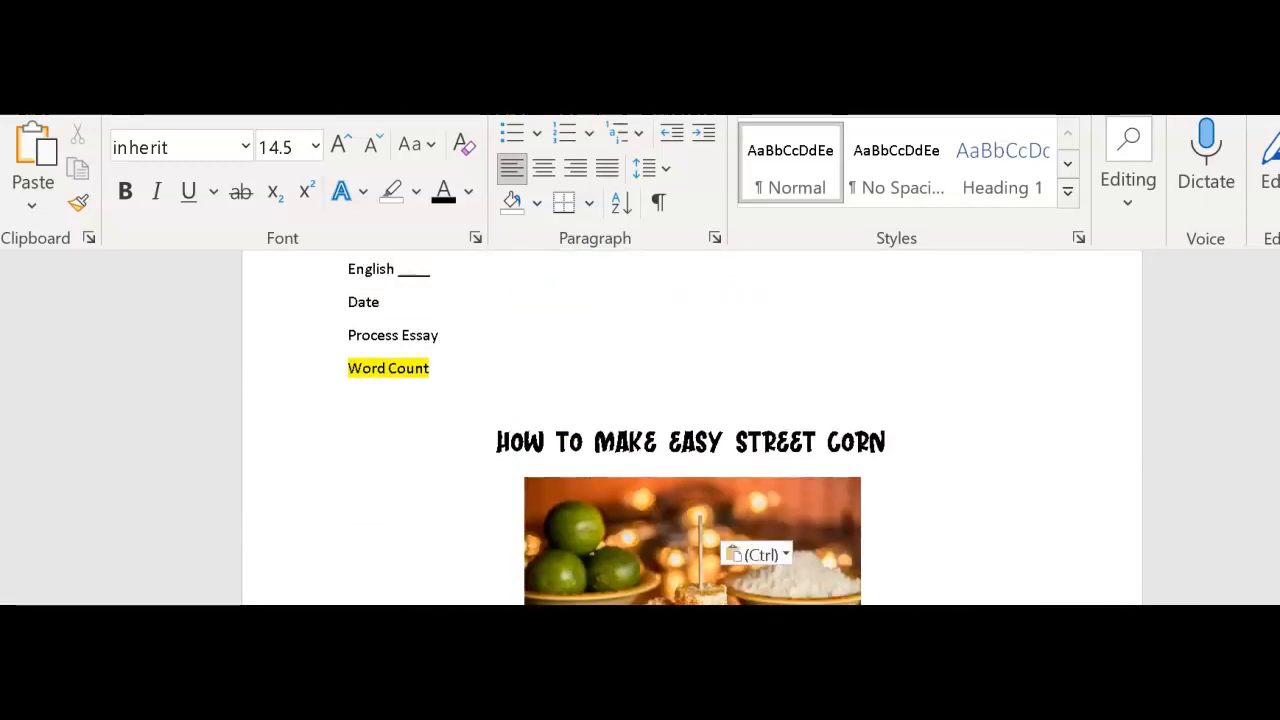
Shrink the group photo beside the pasted Works Cited by dragging its corner handles.
scroll("down", 3)
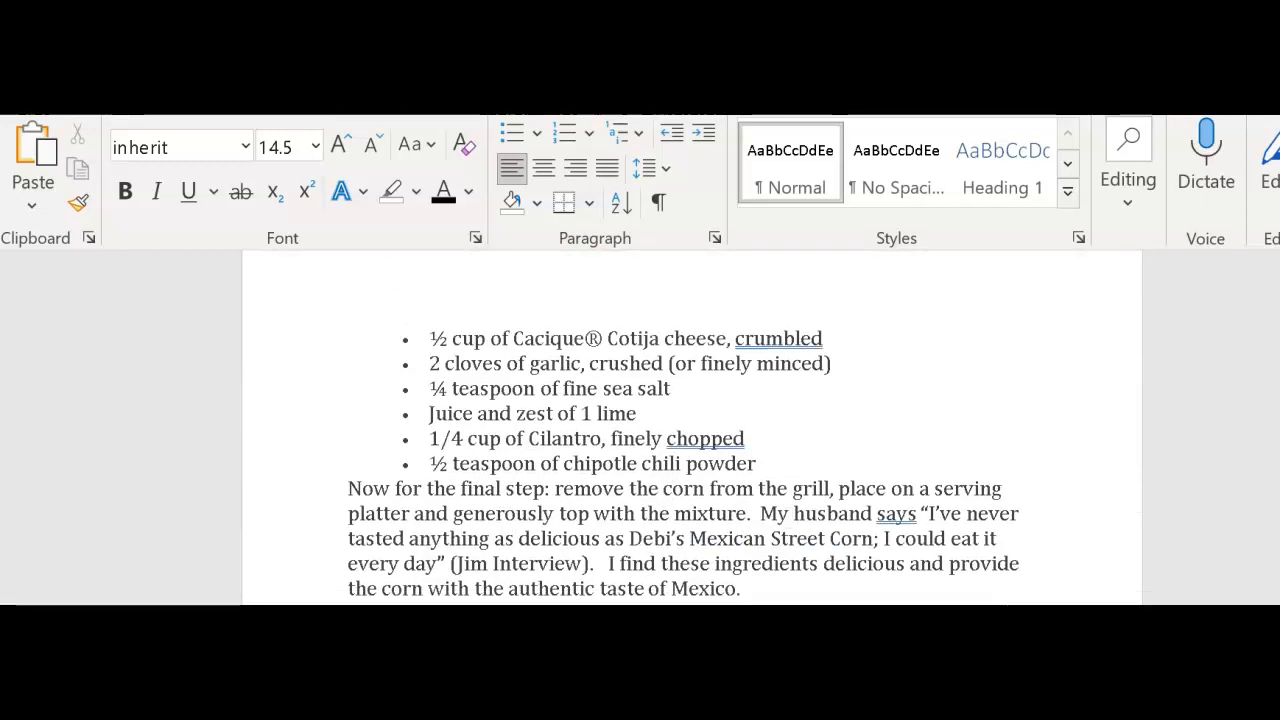
scroll("down", 3)
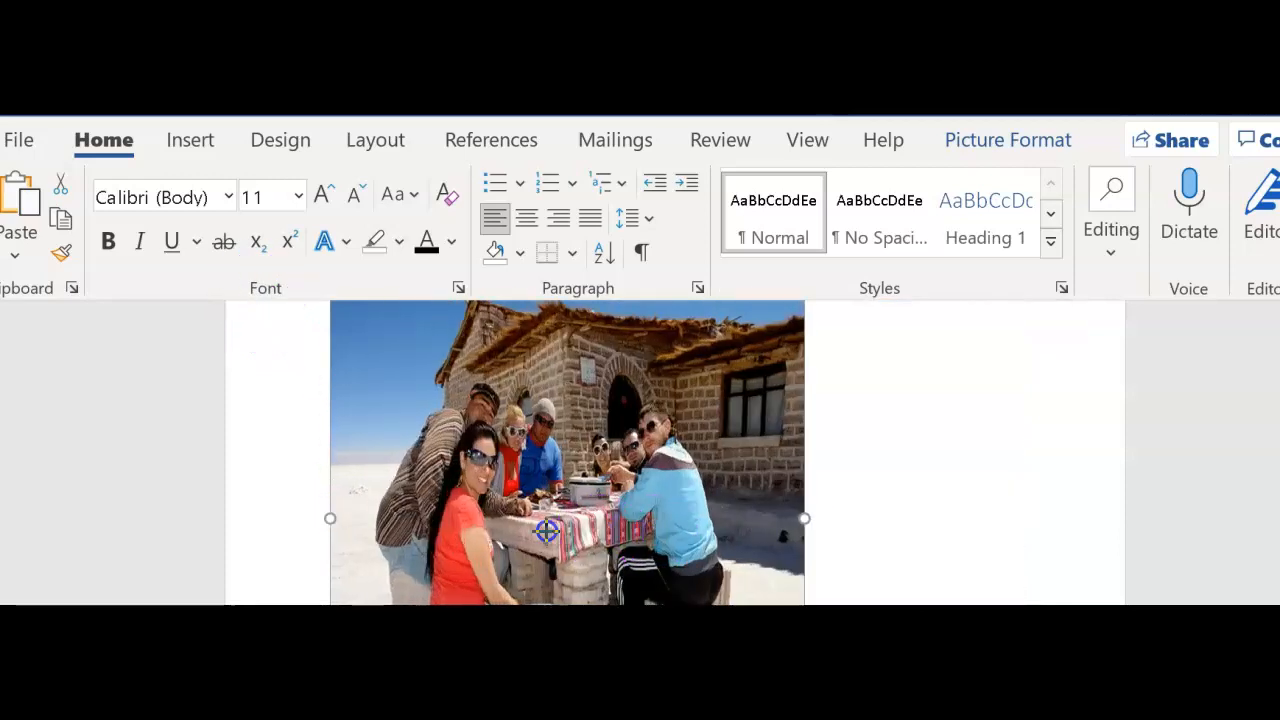
left_click_drag(804, 518, 742, 518)
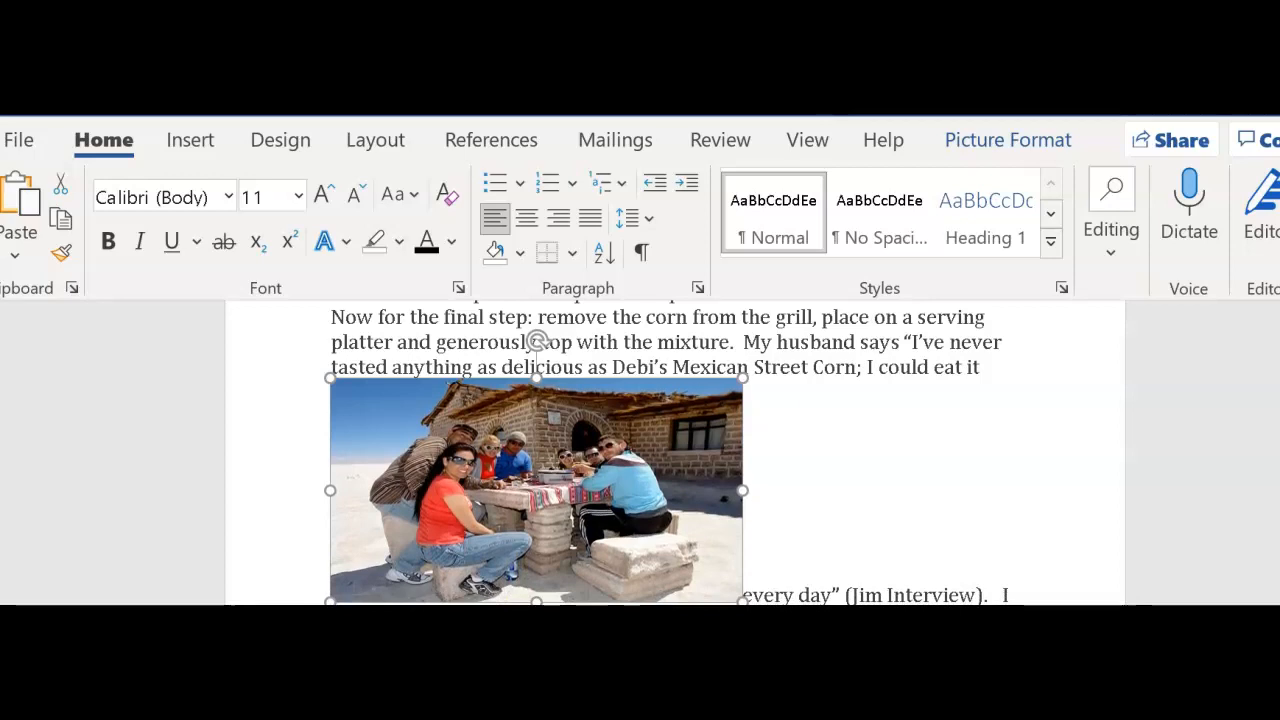
left_click_drag(742, 490, 622, 496)
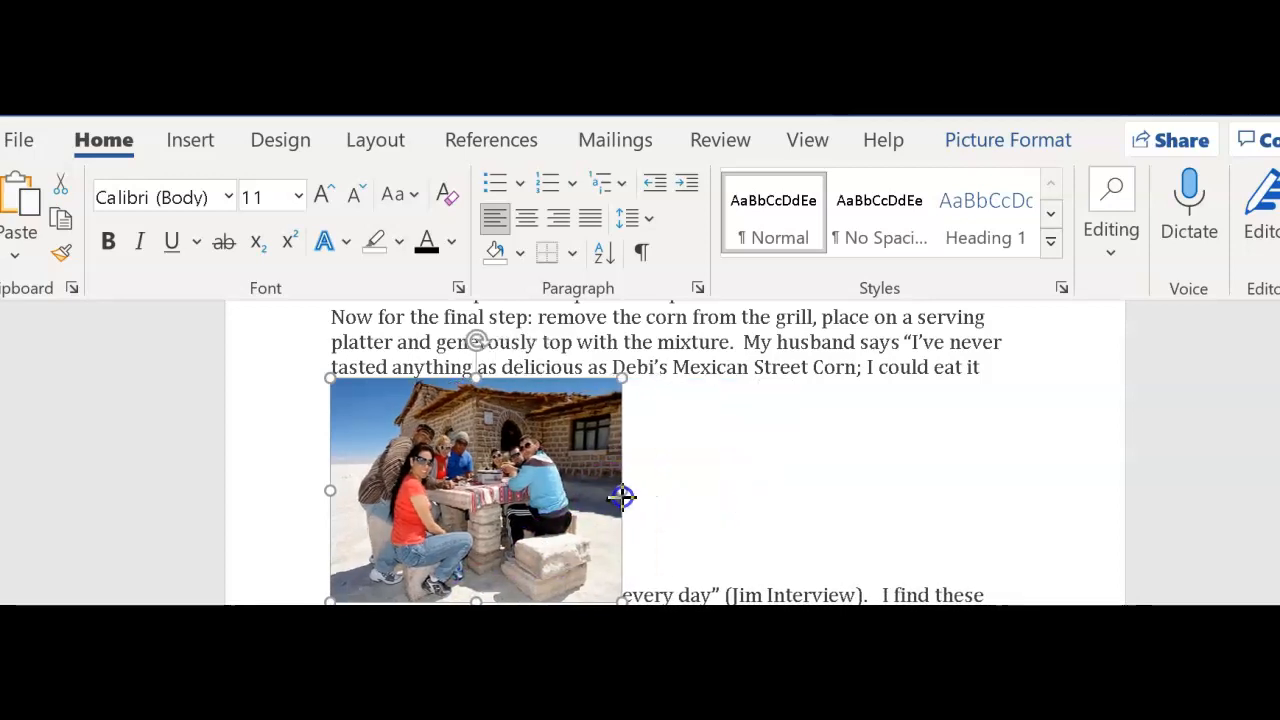
Position the photo Middle Left with Text Wrapping via Picture Format > Position.
left_click(1008, 140)
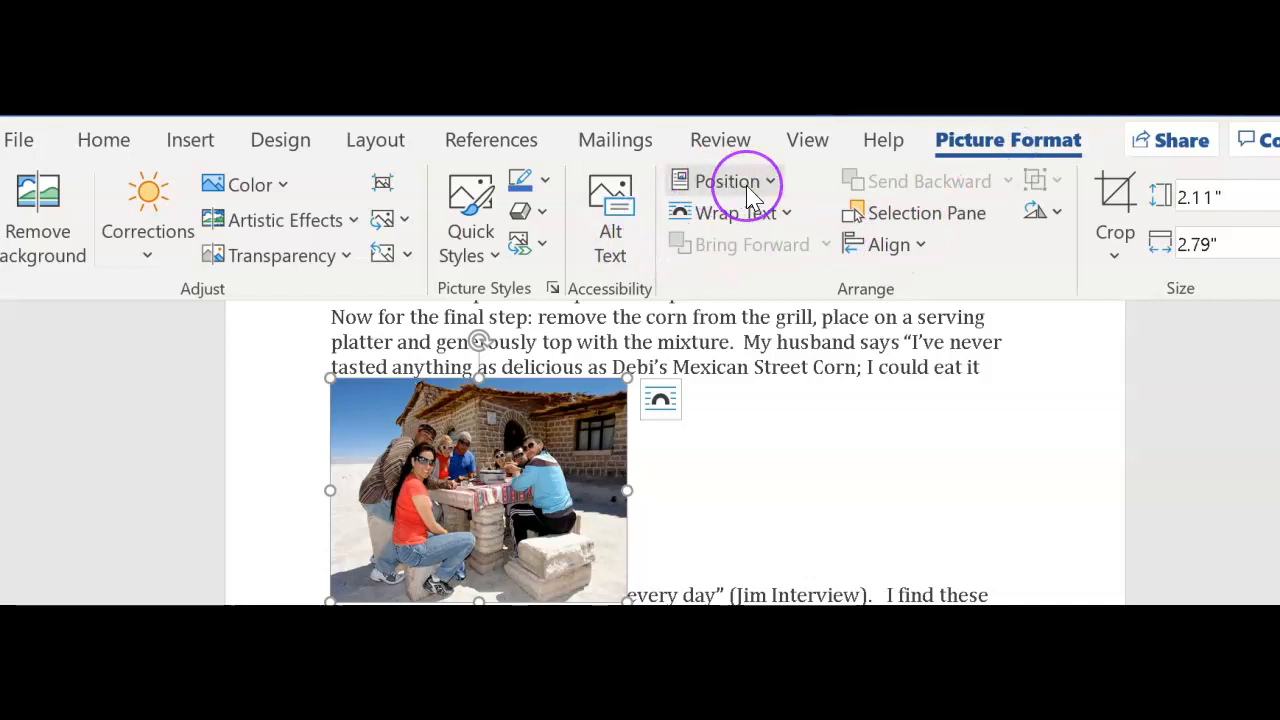
left_click(730, 180)
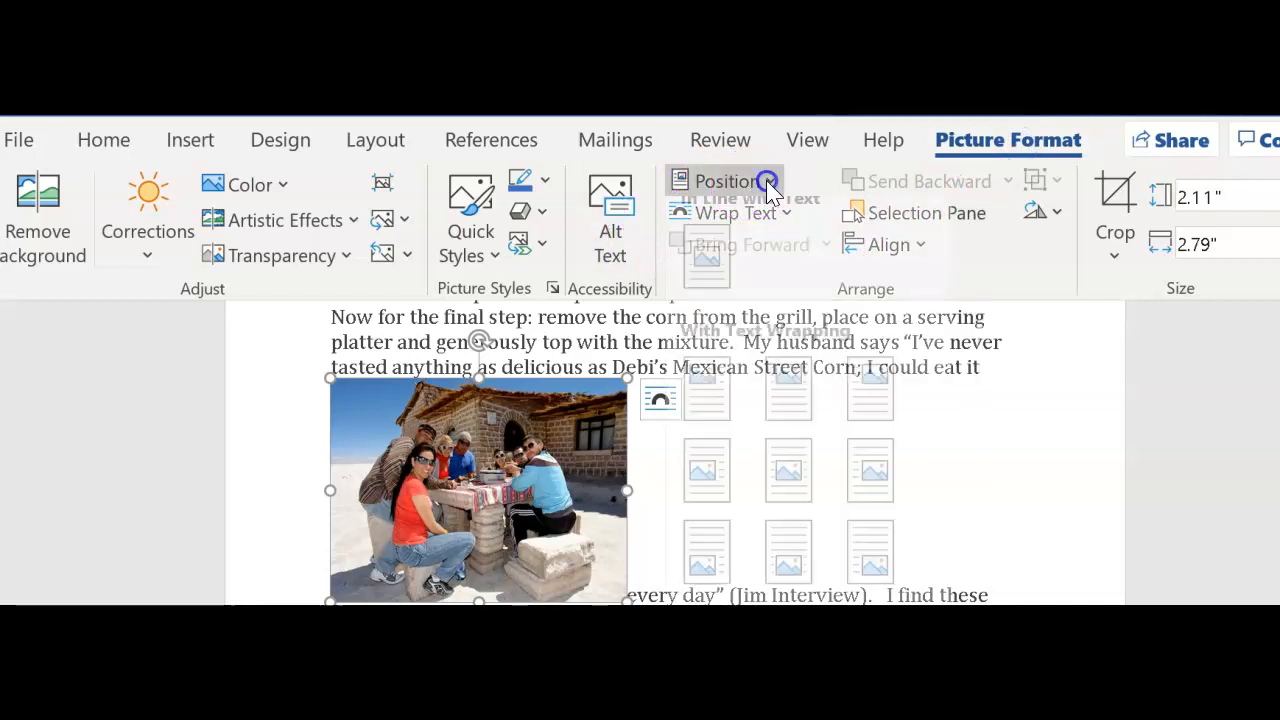
left_click(724, 180)
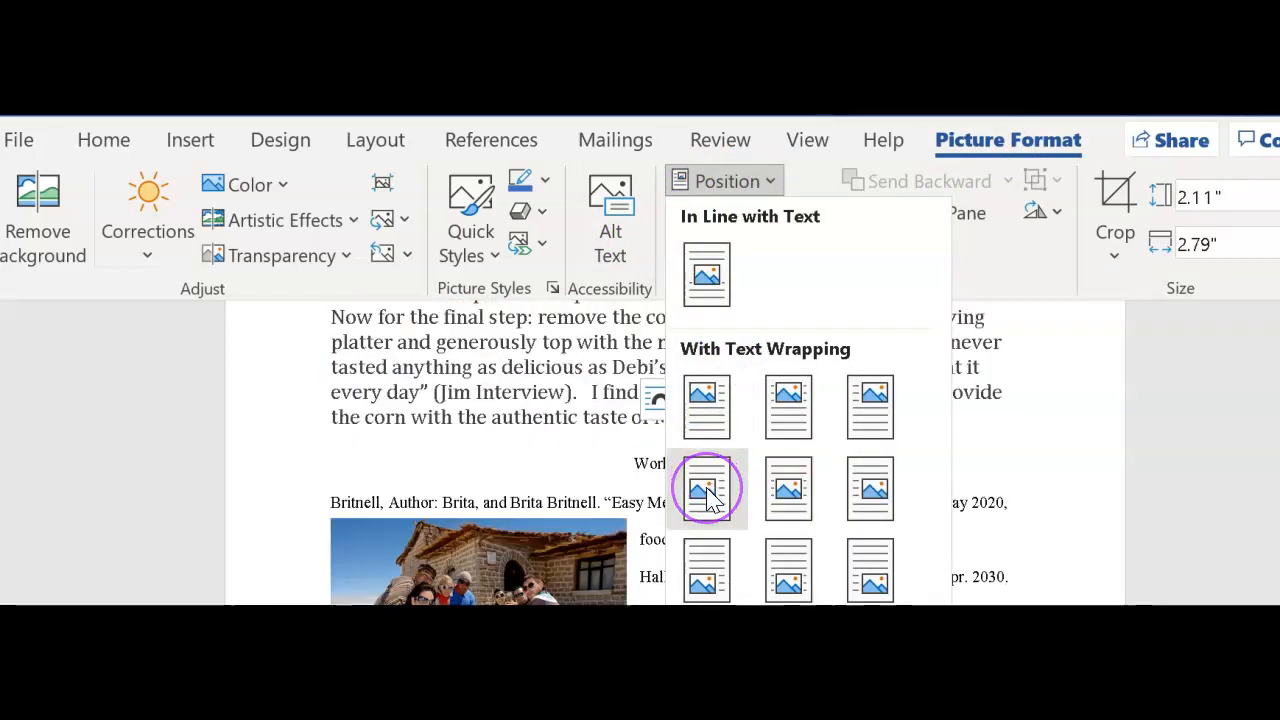
left_click(706, 488)
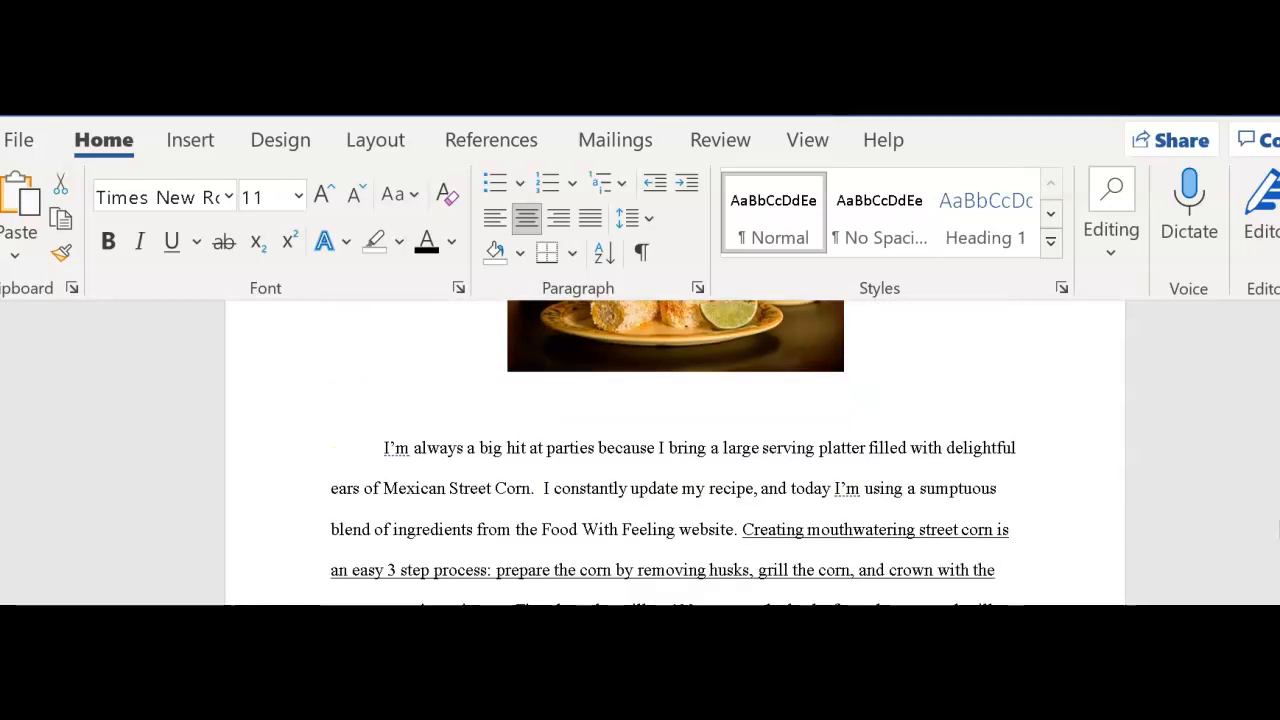
Apply 1.5 line spacing to the closing paragraph containing the husband's quote.
scroll("down", 3)
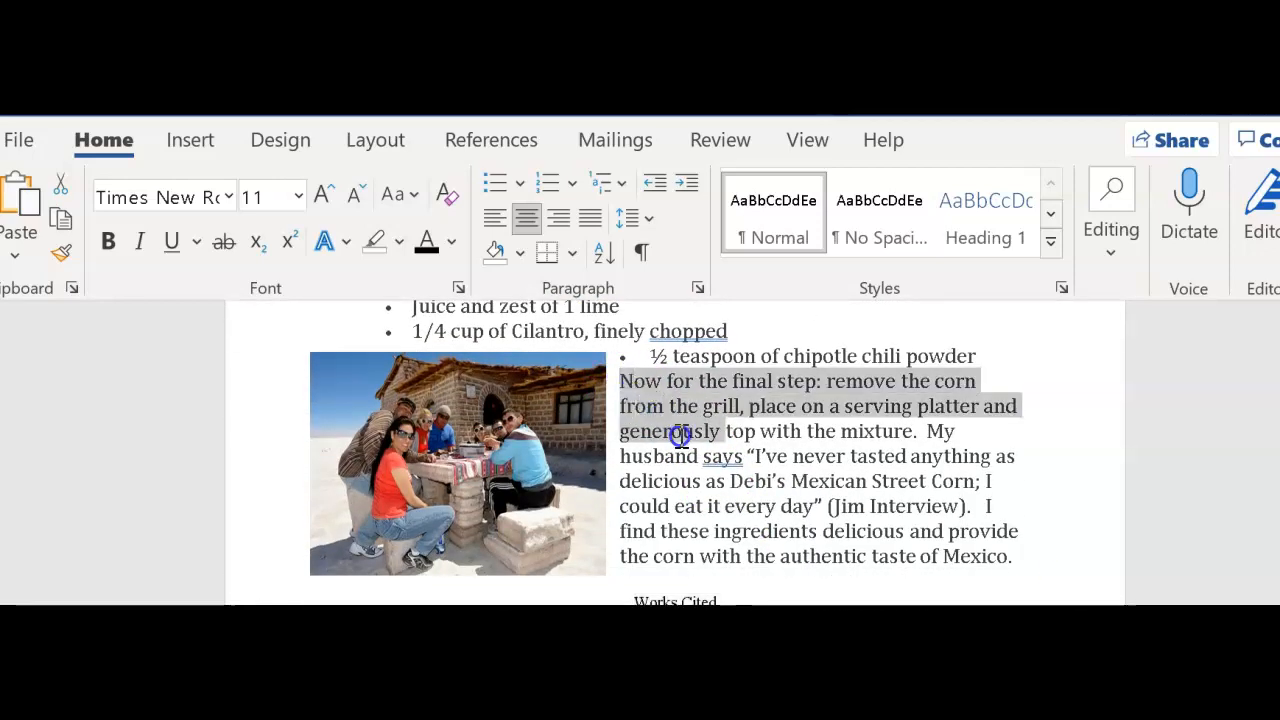
left_click_drag(680, 436, 1032, 576)
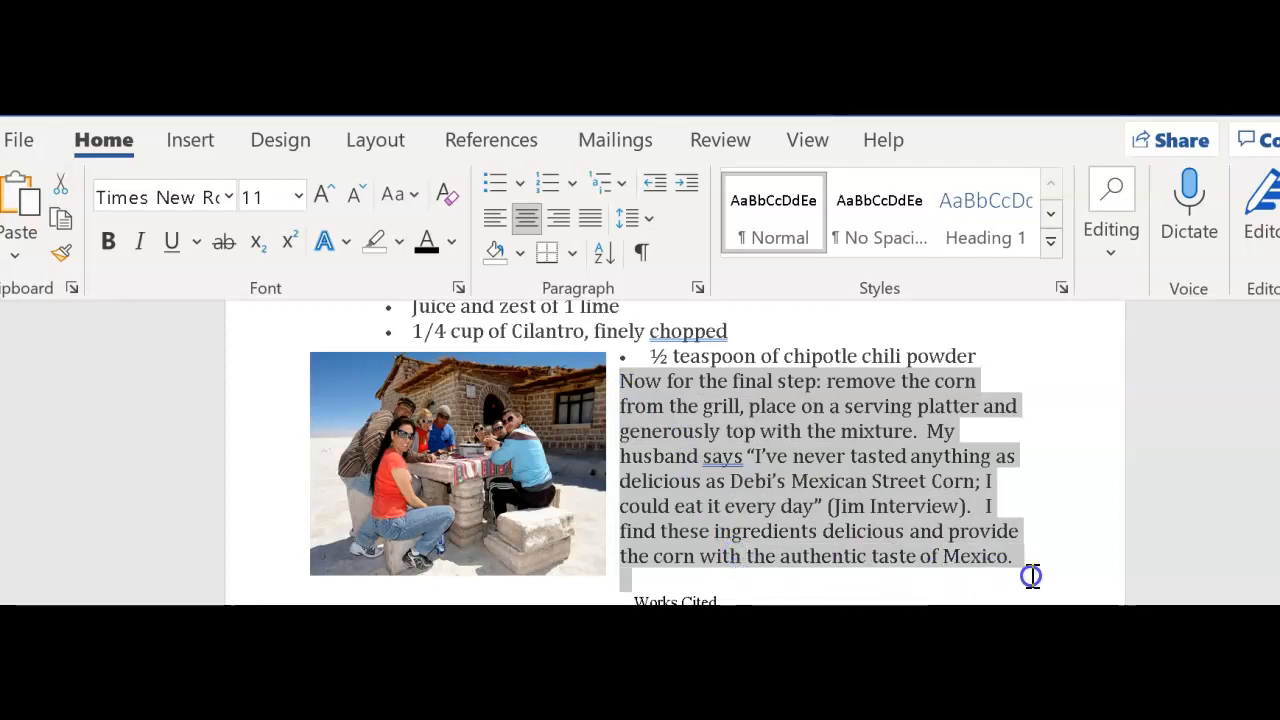
left_click(630, 218)
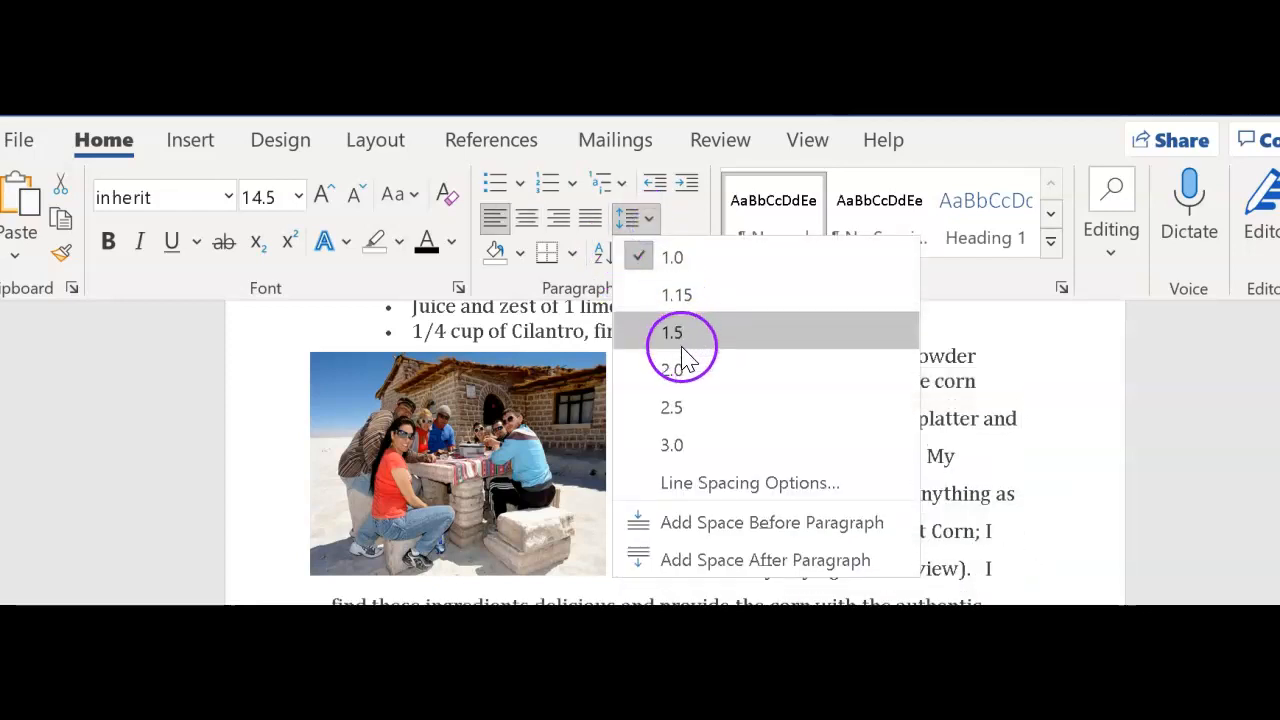
left_click(672, 332)
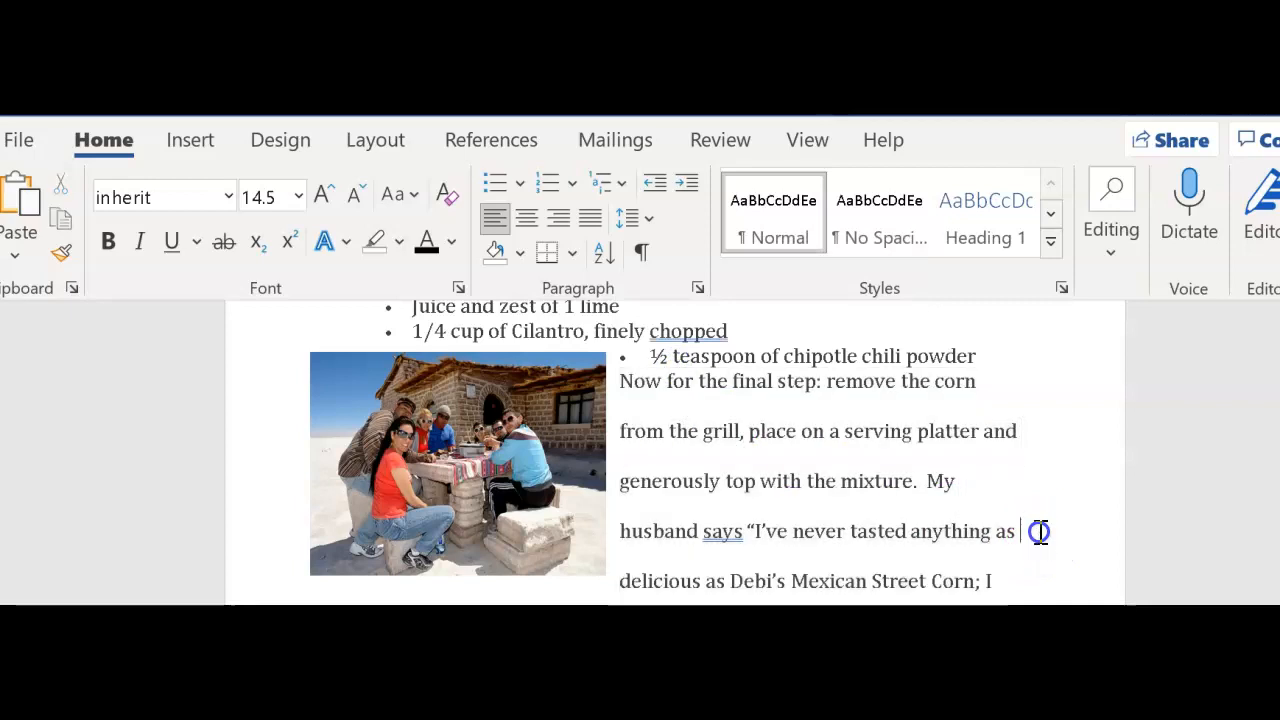
scroll("down", 3)
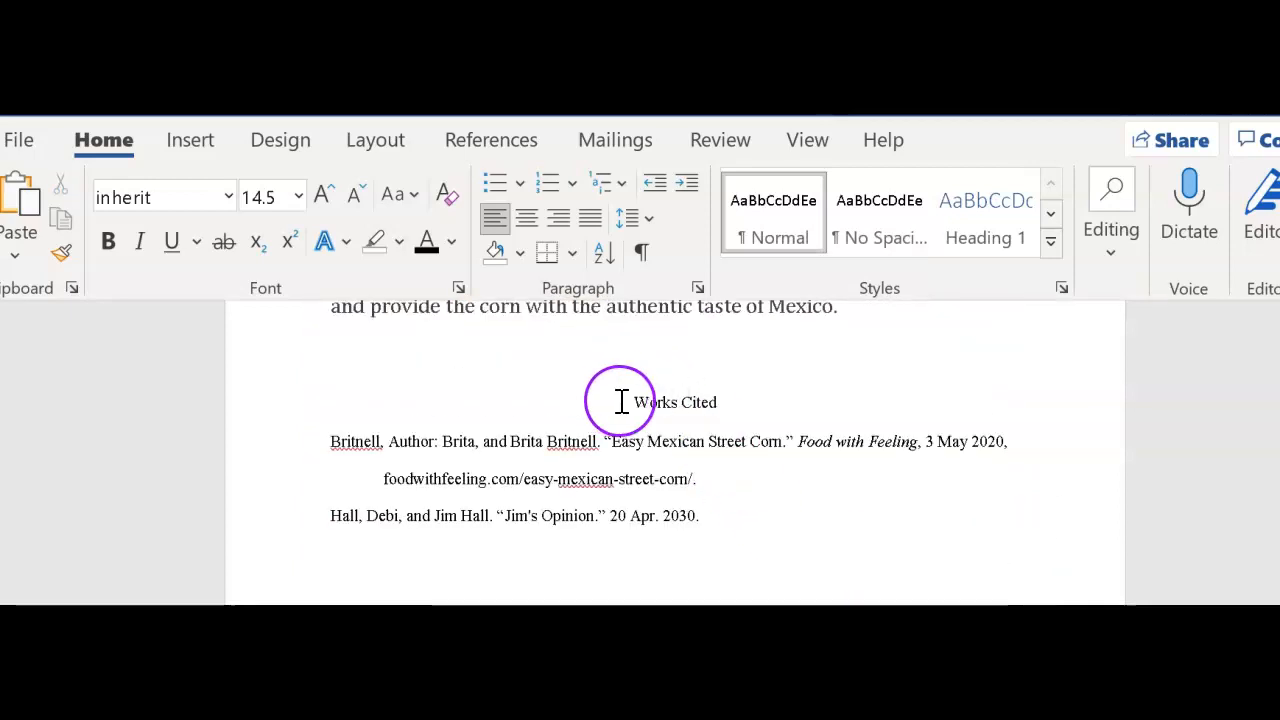
left_click_drag(620, 400, 724, 524)
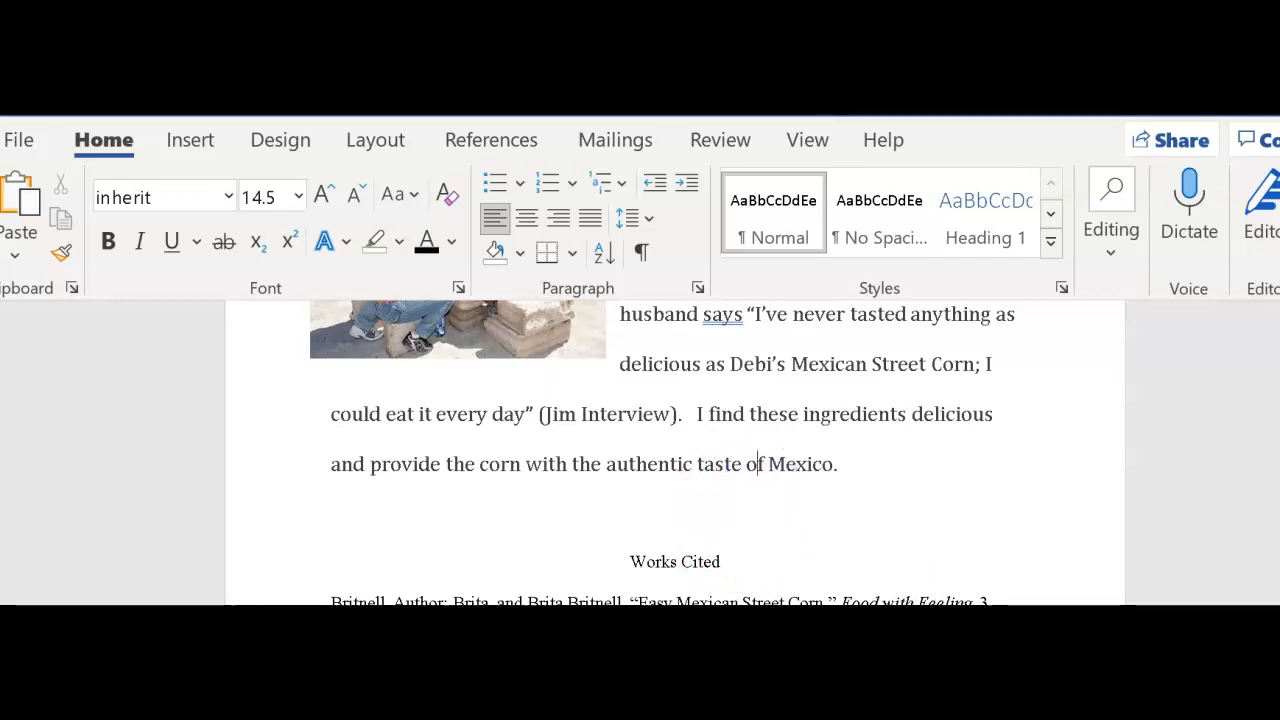
scroll("down", 3)
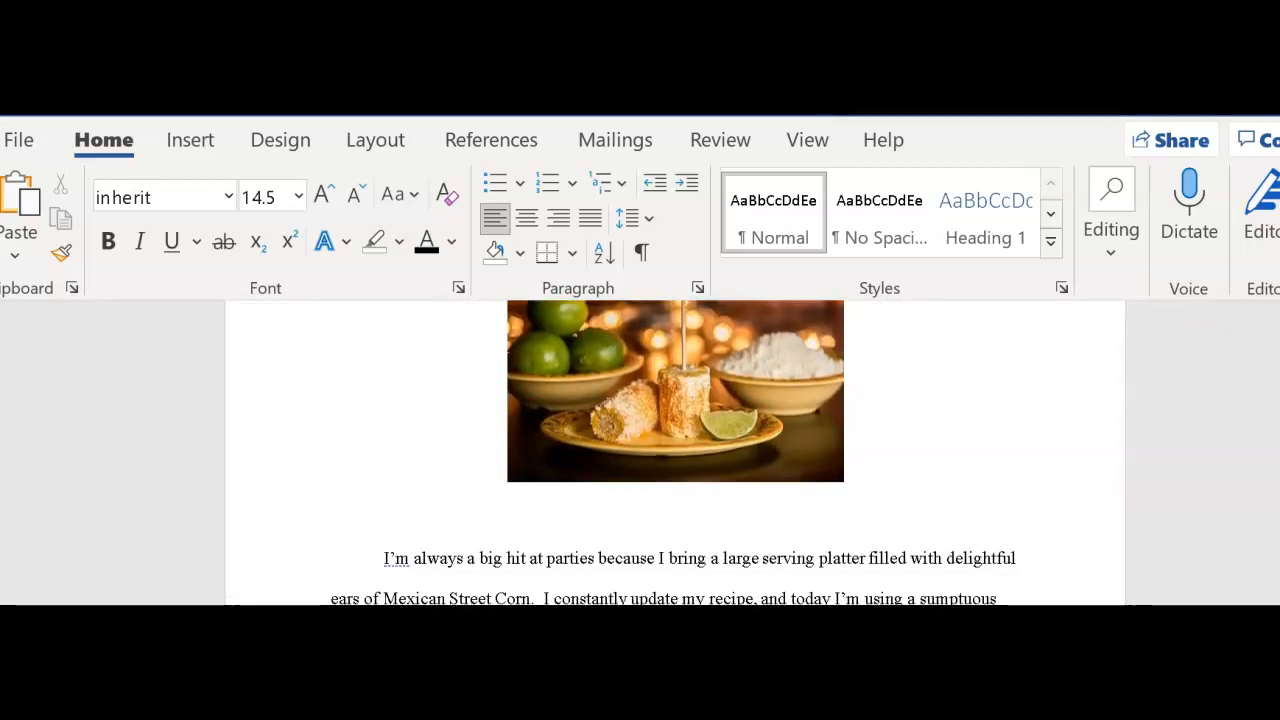
Set the whole essay to 12 pt and the title to WILENUGS at 18 pt.
left_click(1110, 200)
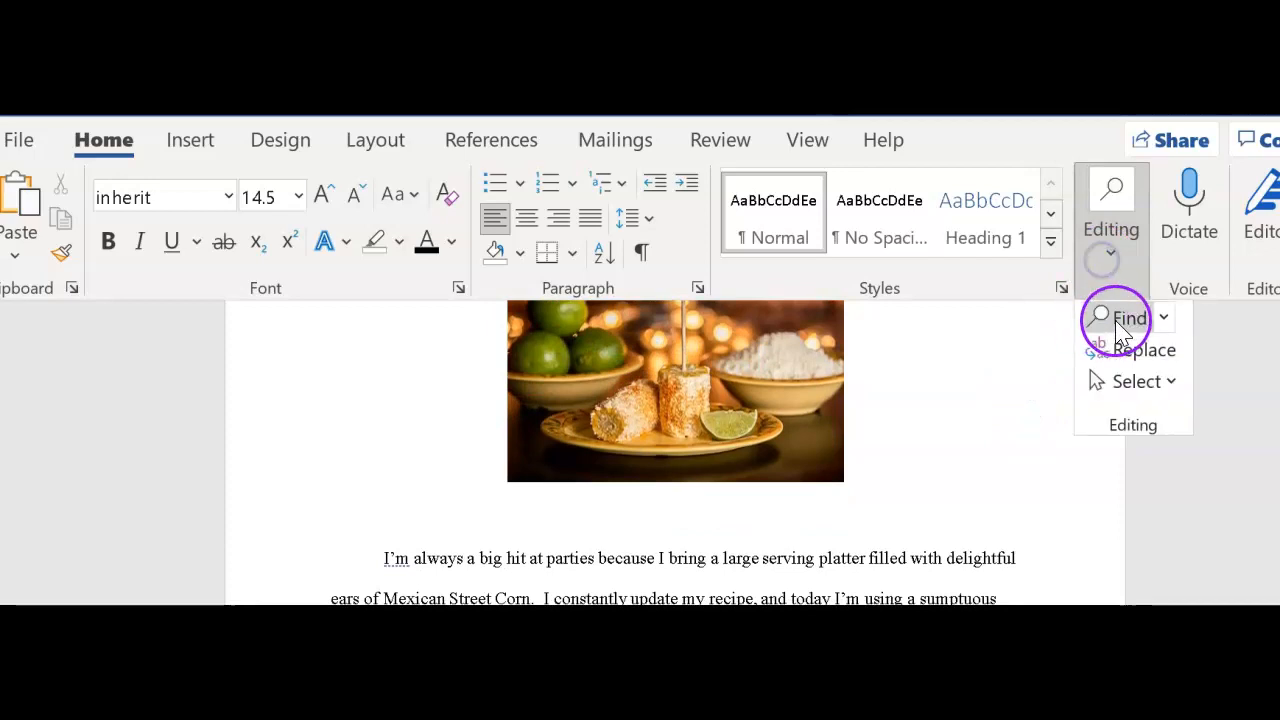
left_click(1132, 380)
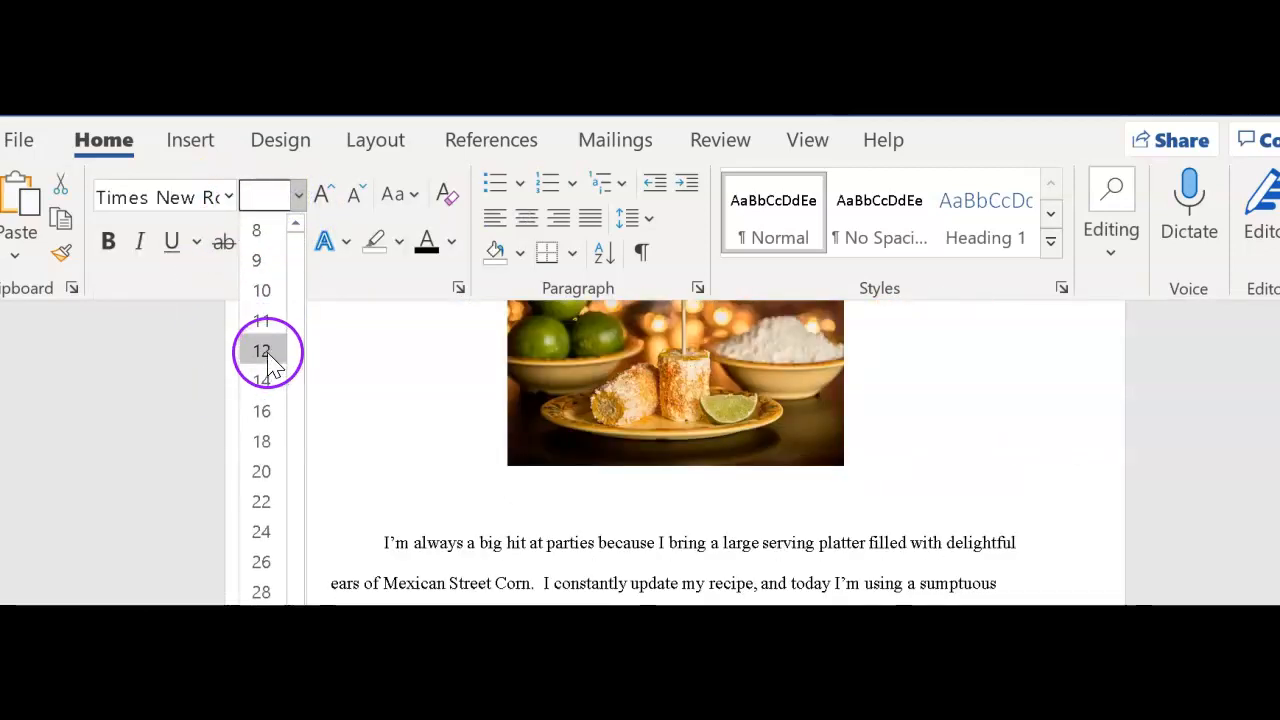
left_click(260, 350)
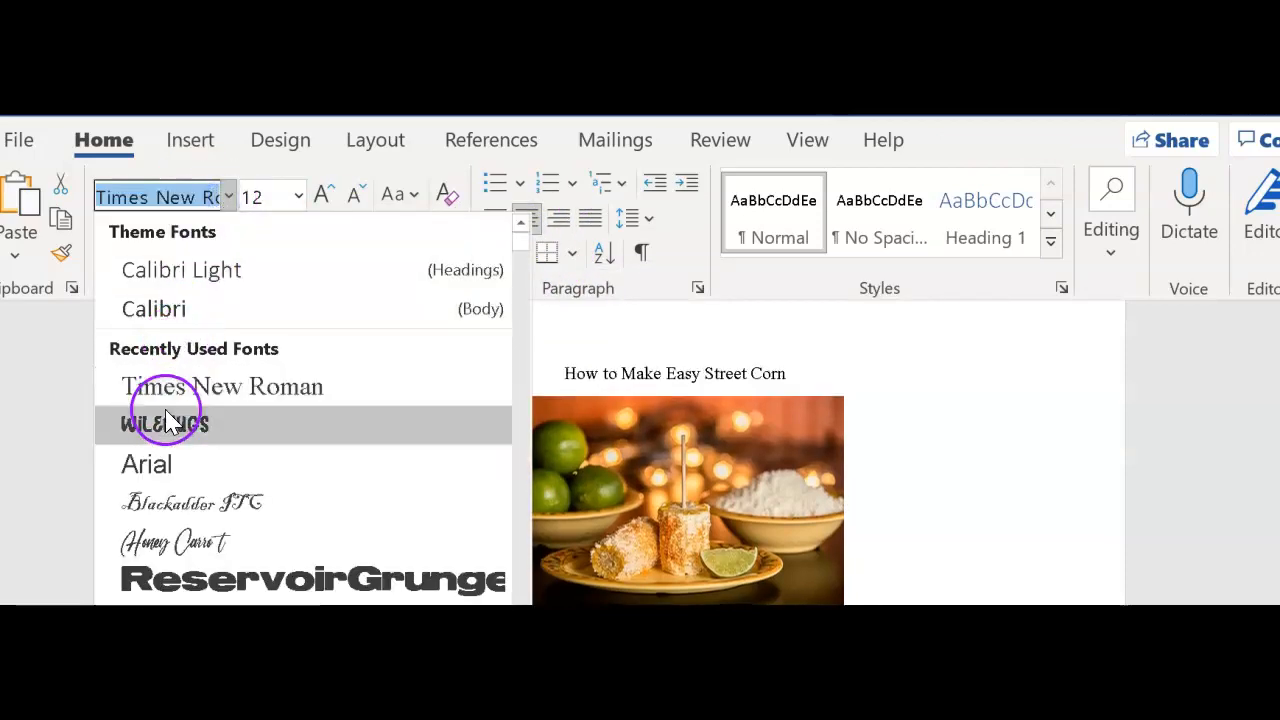
left_click(164, 422)
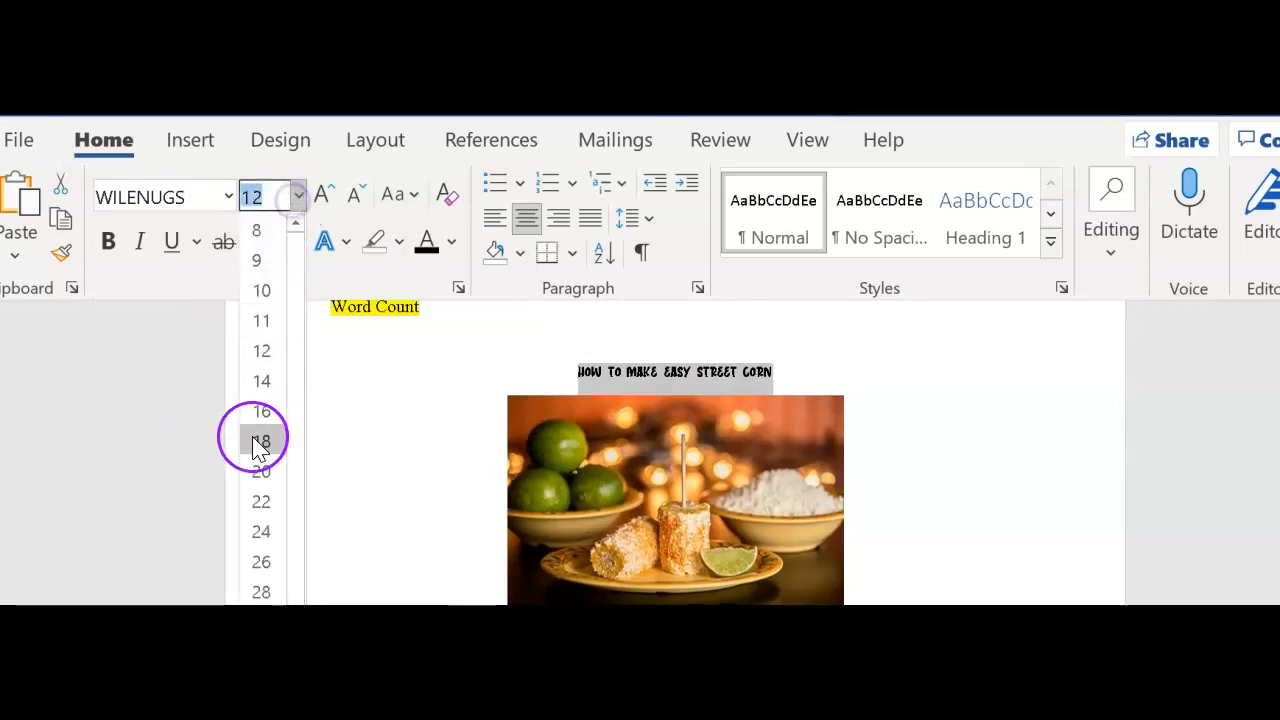
left_click(260, 472)
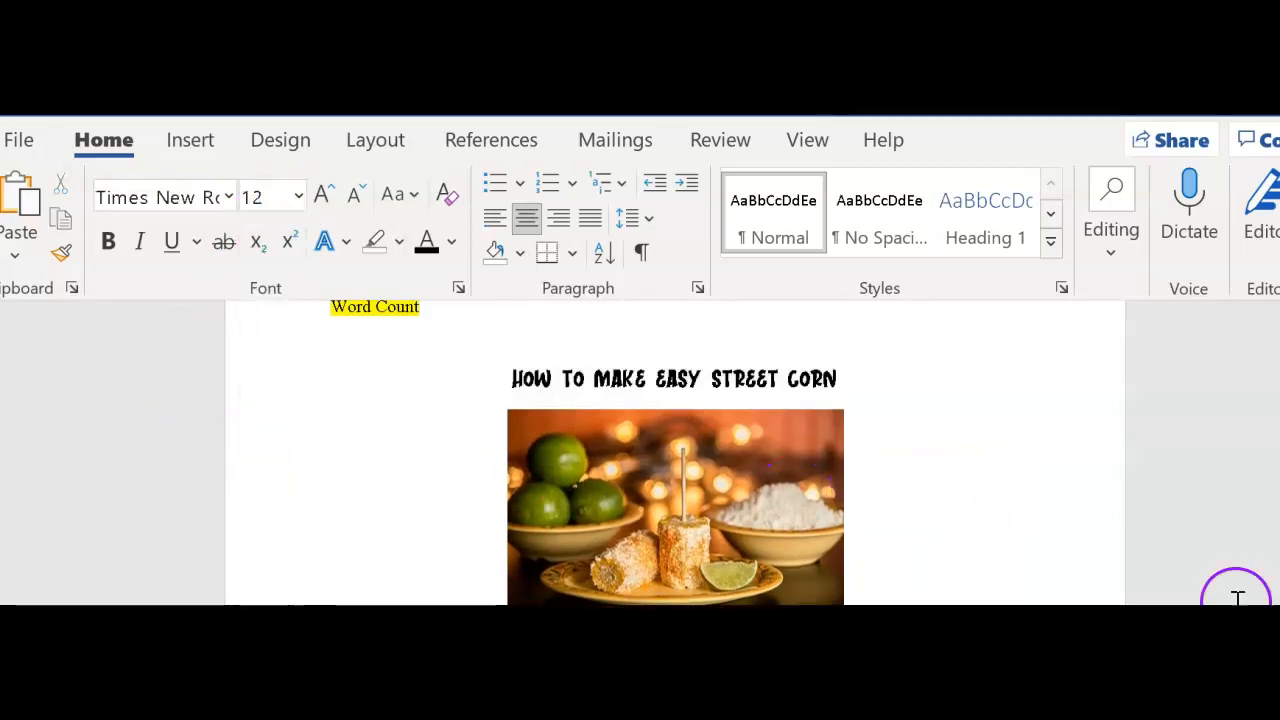
Center the Works Cited heading above its two entries.
scroll("down", 3)
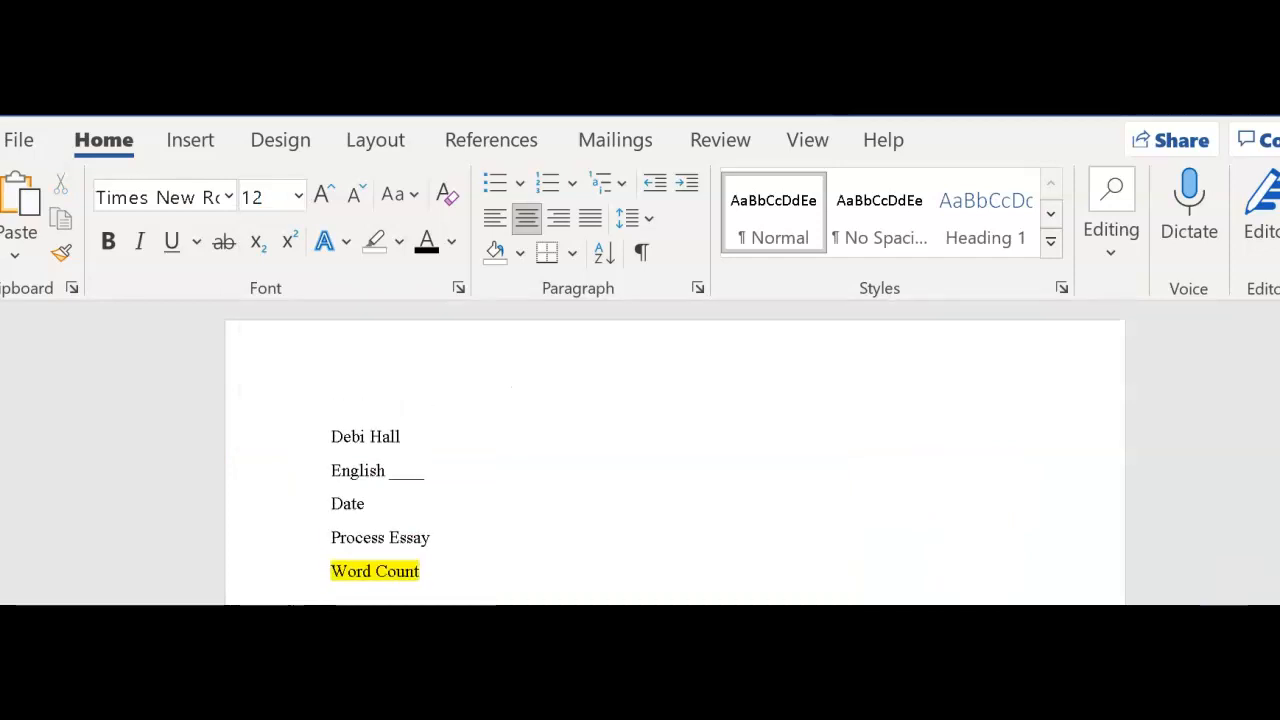
scroll("down", 3)
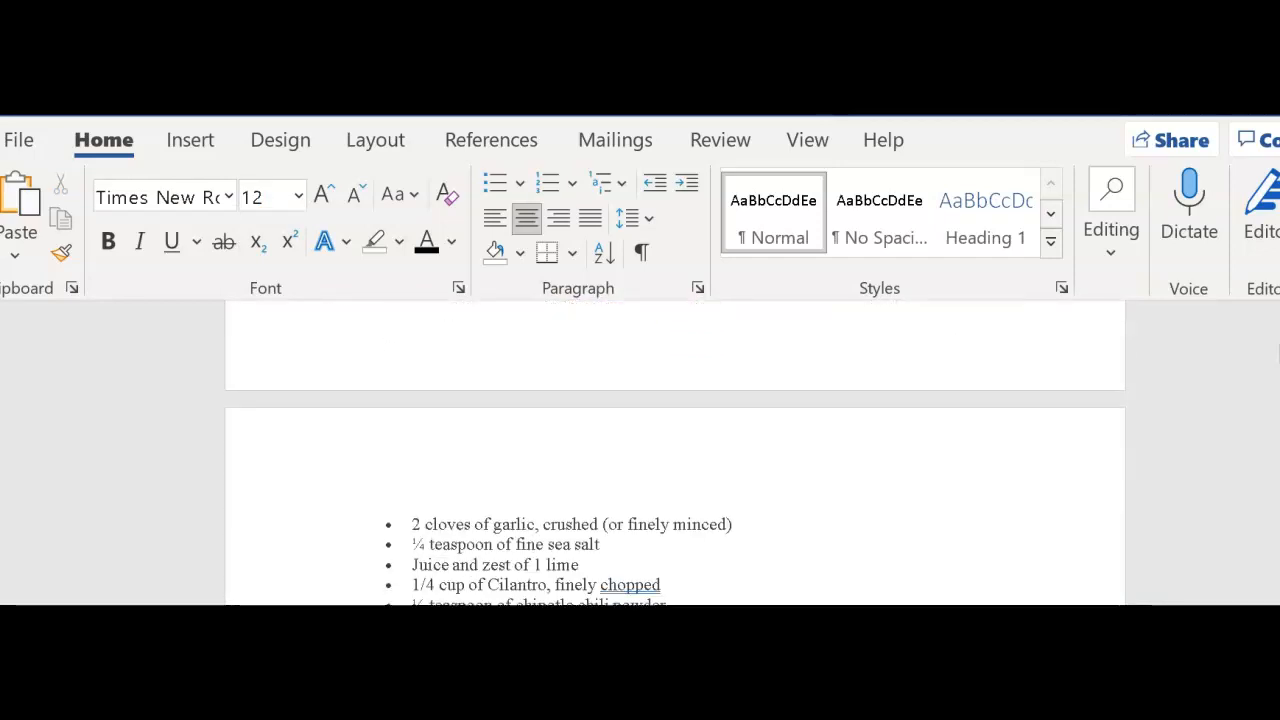
scroll("down", 3)
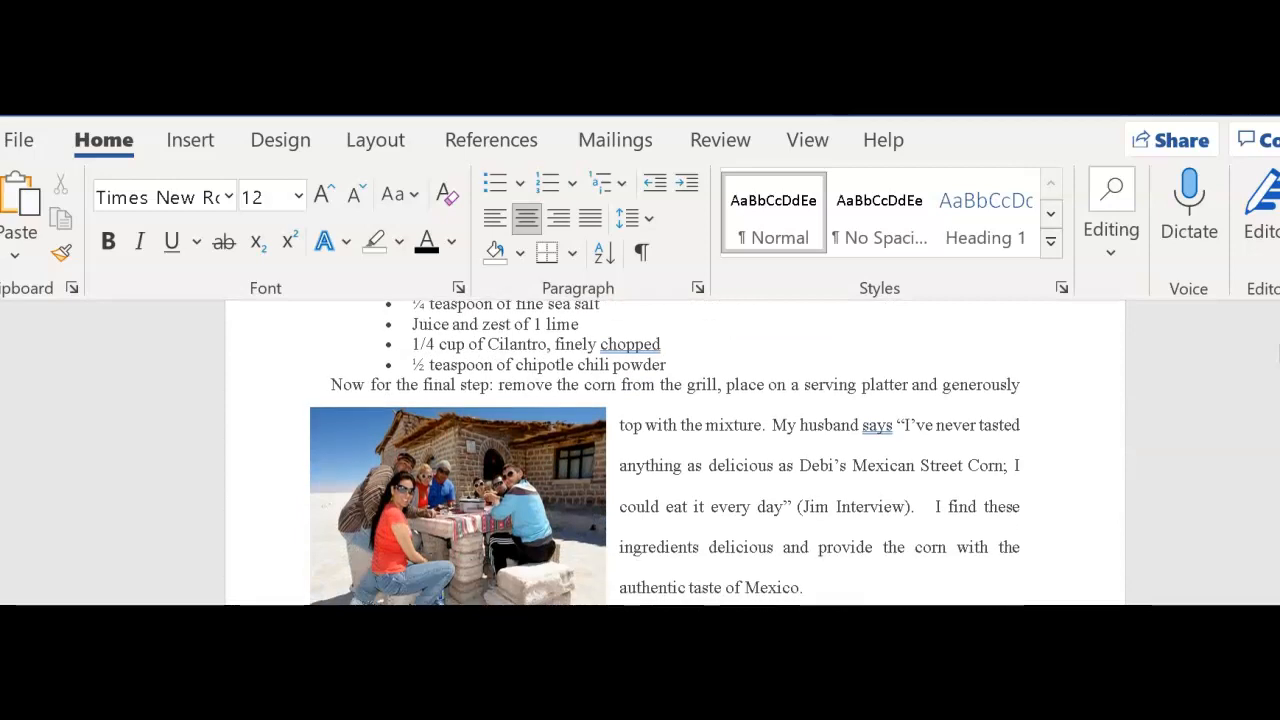
scroll("down", 3)
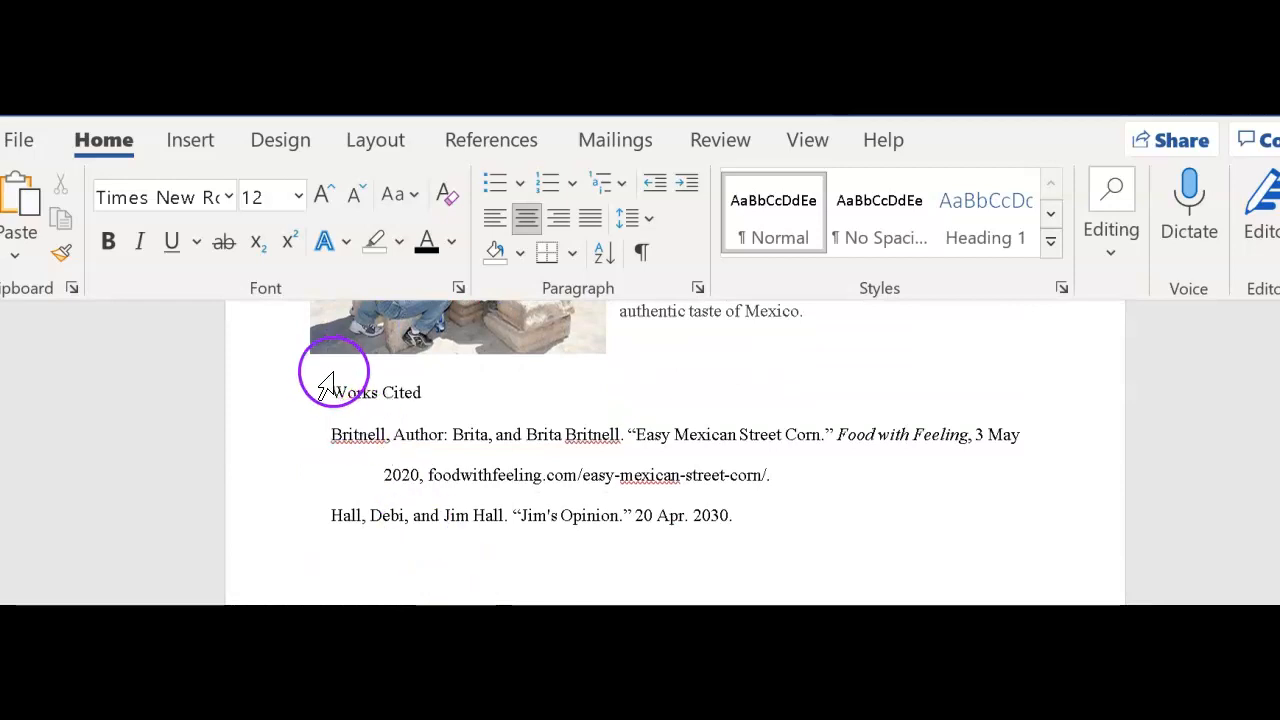
left_click(590, 218)
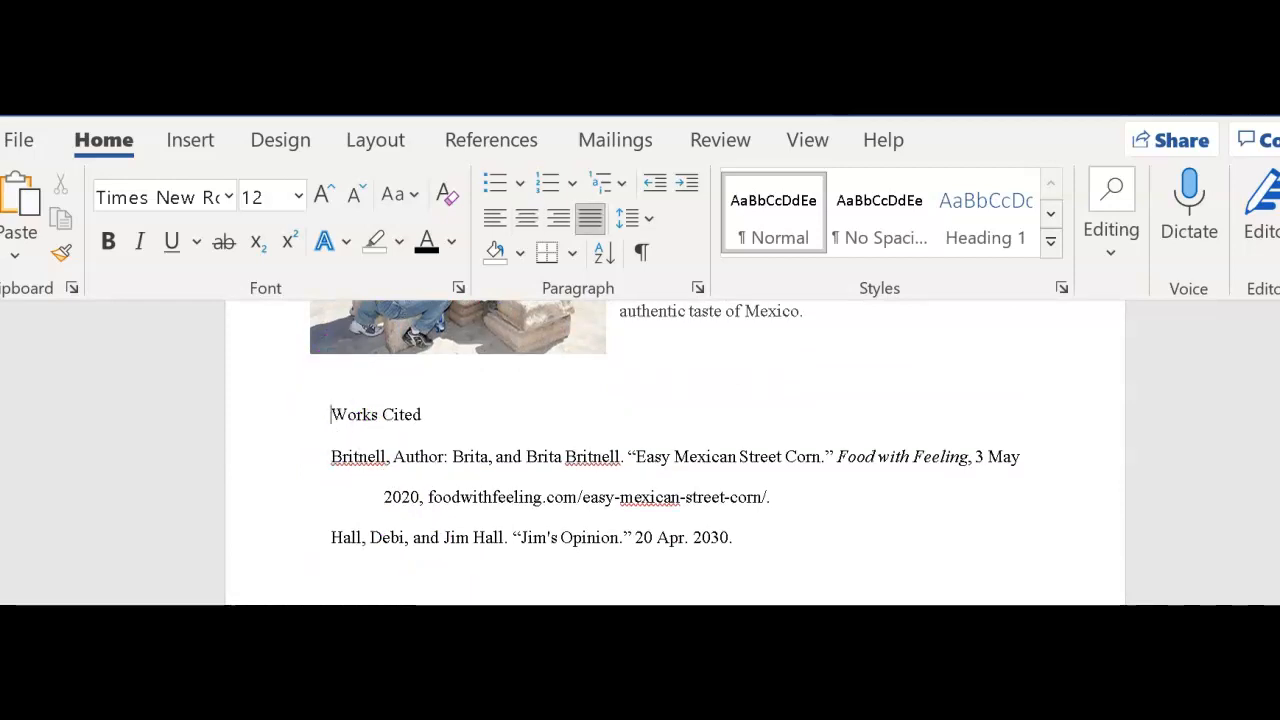
left_click(524, 218)
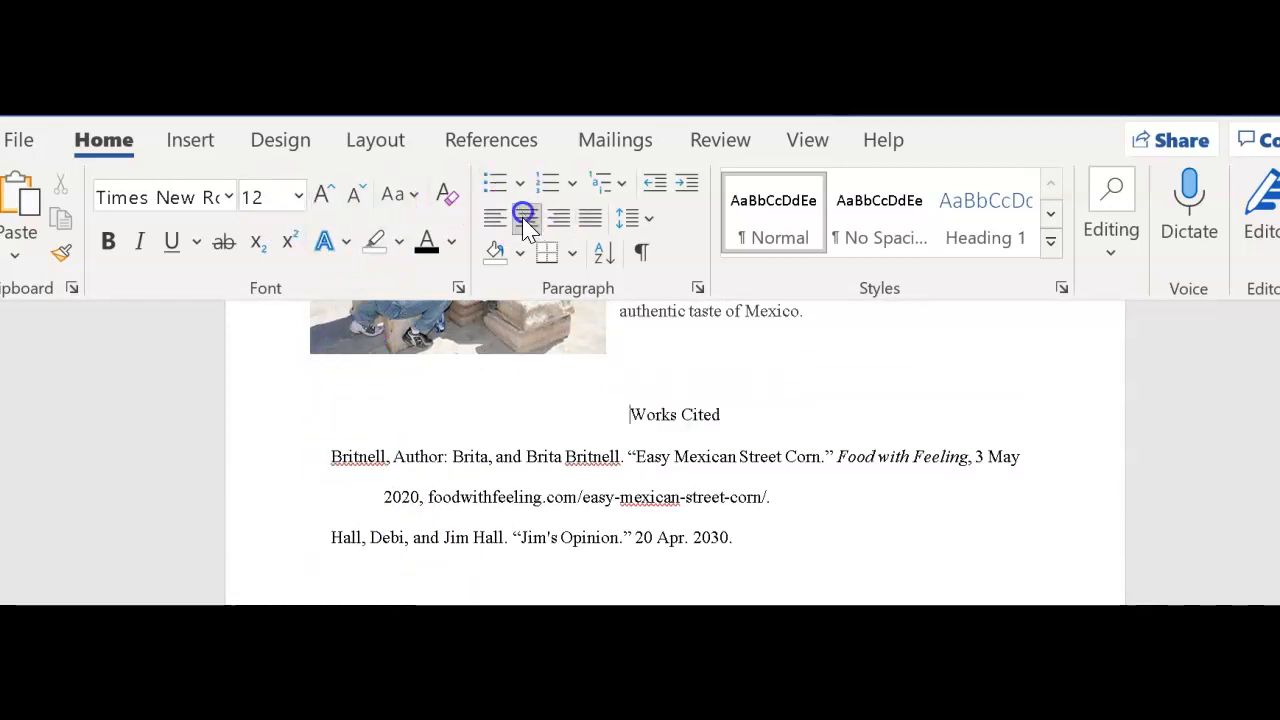
left_click(524, 218)
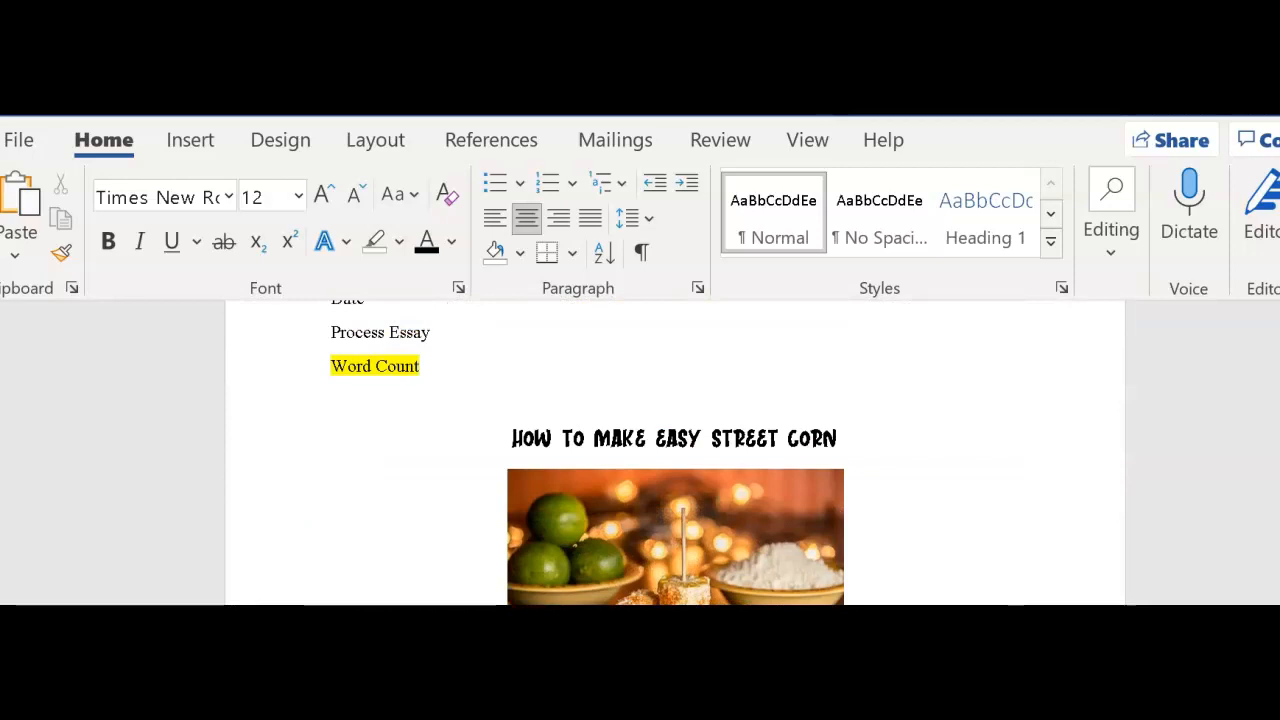
Enter 266 after 'Word Count' in the header and set that line's highlight to No Color.
scroll("down", 3)
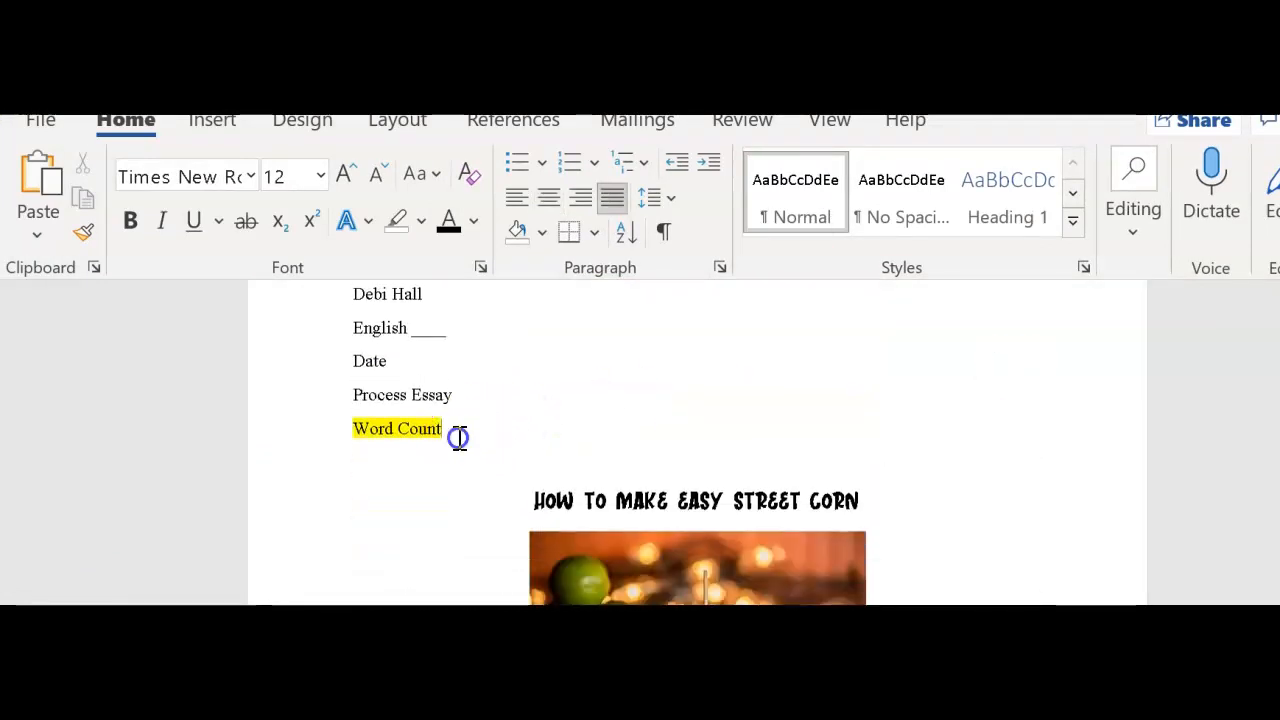
type("2")
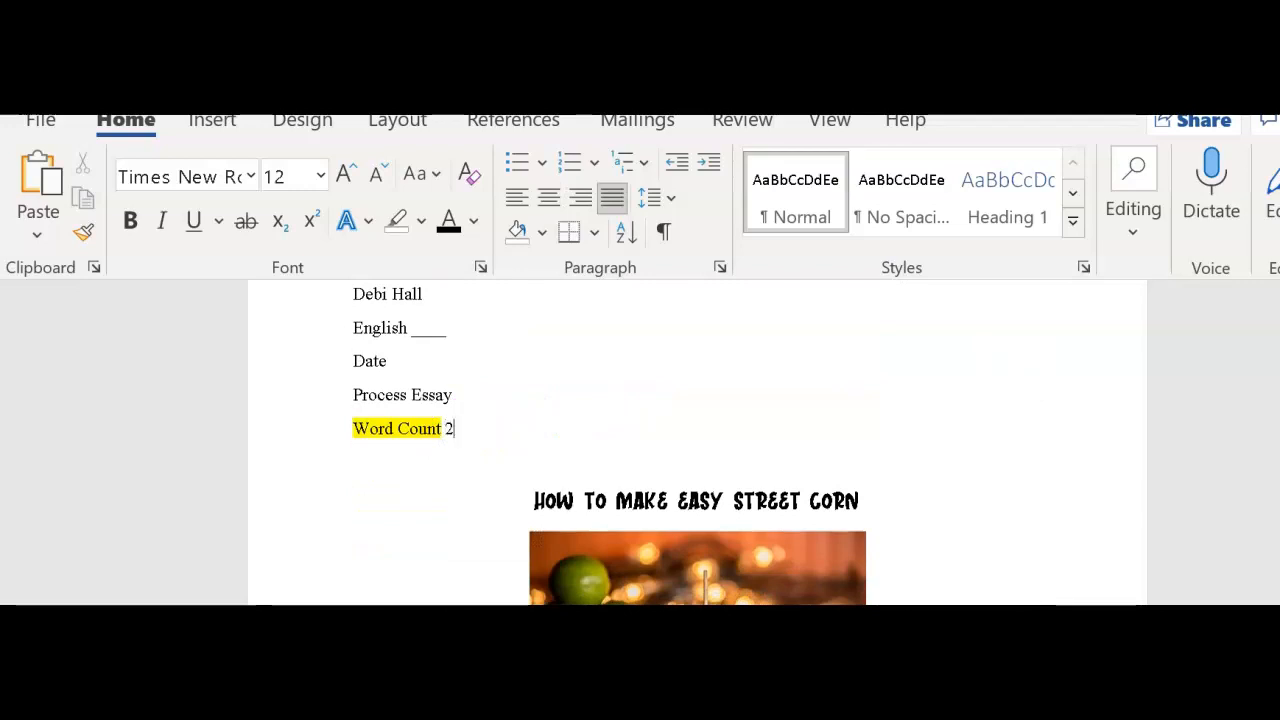
type("66")
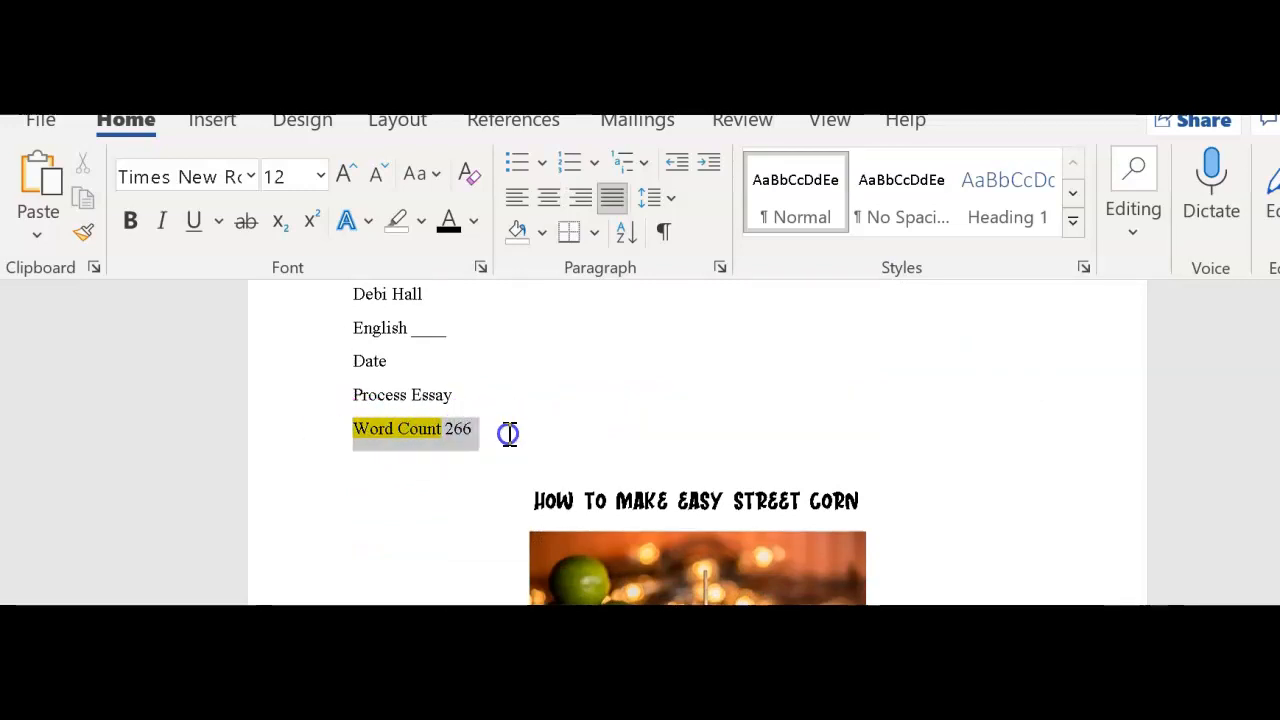
left_click(420, 220)
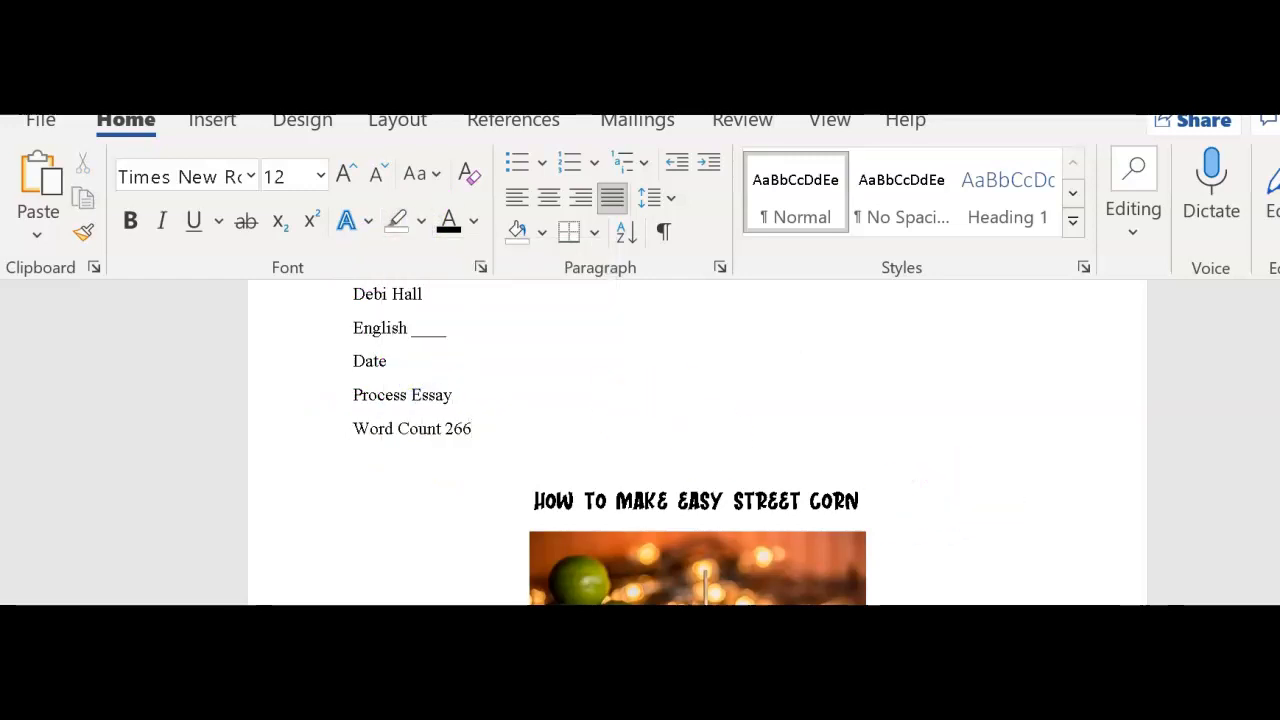
scroll("down", 3)
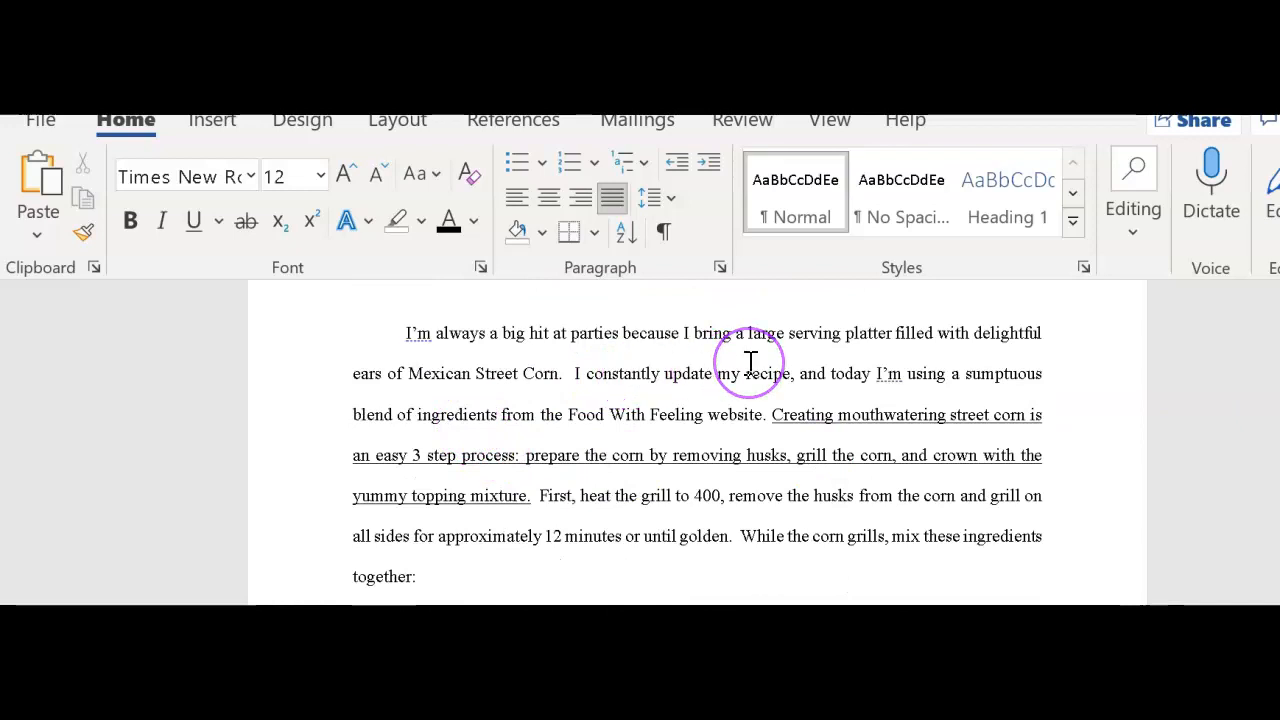
mouse_move(996, 390)
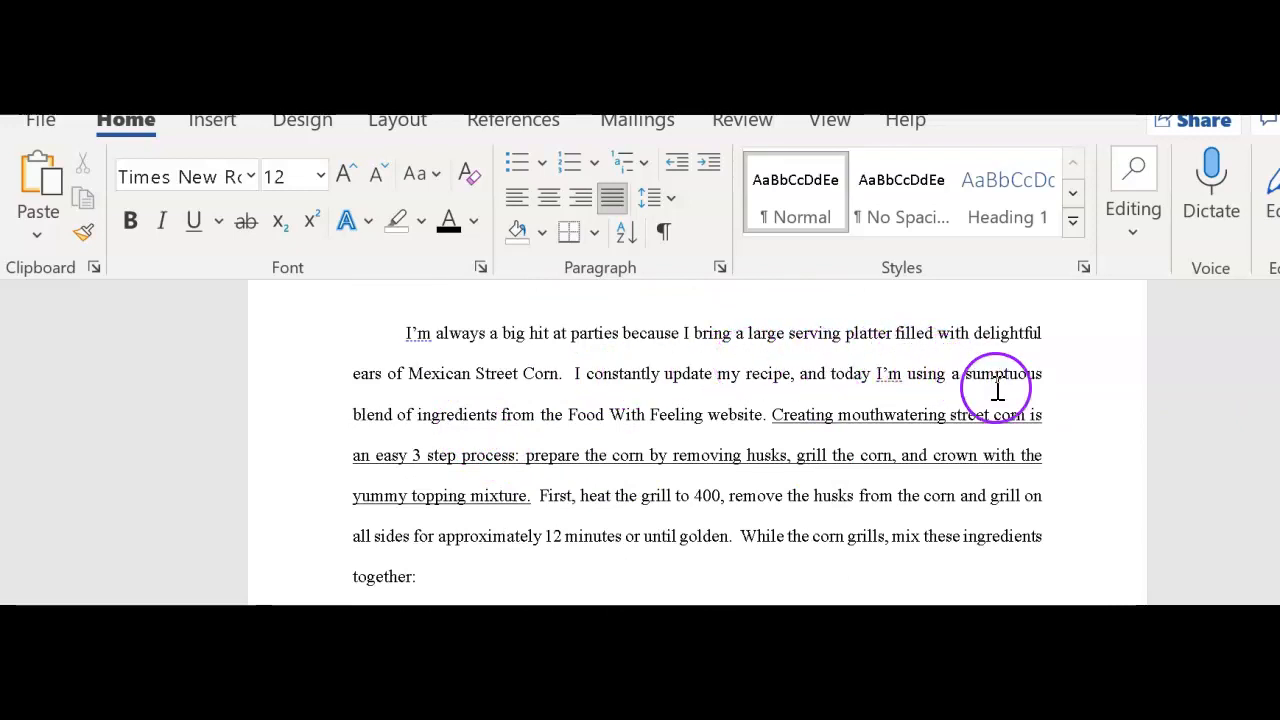
mouse_move(1076, 452)
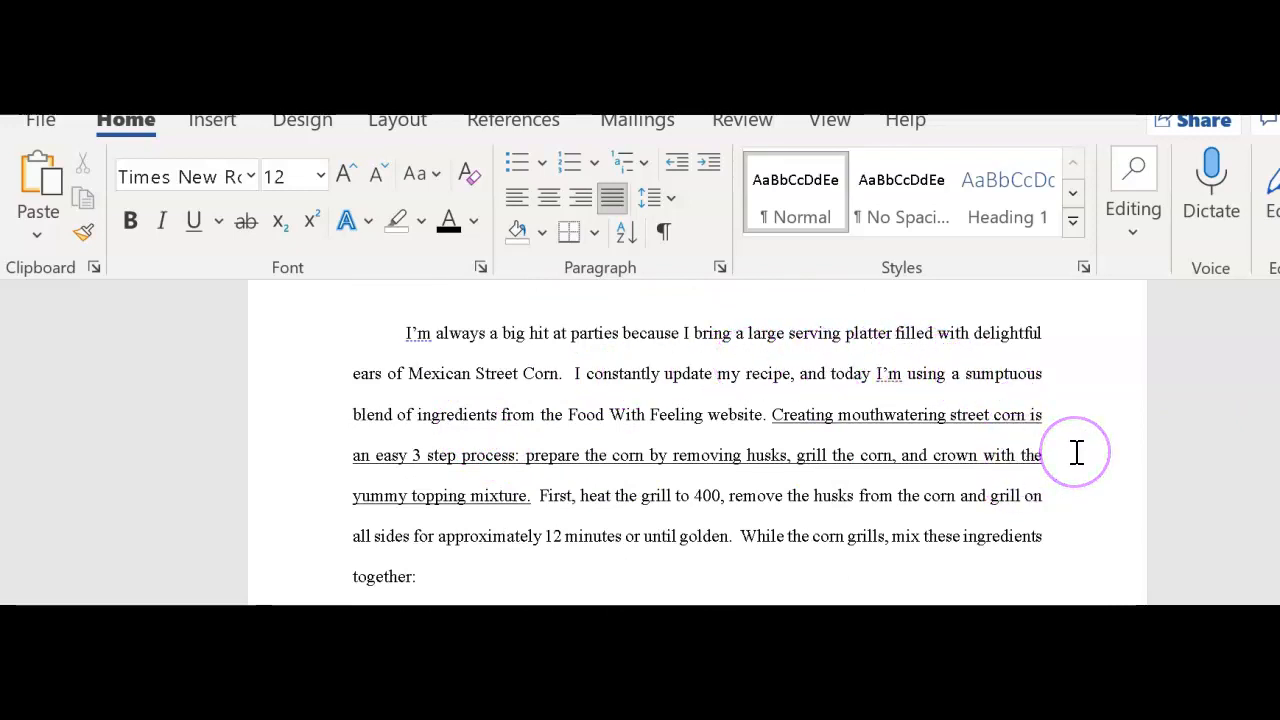
mouse_move(1136, 360)
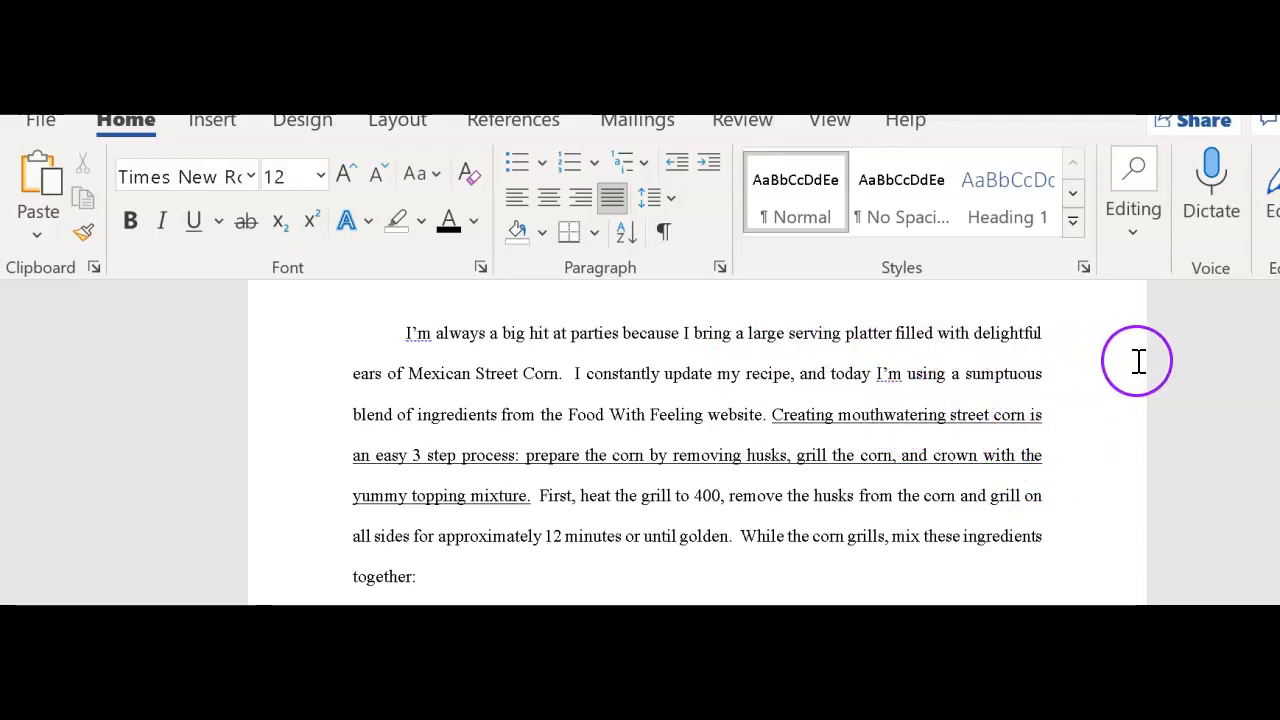
mouse_move(1096, 408)
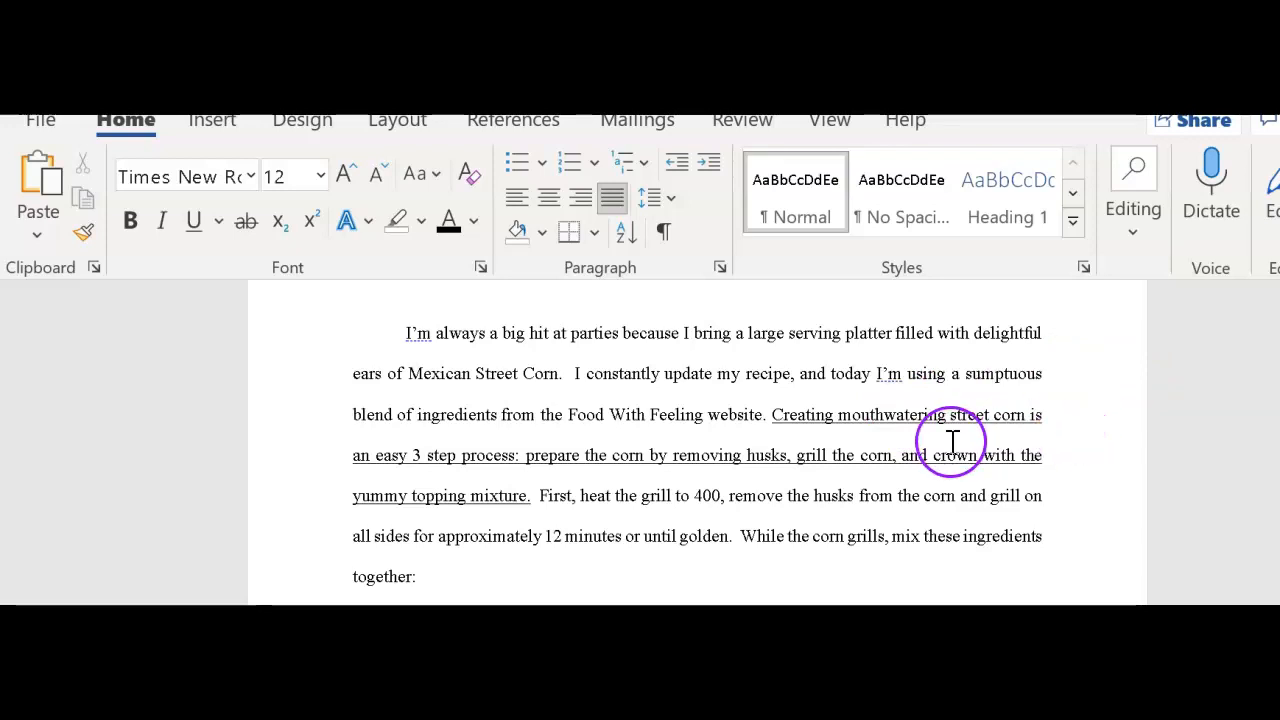
mouse_move(352, 524)
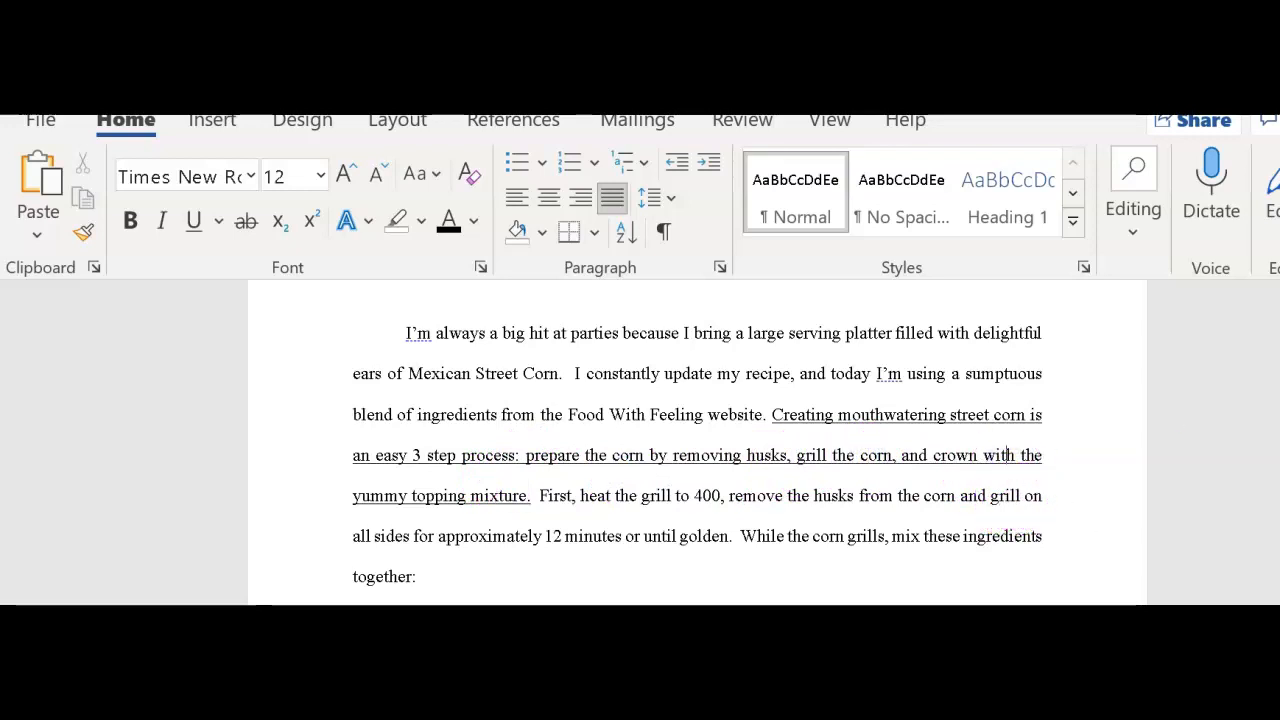
scroll("down", 3)
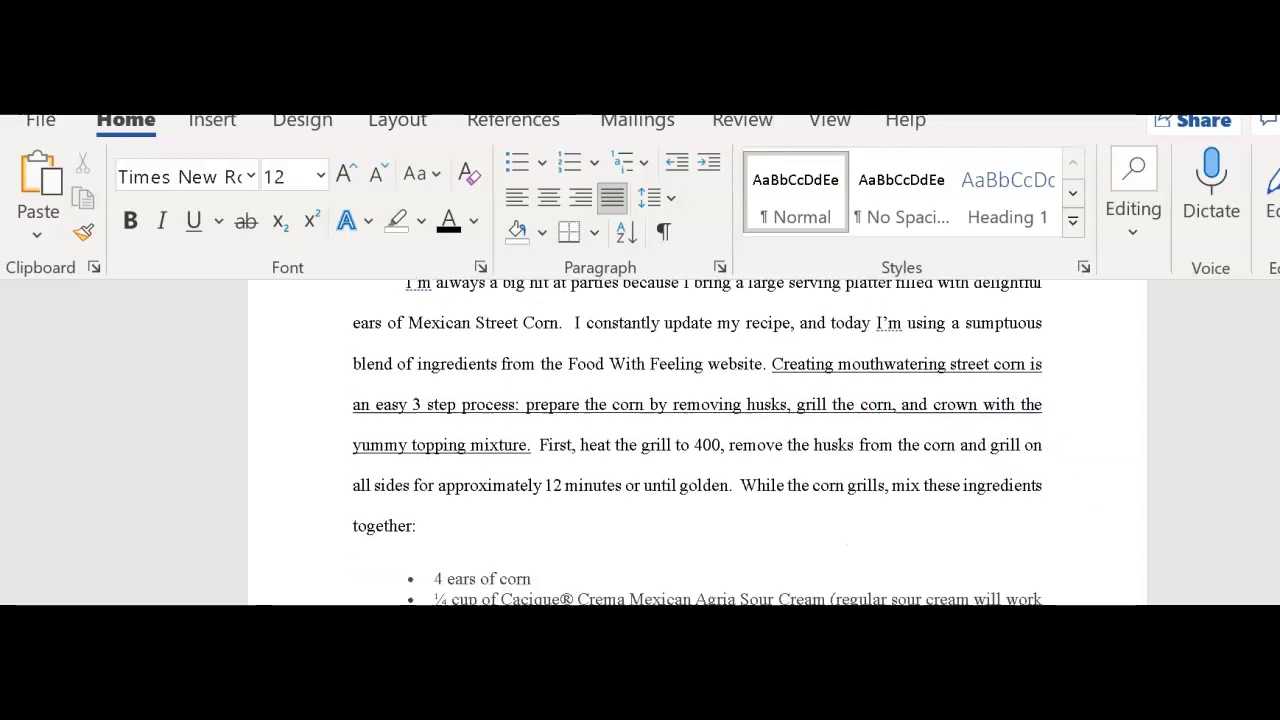
scroll("down", 3)
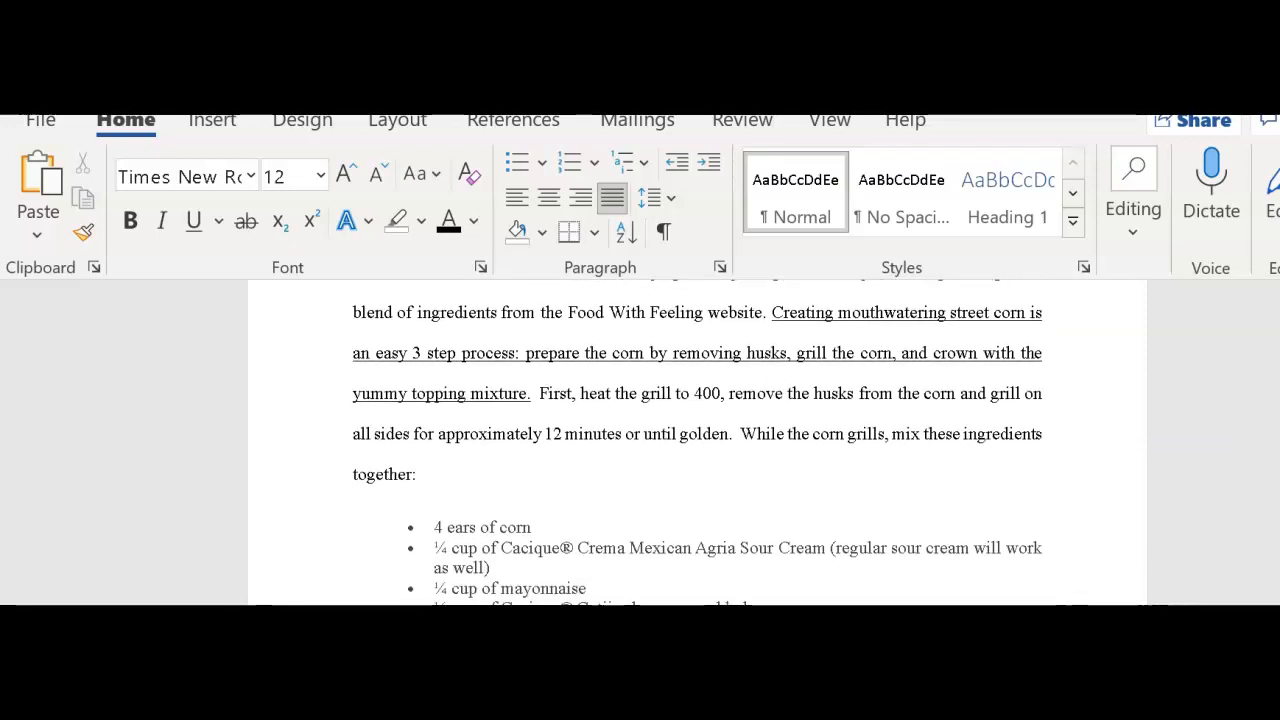
scroll("down", 3)
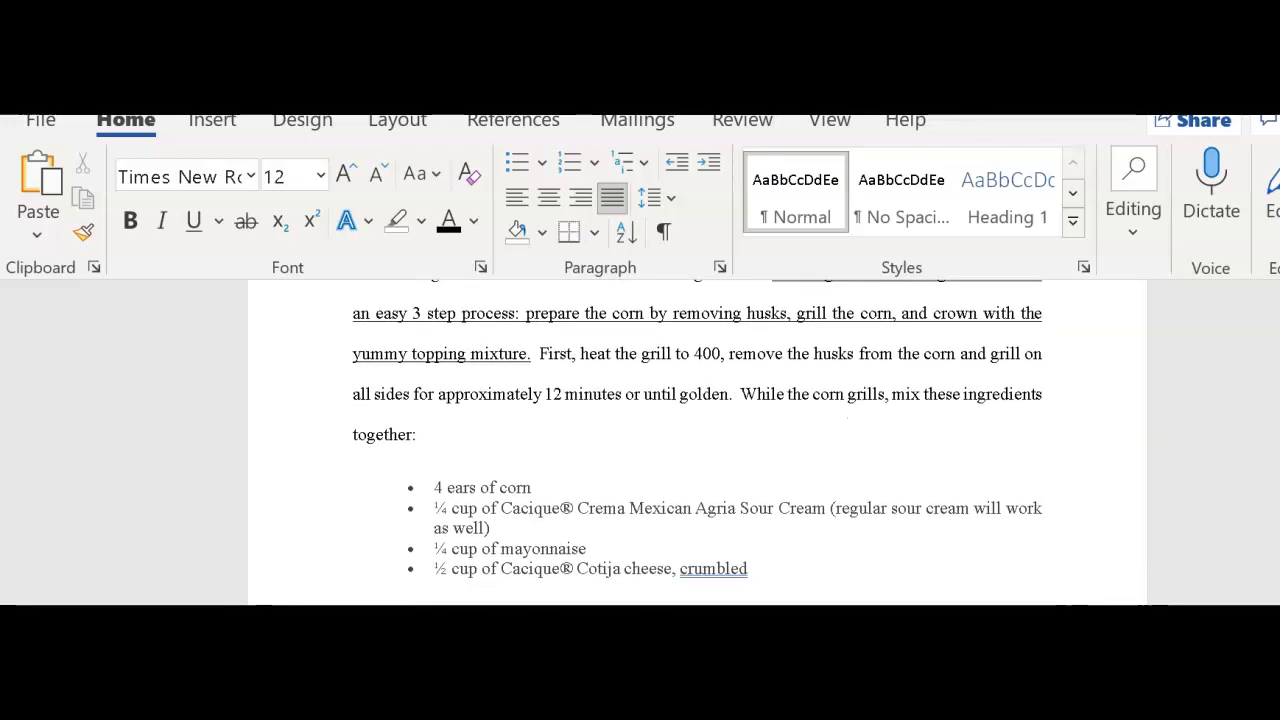
scroll("down", 3)
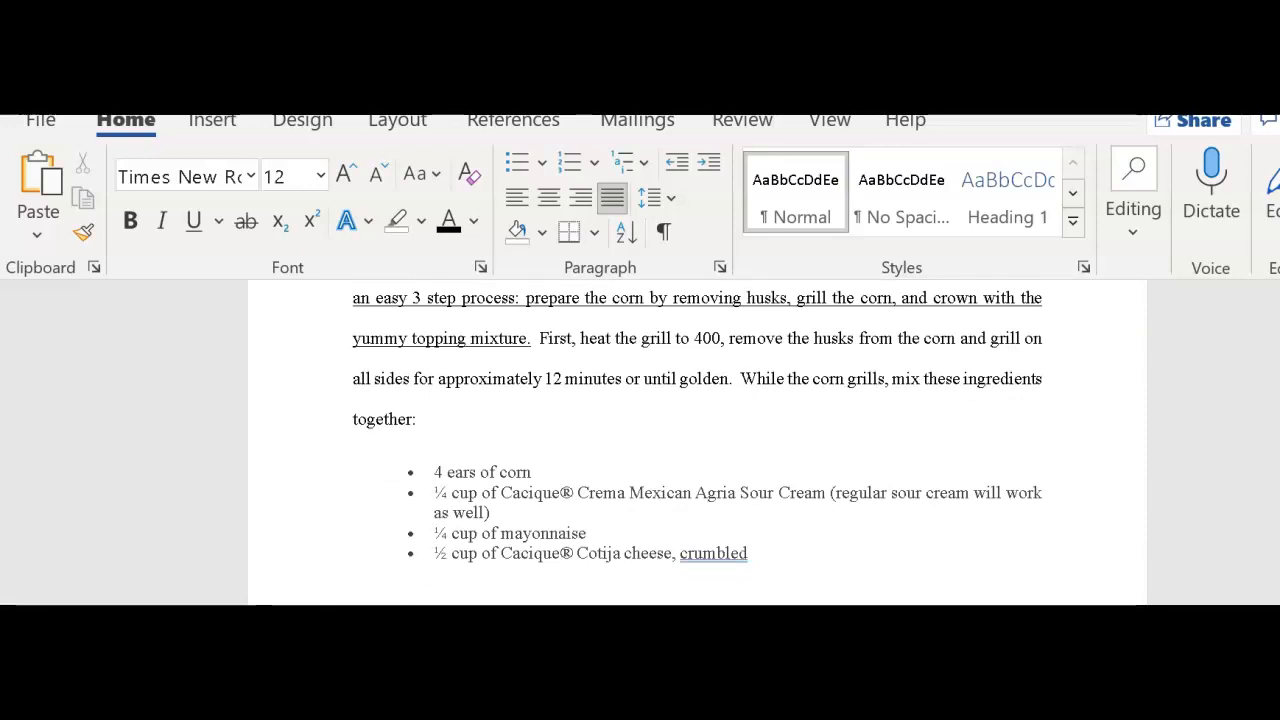
scroll("down", 3)
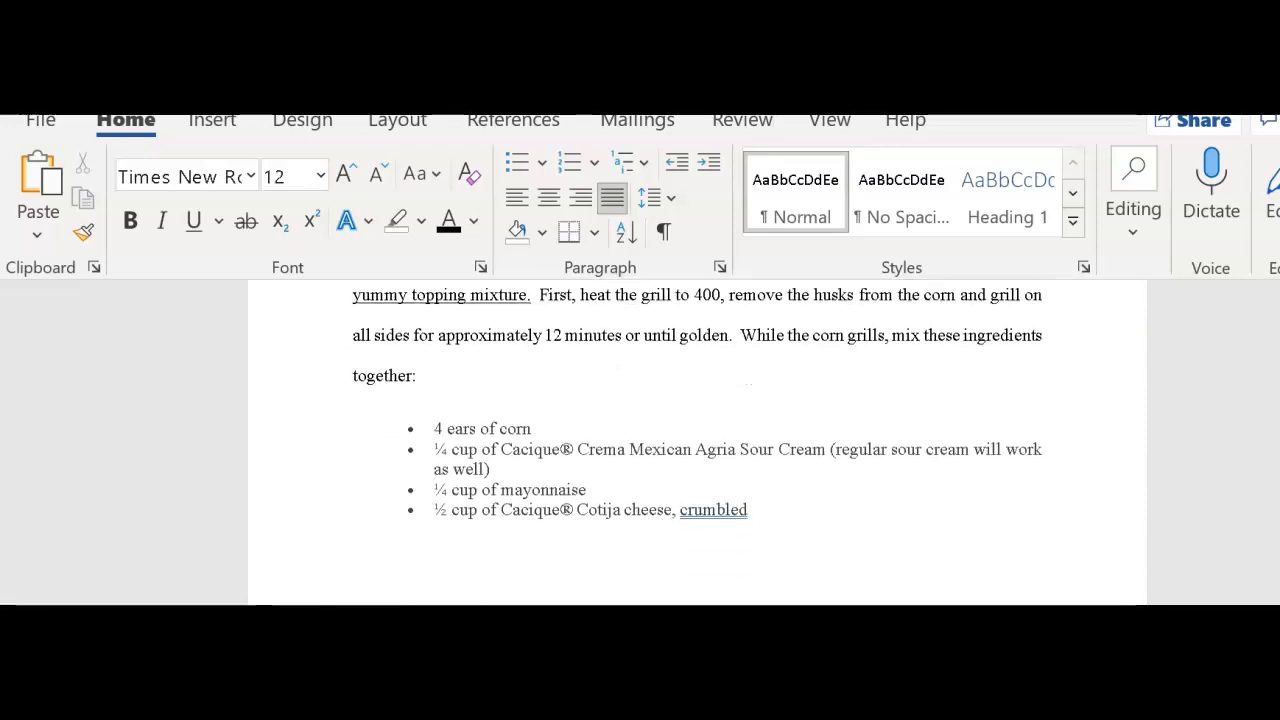
scroll("down", 3)
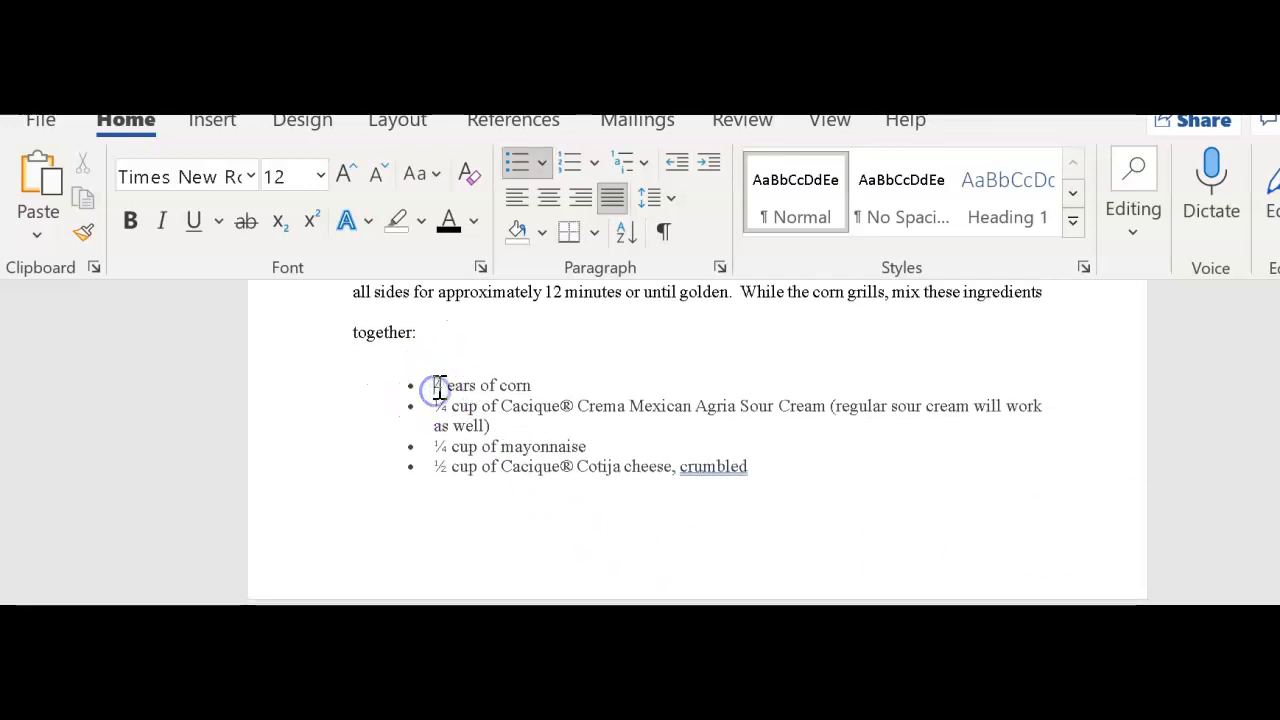
left_click_drag(436, 384, 736, 466)
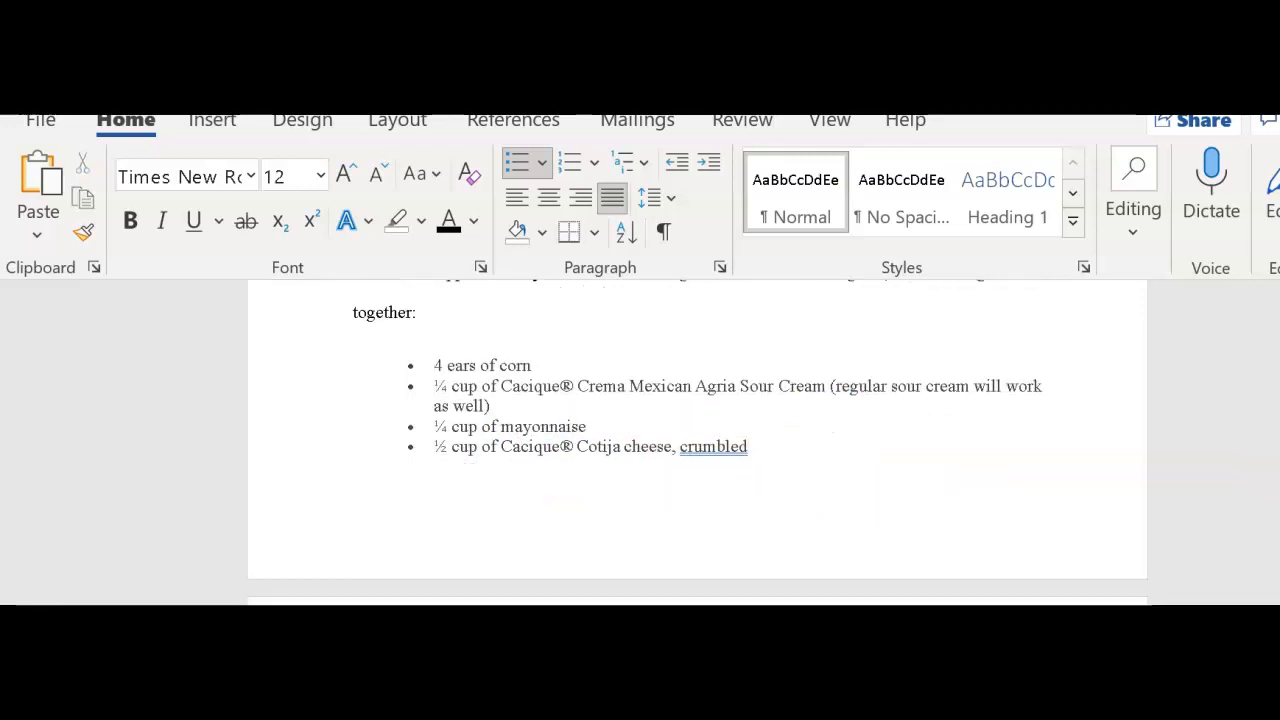
scroll("down", 3)
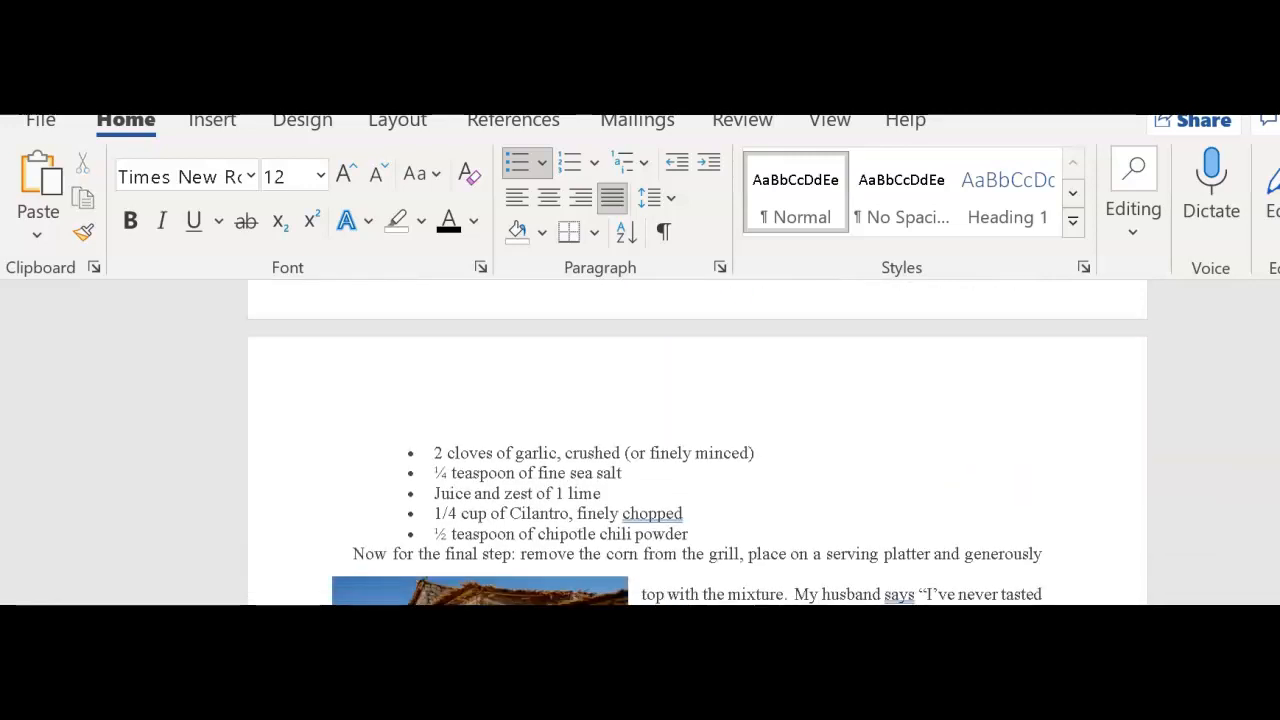
Remove the bullet from the 'Now for the final step' paragraph, then review Works Cited and return to the top.
scroll("down", 3)
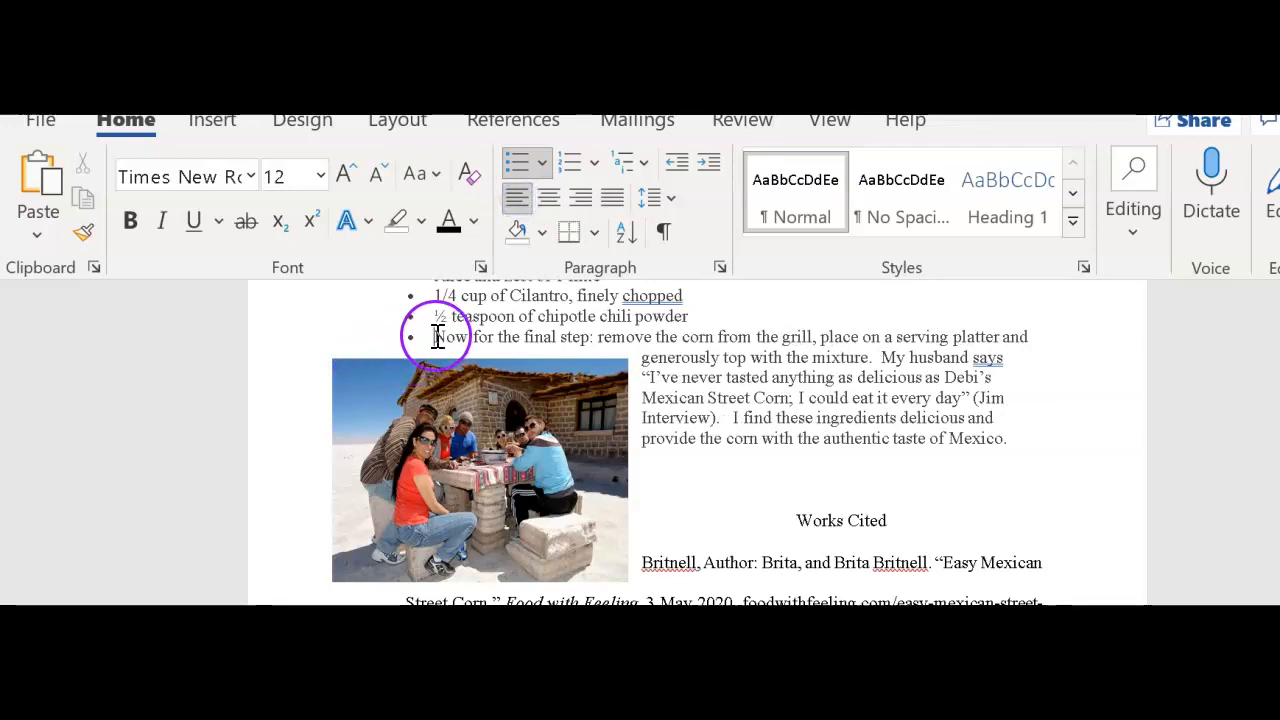
left_click(612, 198)
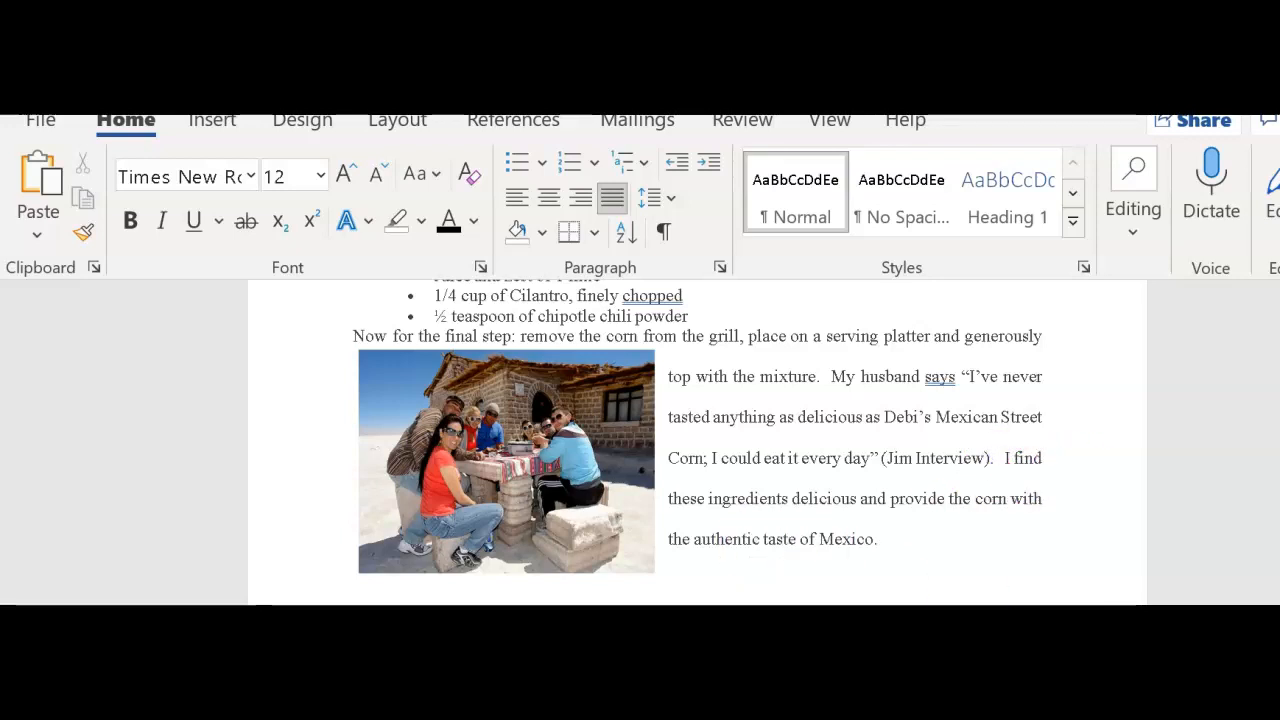
scroll("down", 3)
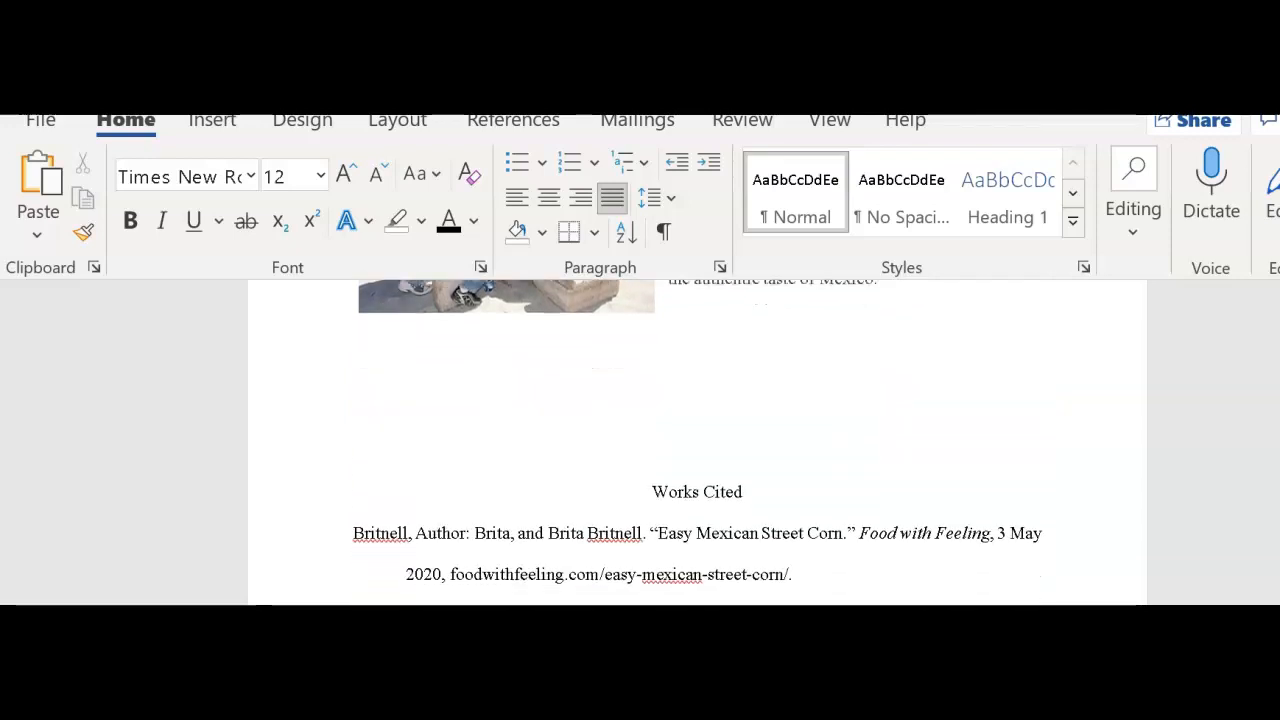
left_click(548, 198)
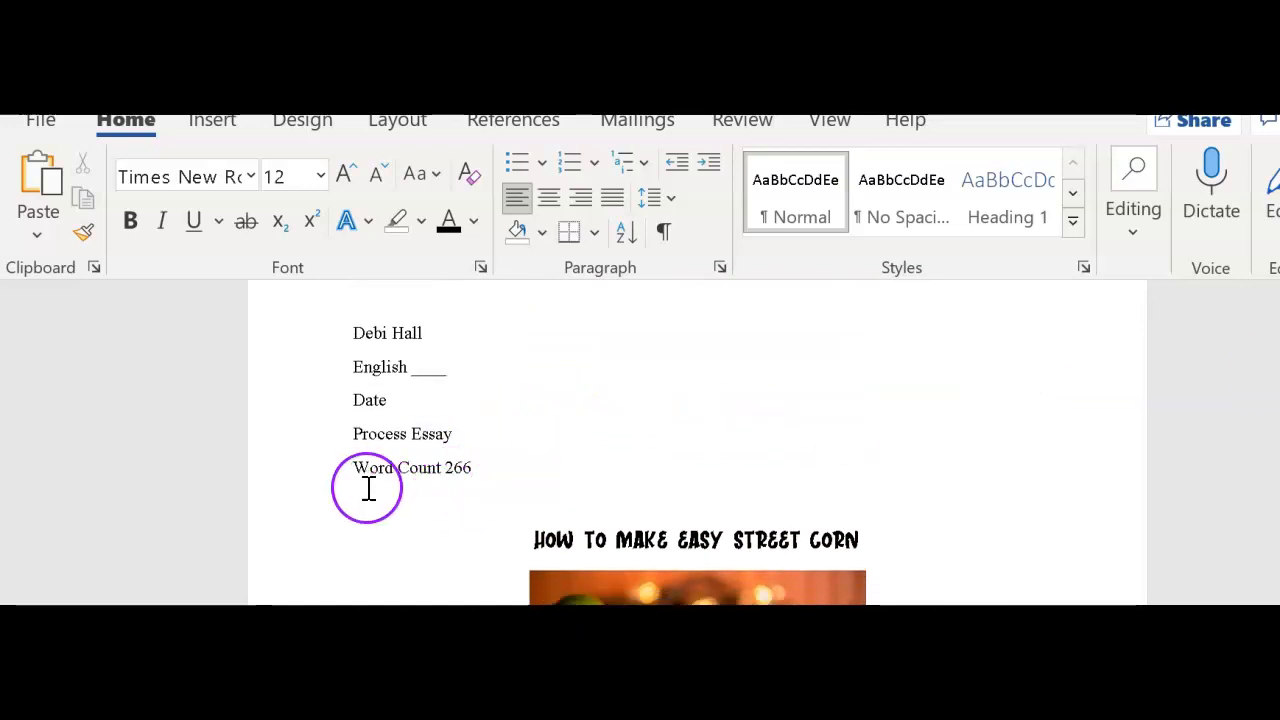
Try a white-bordered Quick Style on the title corn photo, then settle on the thick black matte frame.
scroll("down", 3)
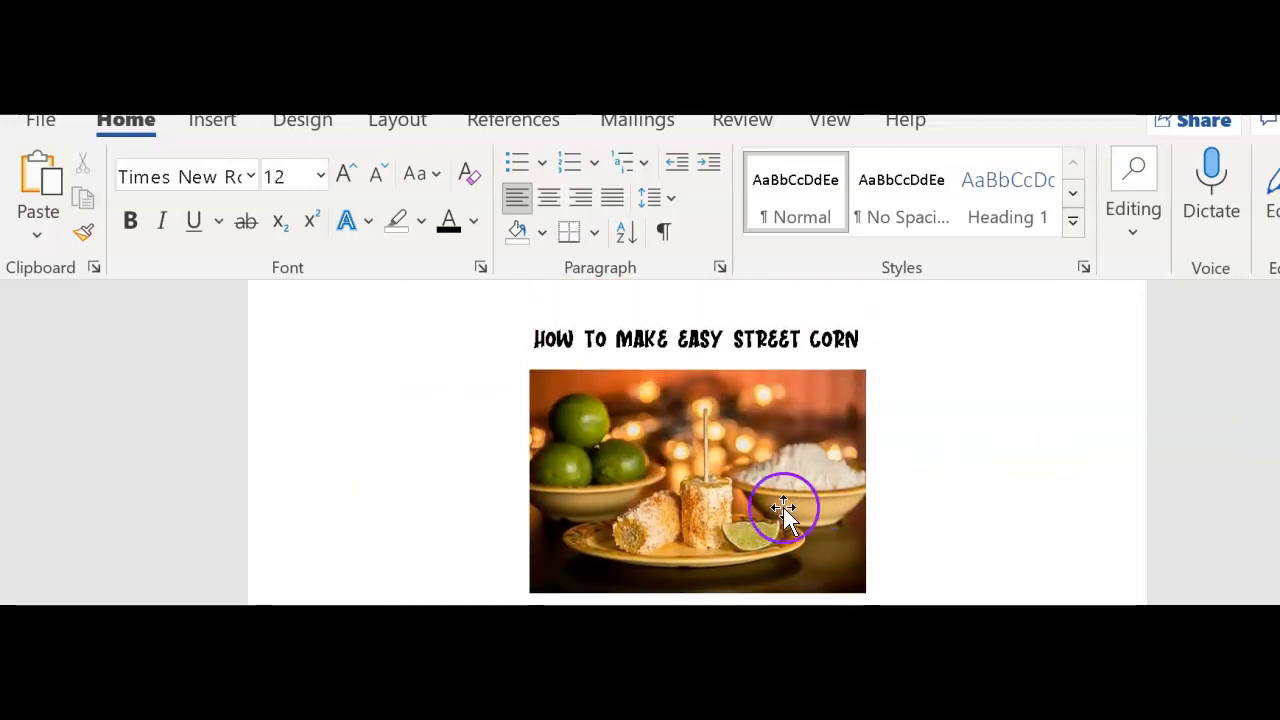
left_click(784, 504)
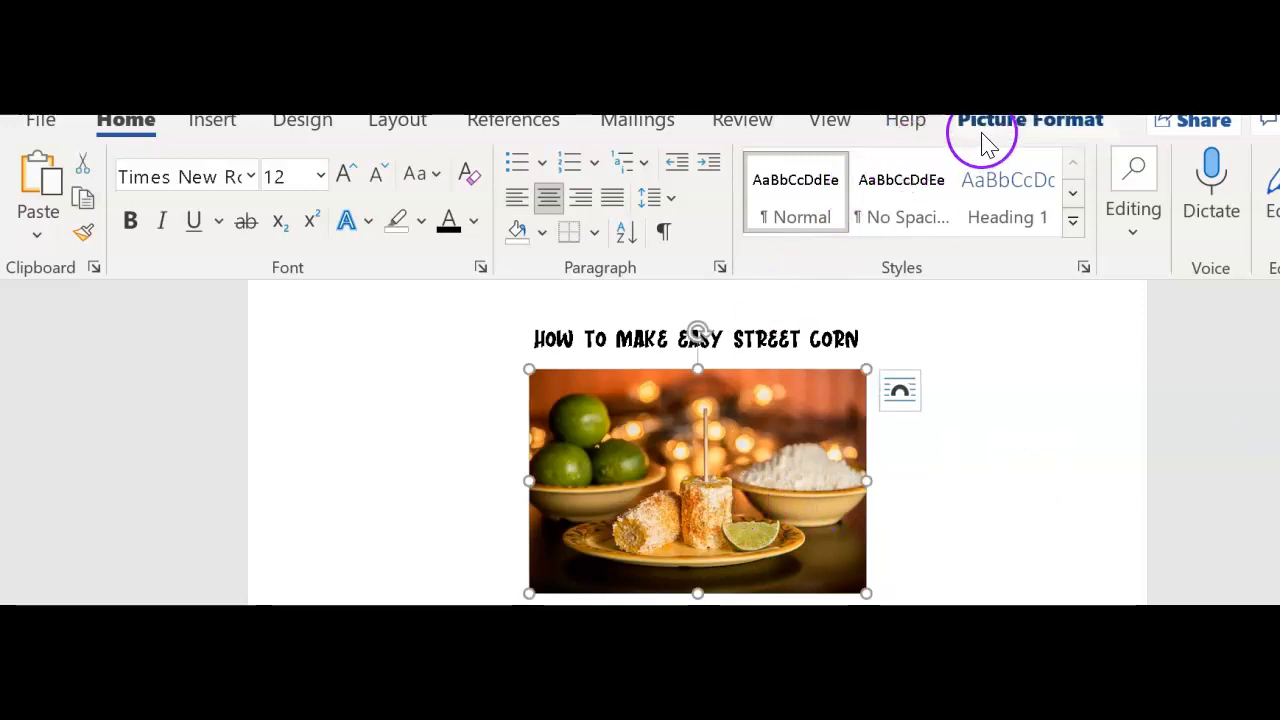
left_click(1028, 120)
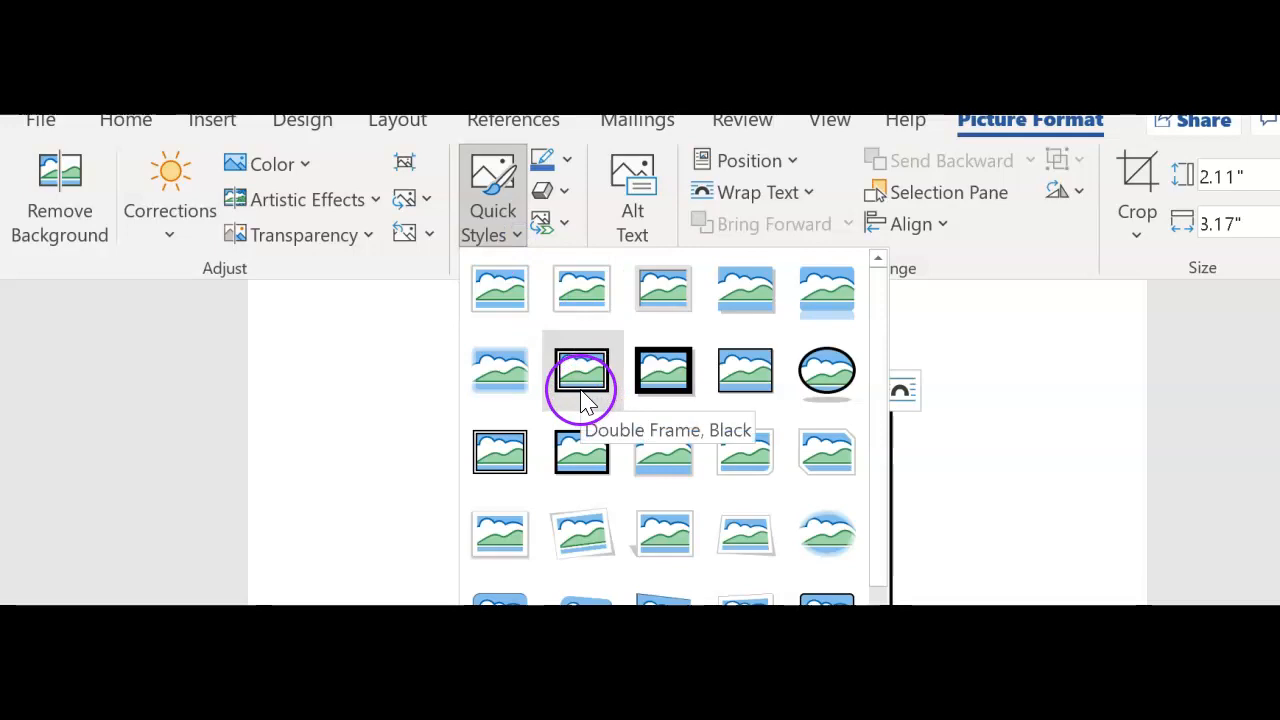
mouse_move(500, 532)
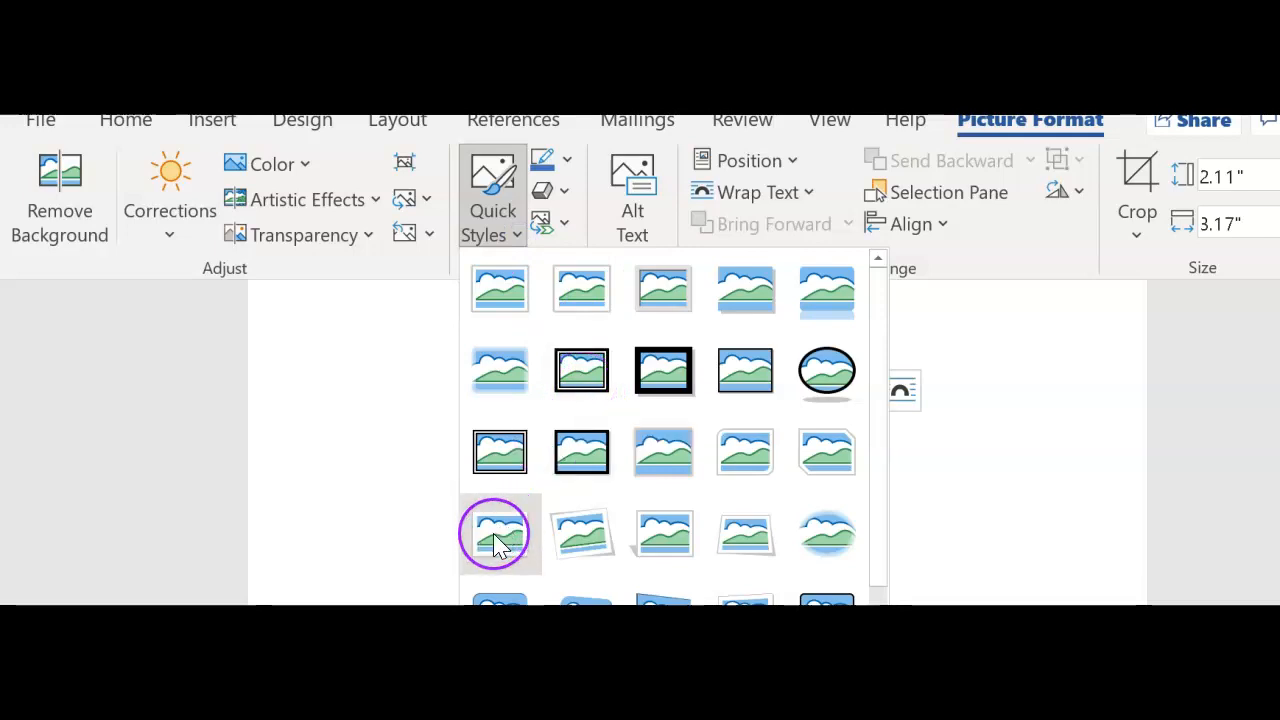
left_click(500, 532)
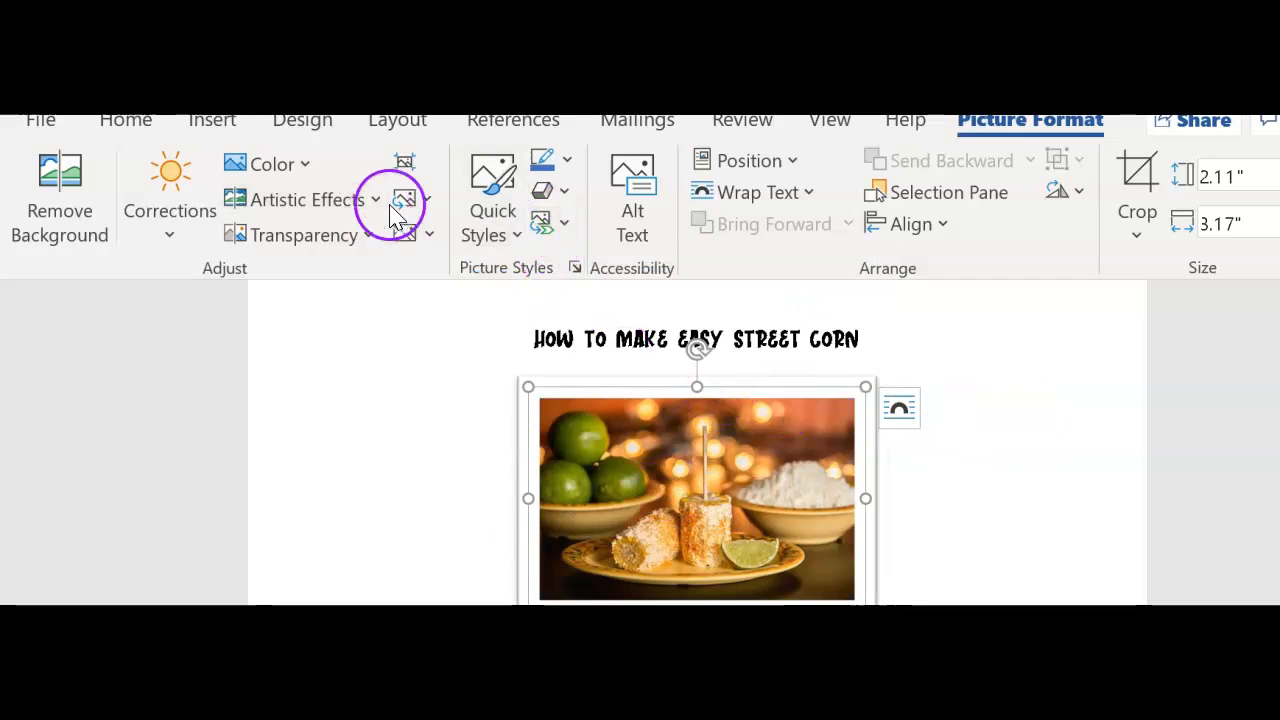
left_click(492, 196)
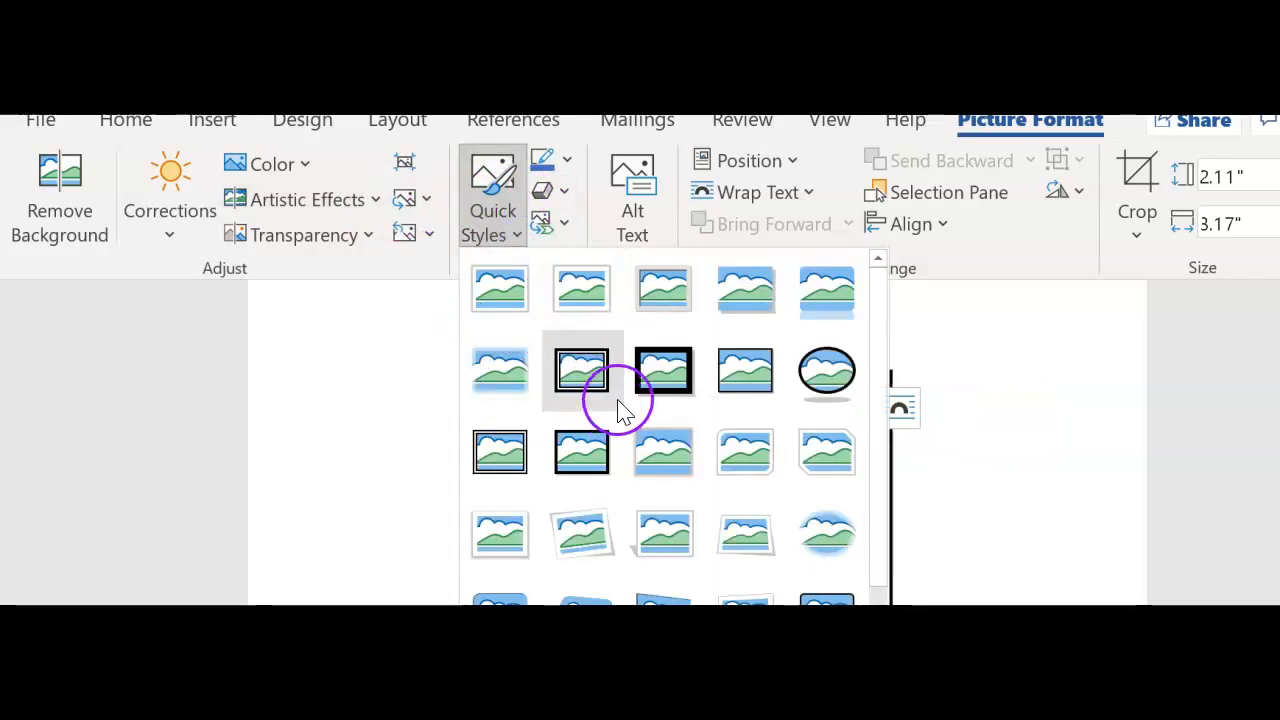
left_click(582, 370)
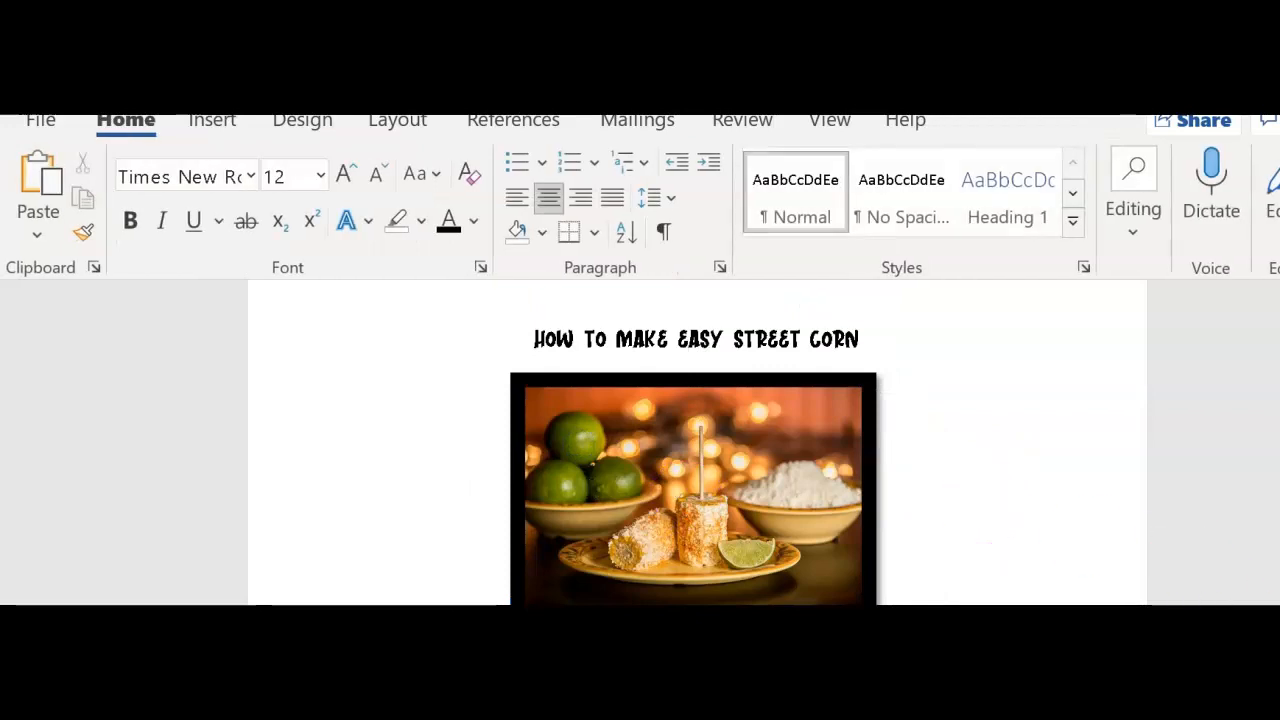
scroll("down", 3)
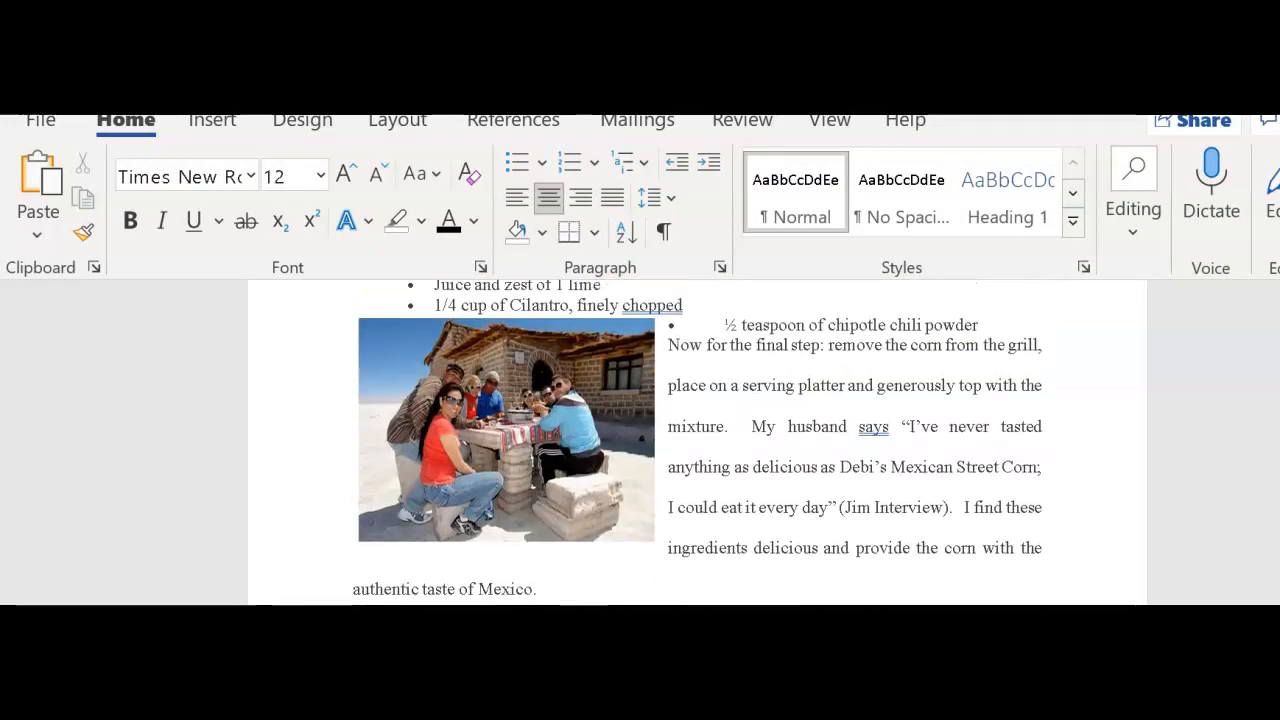
Apply the matching thick black frame Quick Style to the photo of people at the table.
left_click(504, 430)
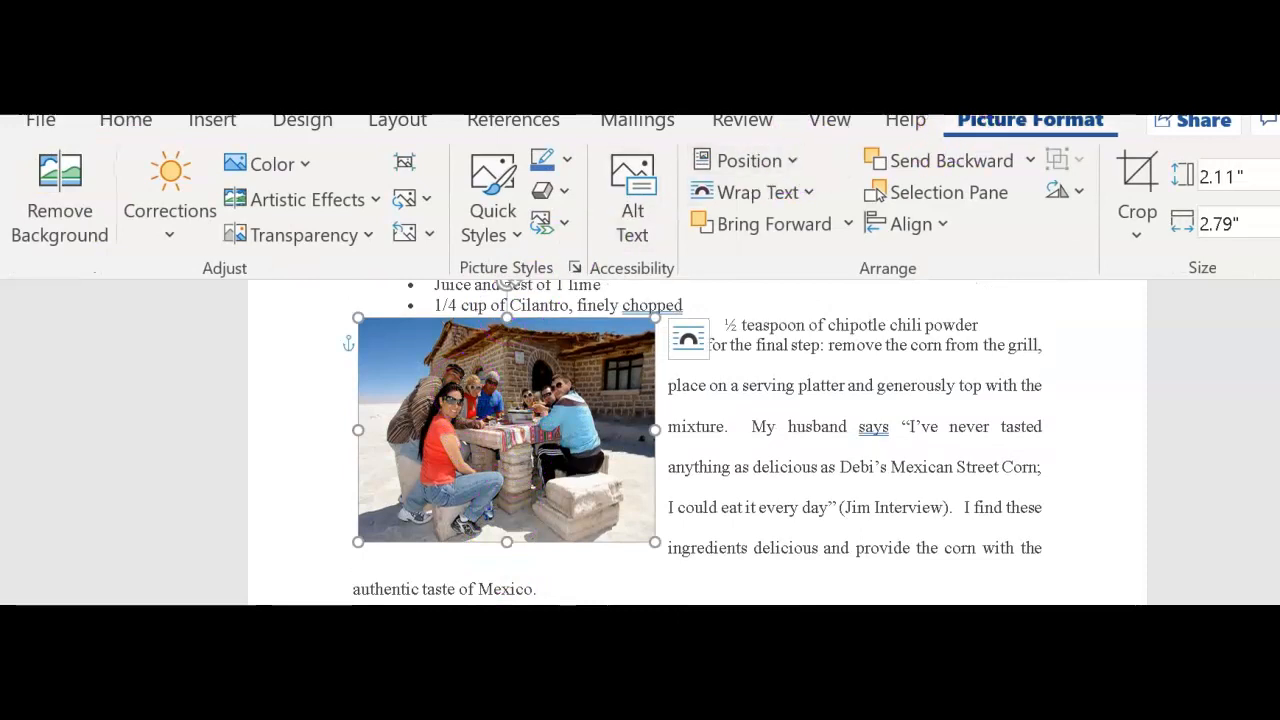
left_click(492, 196)
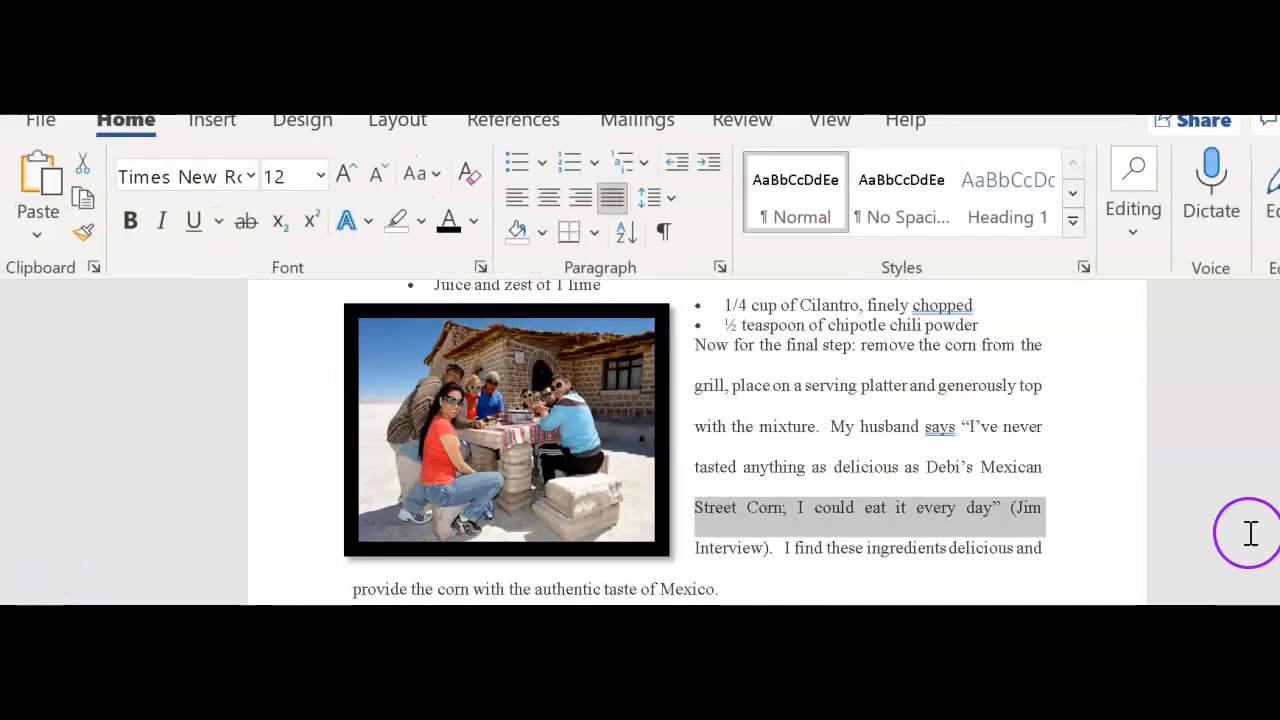
scroll("down", 3)
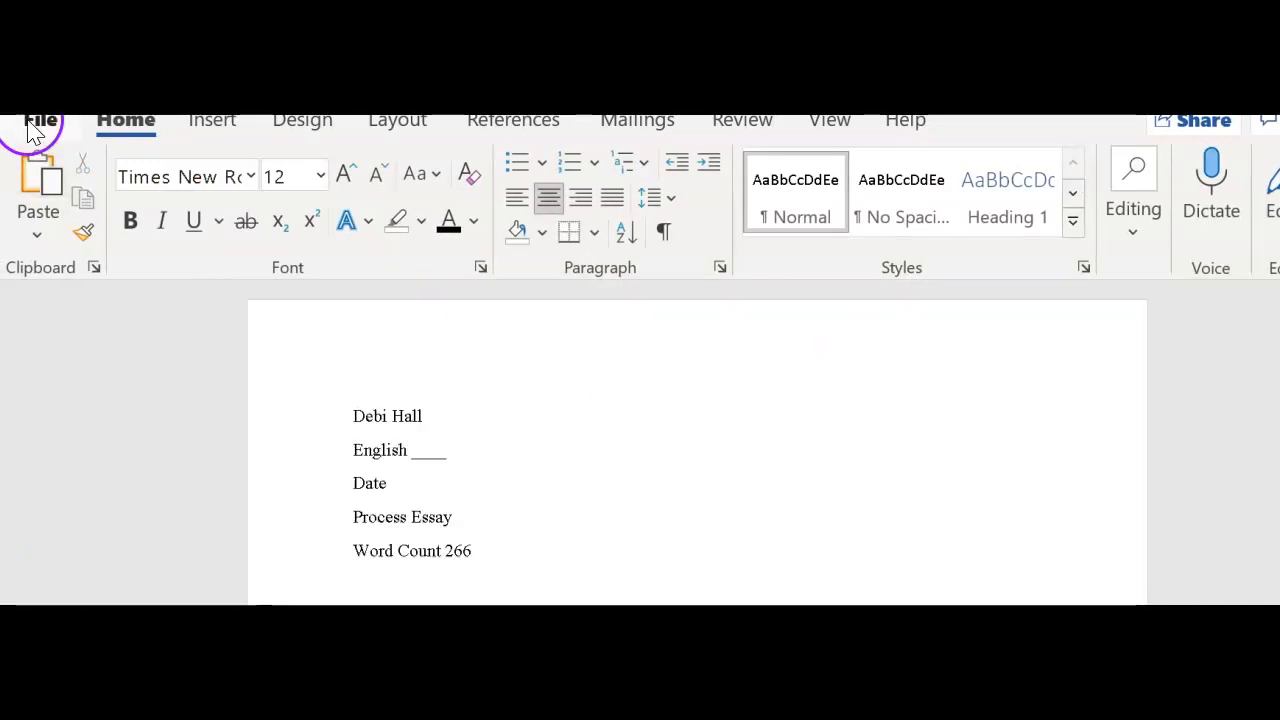
Save the essay as a PDF from File > Save As.
left_click(40, 118)
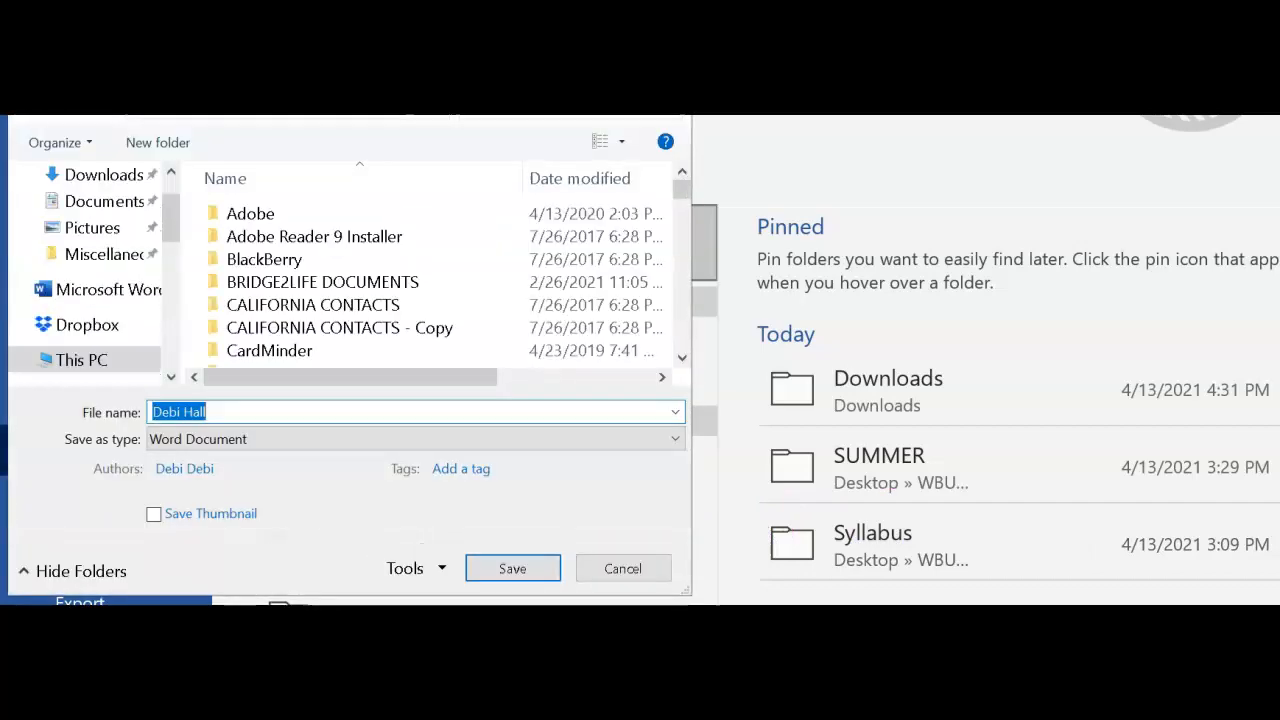
left_click(512, 568)
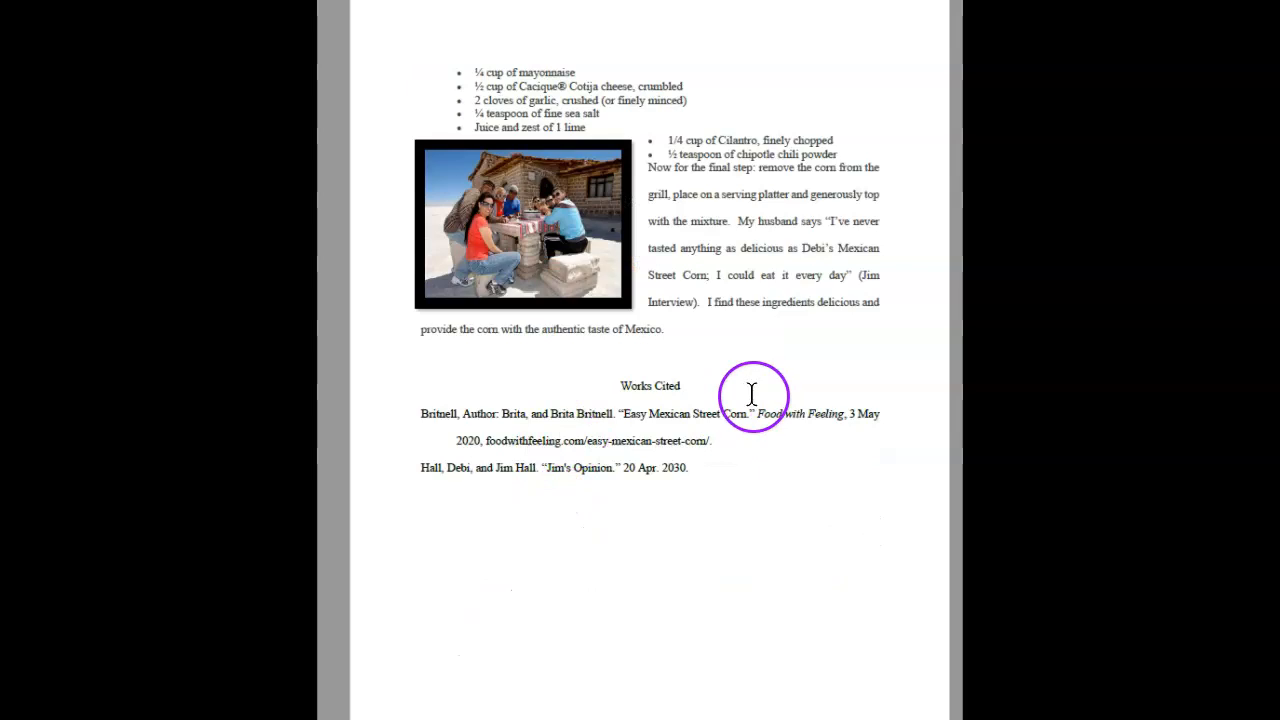